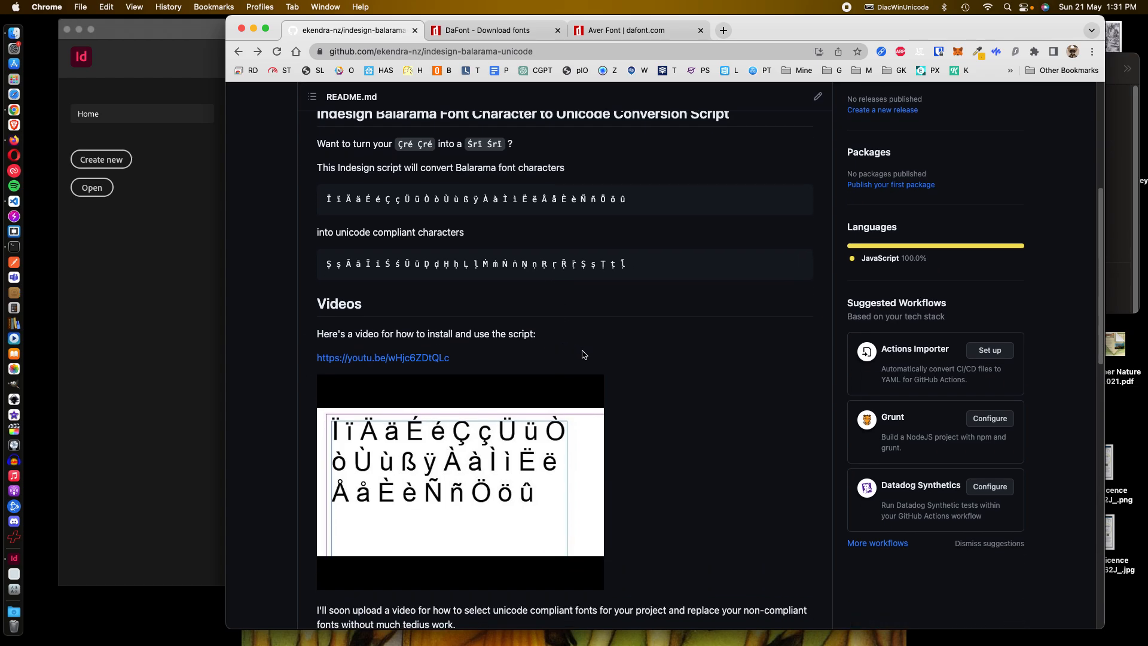
Step: Scroll through the GitHub README to locate the row of Unicode-compliant characters
{"action": "scroll", "scroll_direction": "down", "scroll_amount": 3}
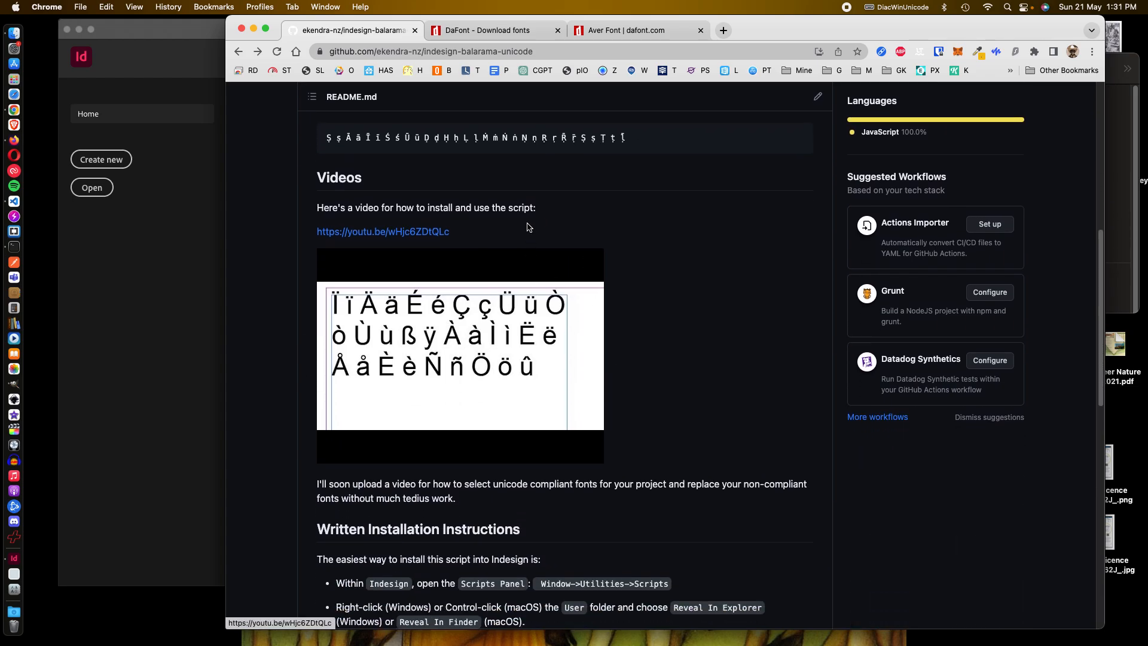
{"action": "mouse_move", "coordinate": [406, 293]}
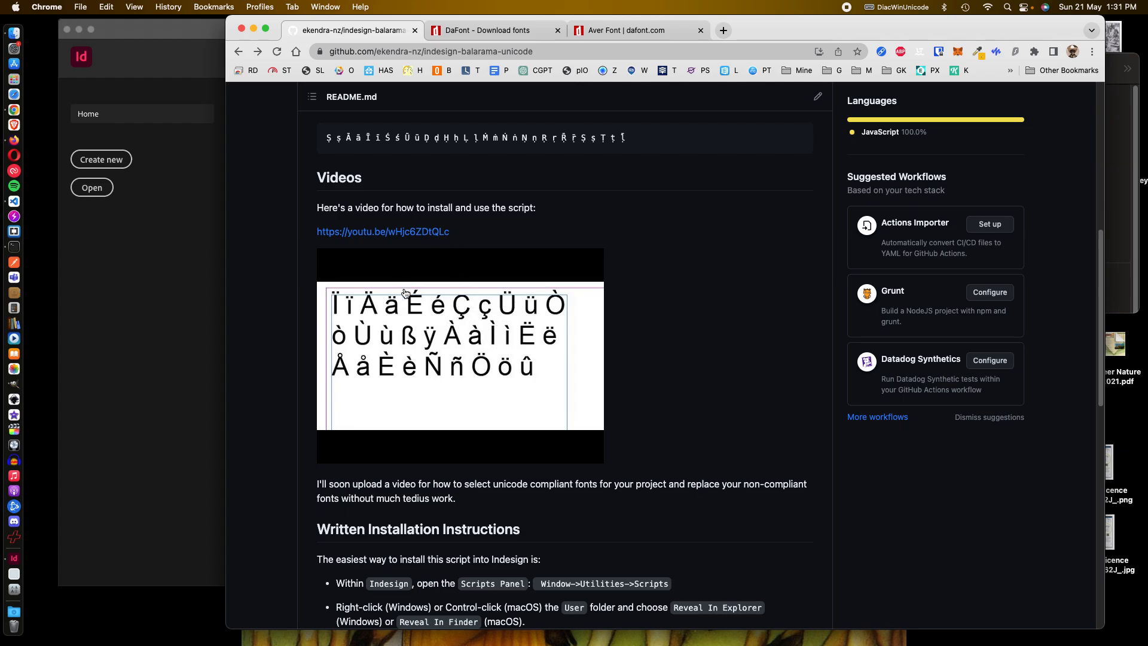
{"action": "mouse_move", "coordinate": [459, 342]}
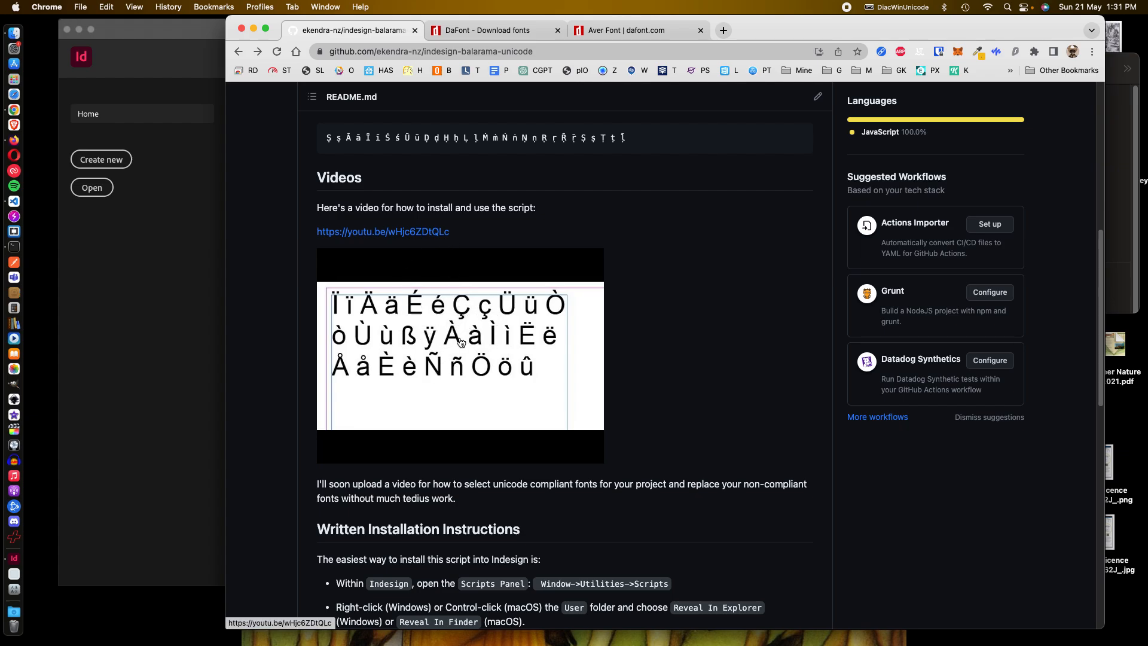
{"action": "mouse_move", "coordinate": [513, 343]}
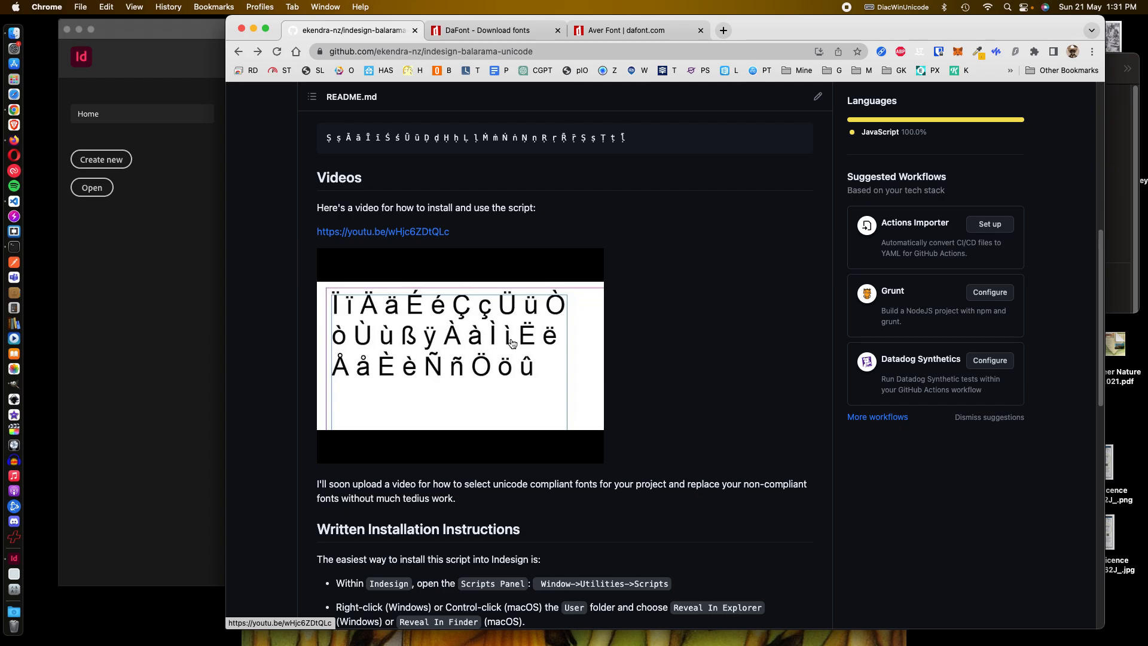
{"action": "mouse_move", "coordinate": [552, 281]}
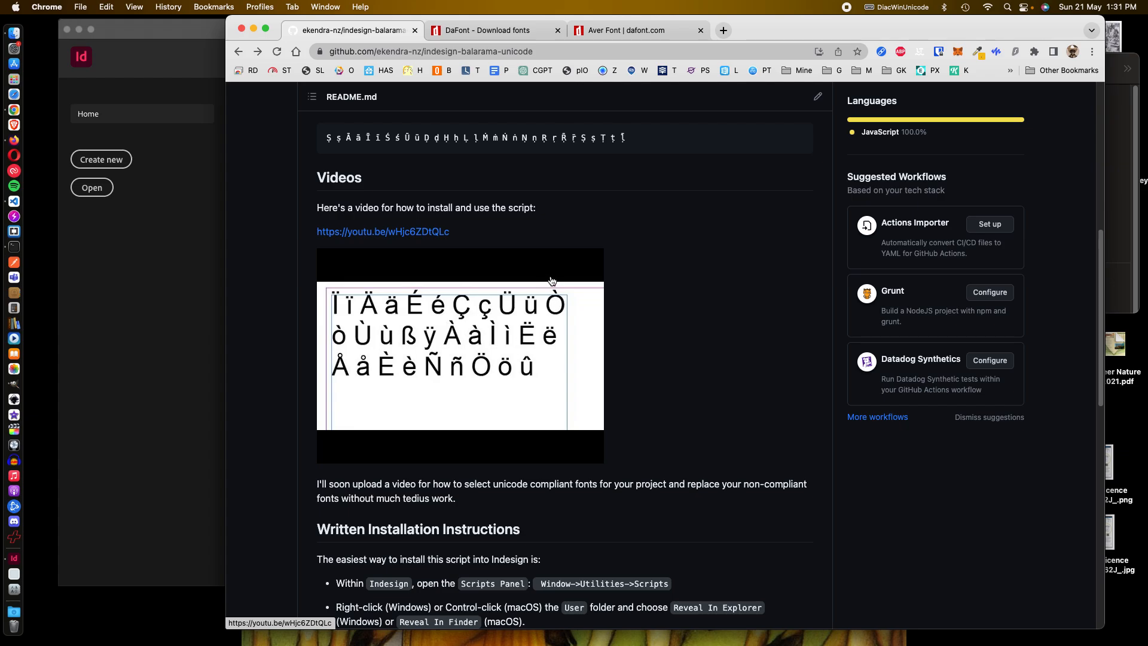
{"action": "mouse_move", "coordinate": [566, 264]}
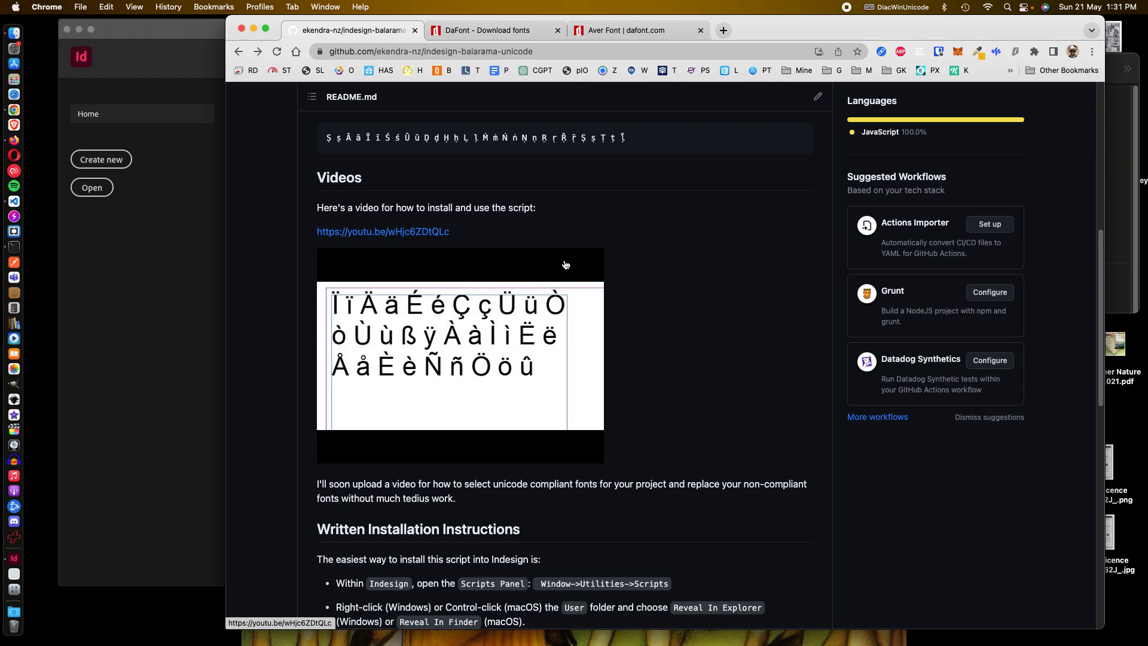
{"action": "mouse_move", "coordinate": [555, 262]}
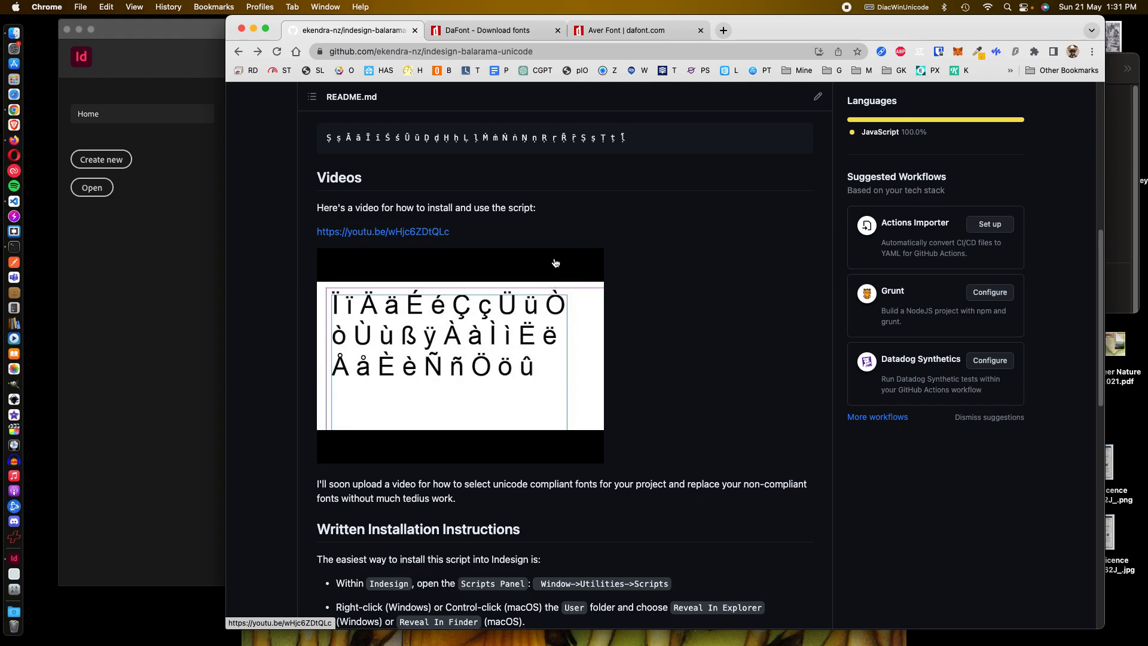
{"action": "mouse_move", "coordinate": [562, 245]}
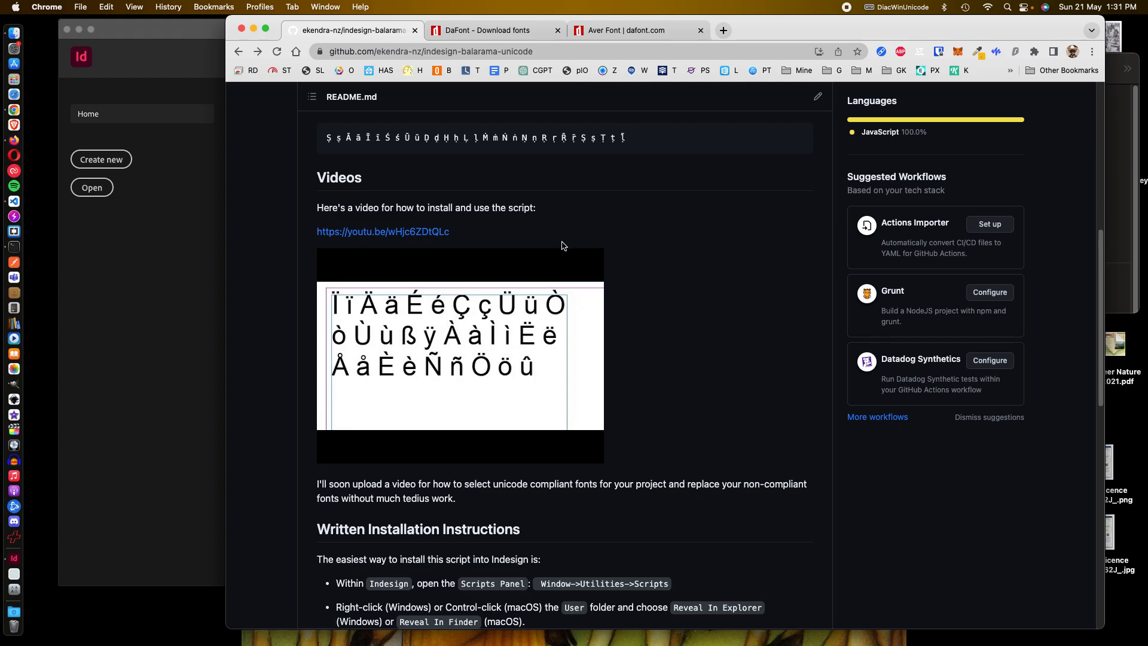
{"action": "mouse_move", "coordinate": [560, 249]}
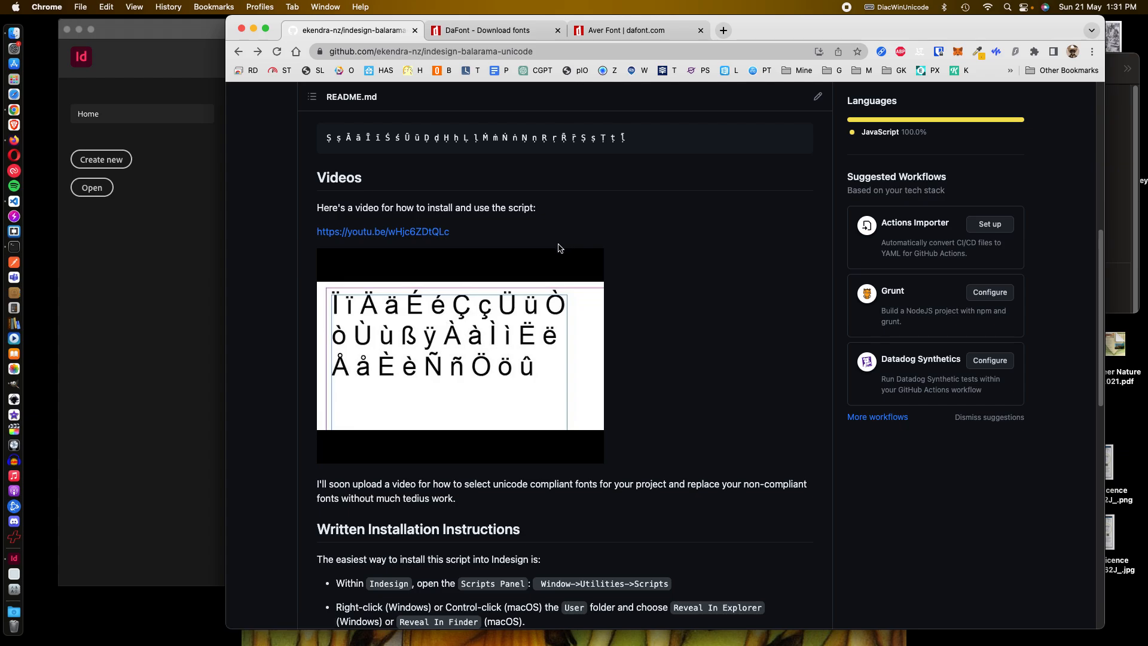
{"action": "scroll", "scroll_direction": "up", "scroll_amount": 3}
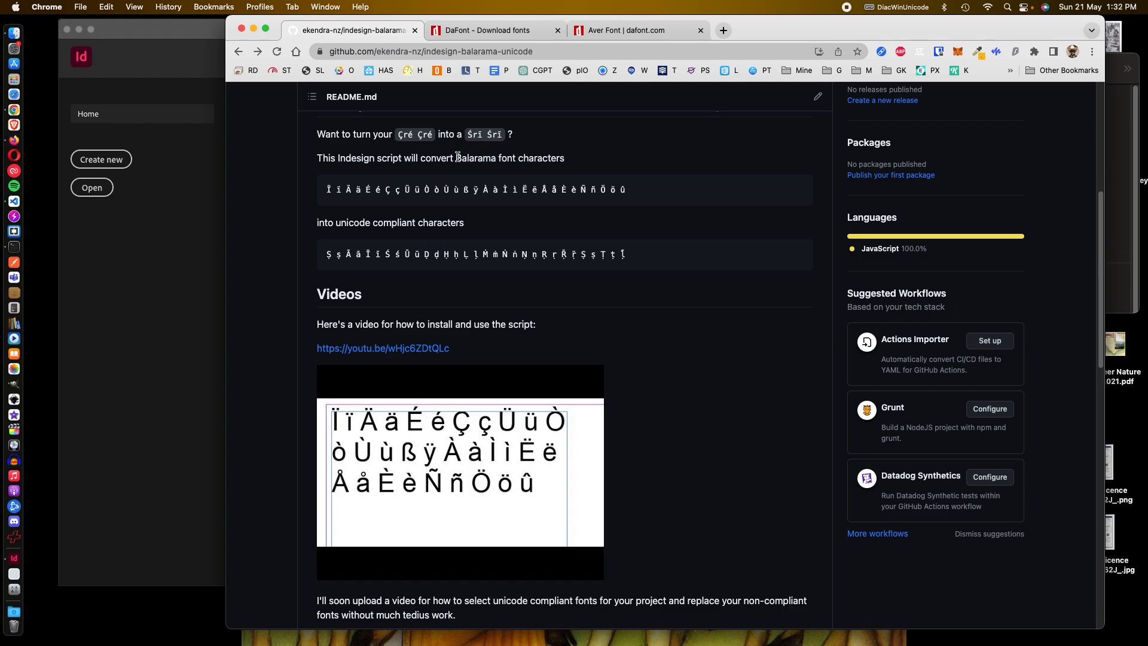
{"action": "mouse_move", "coordinate": [482, 237]}
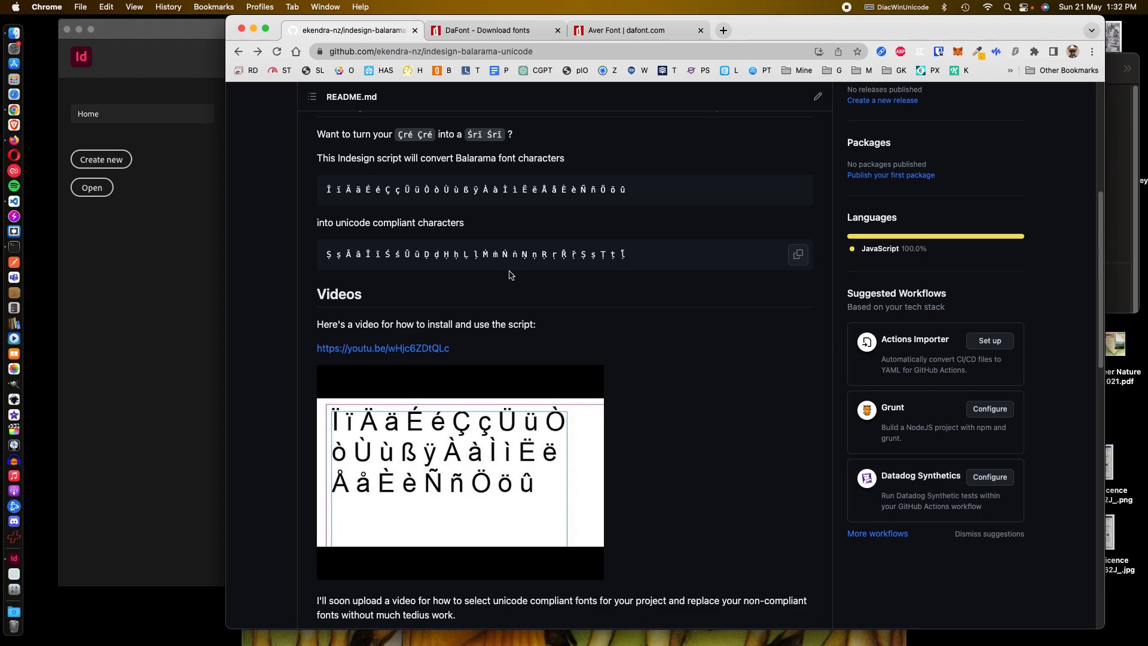
{"action": "mouse_move", "coordinate": [515, 410]}
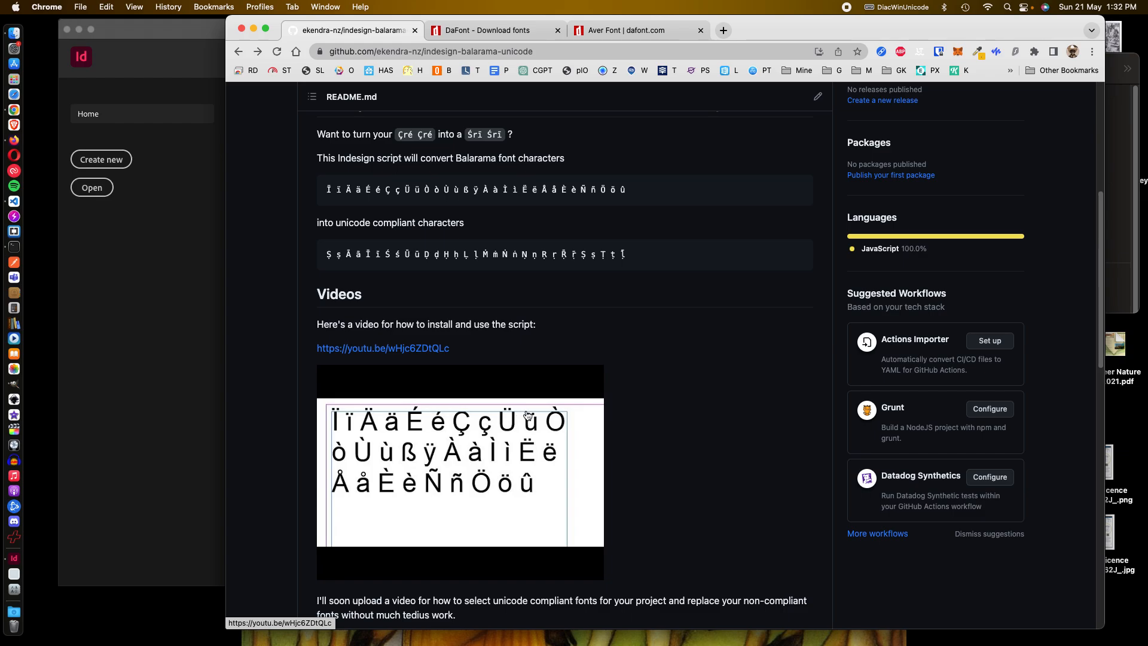
{"action": "mouse_move", "coordinate": [547, 435]}
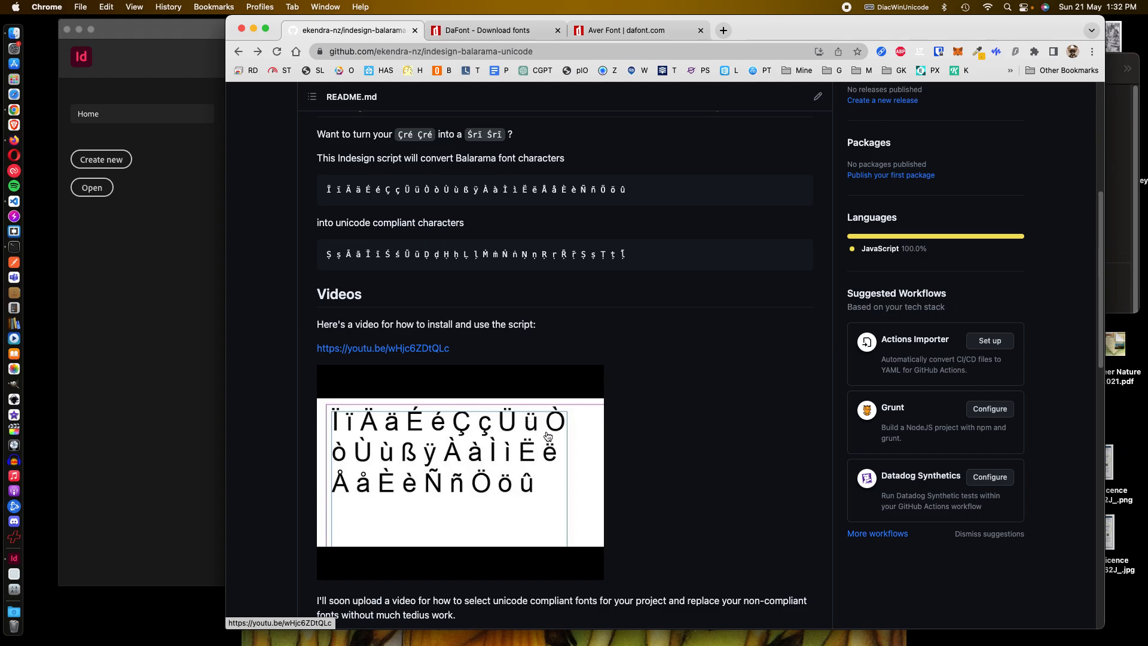
{"action": "scroll", "scroll_direction": "down", "scroll_amount": 3}
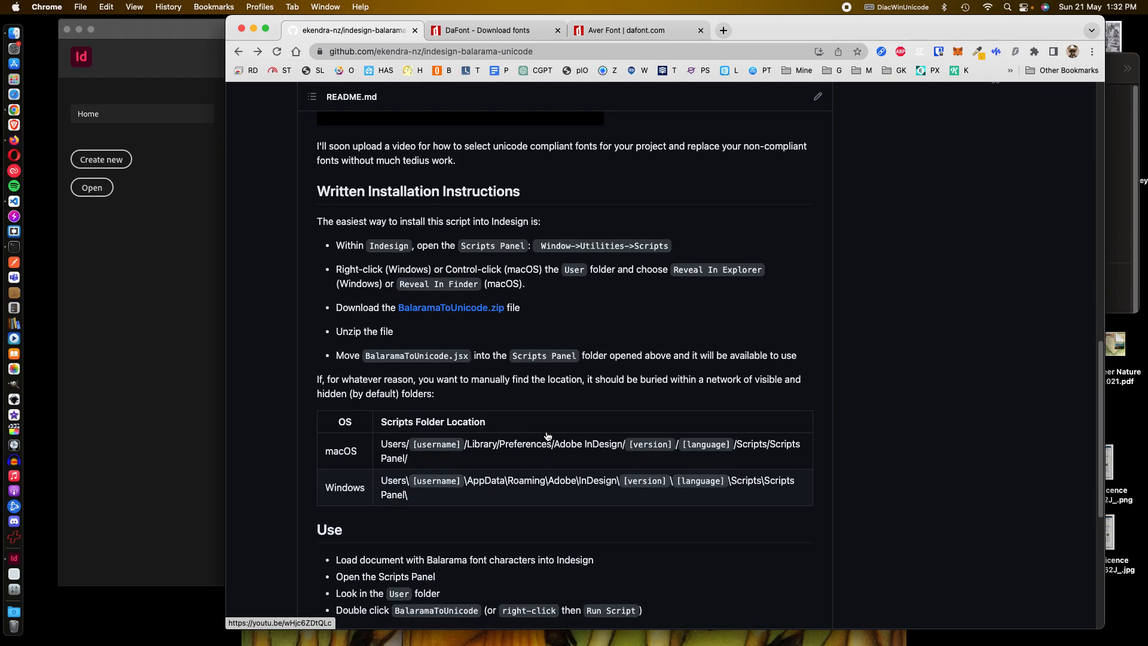
{"action": "scroll", "scroll_direction": "down", "scroll_amount": 3}
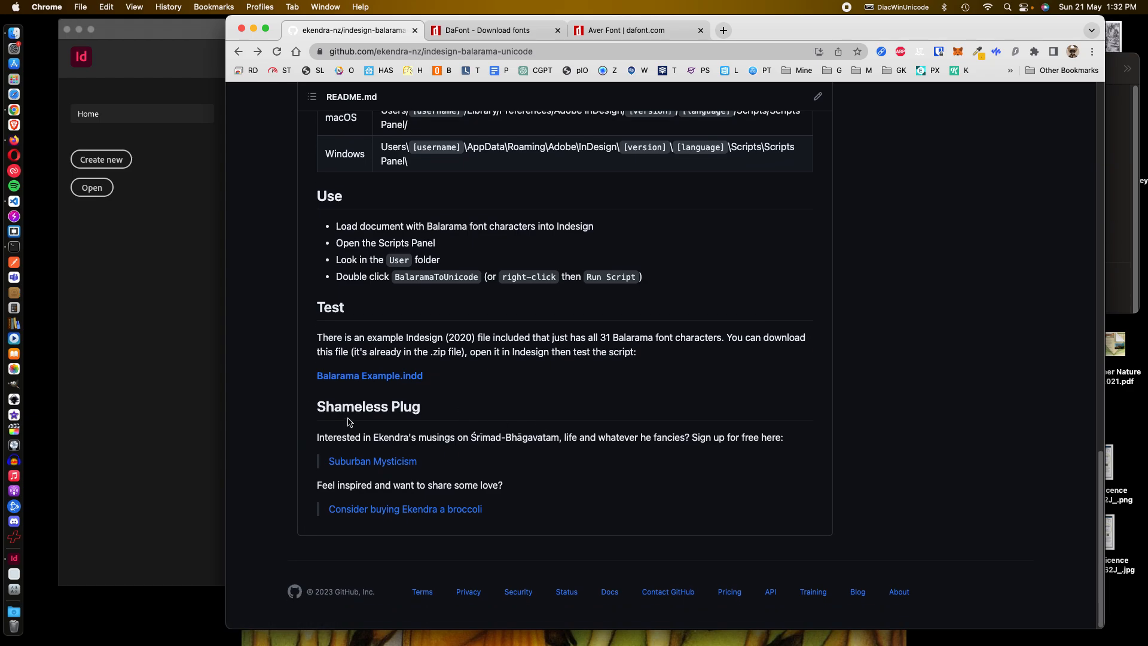
{"action": "mouse_move", "coordinate": [424, 482]}
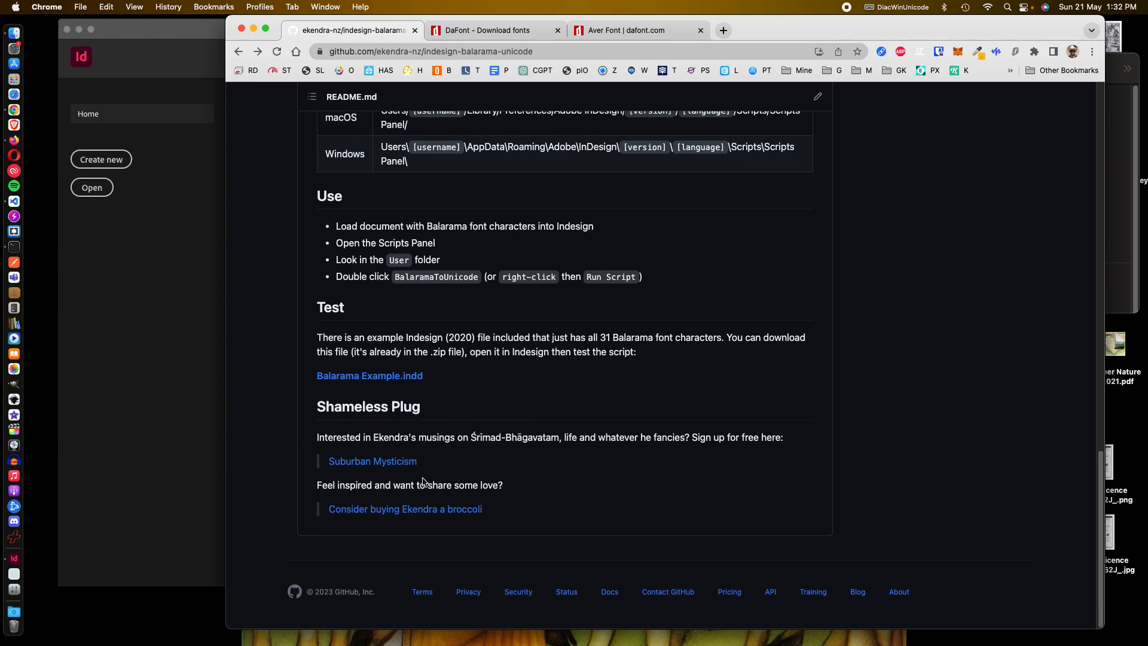
{"action": "mouse_move", "coordinate": [528, 438]}
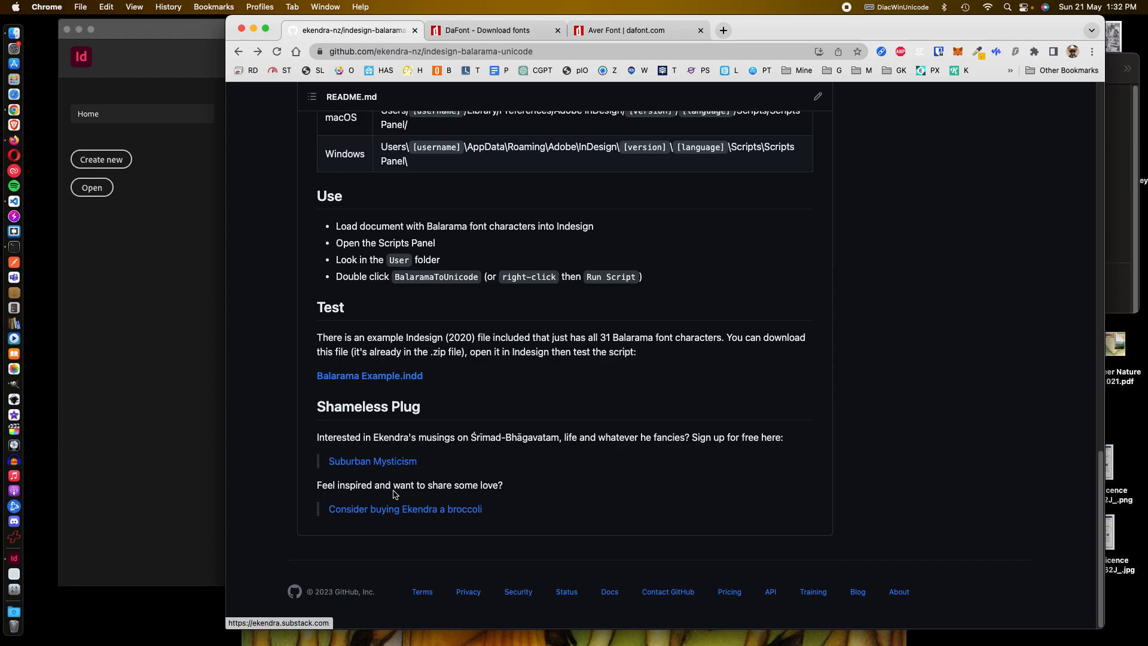
{"action": "mouse_move", "coordinate": [396, 510]}
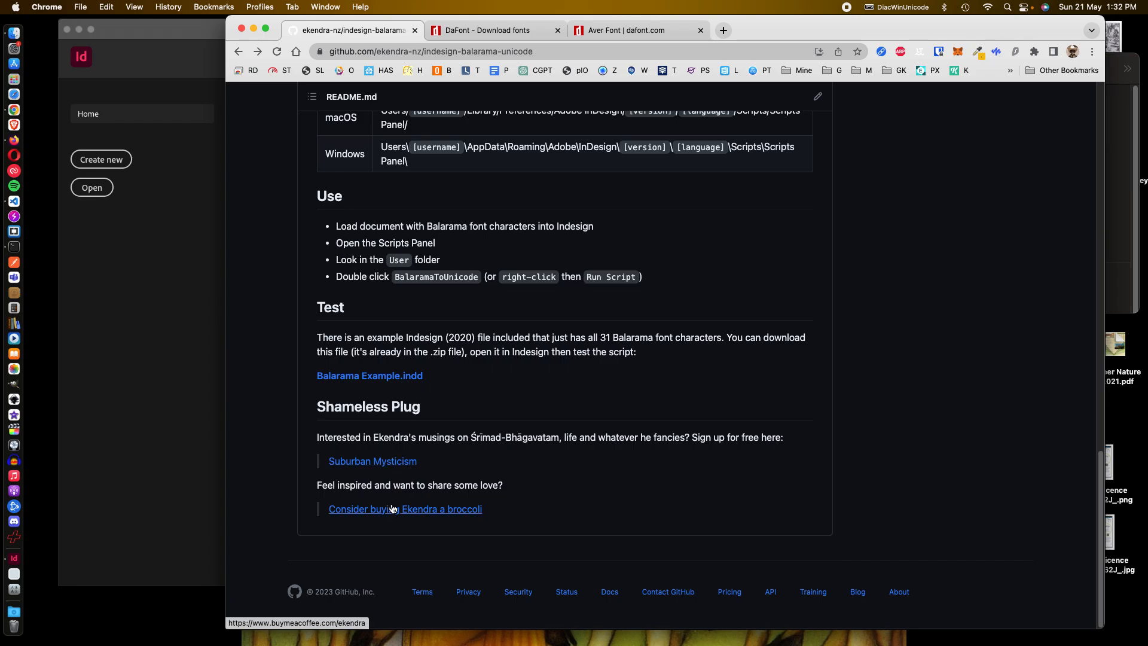
{"action": "scroll", "scroll_direction": "up", "scroll_amount": 3}
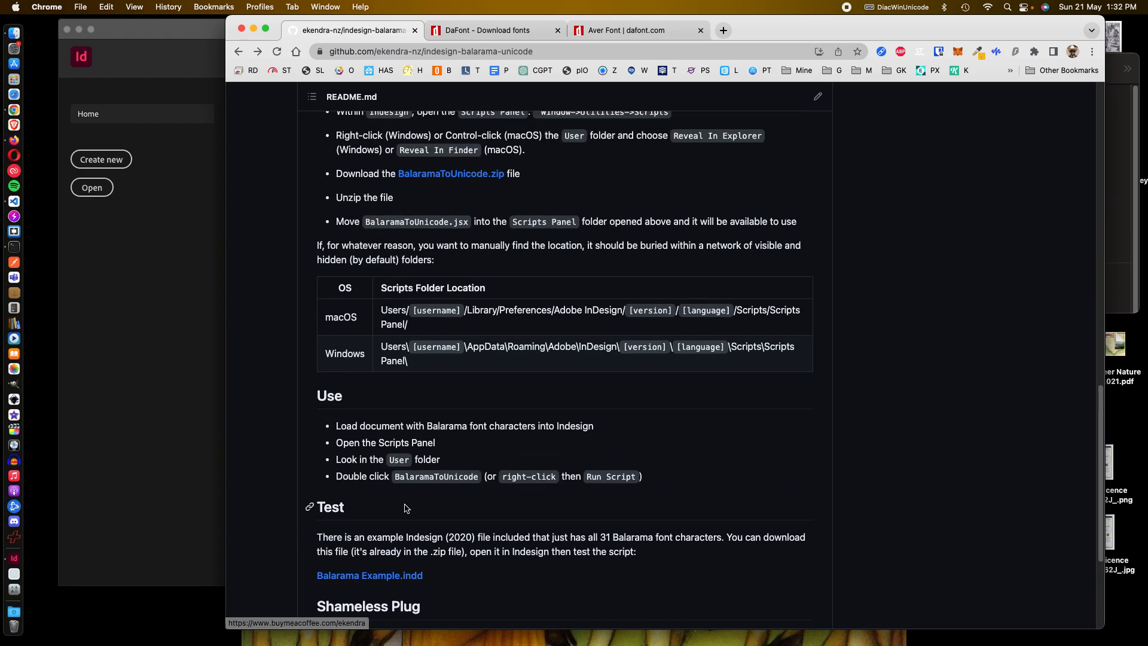
{"action": "scroll", "scroll_direction": "up", "scroll_amount": 3}
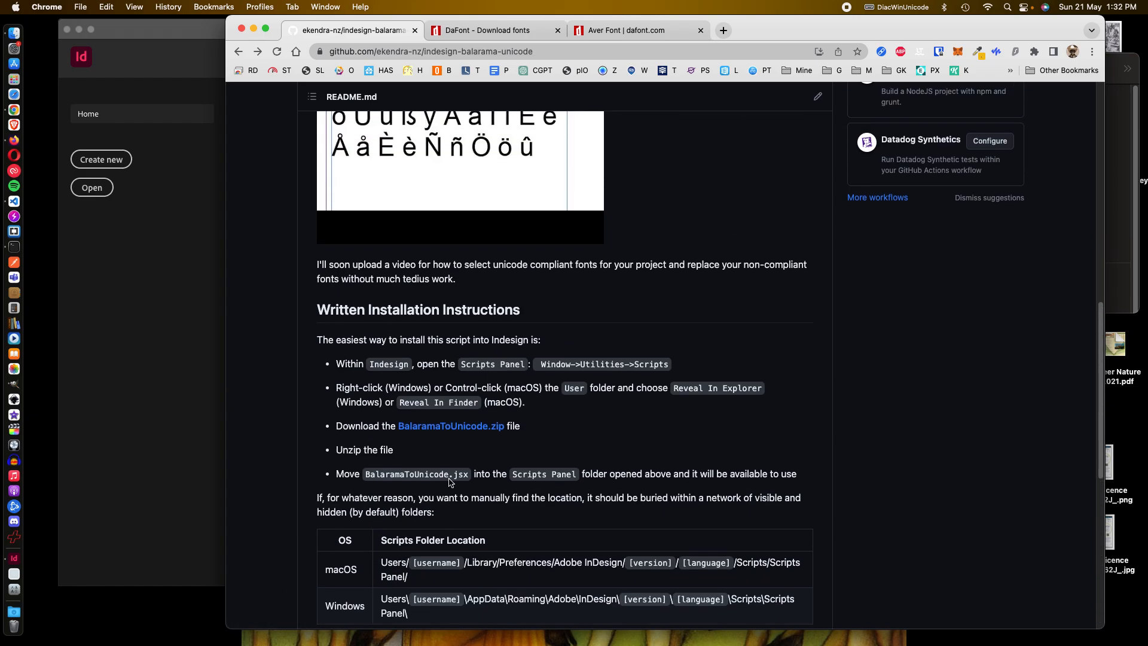
{"action": "scroll", "scroll_direction": "up", "scroll_amount": 3}
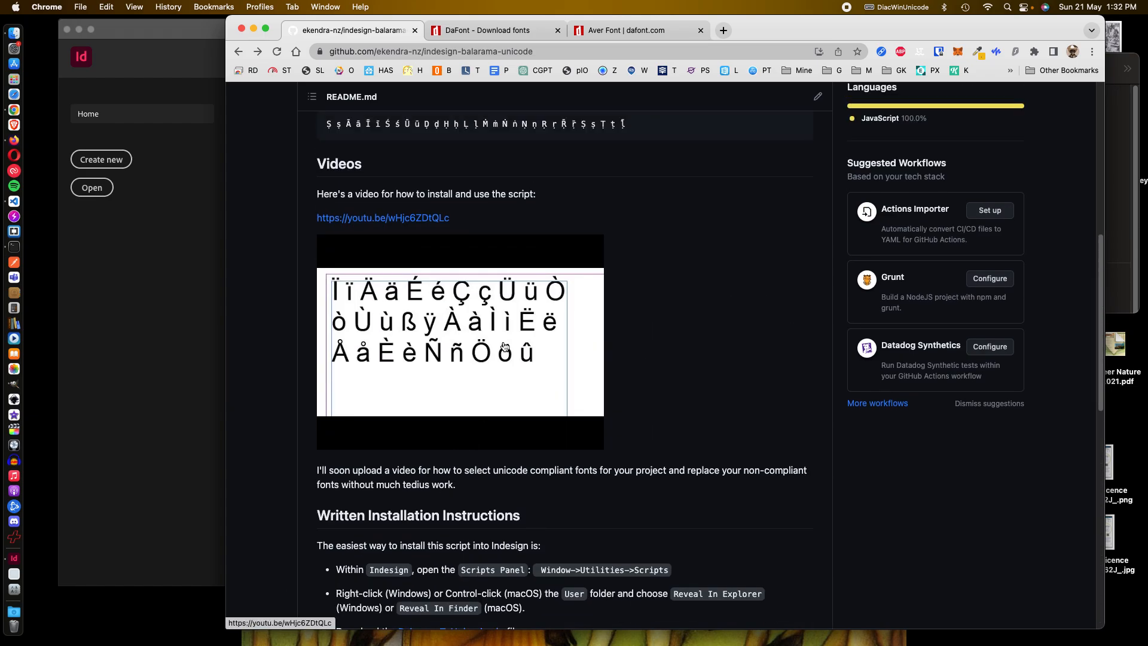
{"action": "scroll", "scroll_direction": "up", "scroll_amount": 3}
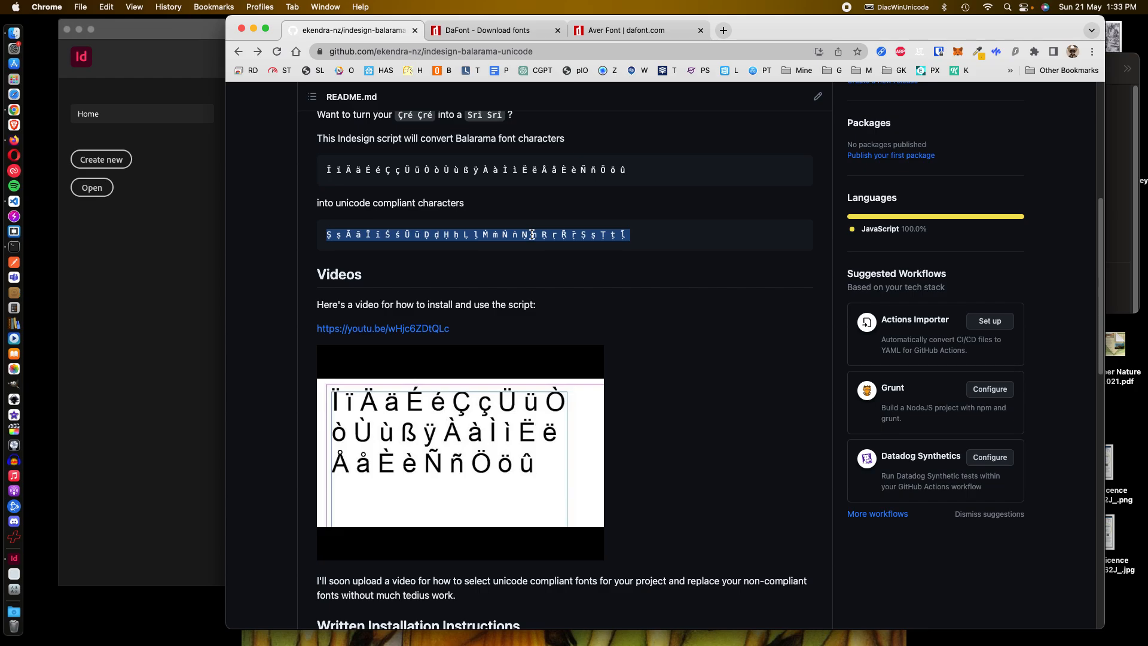
Step: Copy the README's Unicode-compliant character row to the clipboard
{"action": "left_click", "coordinate": [674, 260]}
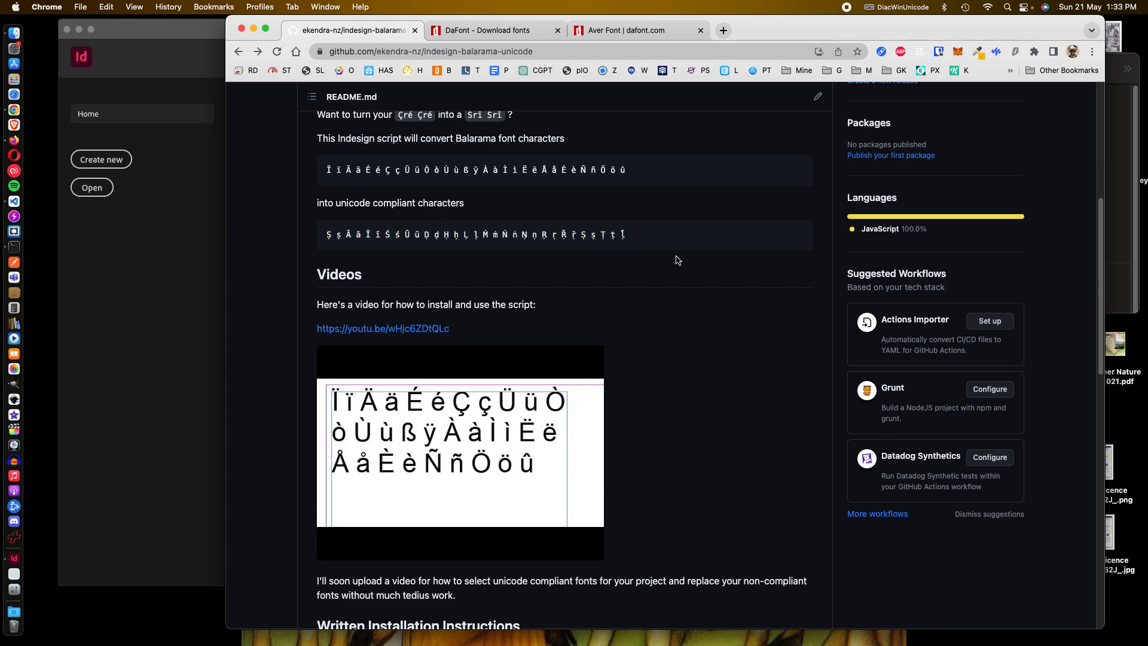
{"action": "mouse_move", "coordinate": [797, 236]}
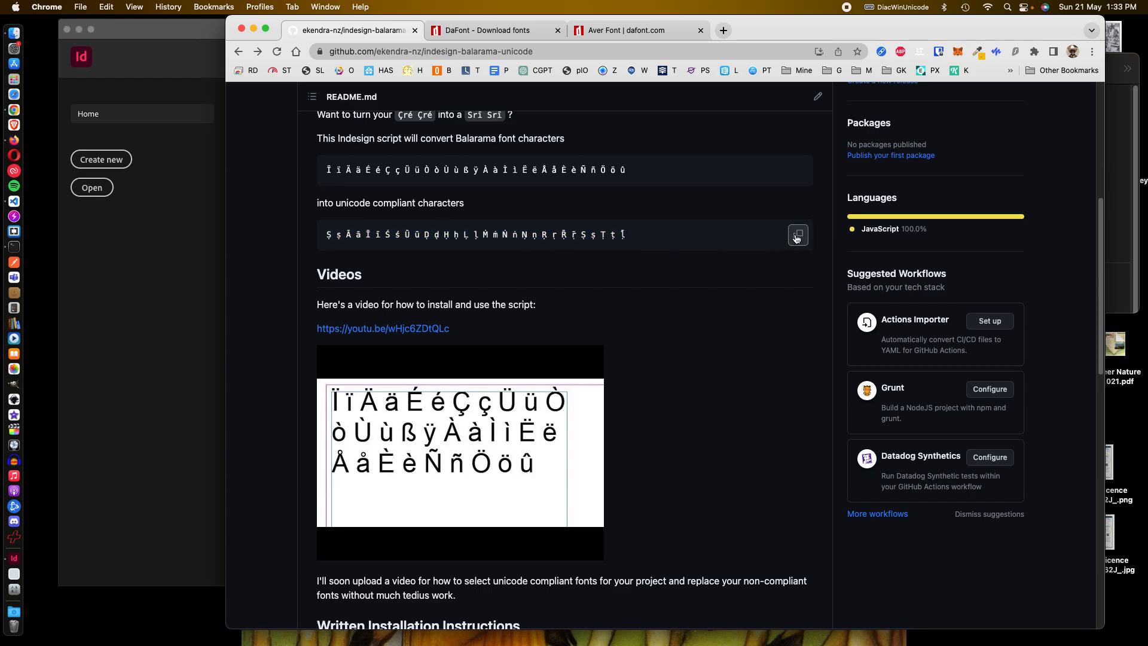
{"action": "left_click", "coordinate": [490, 30]}
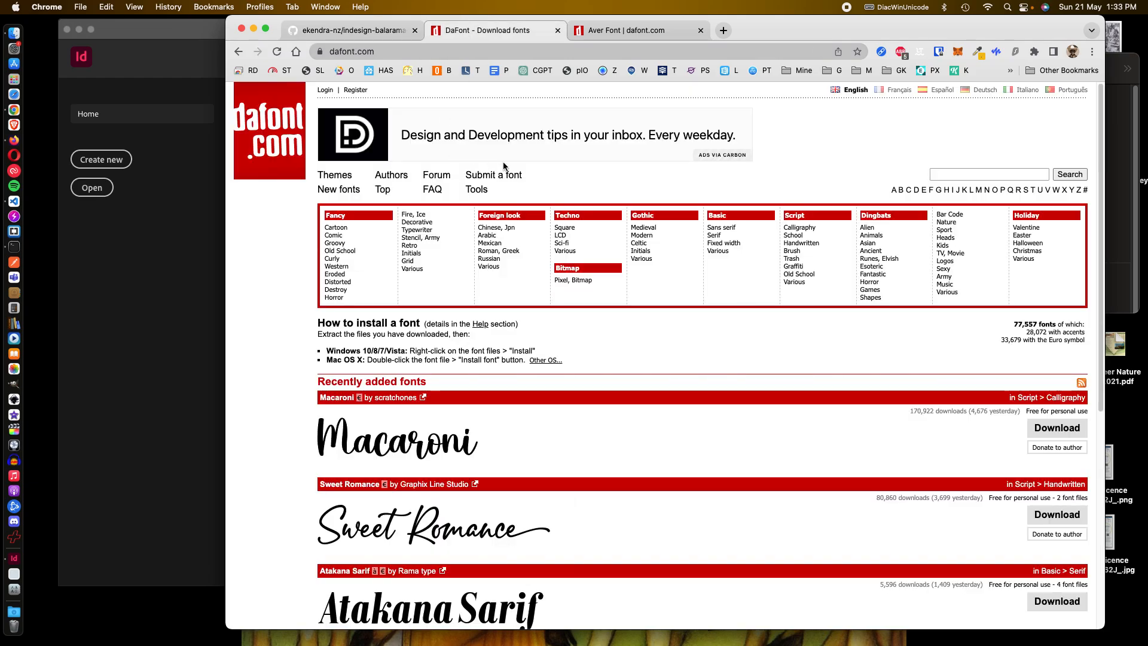
{"action": "mouse_move", "coordinate": [312, 157]}
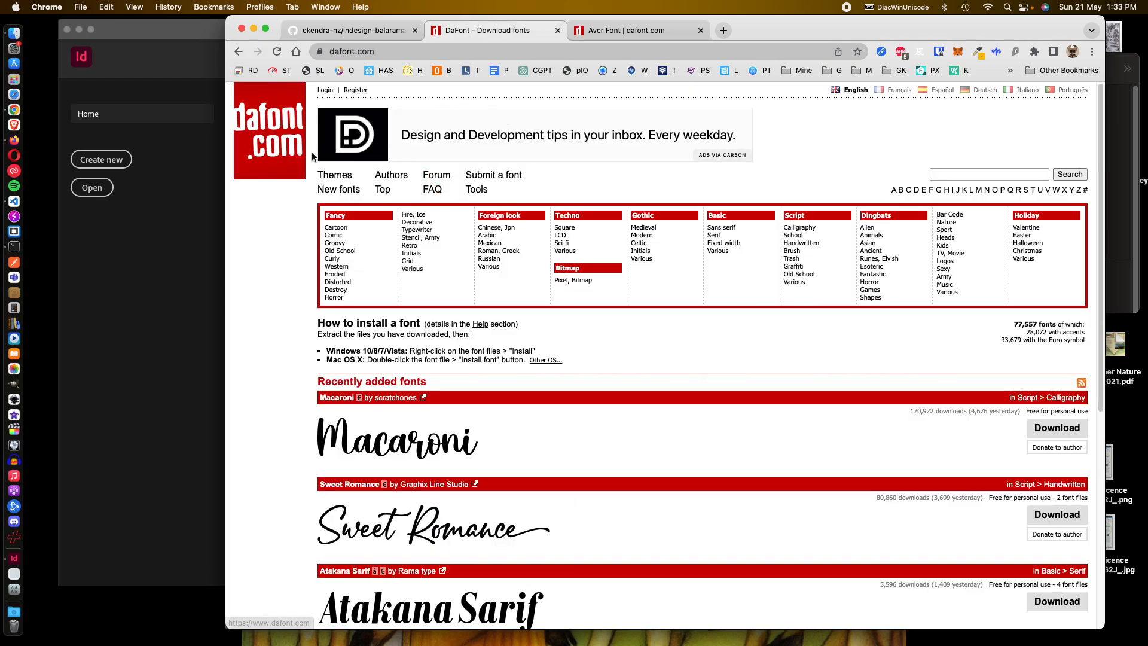
{"action": "mouse_move", "coordinate": [719, 345]}
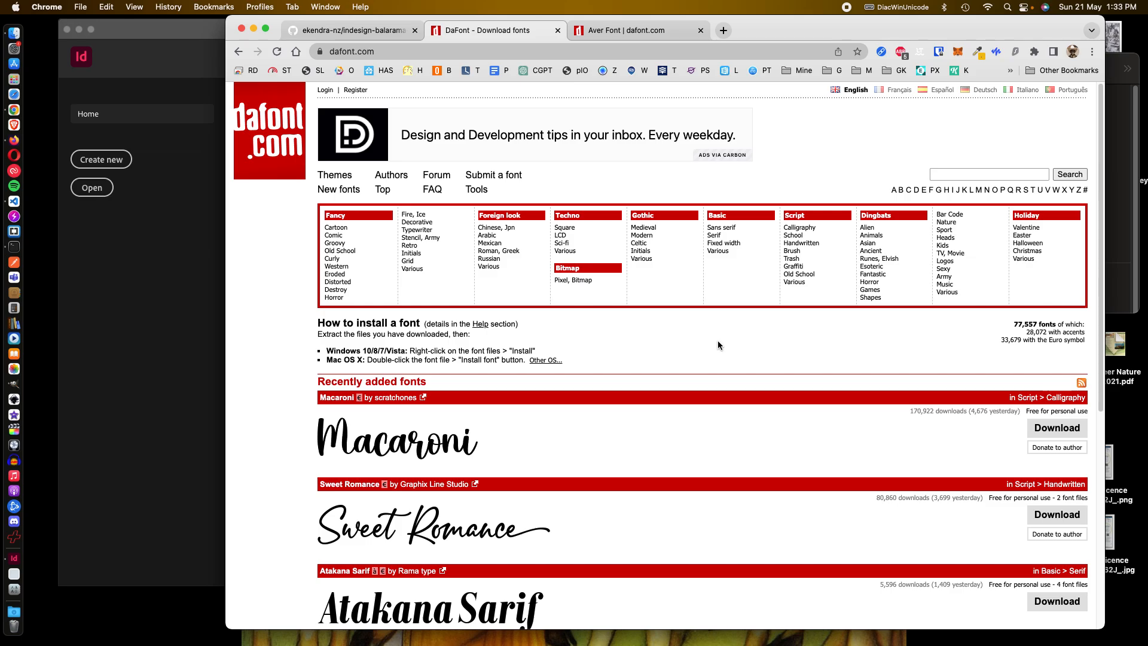
{"action": "mouse_move", "coordinate": [765, 374]}
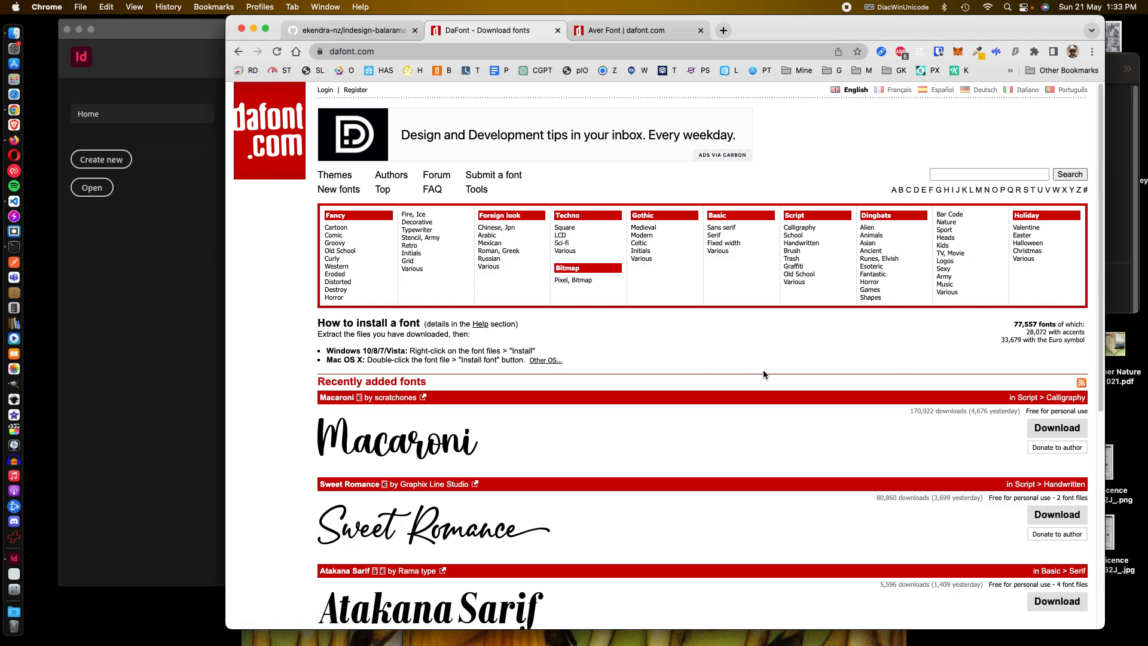
{"action": "mouse_move", "coordinate": [750, 335]}
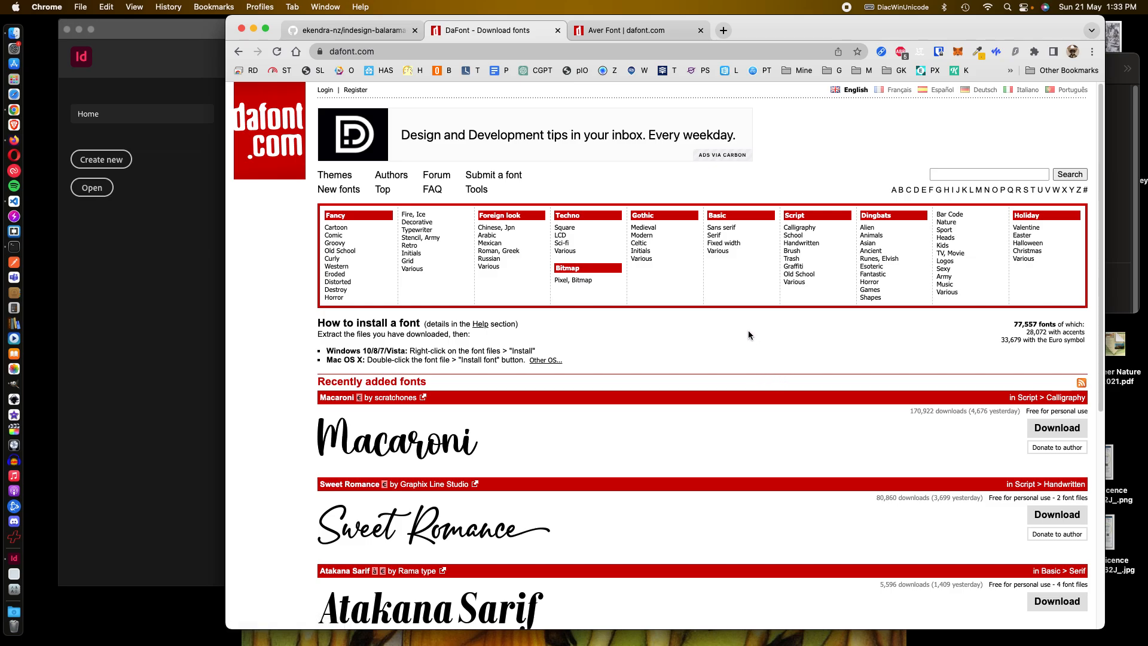
{"action": "mouse_move", "coordinate": [717, 314]}
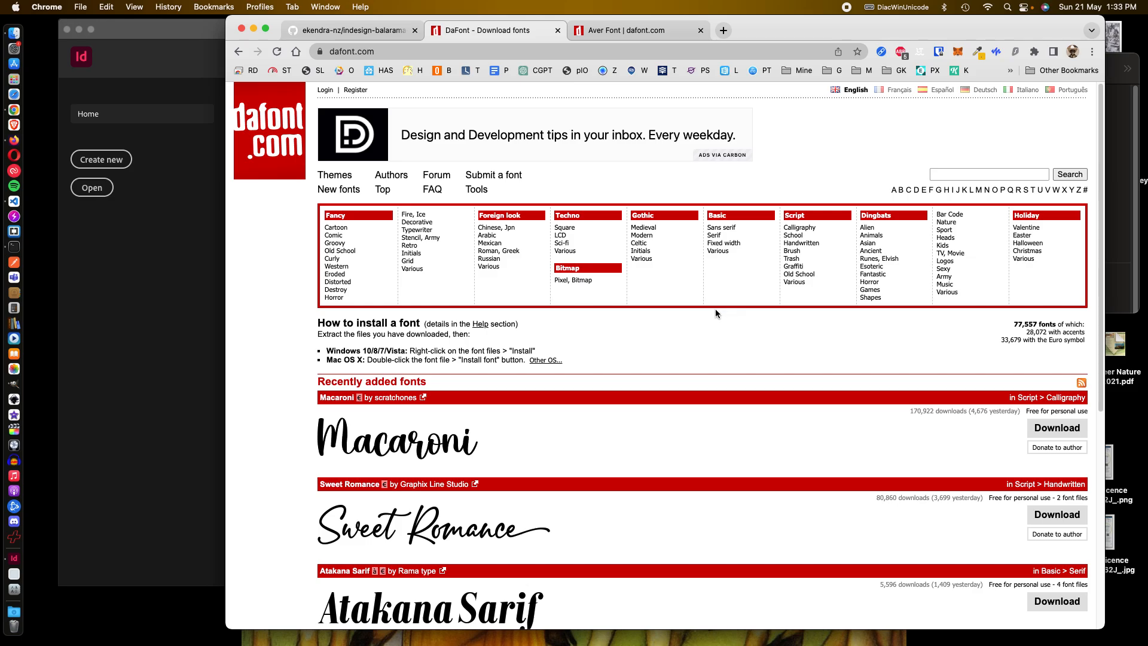
{"action": "mouse_move", "coordinate": [1021, 325]}
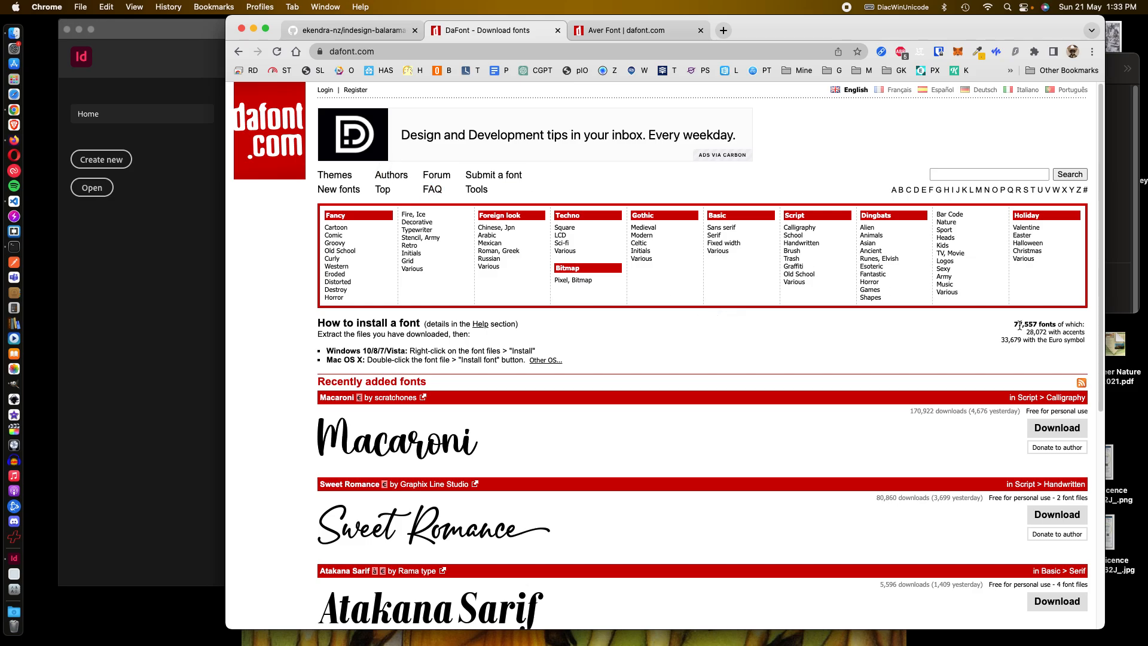
{"action": "mouse_move", "coordinate": [715, 236]}
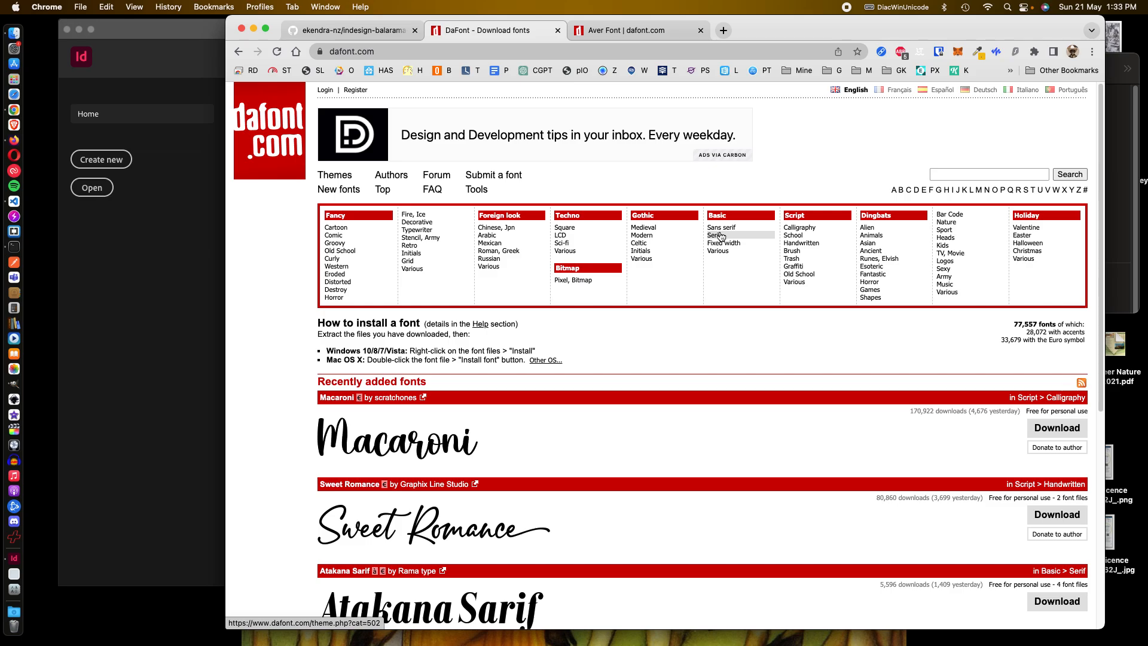
{"action": "mouse_move", "coordinate": [724, 243]}
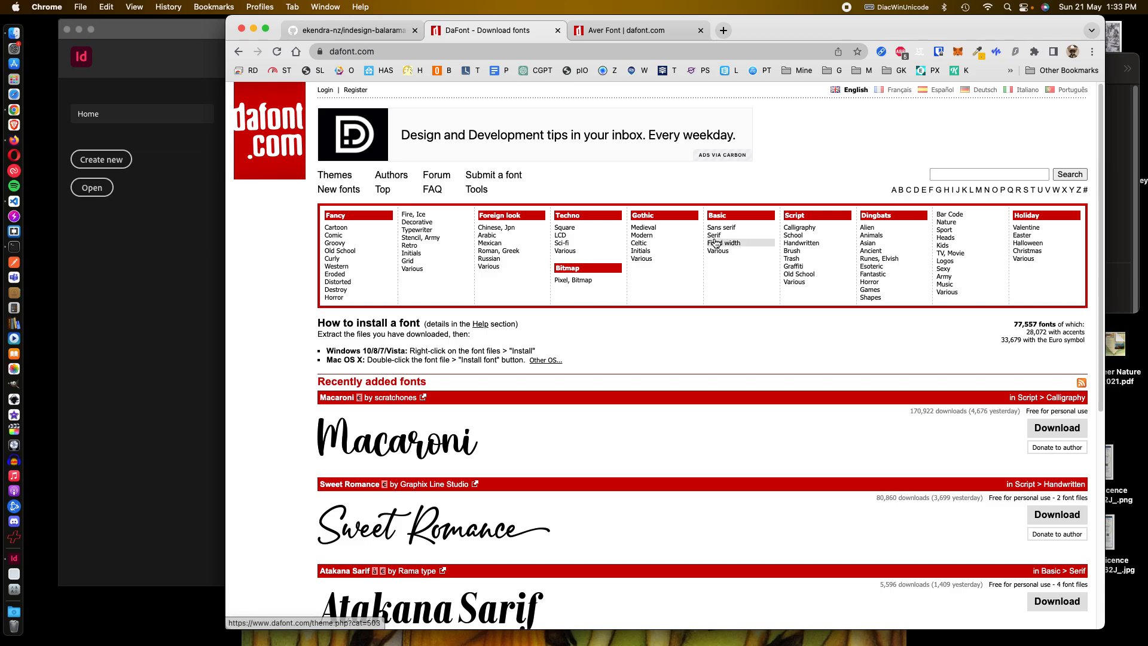
Step: Browse DaFont's Basic > Serif font listing
{"action": "left_click", "coordinate": [713, 236]}
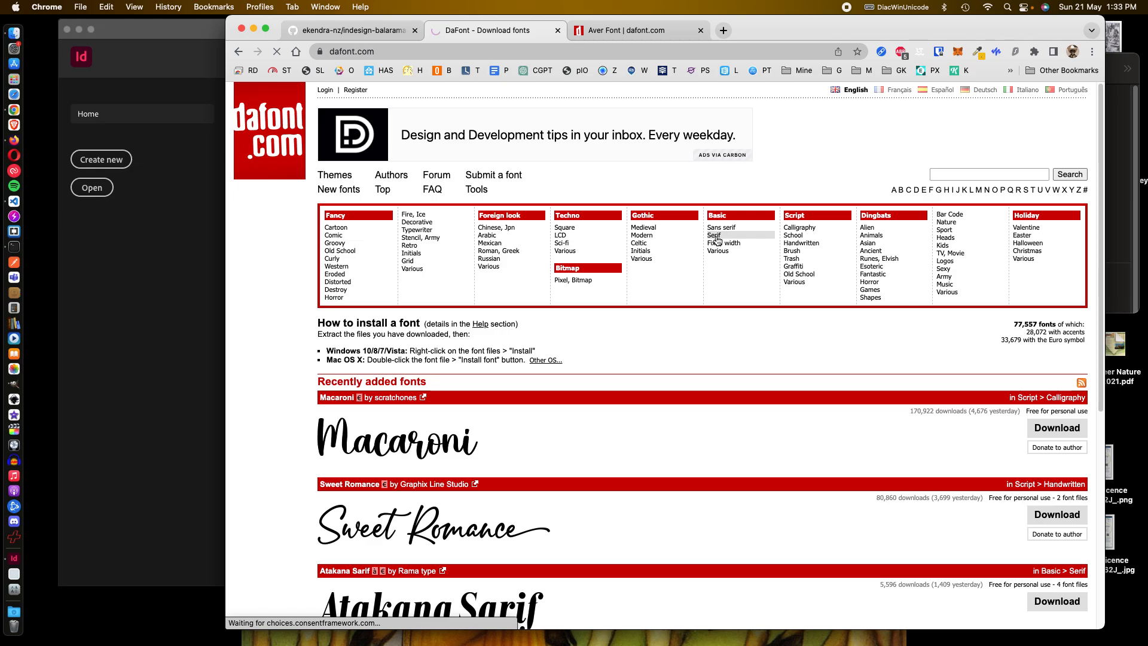
{"action": "left_click", "coordinate": [713, 236]}
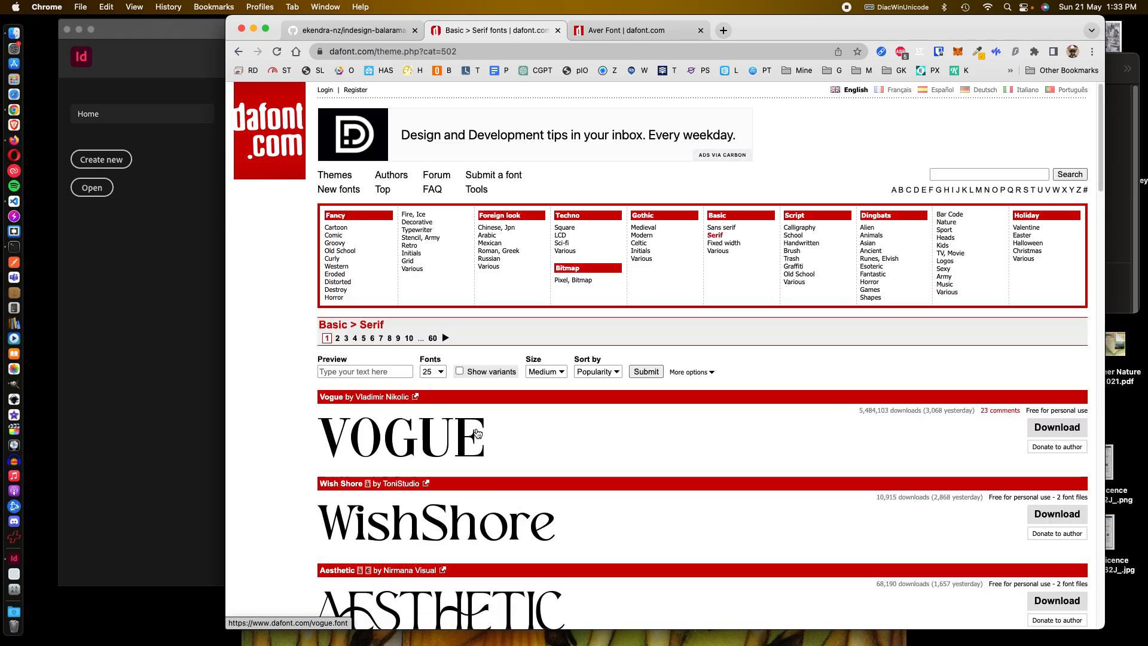
{"action": "mouse_move", "coordinate": [386, 431]}
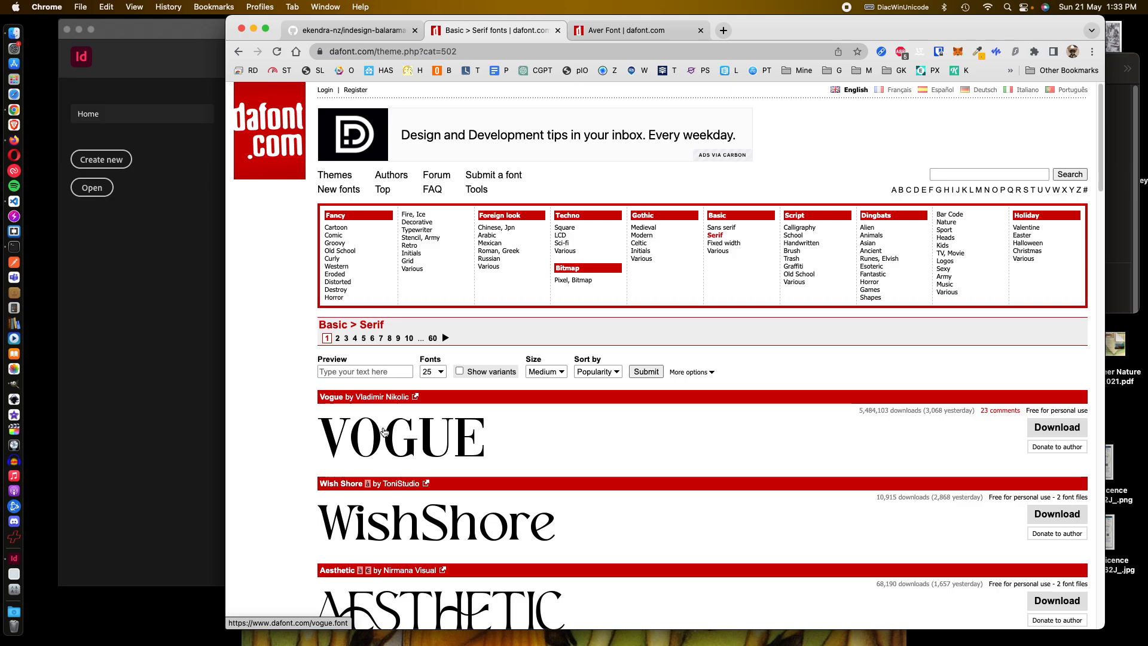
{"action": "mouse_move", "coordinate": [487, 432]}
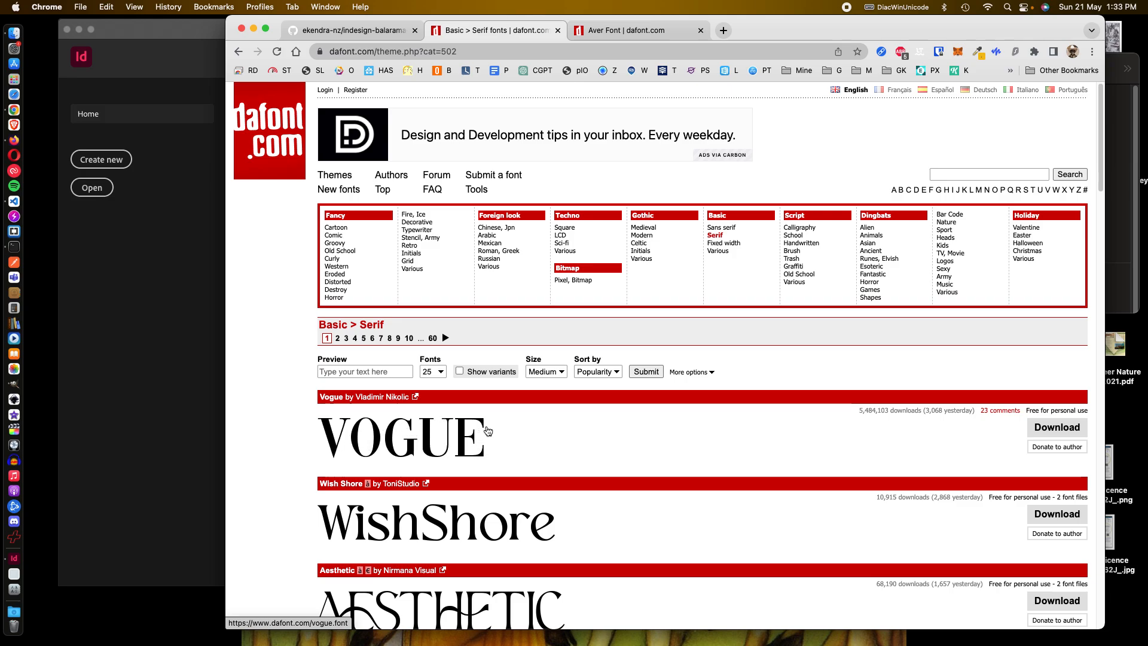
{"action": "scroll", "scroll_direction": "down", "scroll_amount": 3}
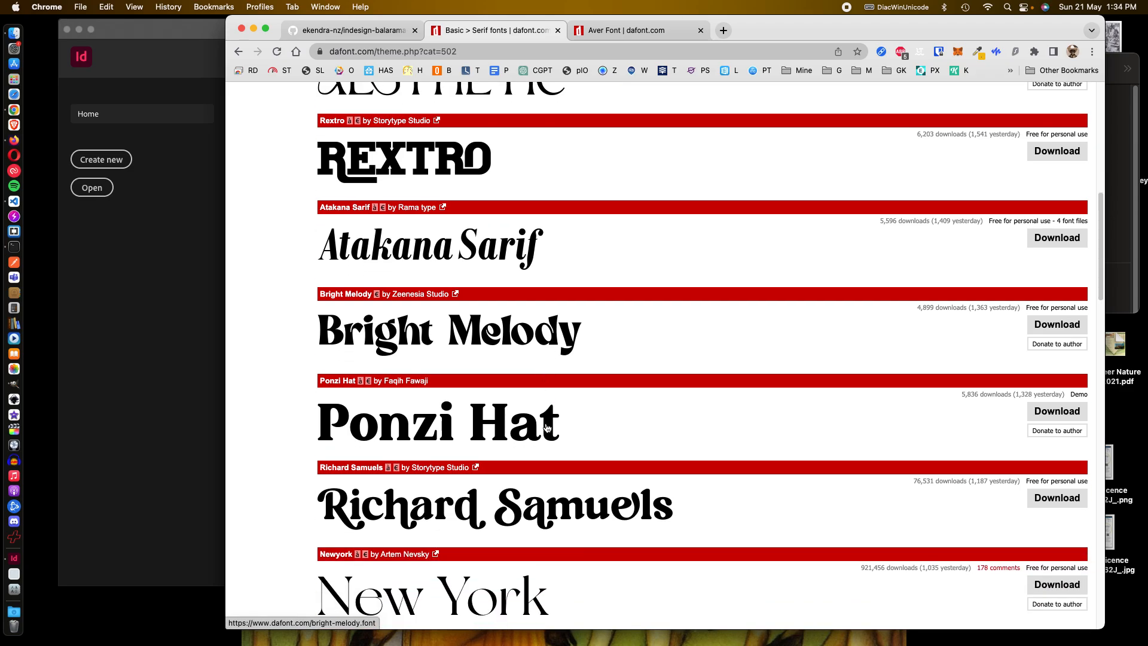
{"action": "scroll", "scroll_direction": "down", "scroll_amount": 3}
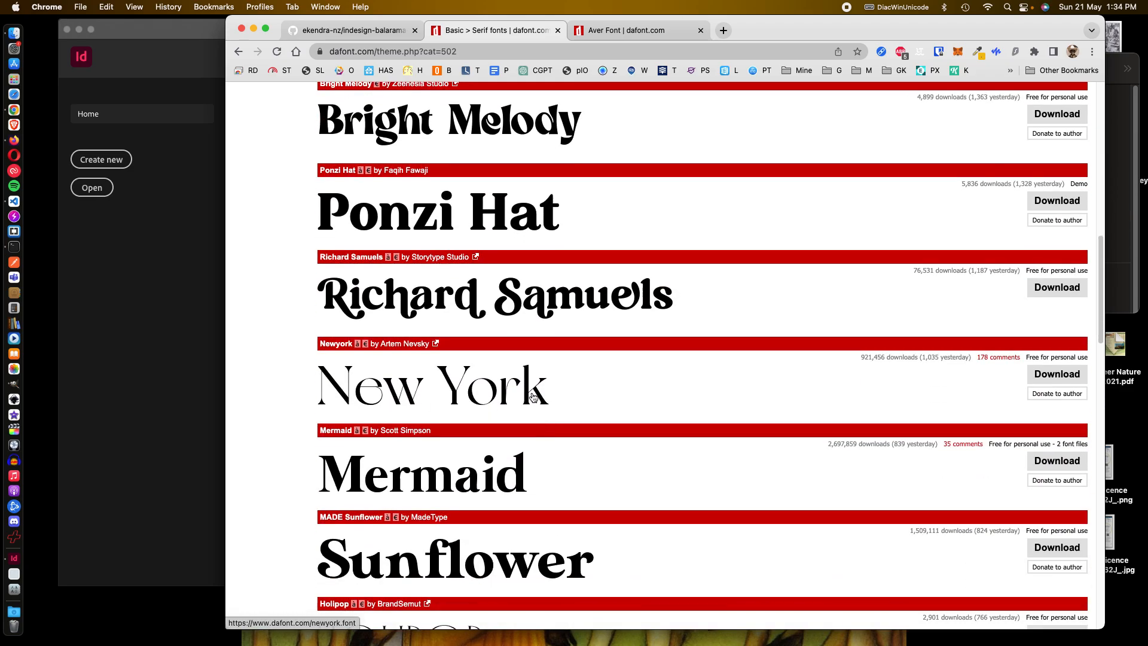
{"action": "scroll", "scroll_direction": "up", "scroll_amount": 3}
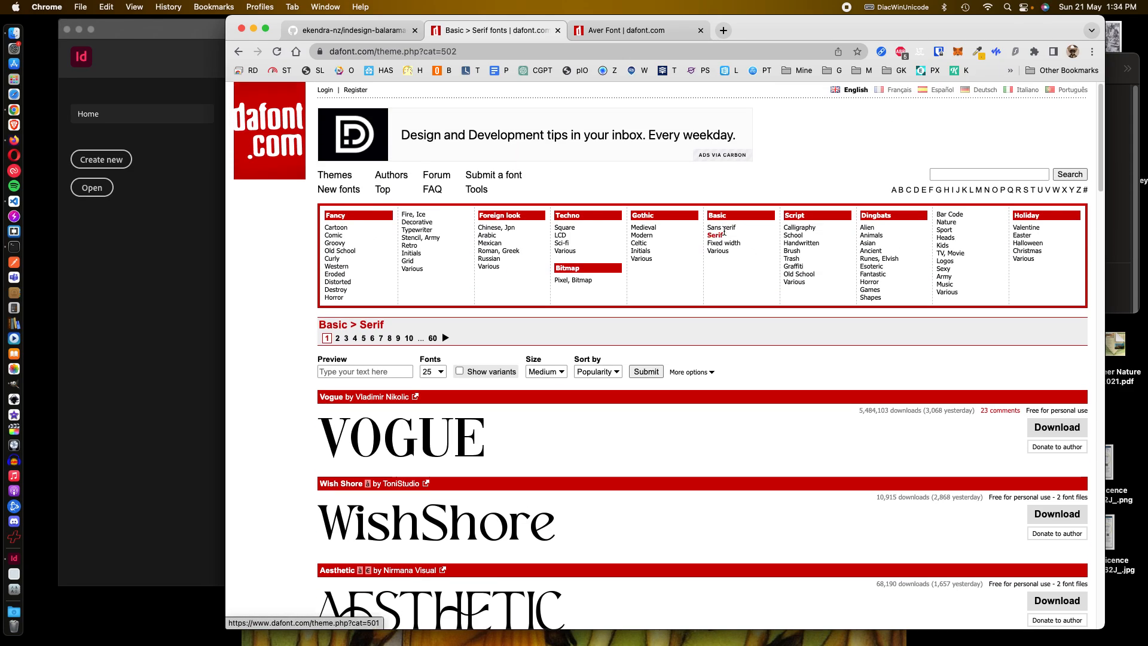
{"action": "mouse_move", "coordinate": [721, 228]}
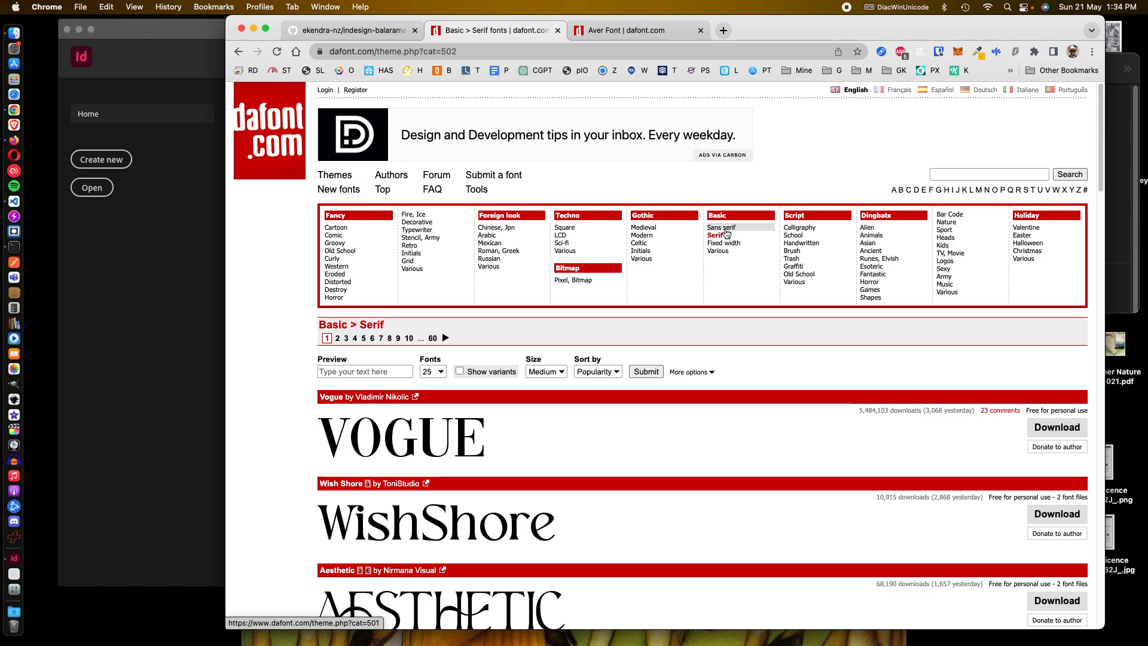
Step: Look through the Sans serif listing, then return to the Serif category
{"action": "left_click", "coordinate": [717, 236]}
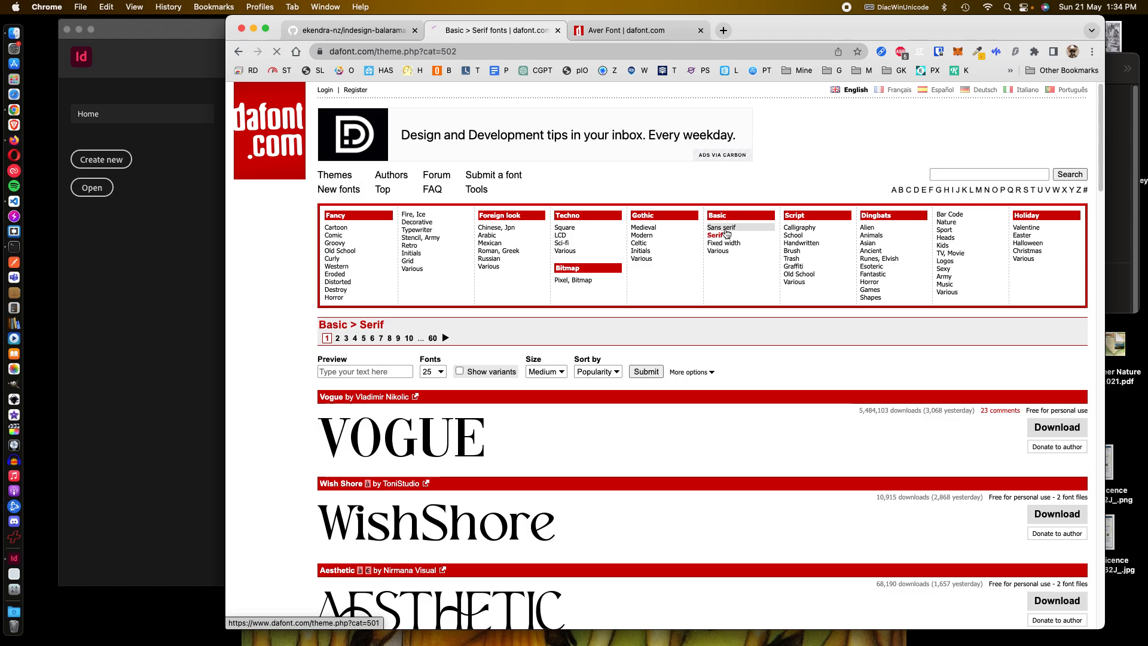
{"action": "left_click", "coordinate": [721, 227]}
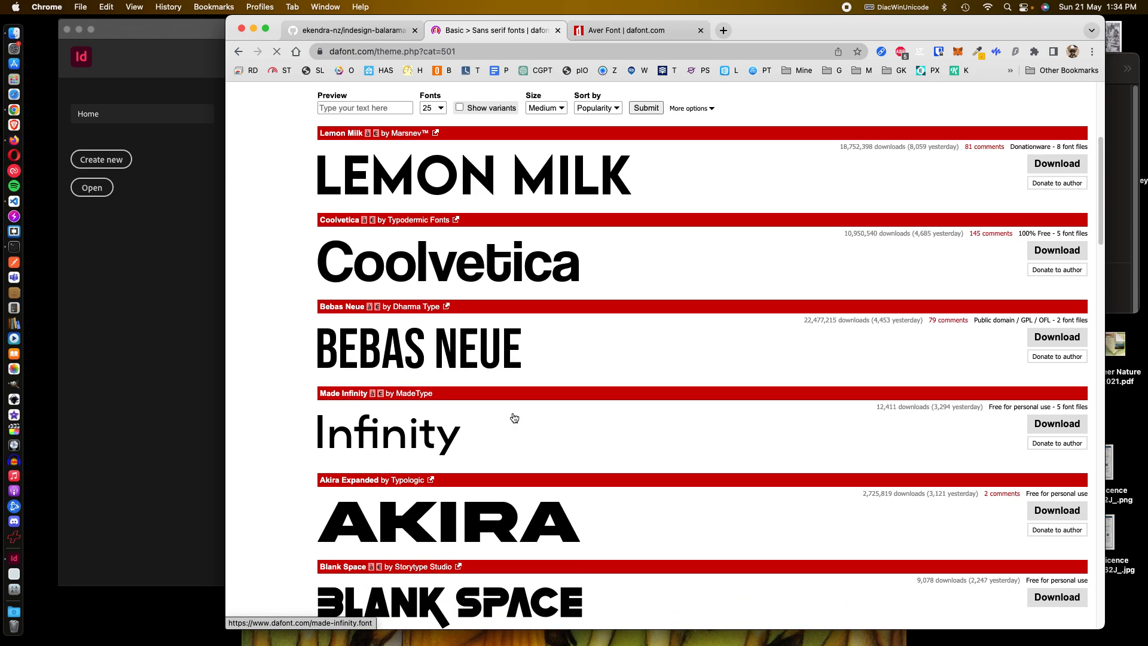
{"action": "scroll", "scroll_direction": "down", "scroll_amount": 3}
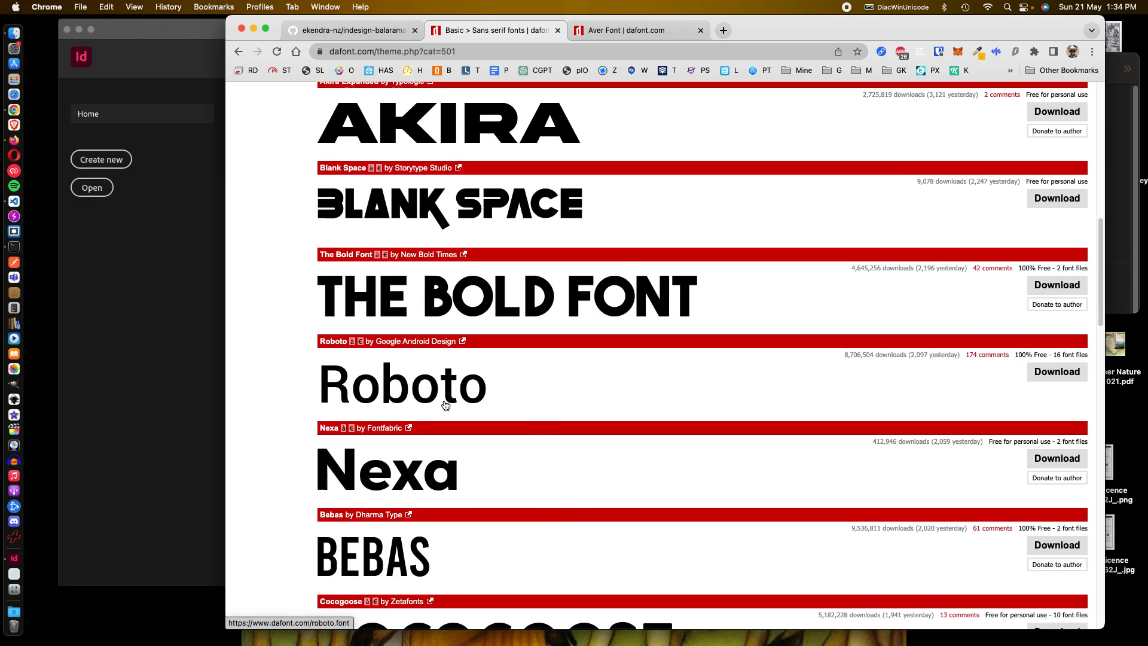
{"action": "mouse_move", "coordinate": [495, 415]}
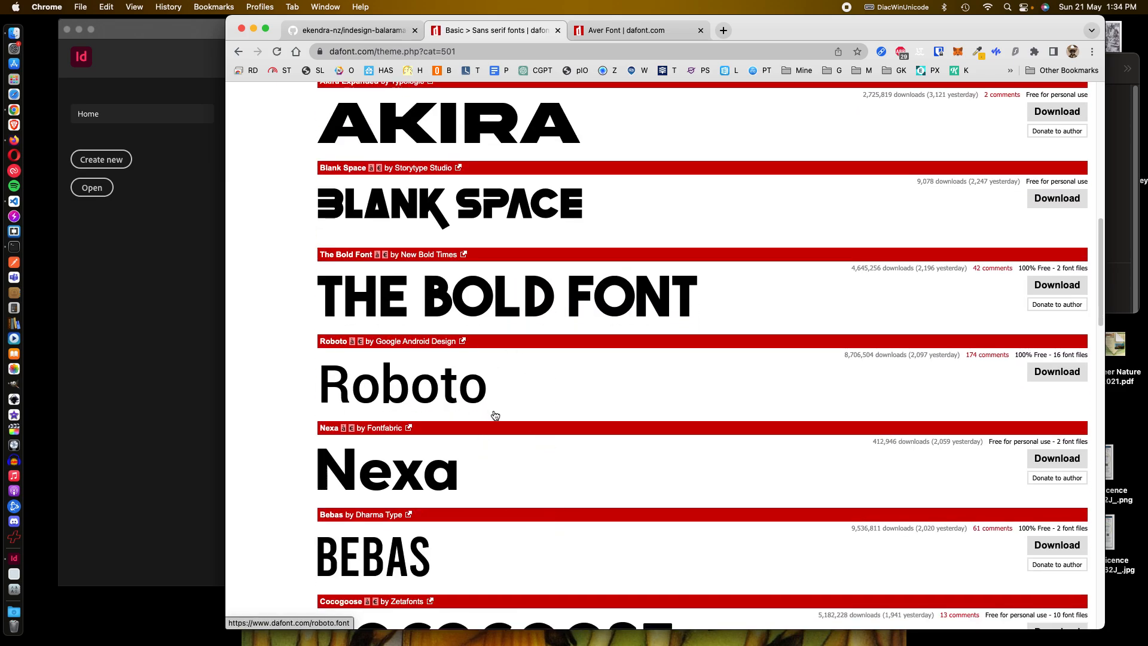
{"action": "scroll", "scroll_direction": "up", "scroll_amount": 3}
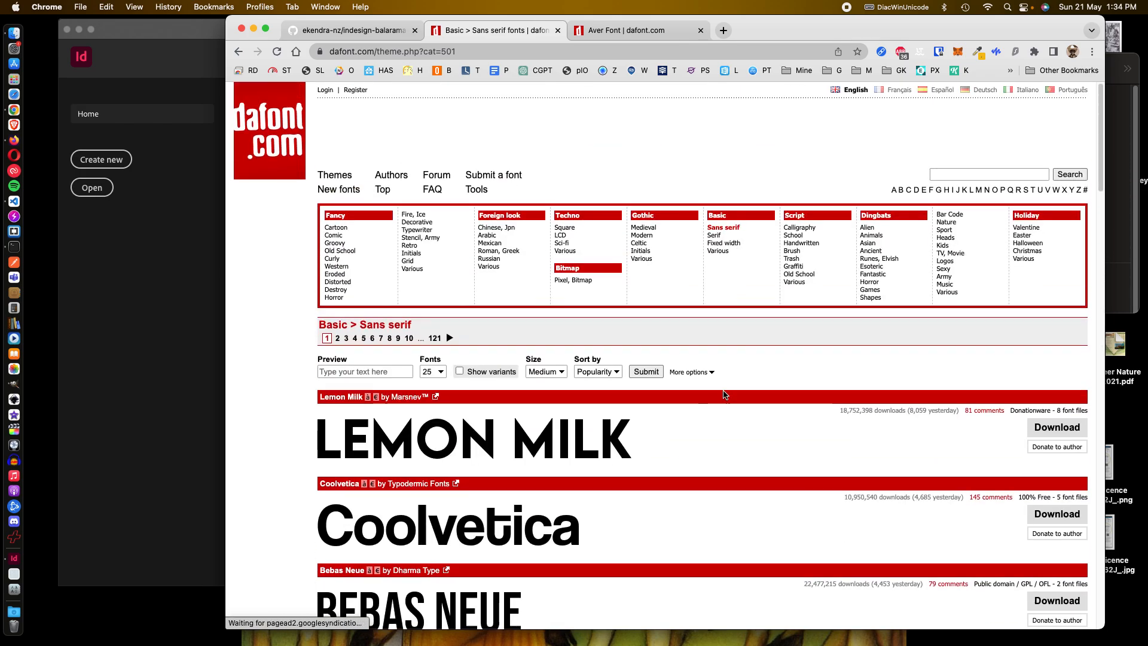
{"action": "mouse_move", "coordinate": [714, 239]}
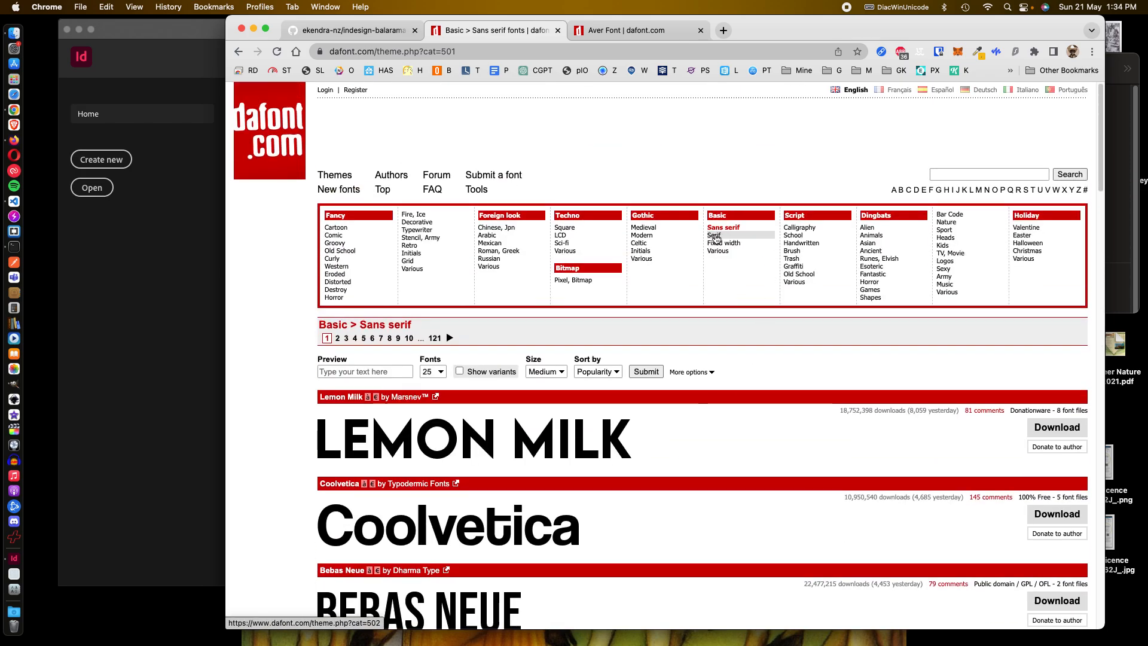
{"action": "left_click", "coordinate": [715, 236]}
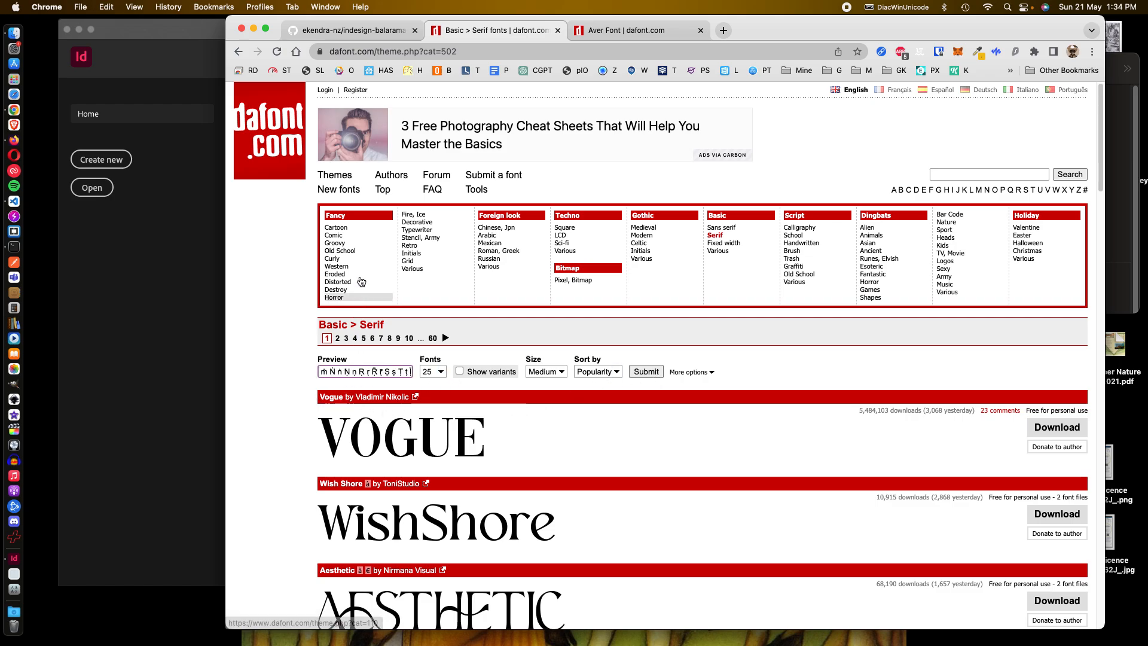
Step: Preview the serif fonts with the Unicode diacritic characters at Small size
{"action": "left_click", "coordinate": [351, 30]}
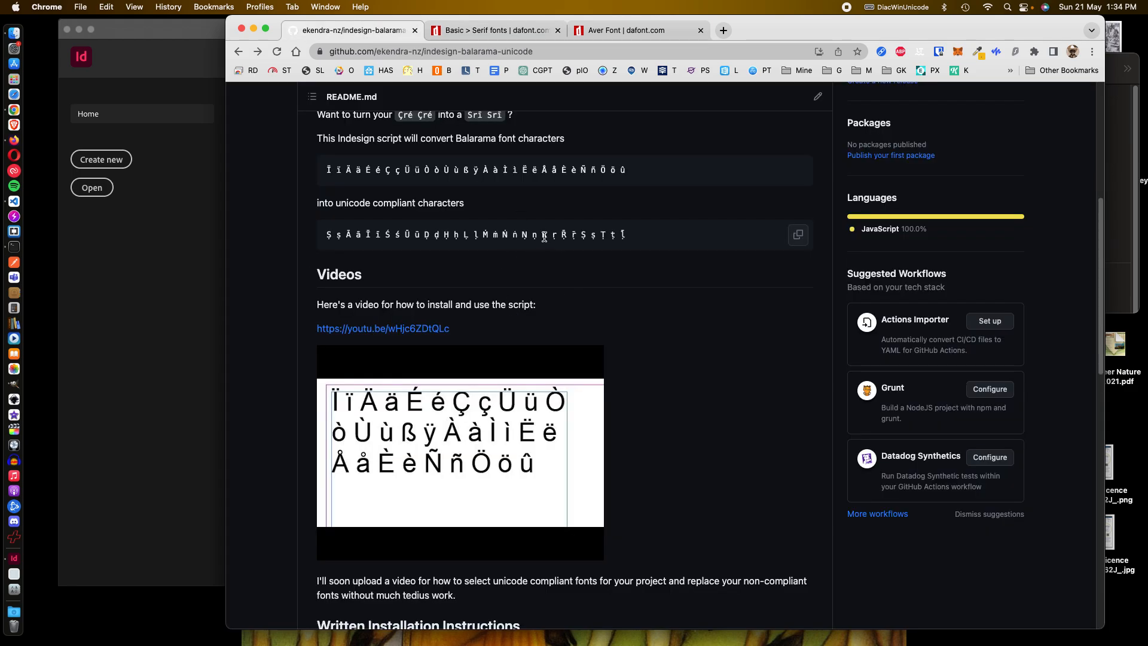
{"action": "left_click", "coordinate": [494, 30]}
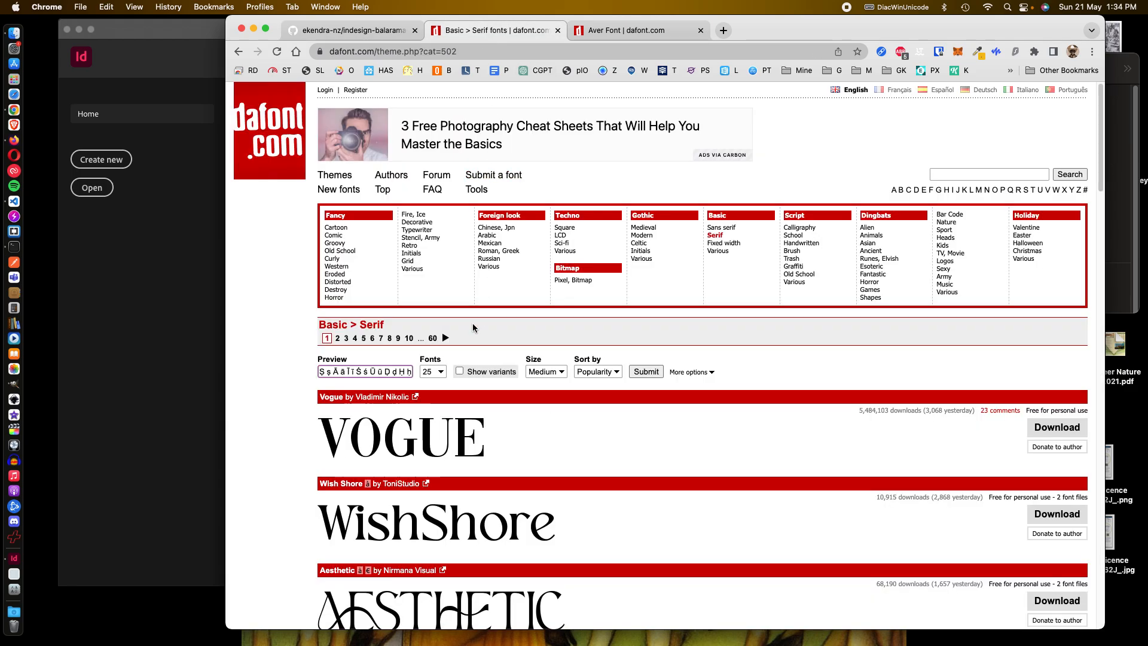
{"action": "left_click", "coordinate": [545, 371]}
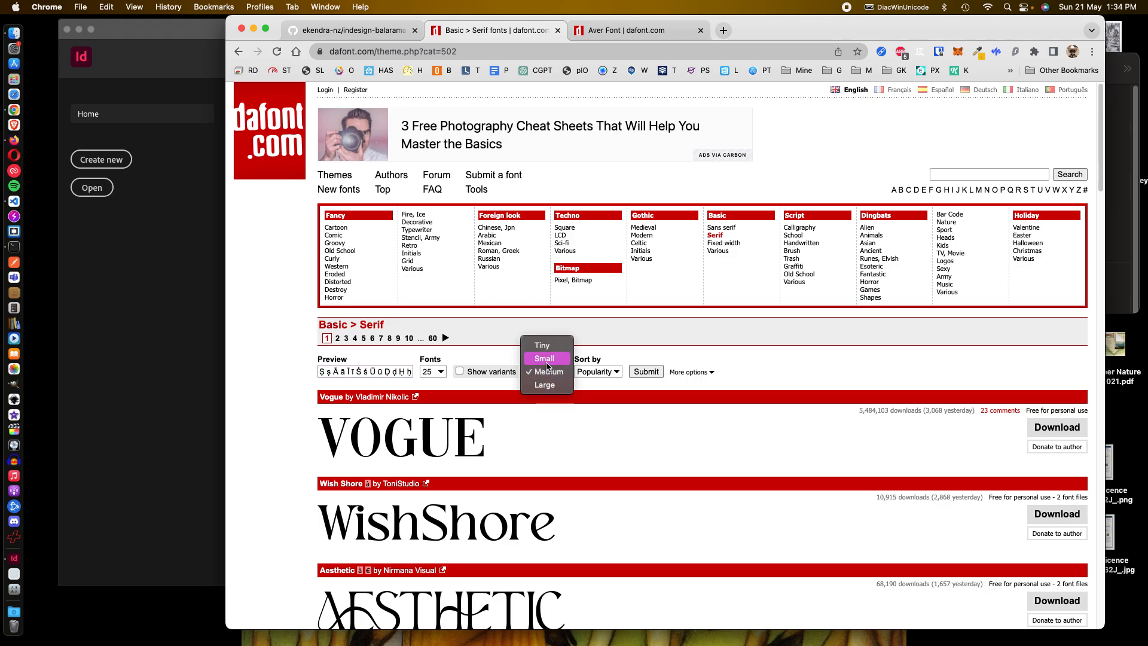
{"action": "left_click", "coordinate": [543, 358]}
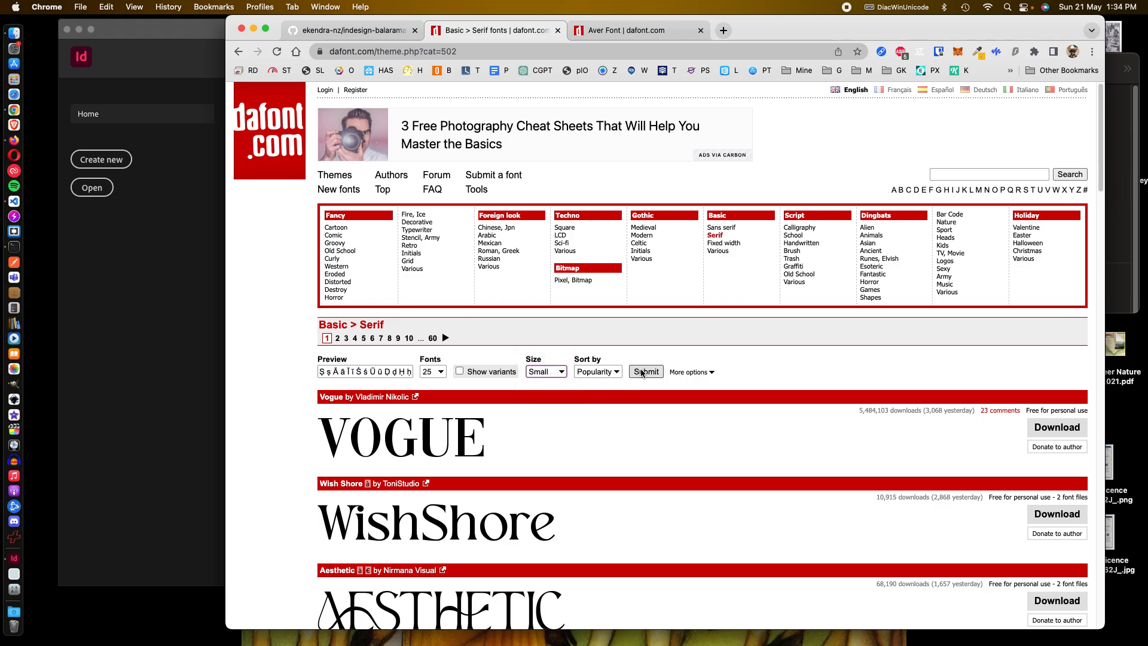
{"action": "left_click", "coordinate": [645, 371]}
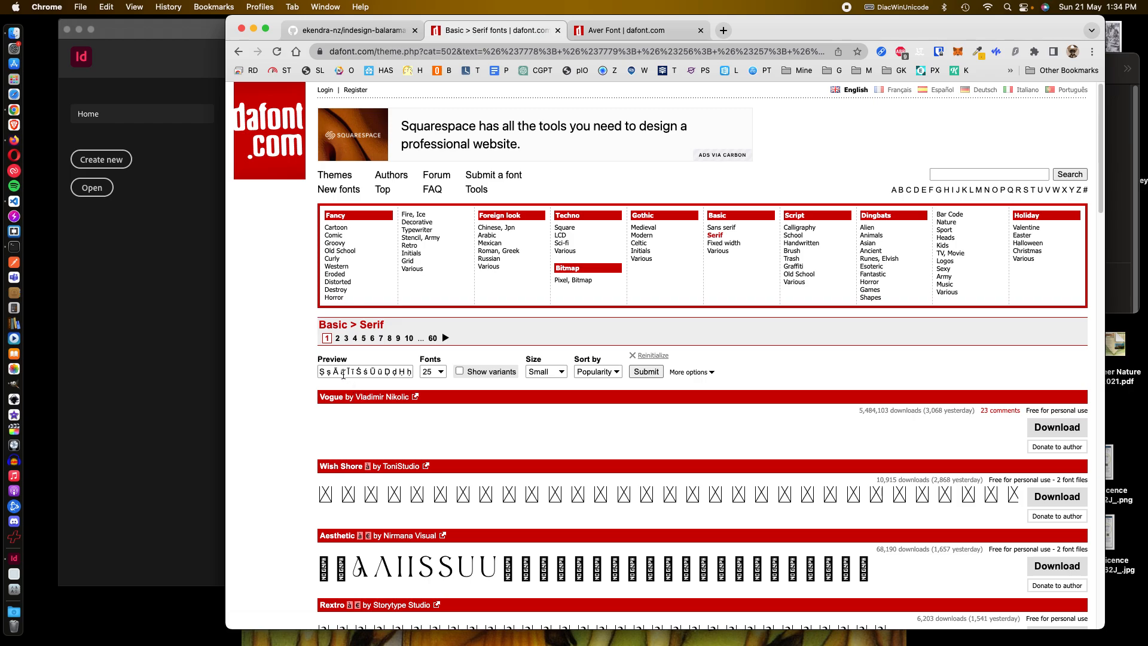
Step: Scroll the Serif list checking which previews render the diacritics, reaching Windstone Serif
{"action": "triple_click", "coordinate": [365, 371]}
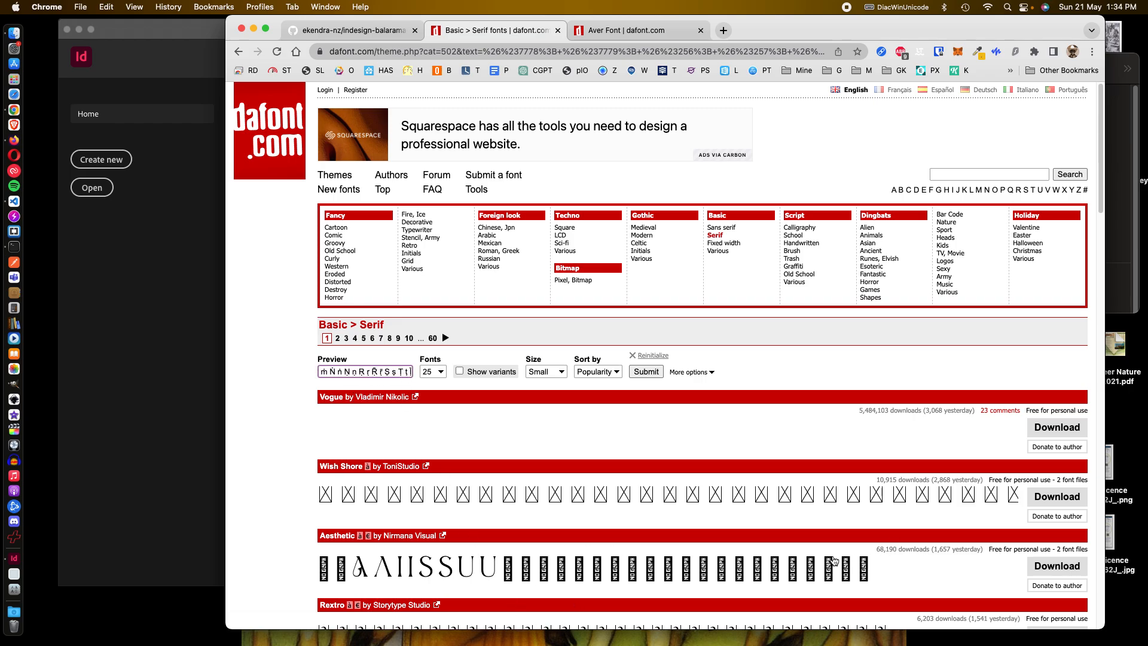
{"action": "scroll", "scroll_direction": "down", "scroll_amount": 3}
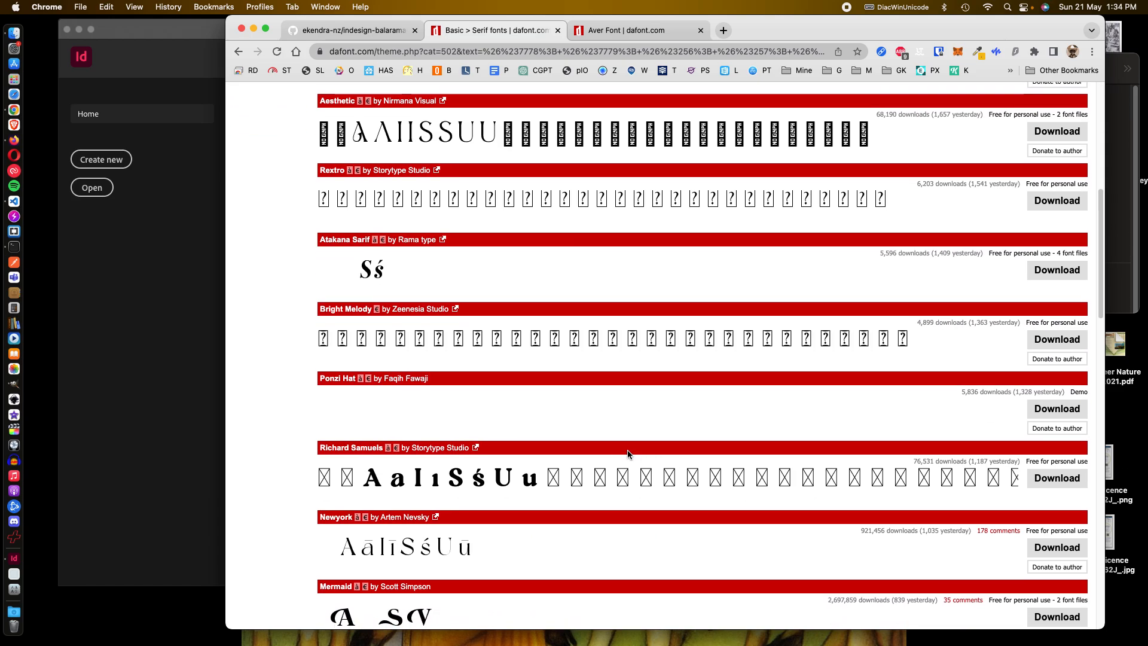
{"action": "scroll", "scroll_direction": "down", "scroll_amount": 3}
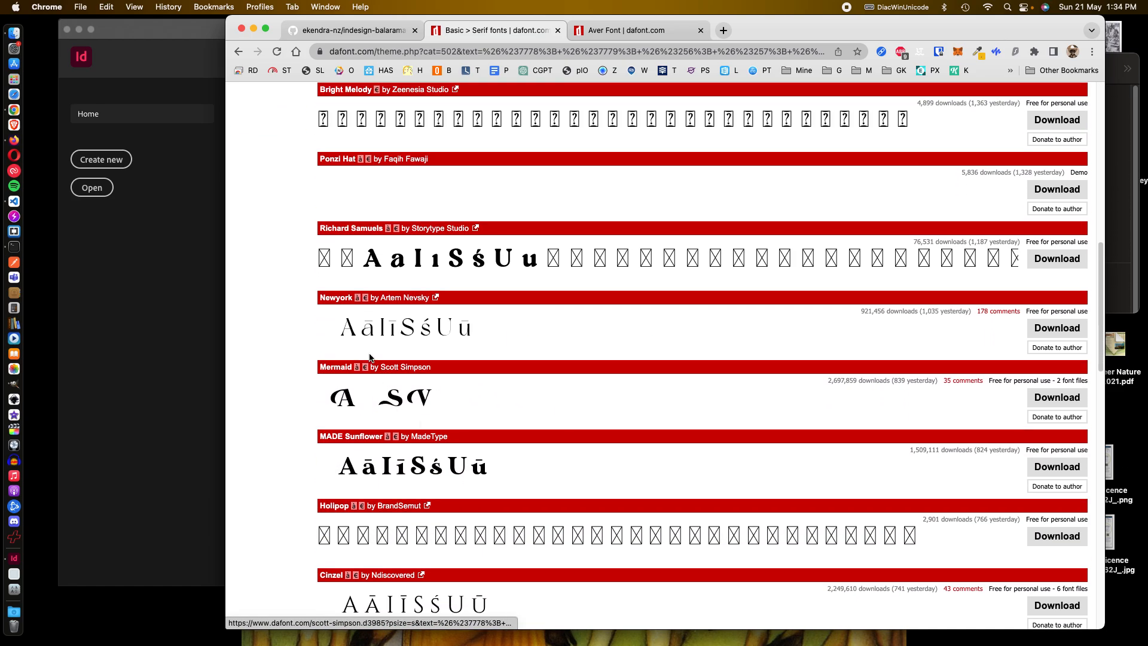
{"action": "mouse_move", "coordinate": [473, 335]}
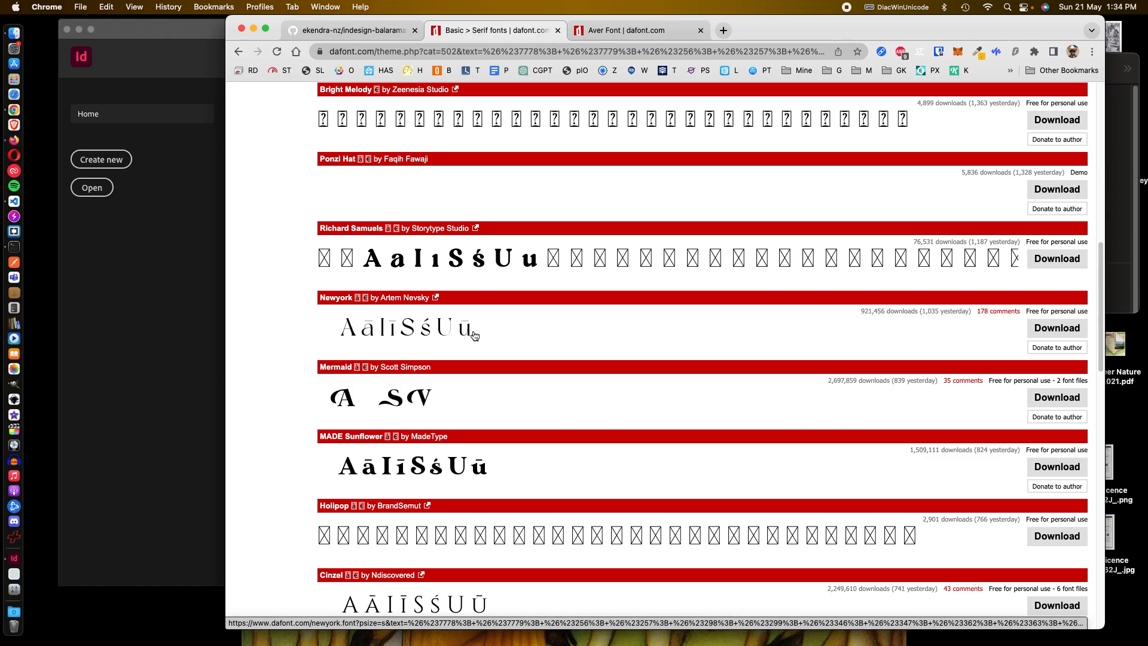
{"action": "mouse_move", "coordinate": [645, 335]}
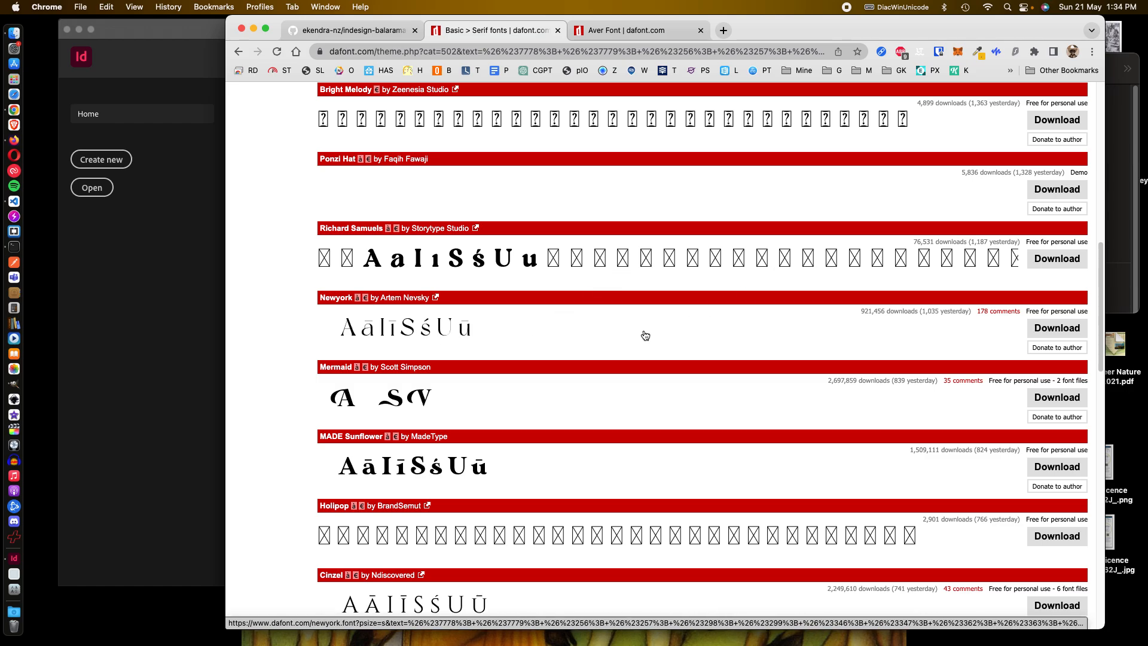
{"action": "mouse_move", "coordinate": [372, 328]}
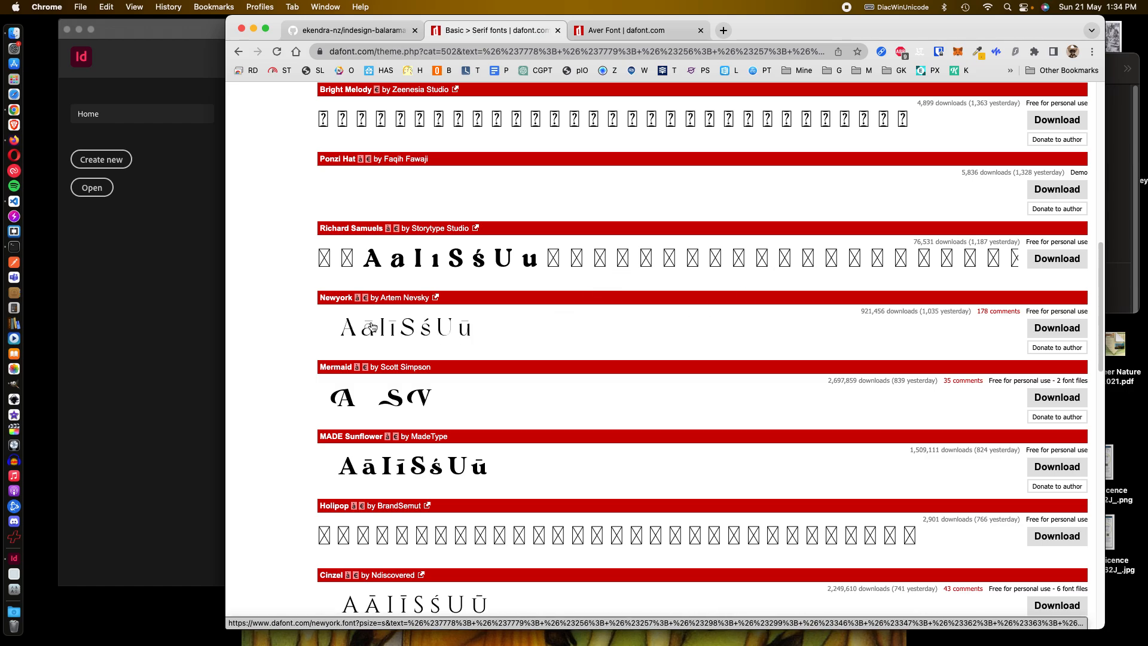
{"action": "mouse_move", "coordinate": [475, 333]}
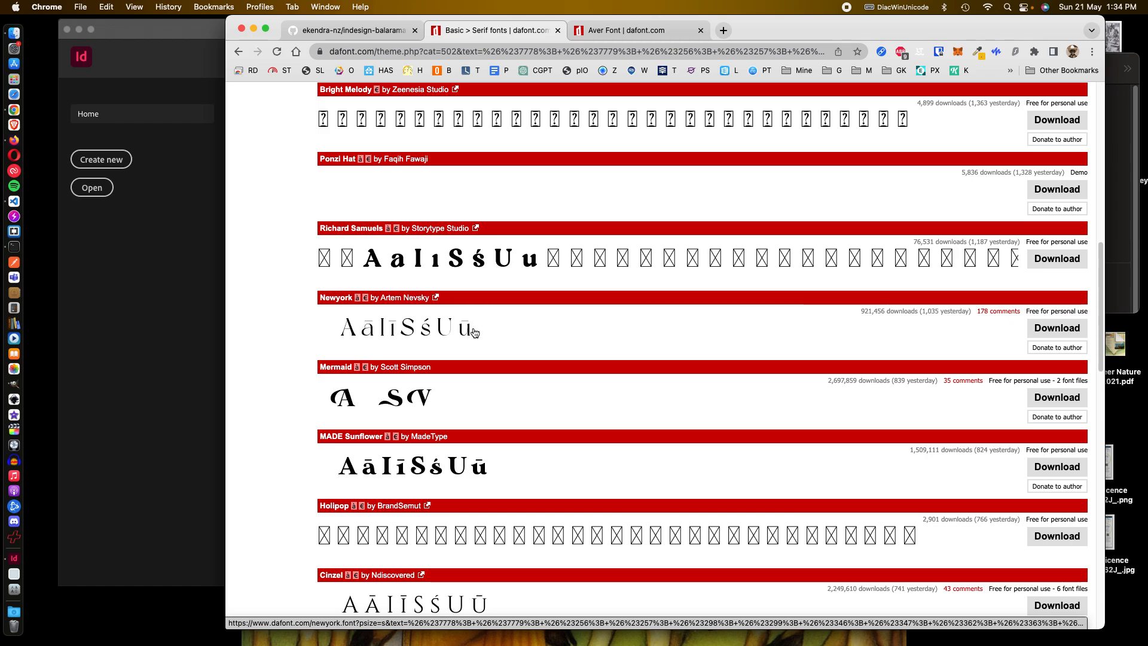
{"action": "mouse_move", "coordinate": [427, 330]}
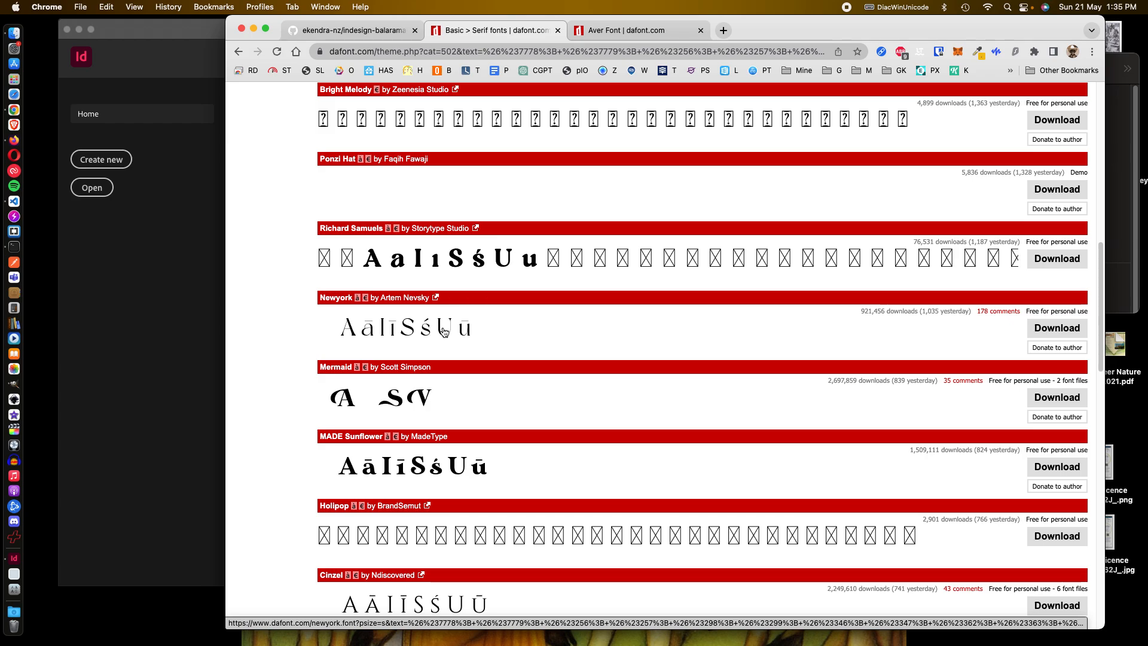
{"action": "mouse_move", "coordinate": [455, 341]}
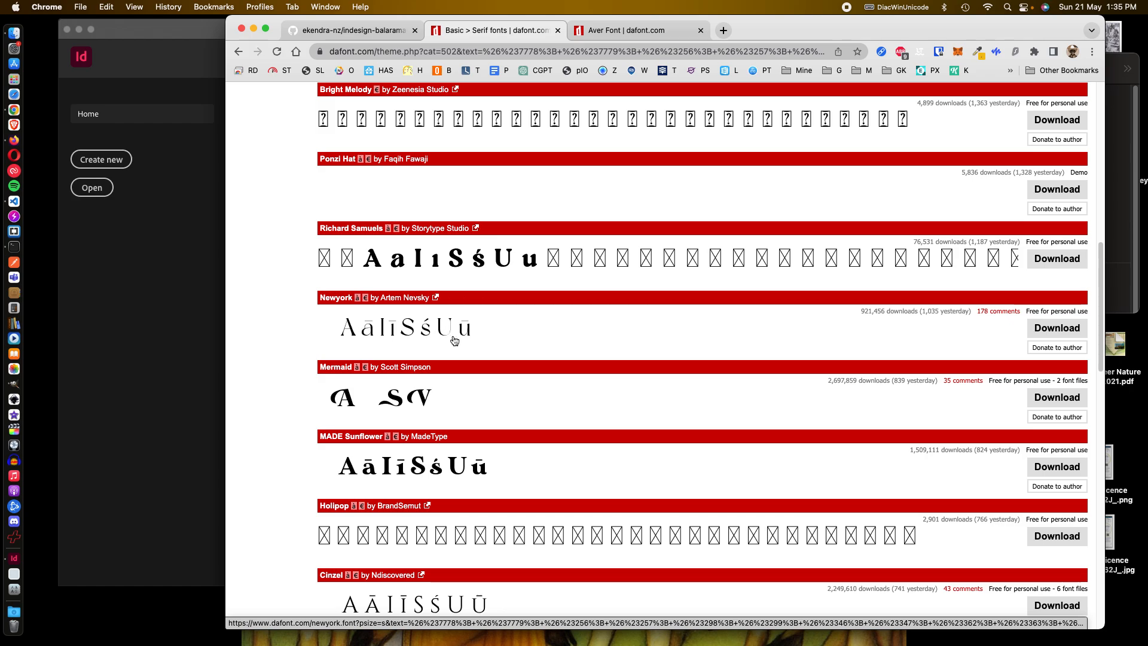
{"action": "mouse_move", "coordinate": [432, 371]}
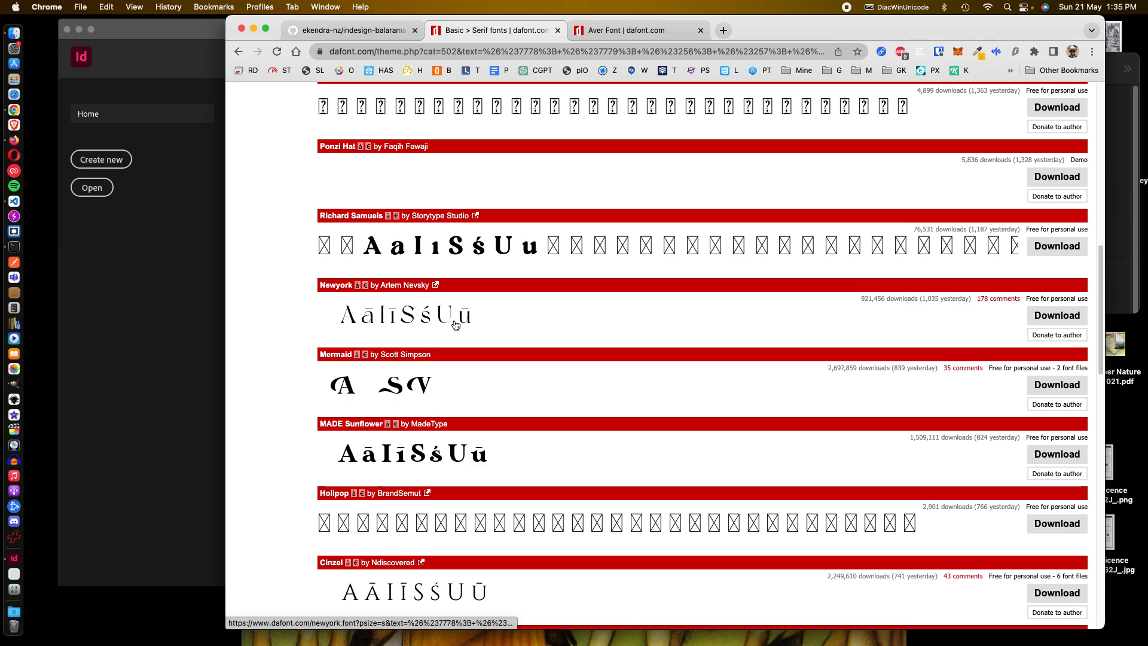
{"action": "mouse_move", "coordinate": [468, 319]}
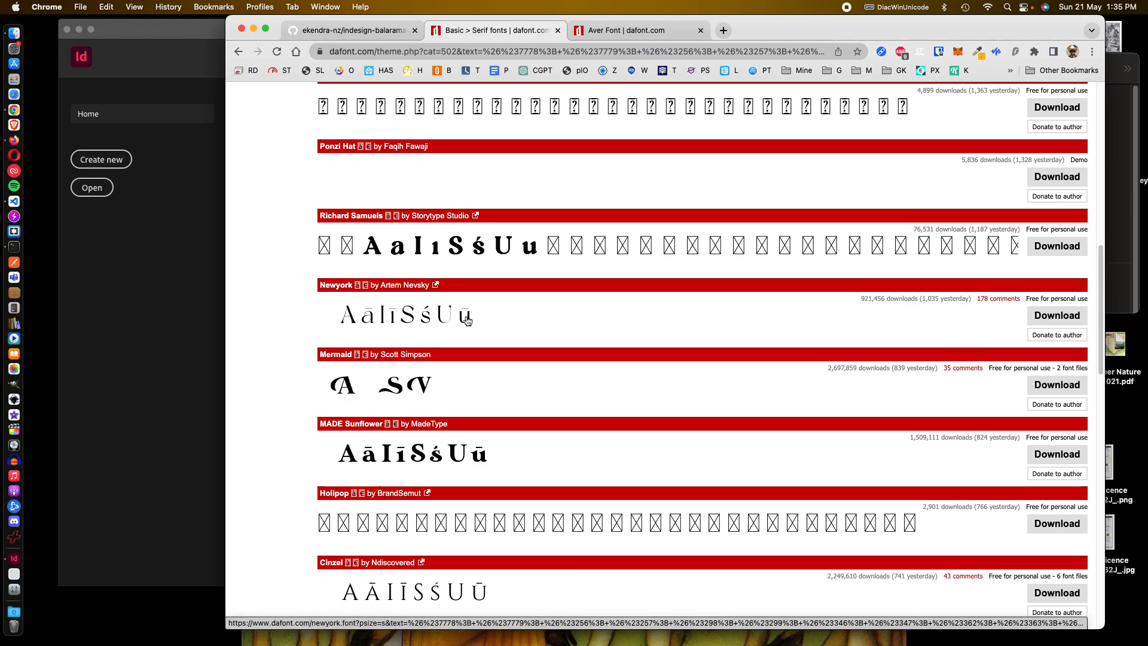
{"action": "scroll", "scroll_direction": "up", "scroll_amount": 3}
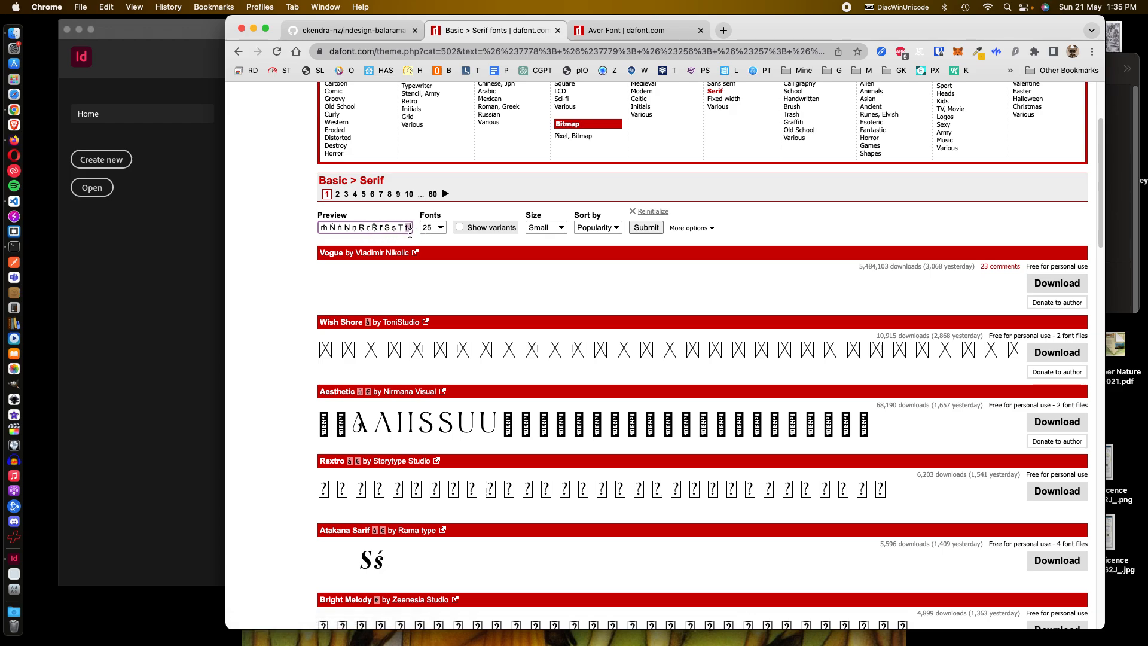
{"action": "scroll", "scroll_direction": "down", "scroll_amount": 3}
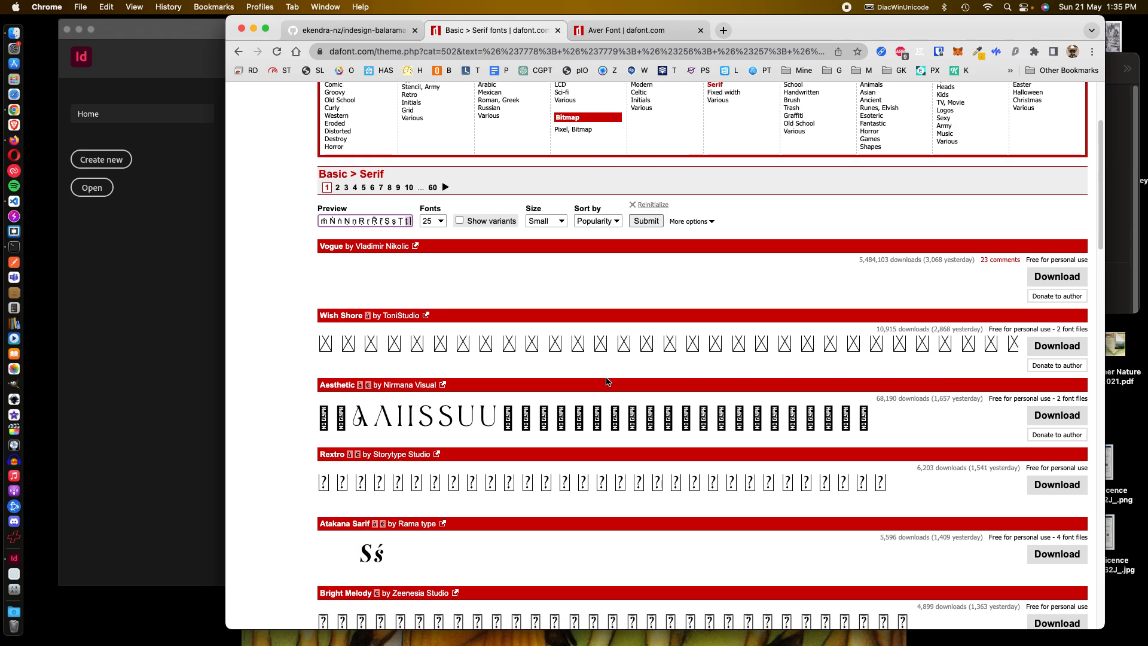
{"action": "scroll", "scroll_direction": "down", "scroll_amount": 3}
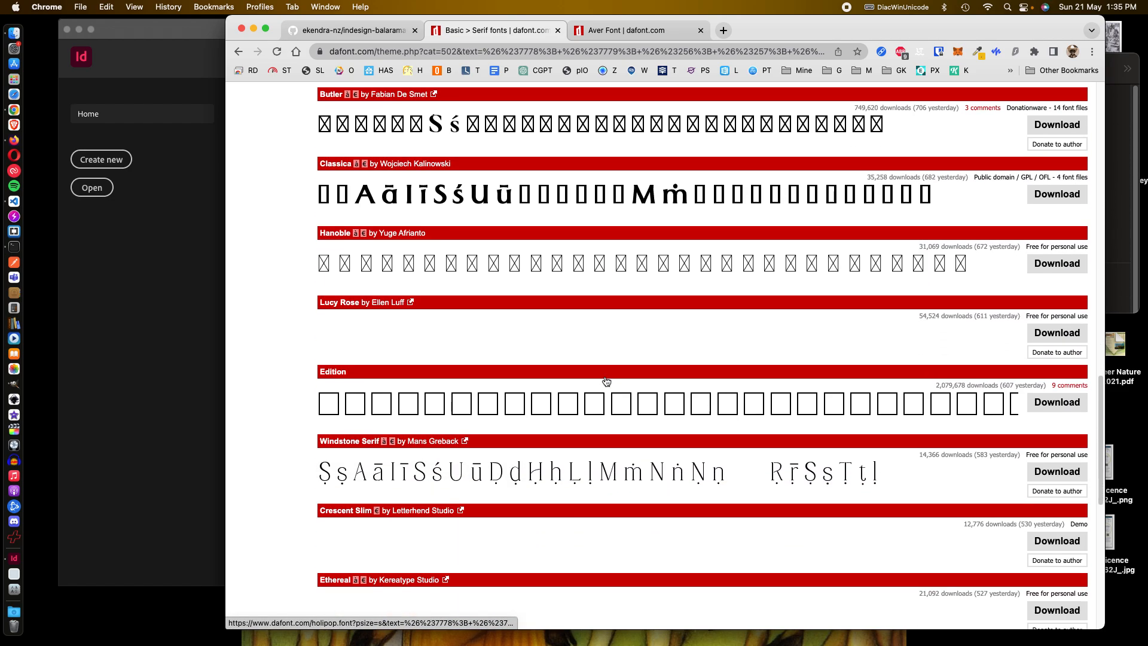
{"action": "scroll", "scroll_direction": "down", "scroll_amount": 3}
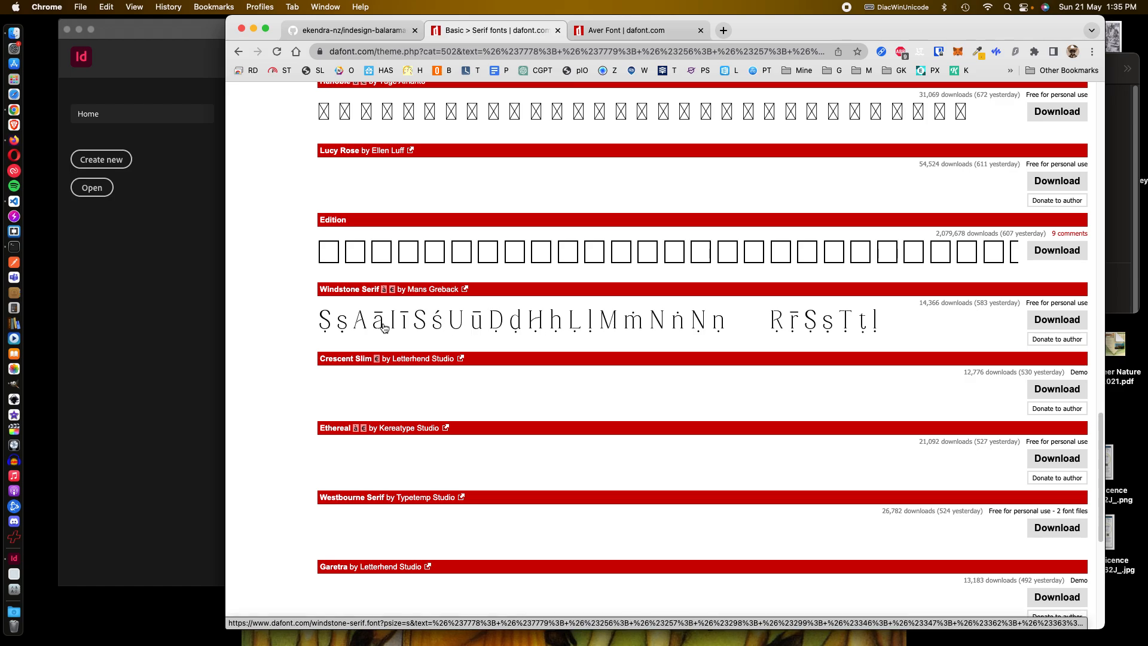
{"action": "mouse_move", "coordinate": [864, 322]}
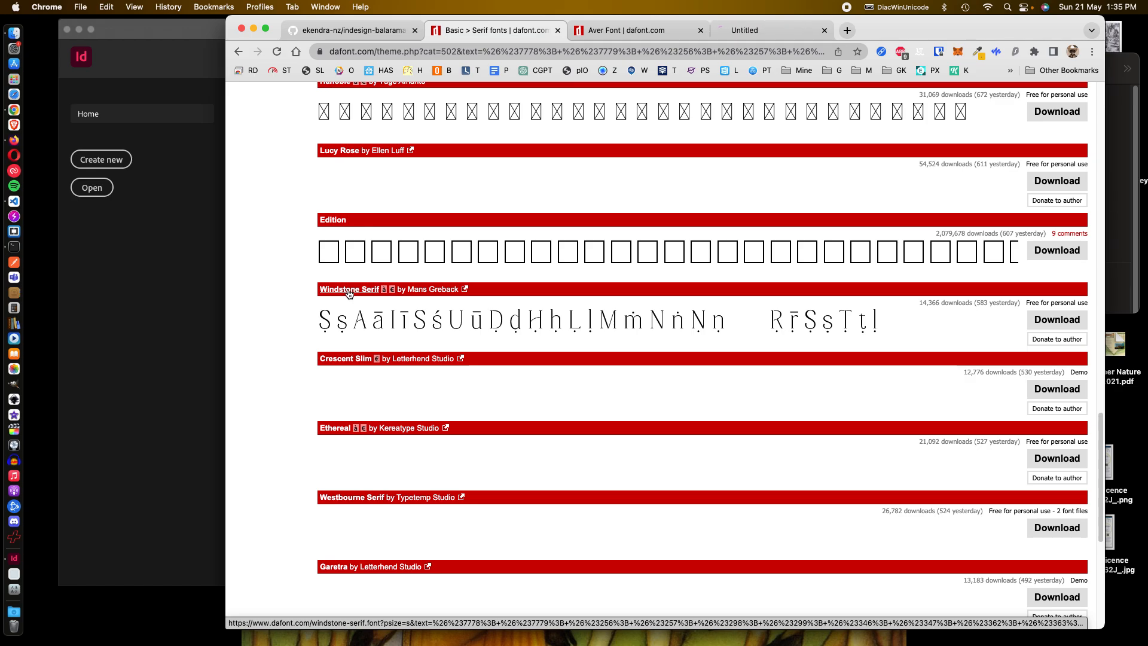
Step: Review Windstone Serif's diacritic preview, then close its page back to Aver
{"action": "left_click", "coordinate": [349, 288]}
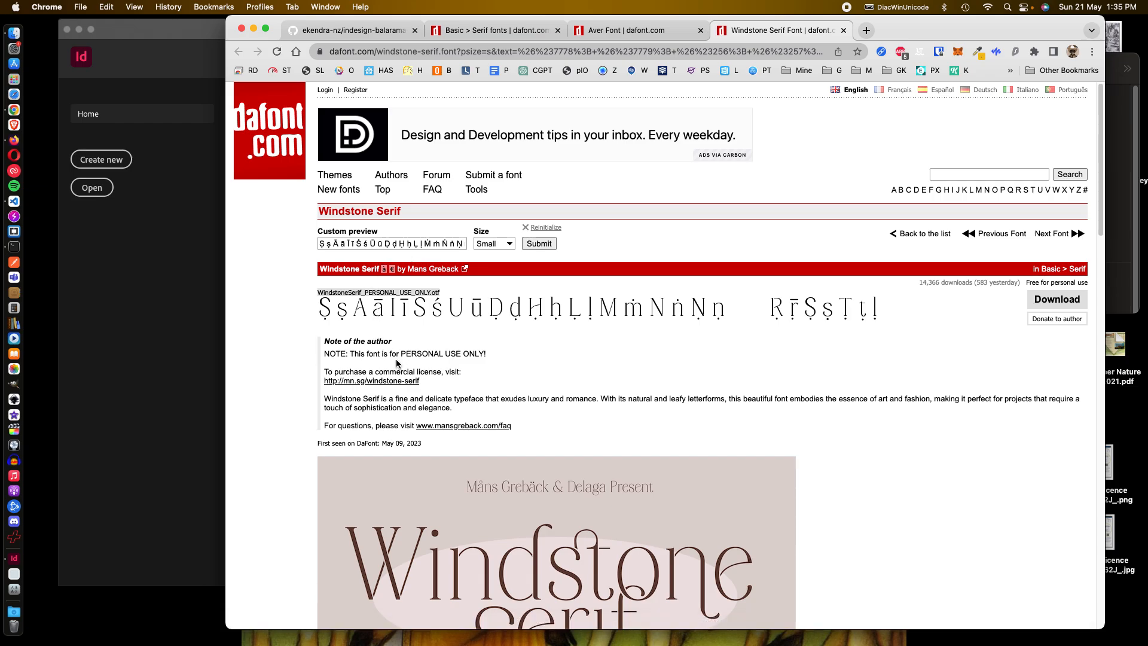
{"action": "mouse_move", "coordinate": [438, 350]}
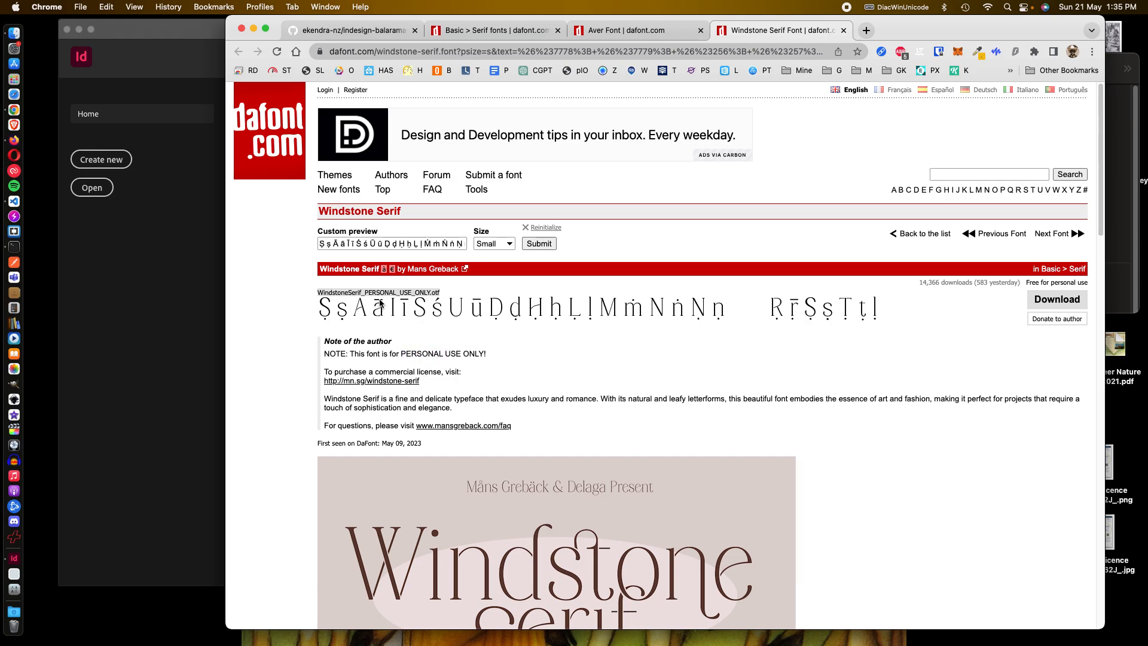
{"action": "mouse_move", "coordinate": [404, 311]}
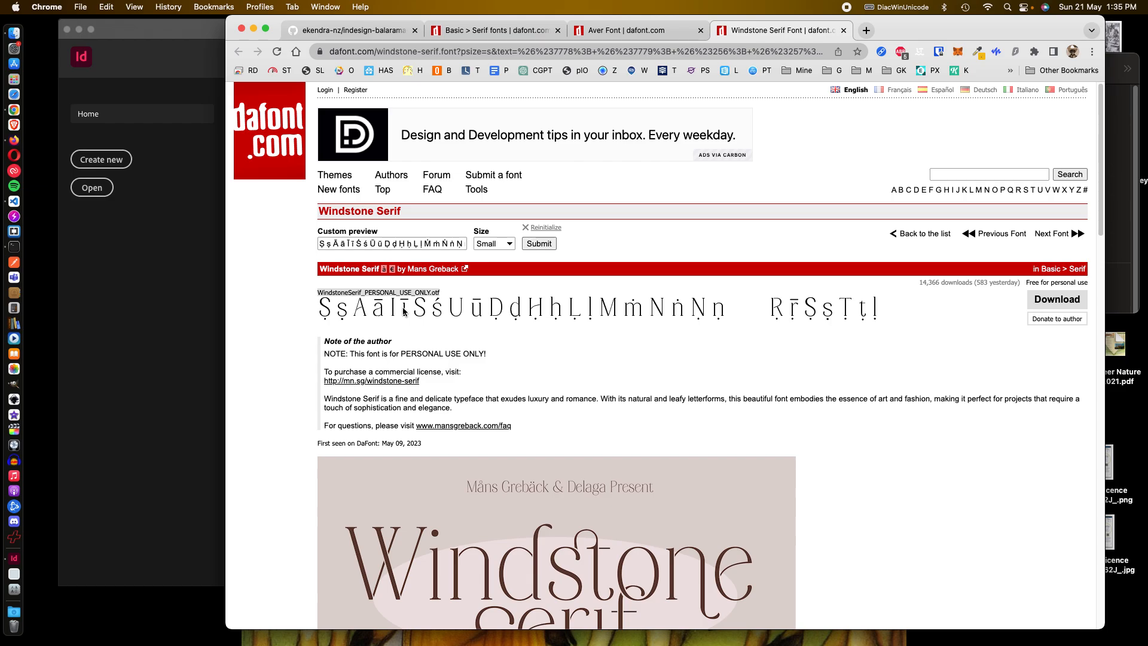
{"action": "left_click", "coordinate": [634, 30]}
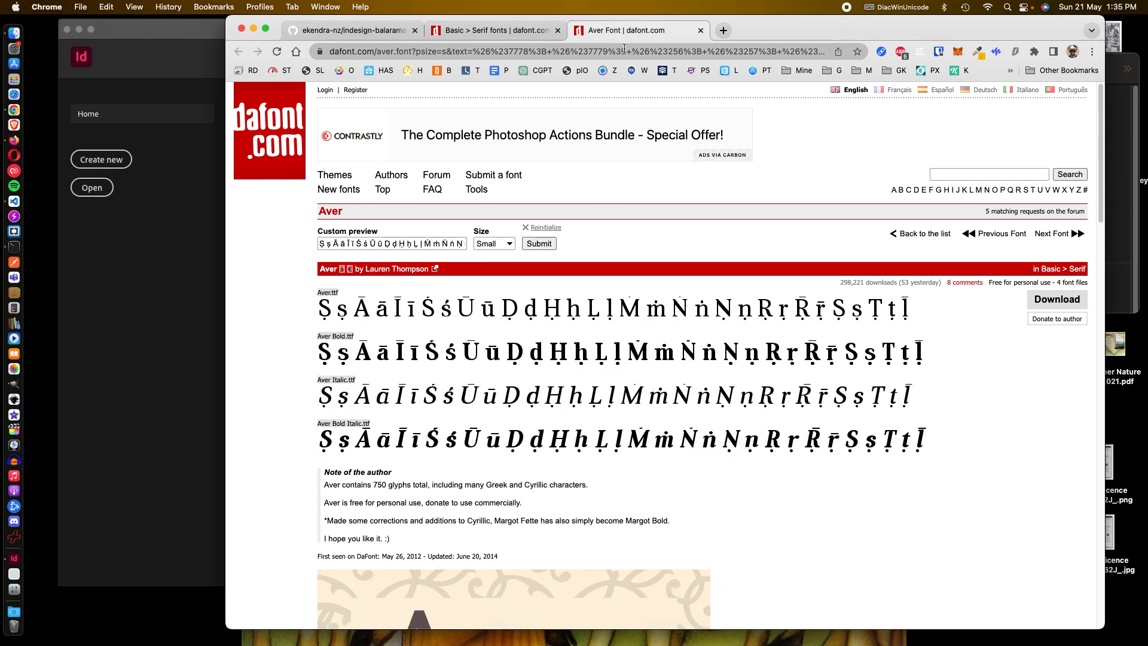
Step: Go to page 2 of the serif list and scroll down to Linux Libertine
{"action": "left_click", "coordinate": [495, 30]}
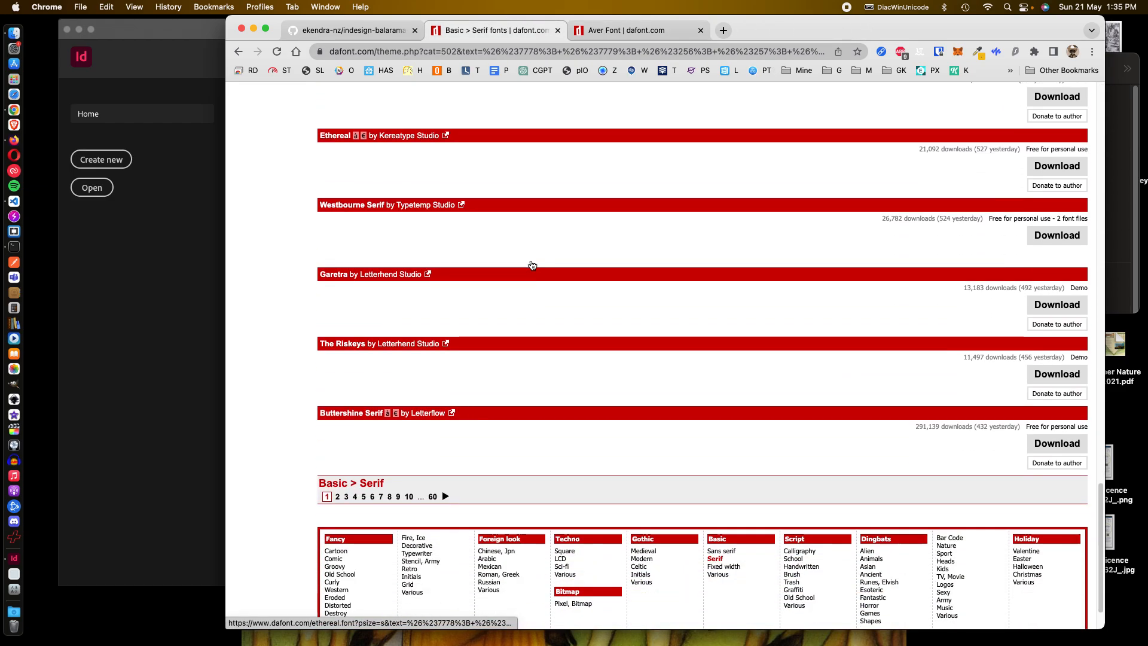
{"action": "scroll", "scroll_direction": "down", "scroll_amount": 3}
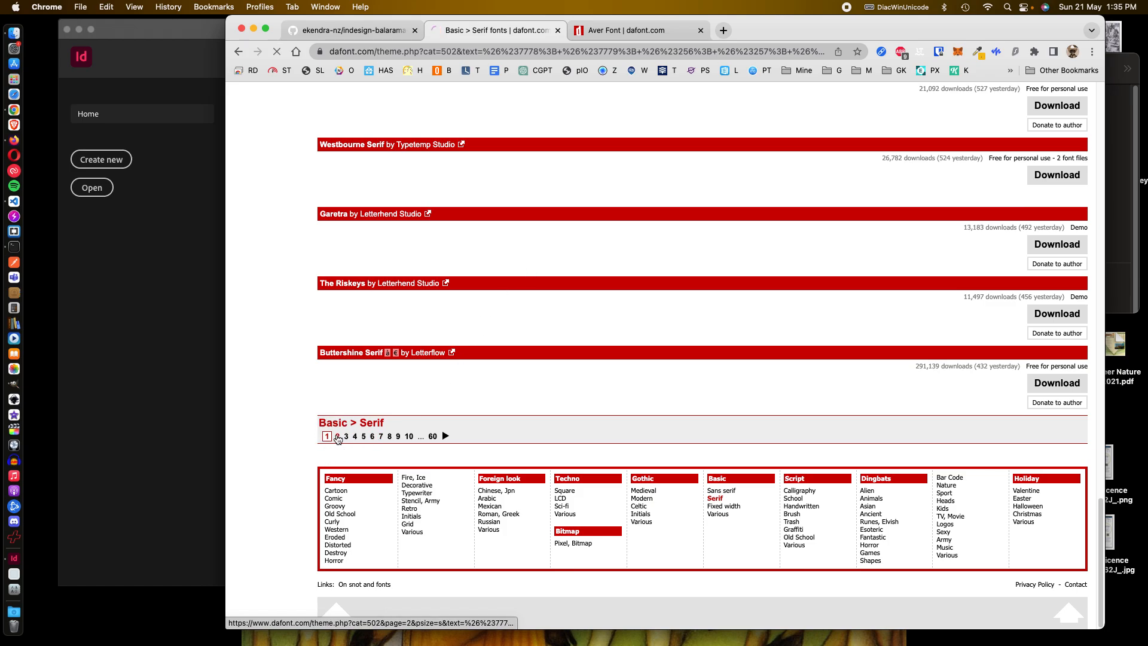
{"action": "left_click", "coordinate": [345, 438]}
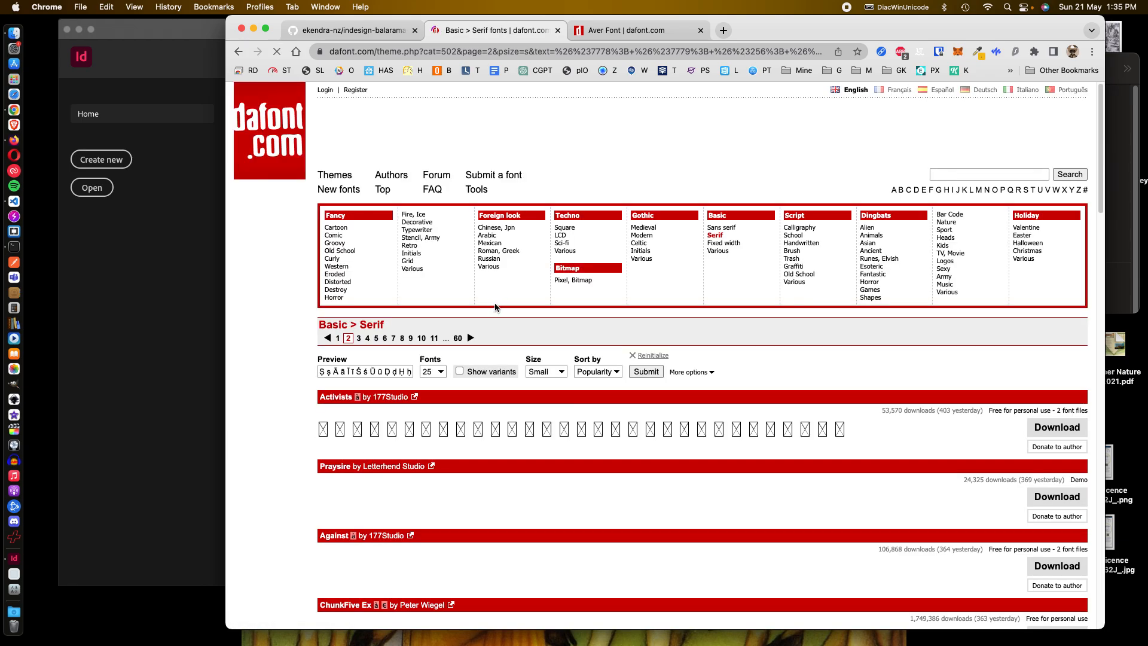
{"action": "scroll", "scroll_direction": "down", "scroll_amount": 3}
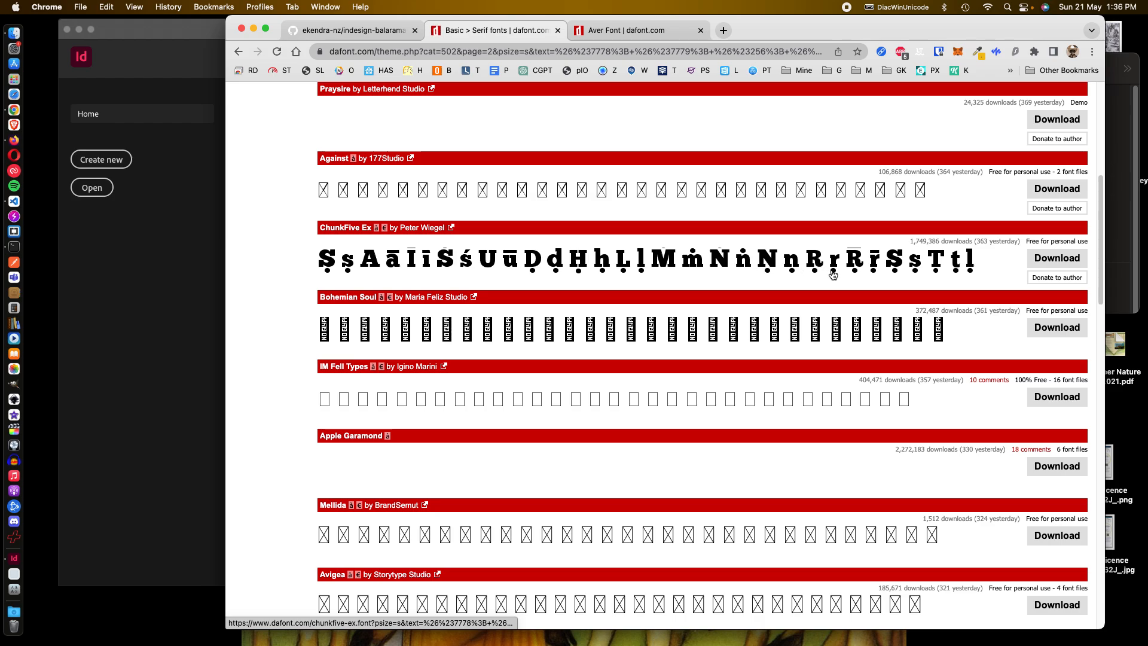
{"action": "mouse_move", "coordinate": [760, 267]}
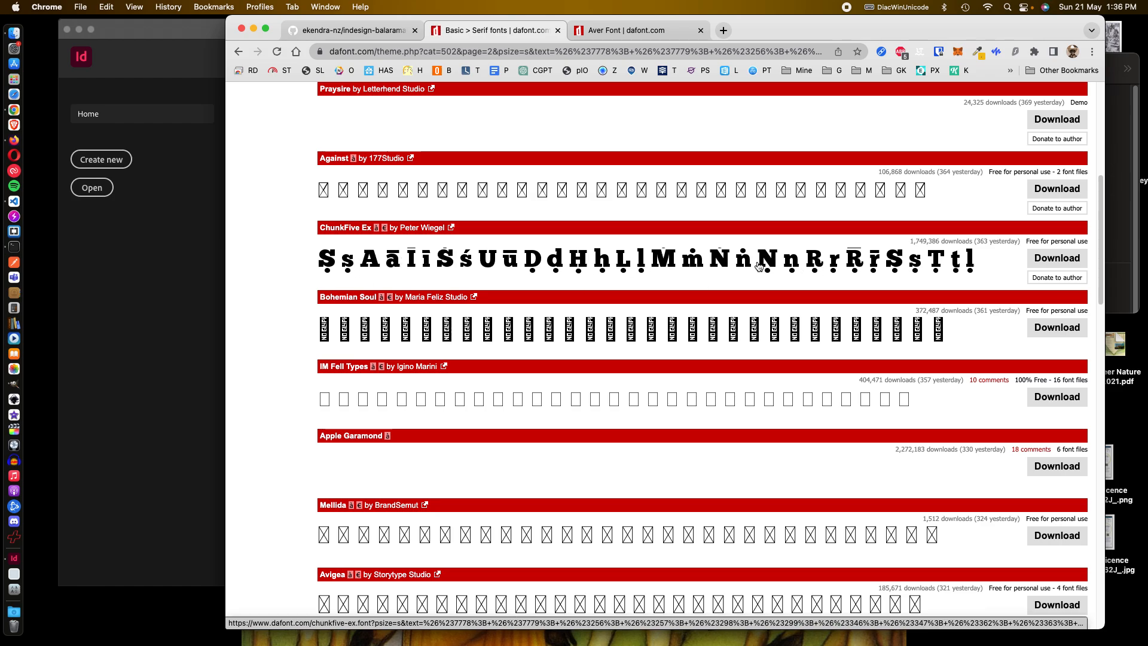
{"action": "mouse_move", "coordinate": [766, 272]}
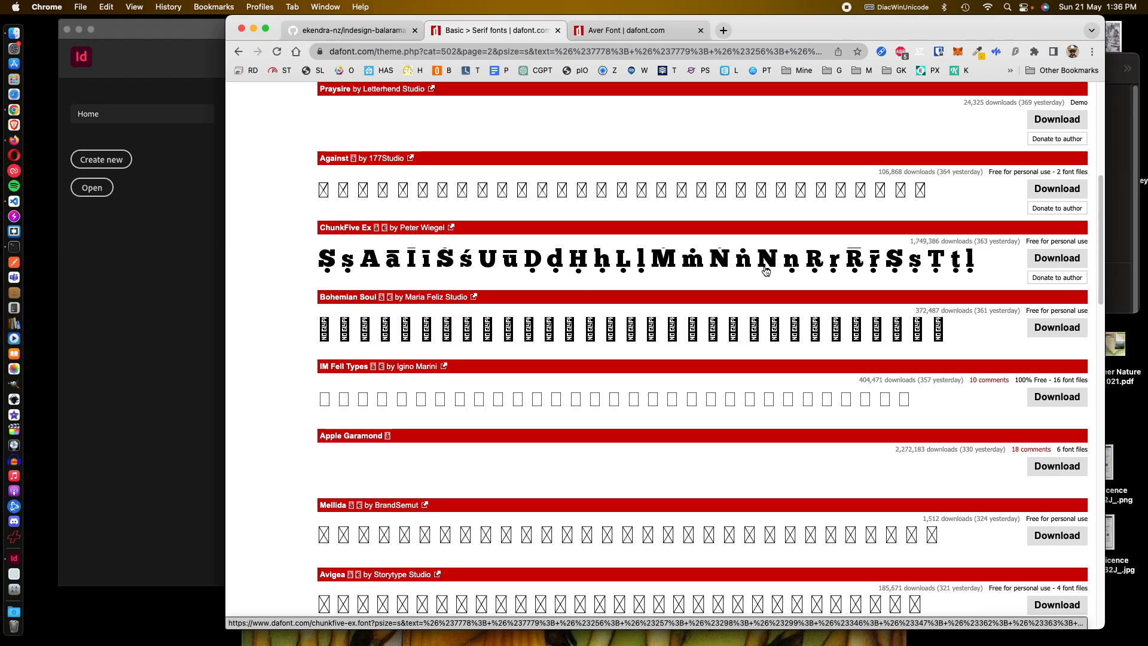
{"action": "scroll", "scroll_direction": "down", "scroll_amount": 3}
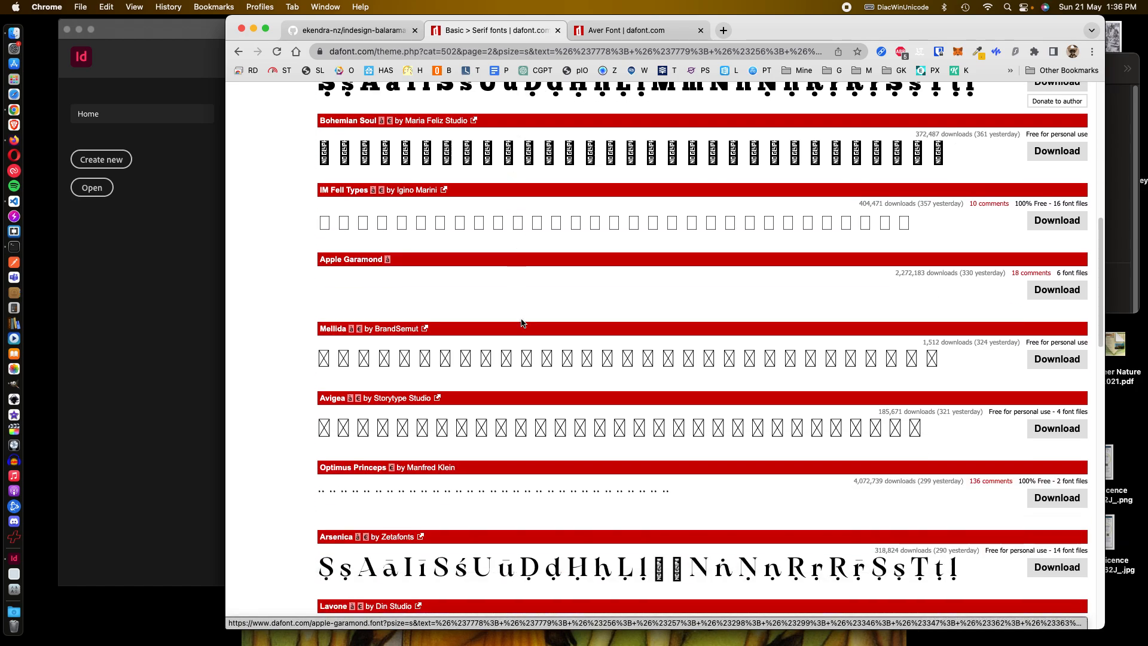
{"action": "scroll", "scroll_direction": "down", "scroll_amount": 3}
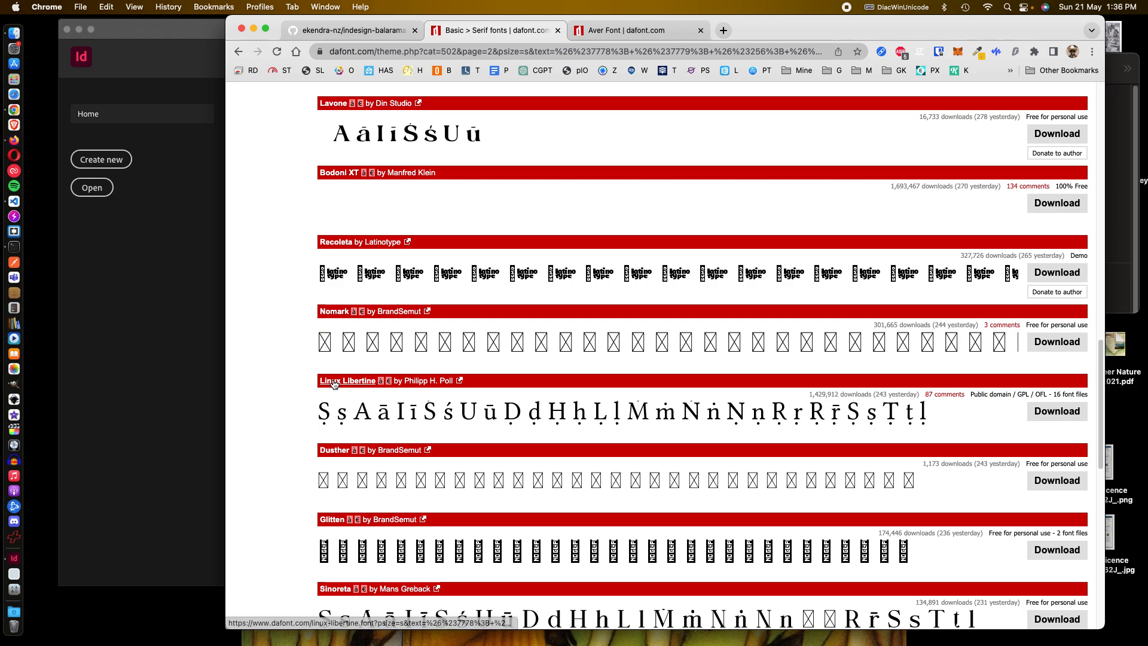
{"action": "mouse_move", "coordinate": [348, 381]}
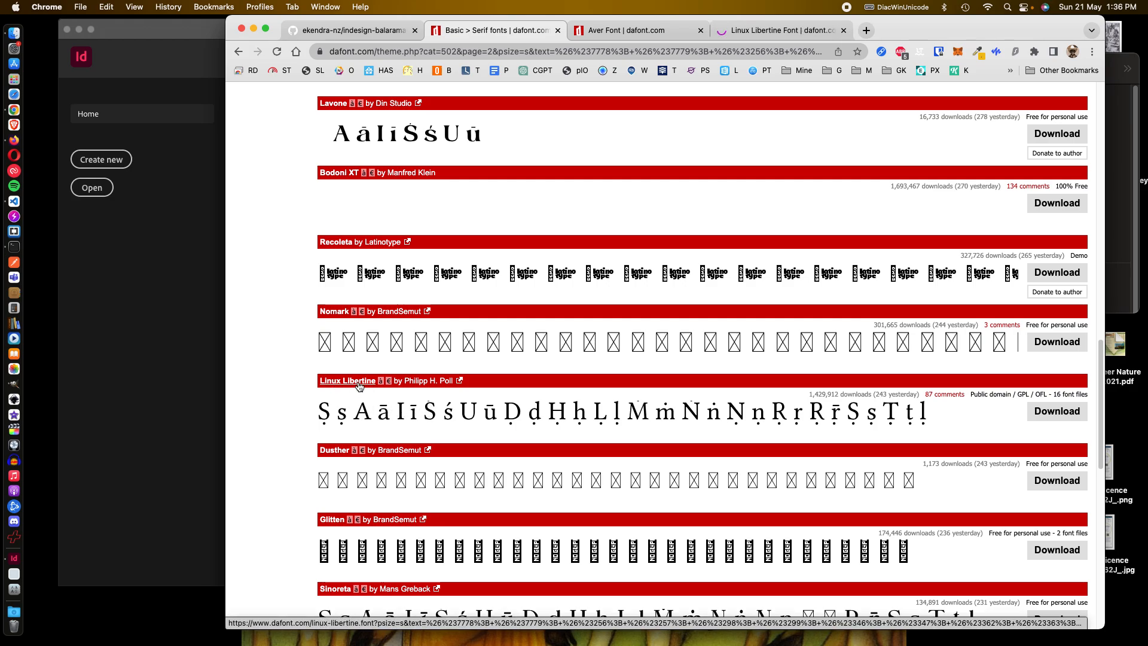
Step: Review how each Linux Libertine style renders the diacritic preview on its page
{"action": "left_click", "coordinate": [348, 380]}
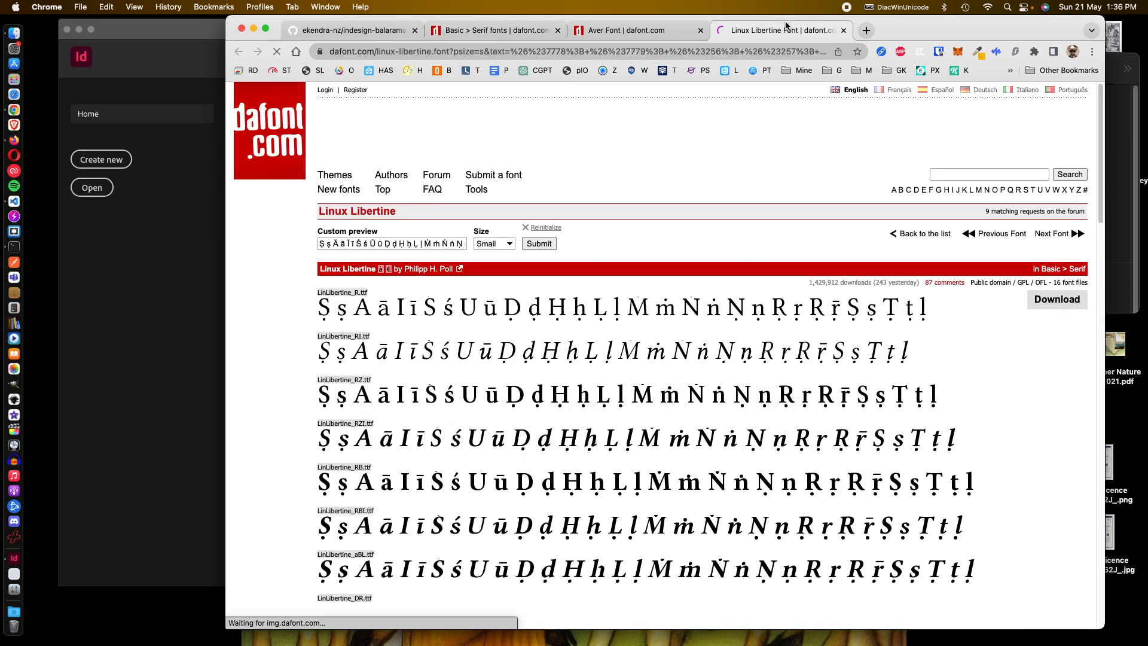
{"action": "scroll", "scroll_direction": "down", "scroll_amount": 3}
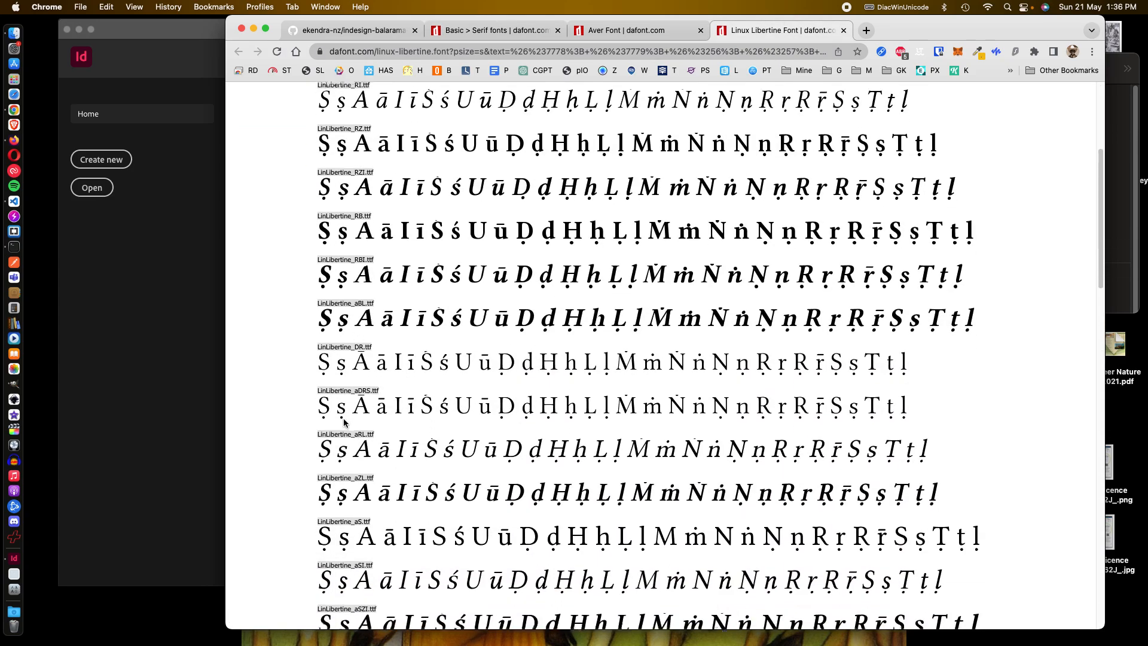
{"action": "scroll", "scroll_direction": "down", "scroll_amount": 3}
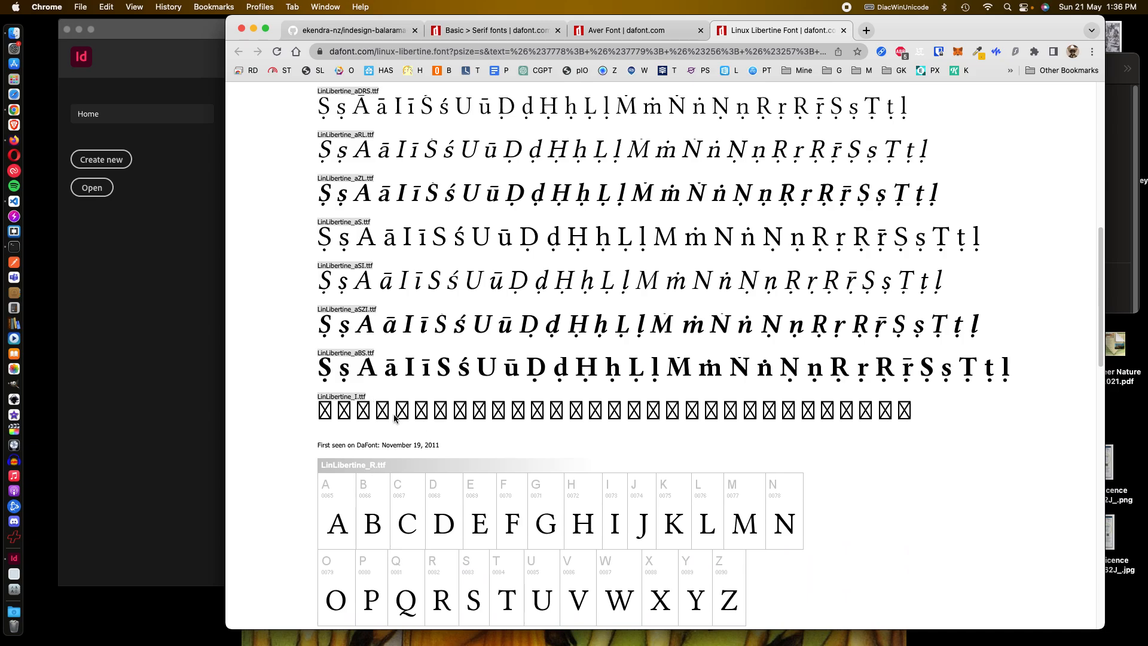
{"action": "scroll", "scroll_direction": "down", "scroll_amount": 3}
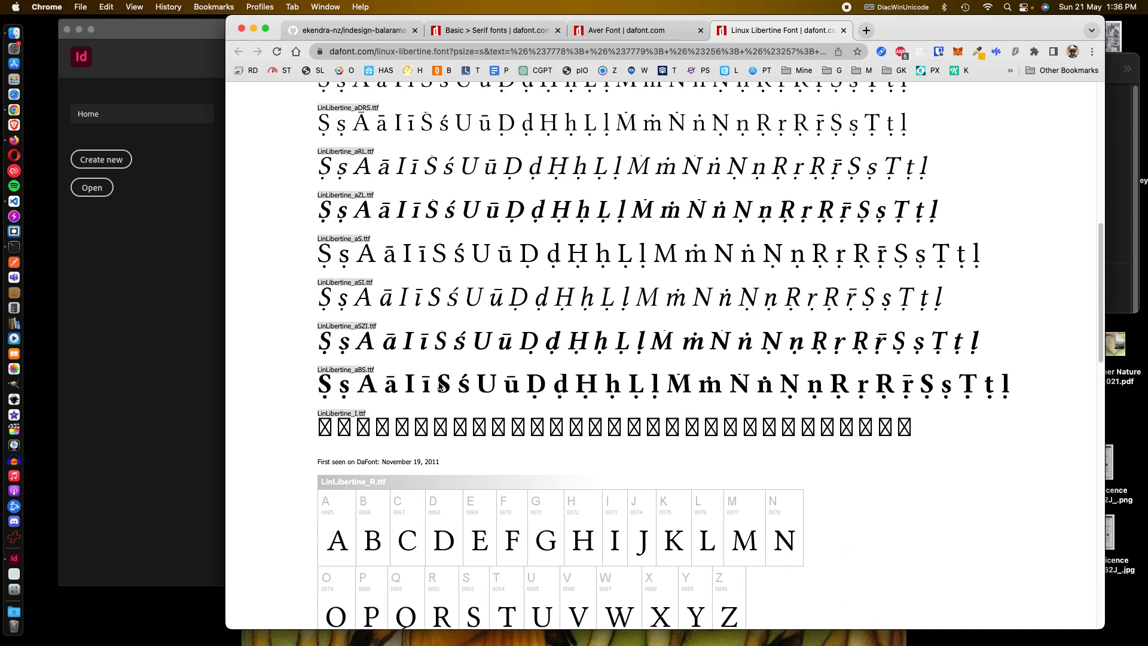
{"action": "scroll", "scroll_direction": "up", "scroll_amount": 3}
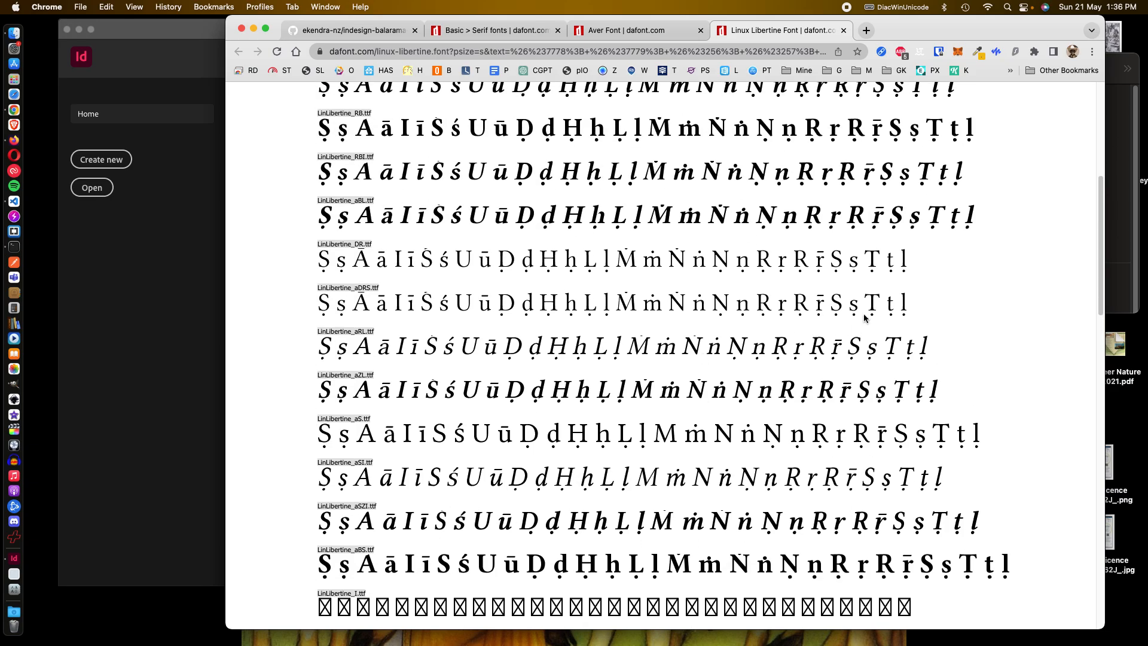
{"action": "mouse_move", "coordinate": [949, 224]}
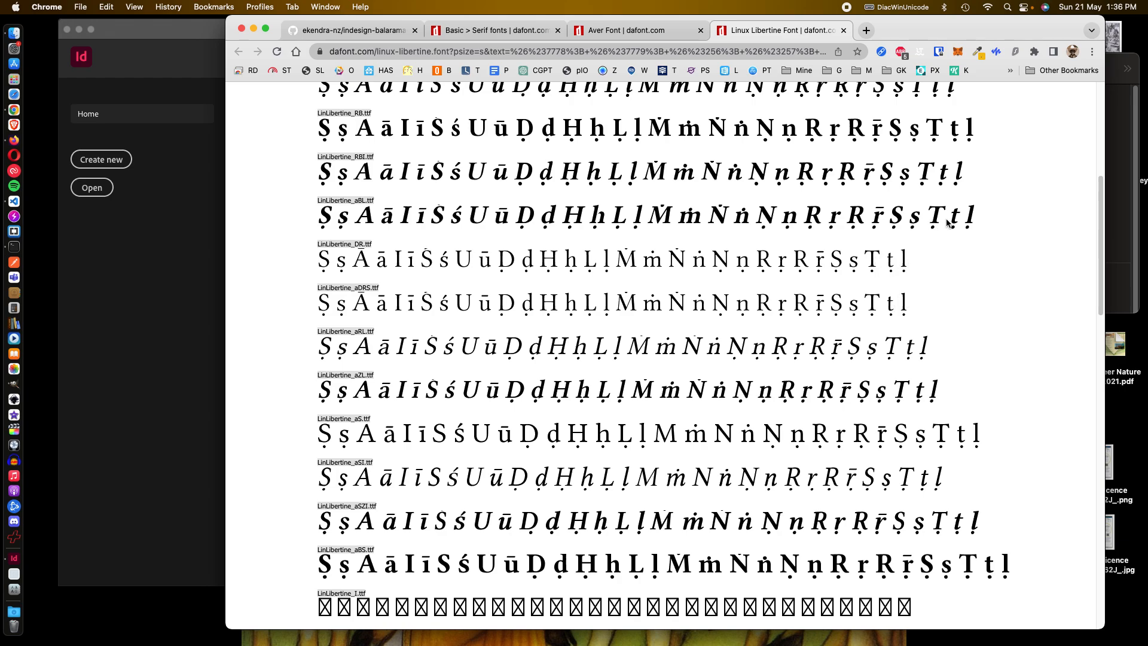
{"action": "scroll", "scroll_direction": "up", "scroll_amount": 3}
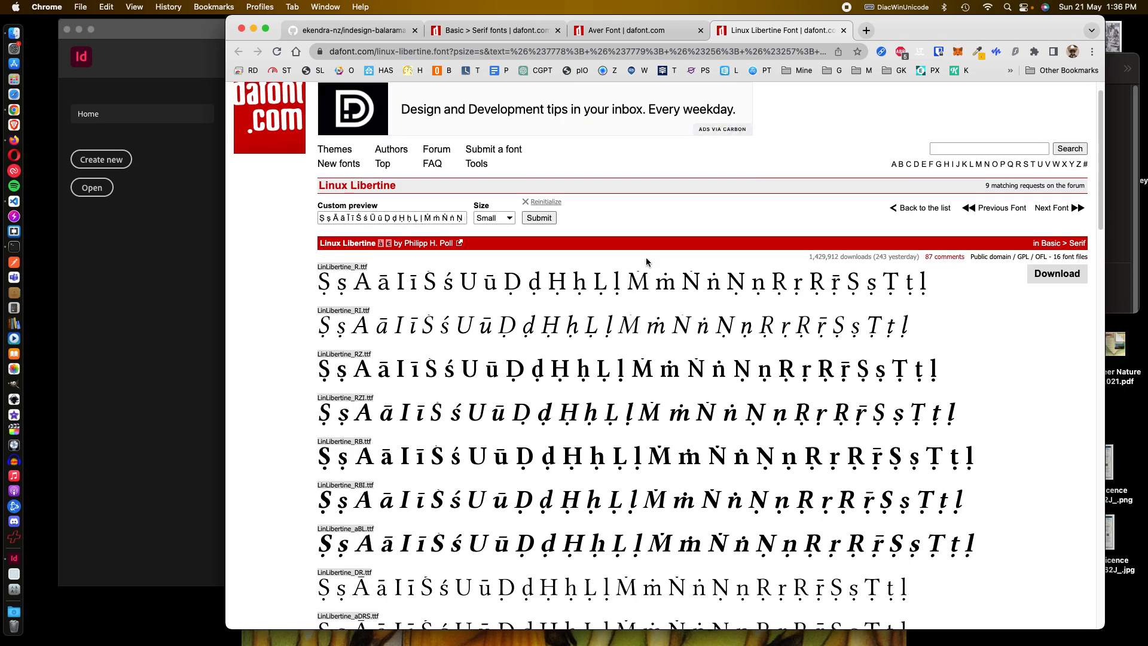
{"action": "left_click", "coordinate": [634, 30]}
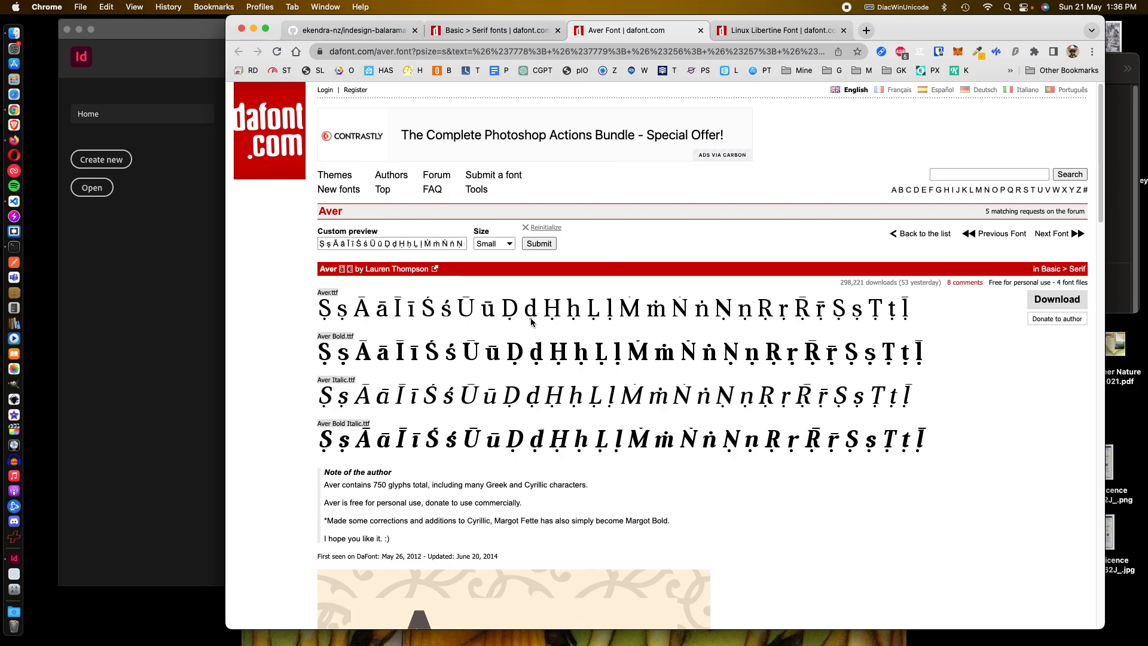
{"action": "mouse_move", "coordinate": [415, 426]}
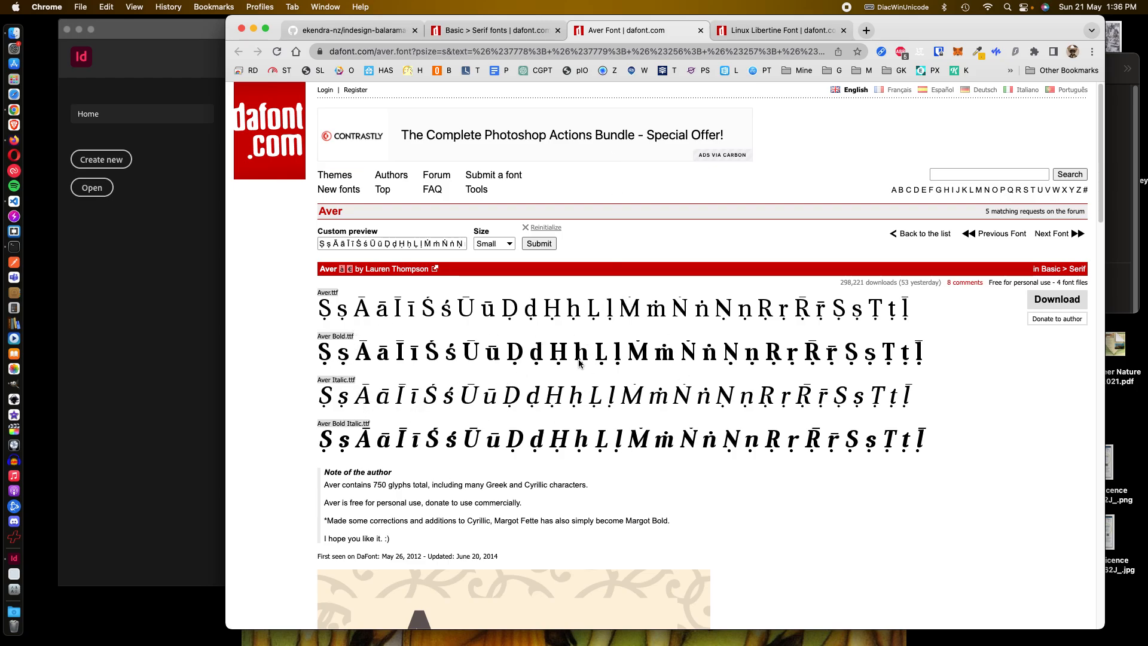
{"action": "mouse_move", "coordinate": [1057, 299]}
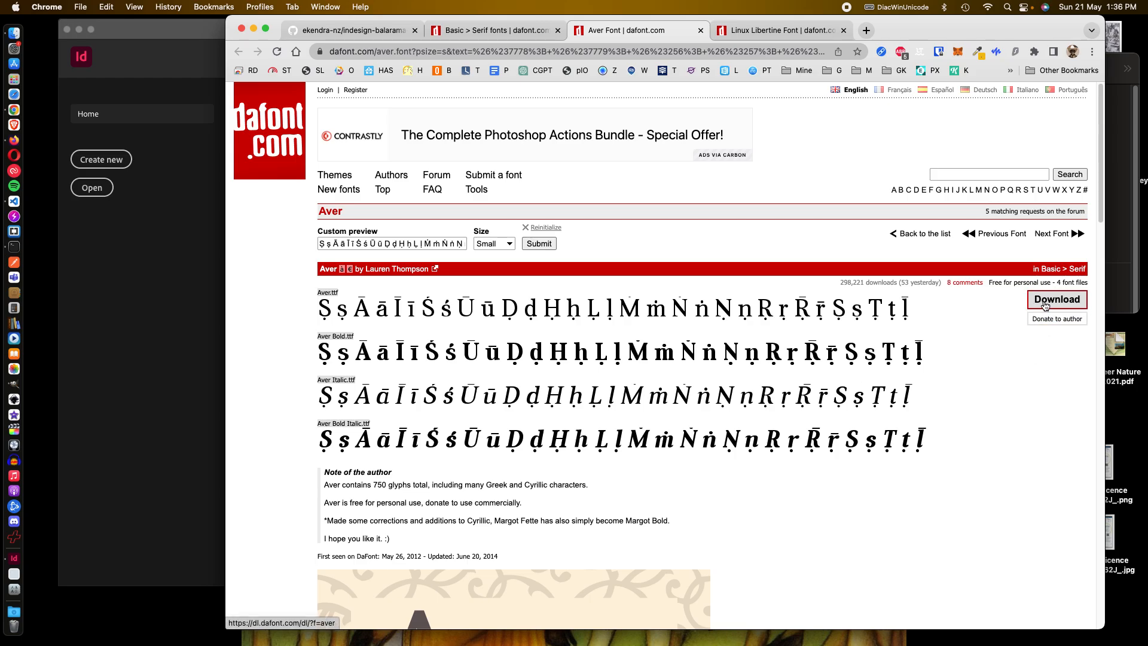
{"action": "left_click", "coordinate": [1056, 299]}
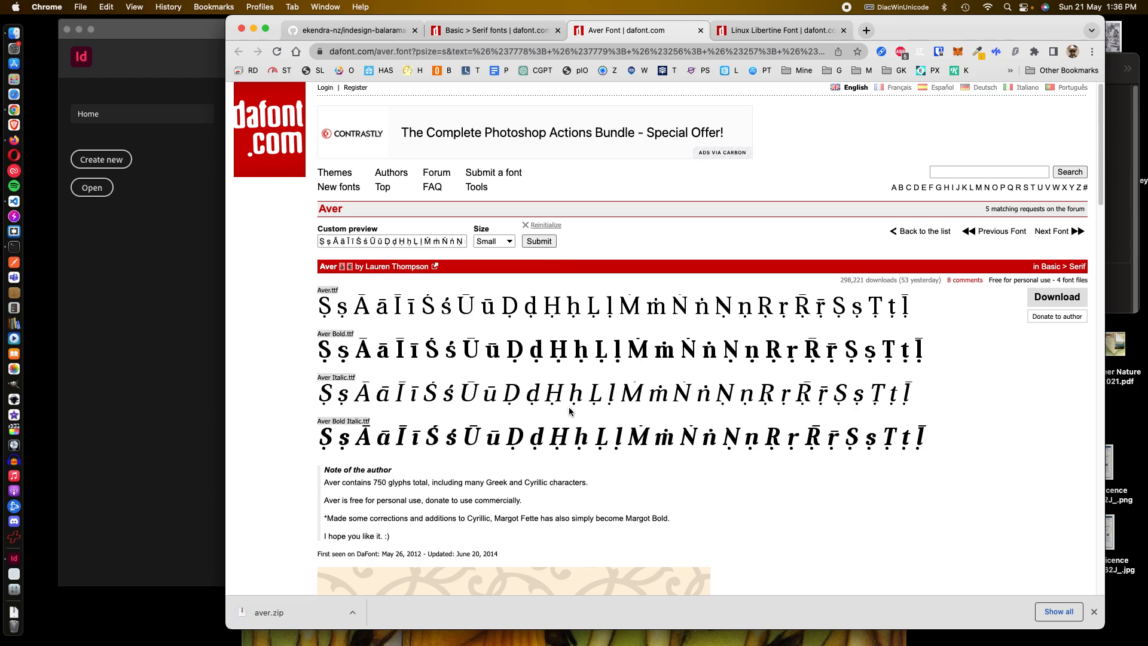
{"action": "mouse_move", "coordinate": [347, 586]}
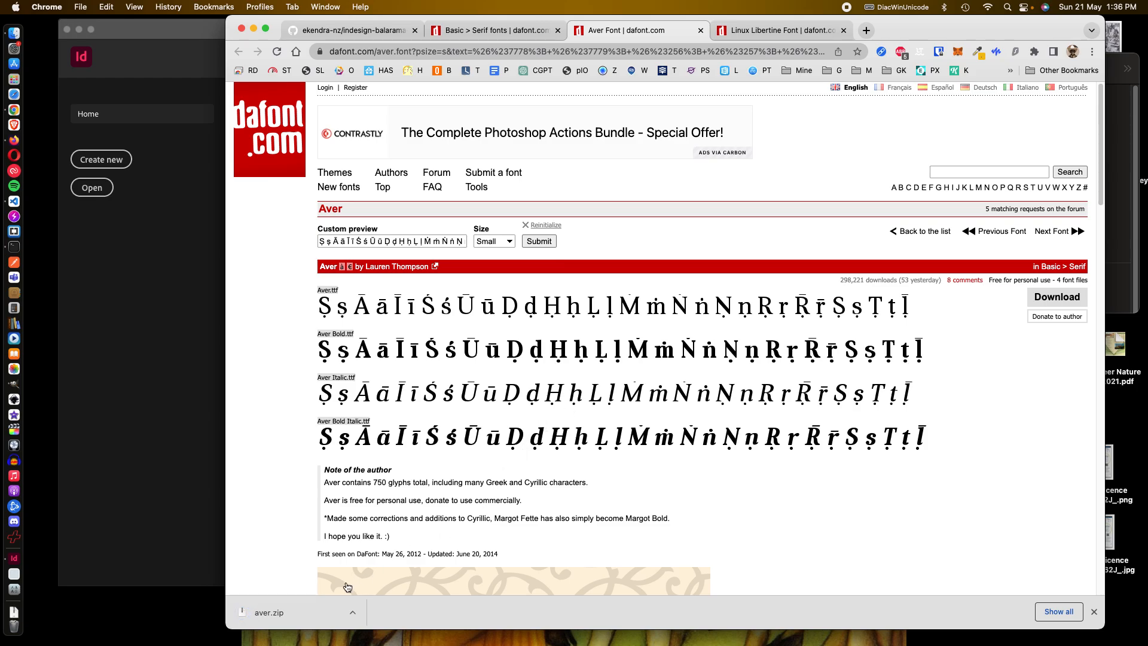
{"action": "mouse_move", "coordinate": [399, 616]}
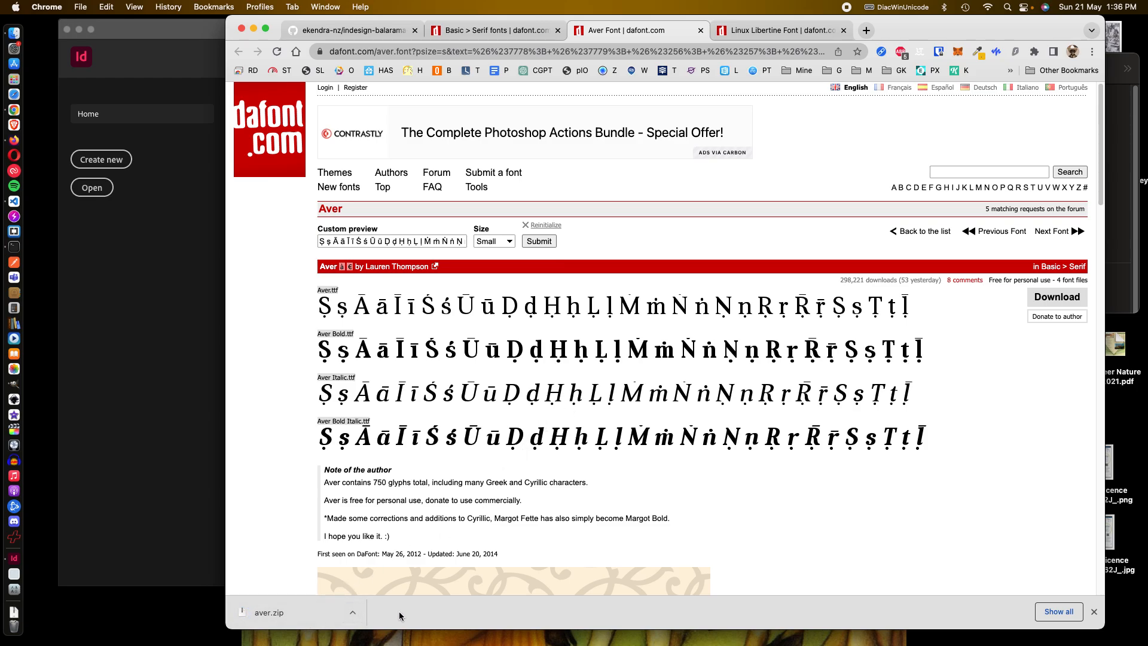
Step: Reveal aver.zip in Finder, unpack it and open the extracted aver folder
{"action": "left_click", "coordinate": [351, 612]}
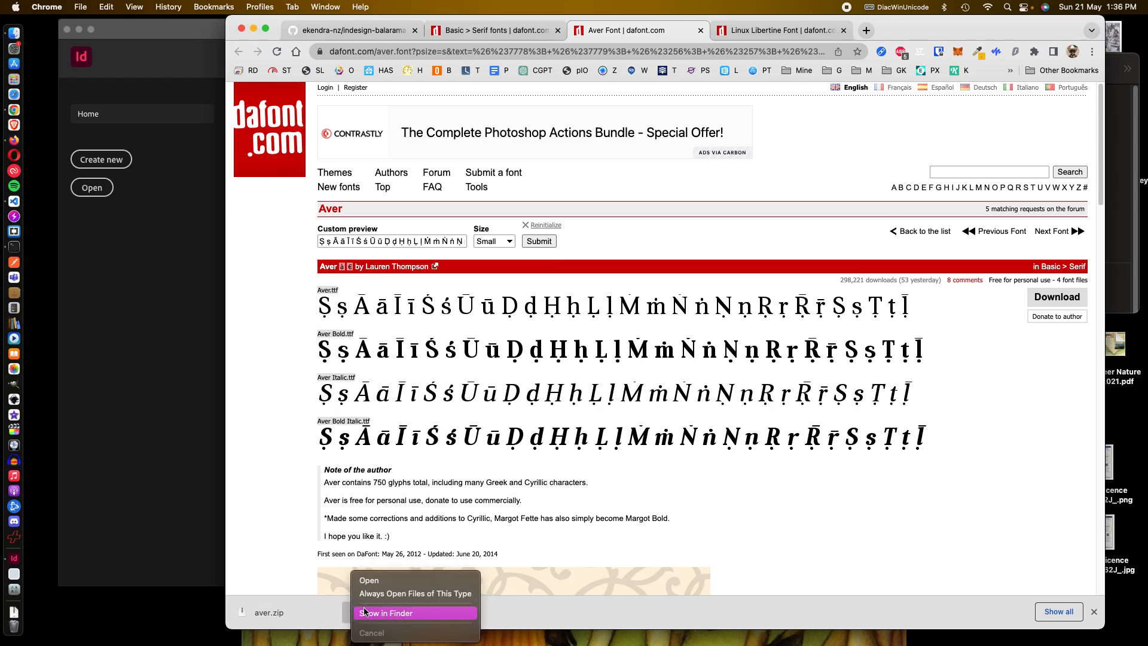
{"action": "left_click", "coordinate": [386, 612]}
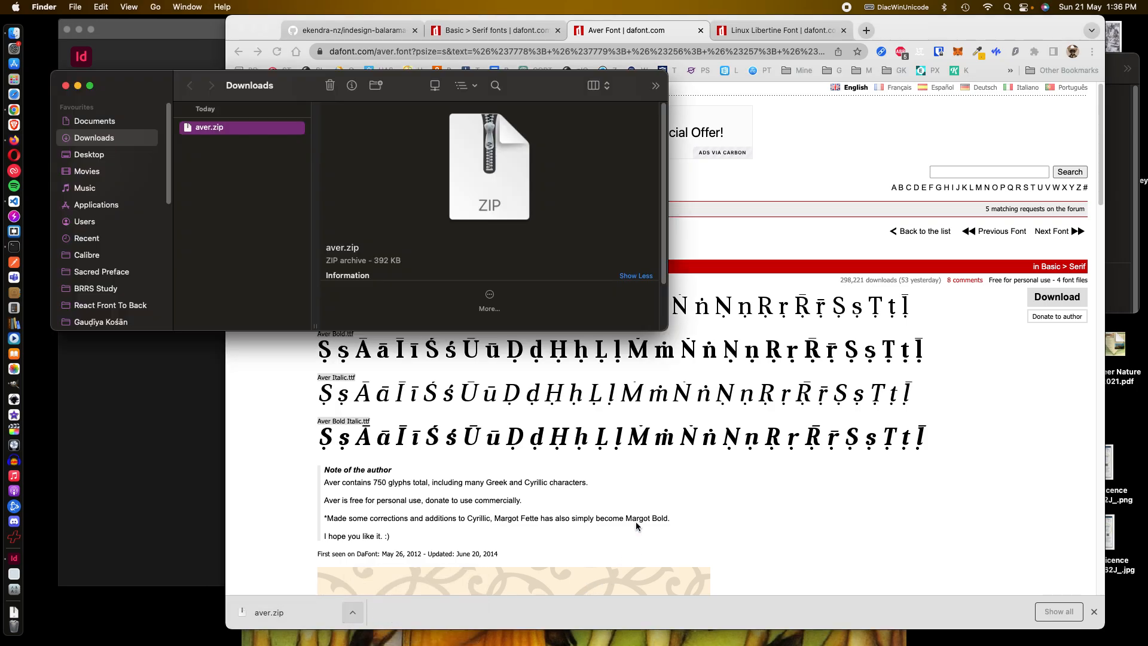
{"action": "left_click", "coordinate": [65, 85]}
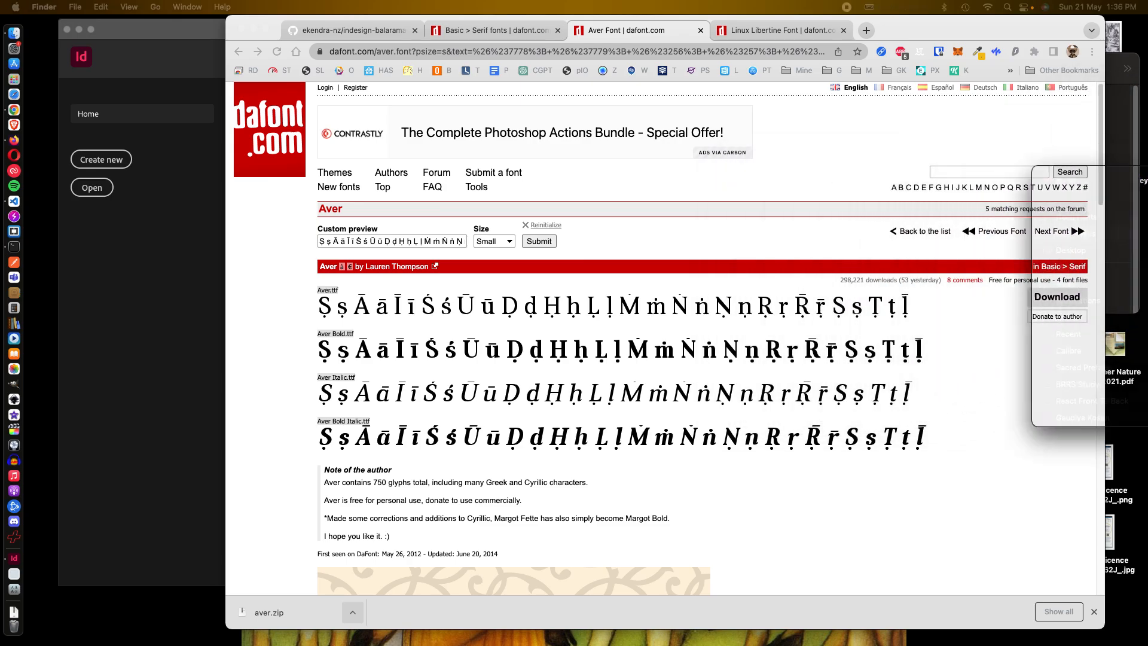
{"action": "left_click", "coordinate": [270, 612]}
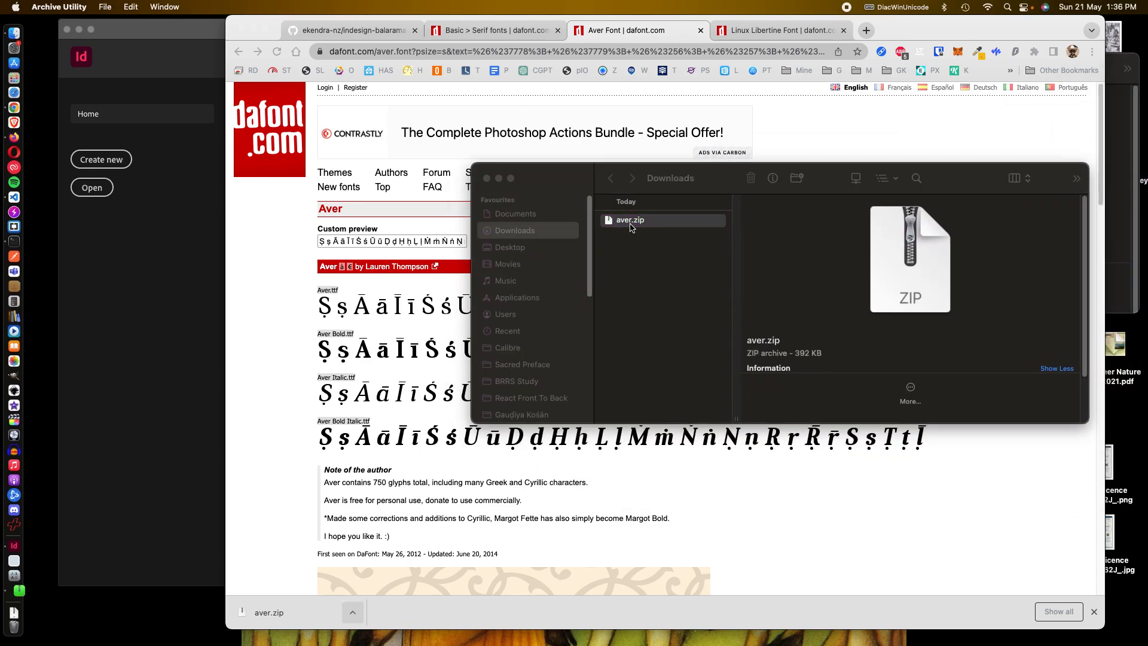
{"action": "double_click", "coordinate": [631, 220]}
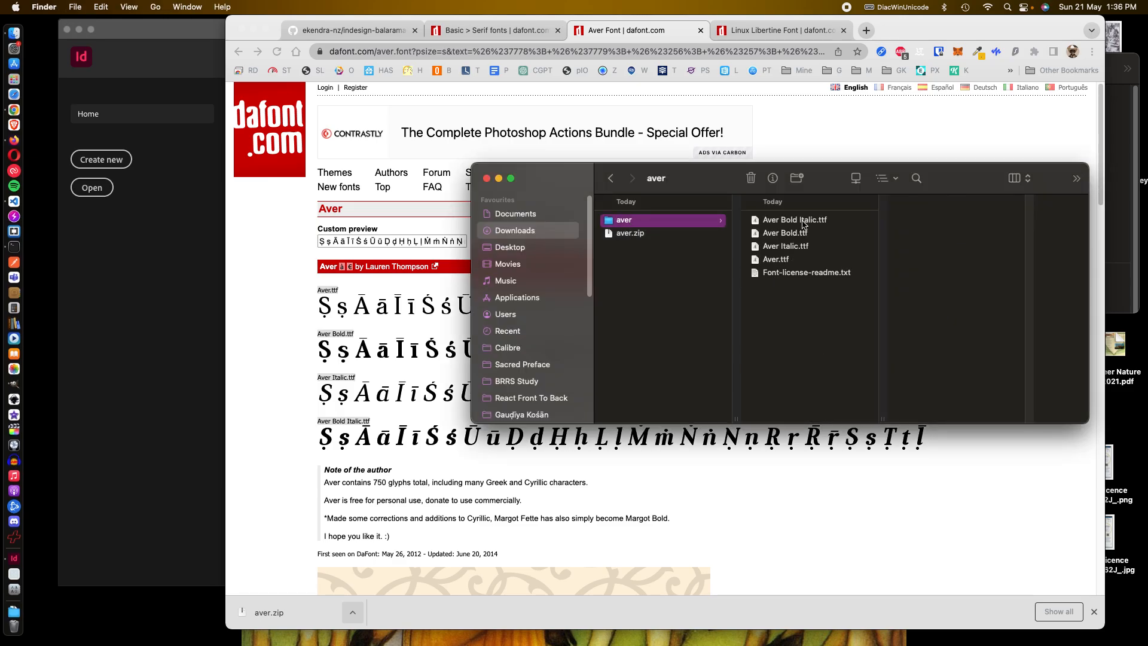
Step: Open the Aver regular TTF file so it loads into Font Book
{"action": "left_click", "coordinate": [786, 245]}
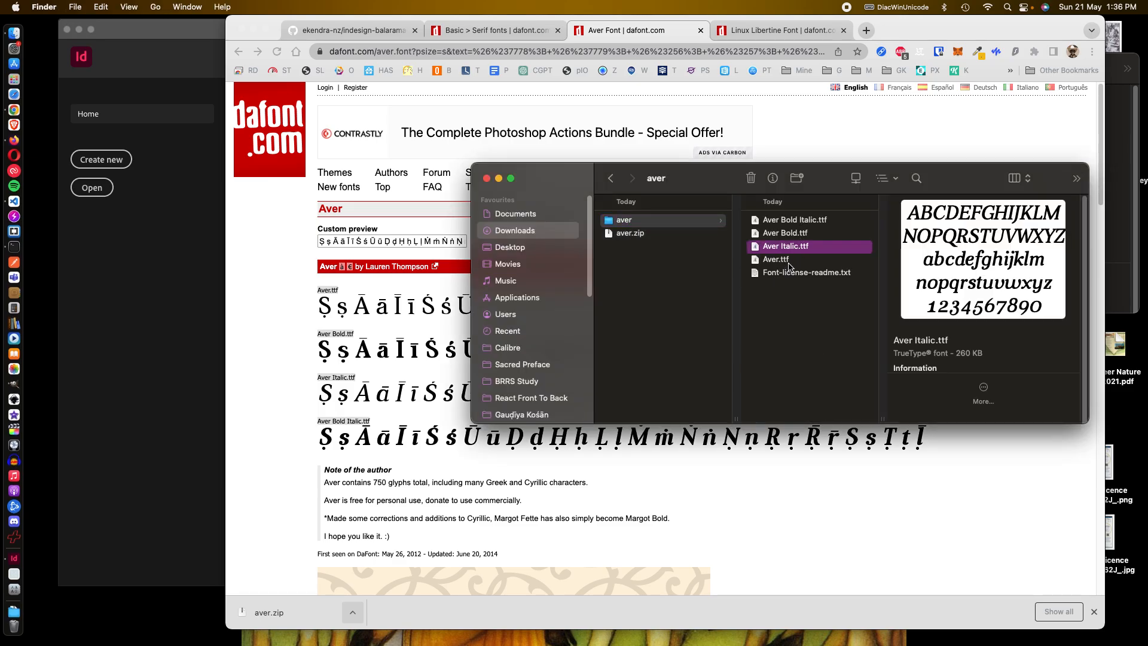
{"action": "double_click", "coordinate": [806, 271]}
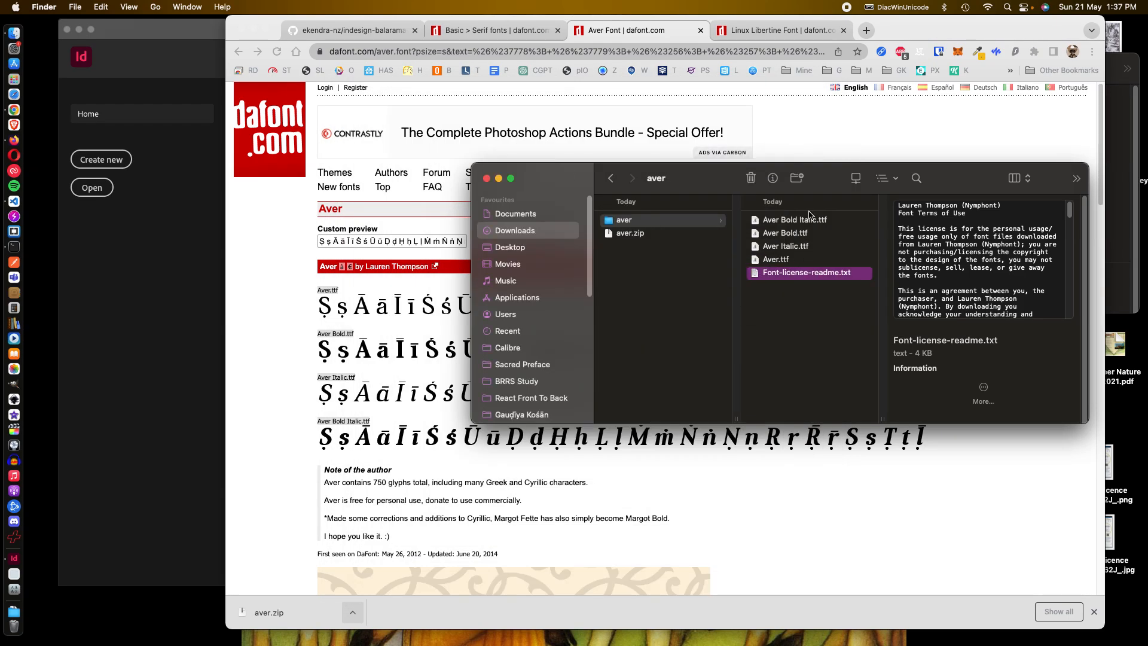
{"action": "left_click", "coordinate": [775, 260]}
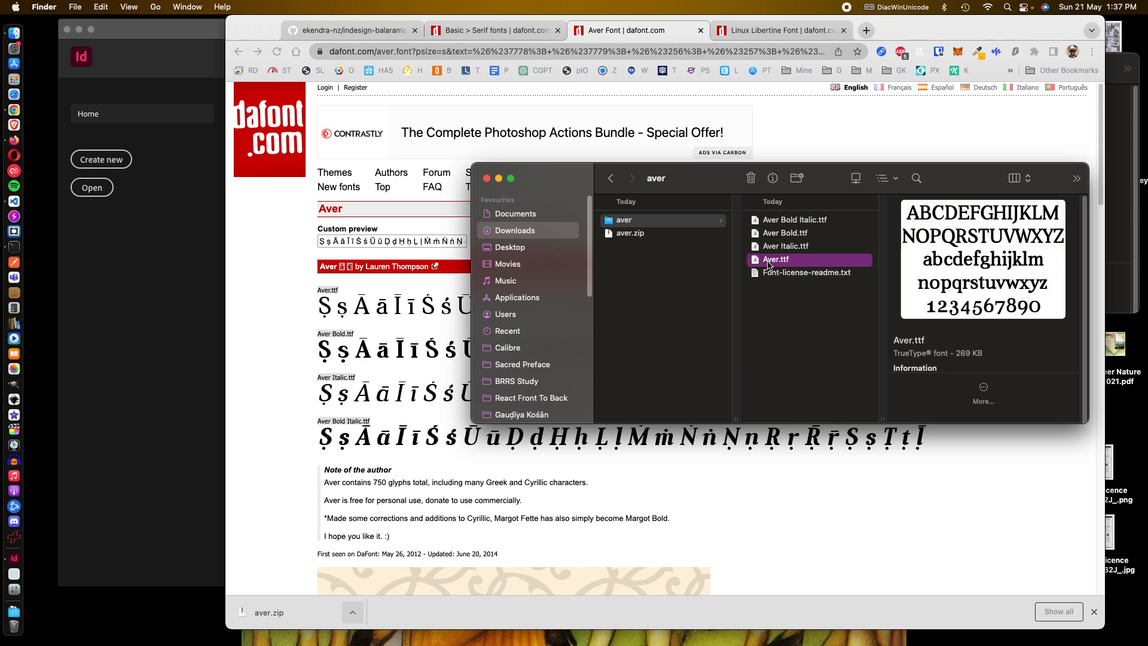
{"action": "double_click", "coordinate": [775, 260]}
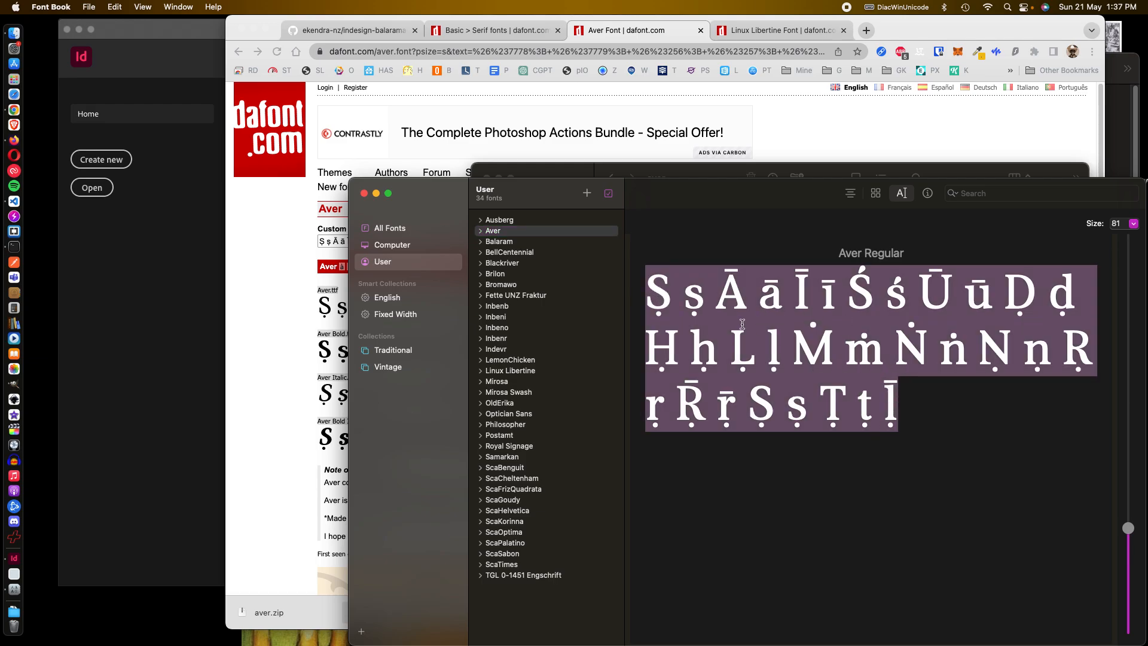
Step: Install the remaining three Aver styles from Finder into Font Book
{"action": "left_click", "coordinate": [659, 293]}
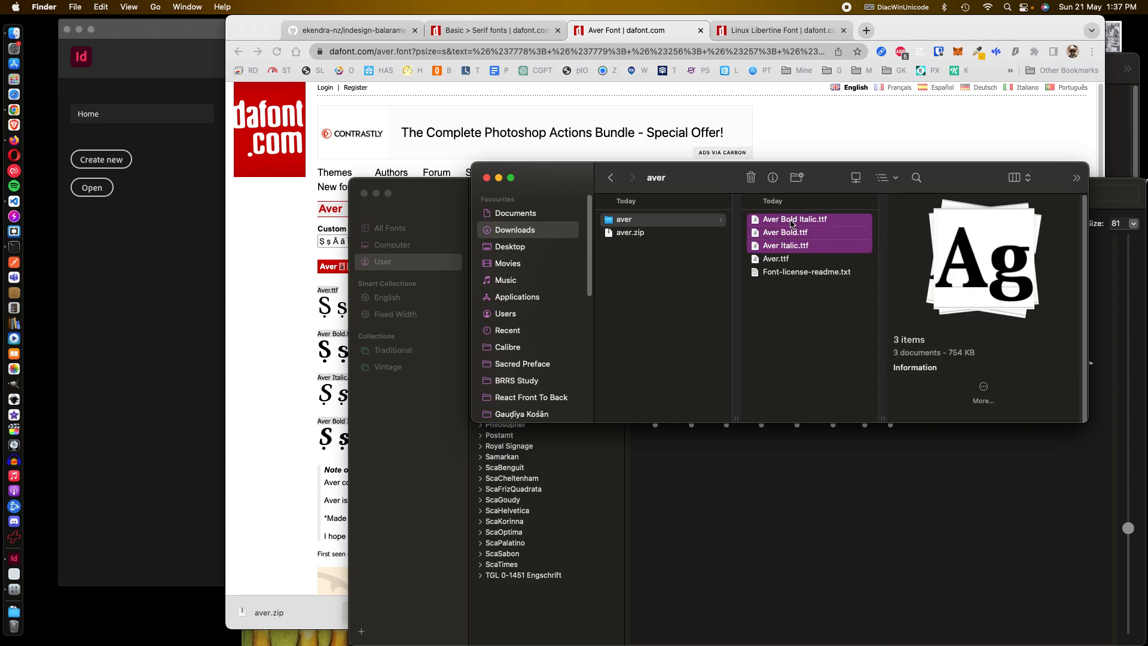
{"action": "right_click", "coordinate": [795, 232]}
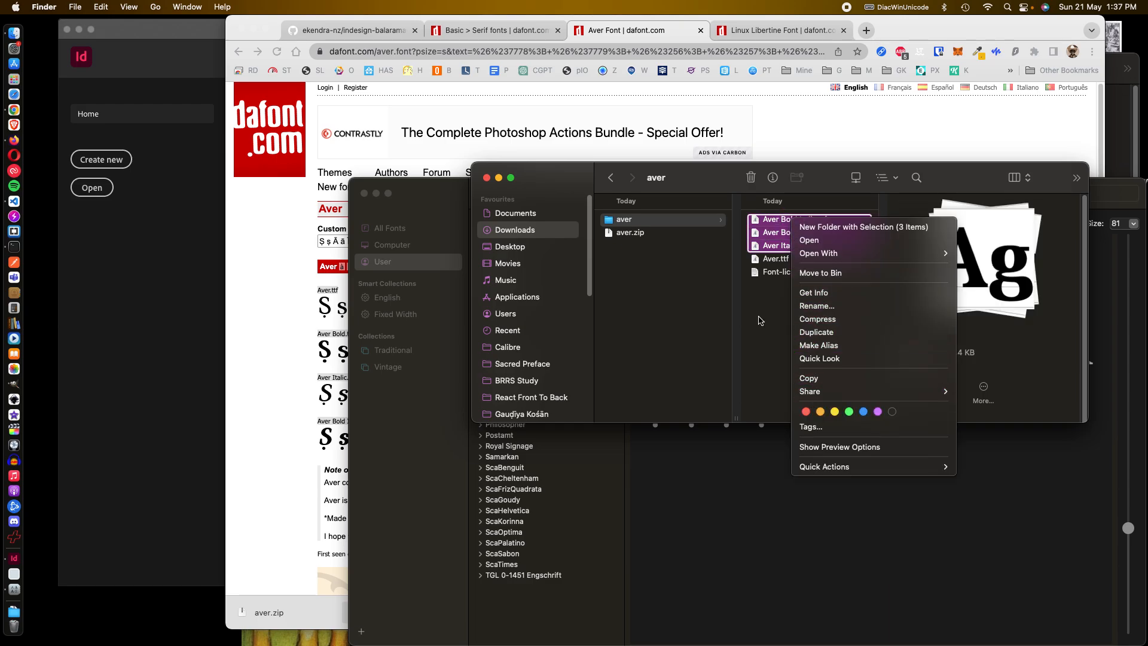
{"action": "left_click", "coordinate": [818, 253]}
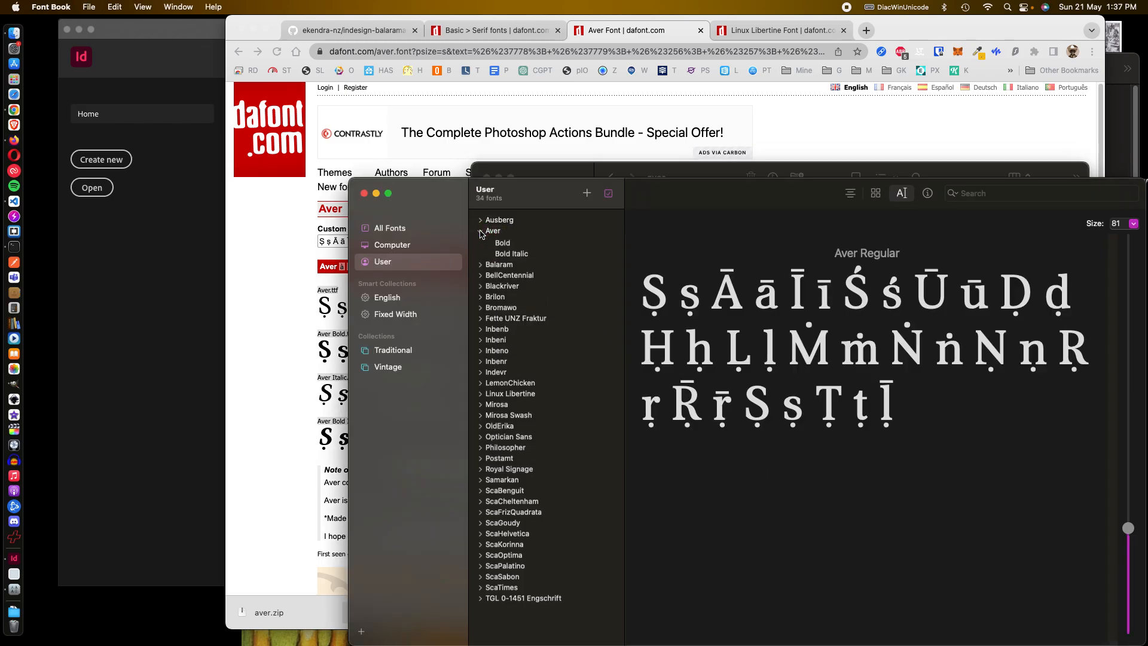
Step: Check the Aver Regular, Bold and Regular Italic previews in Font Book
{"action": "left_click", "coordinate": [481, 231]}
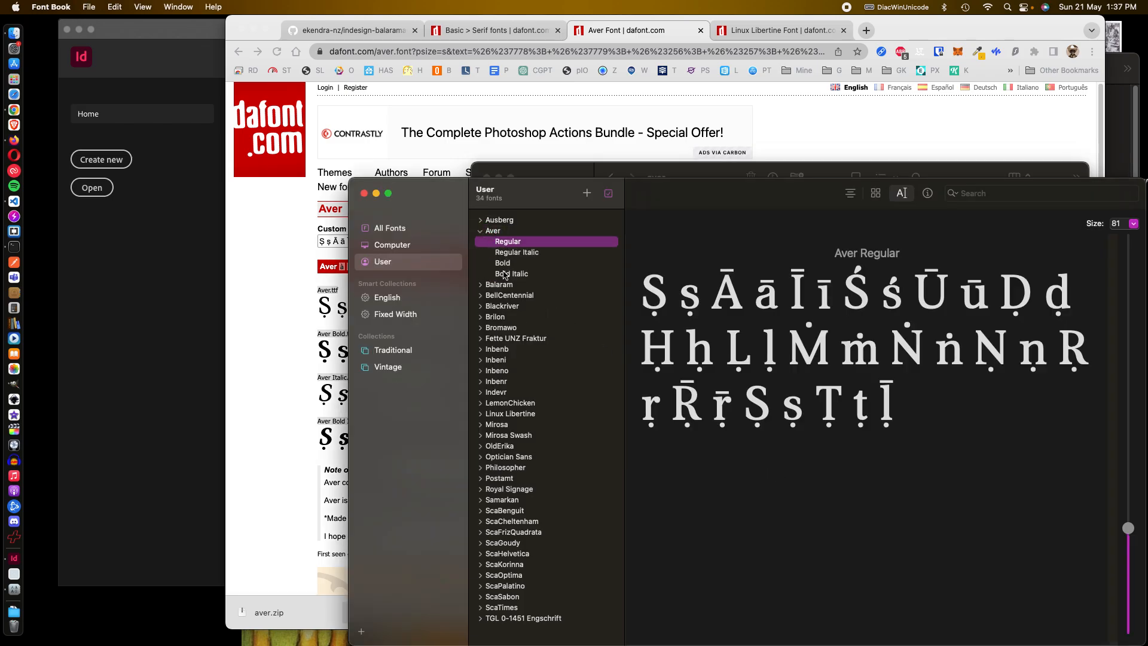
{"action": "left_click", "coordinate": [502, 263]}
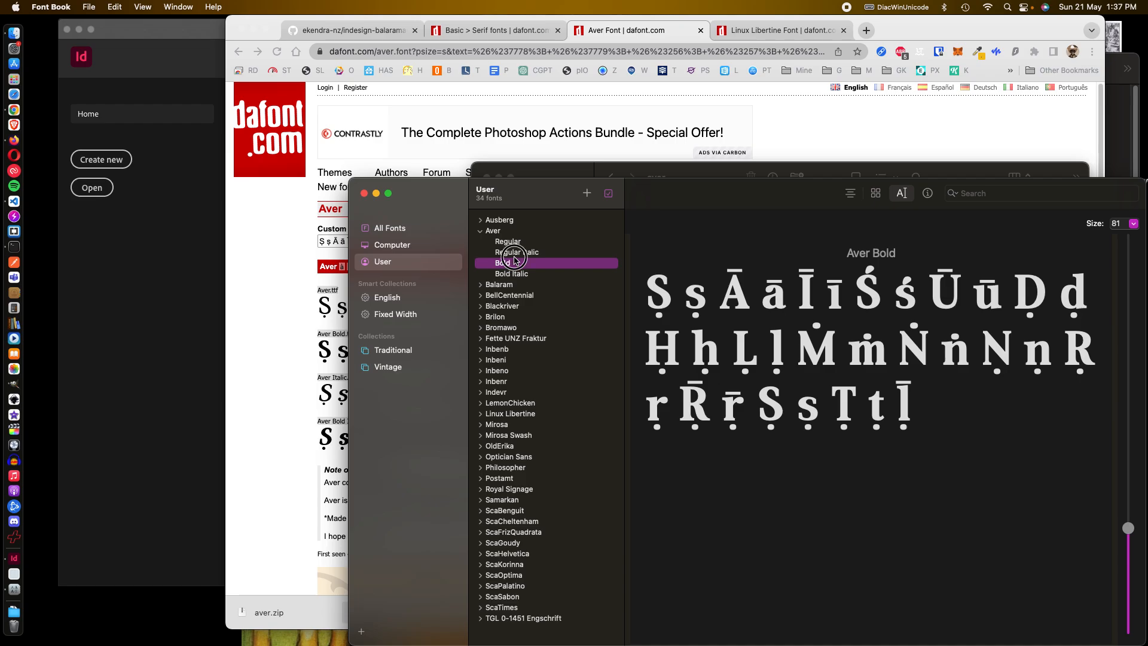
{"action": "left_click", "coordinate": [517, 253]}
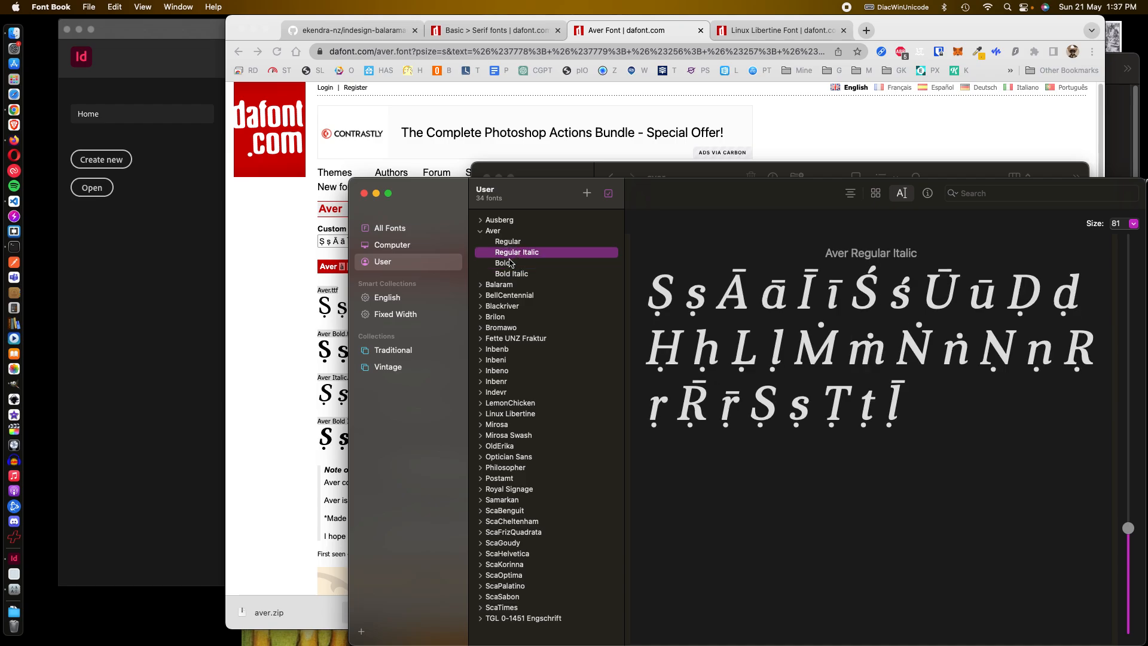
{"action": "mouse_move", "coordinate": [535, 207]}
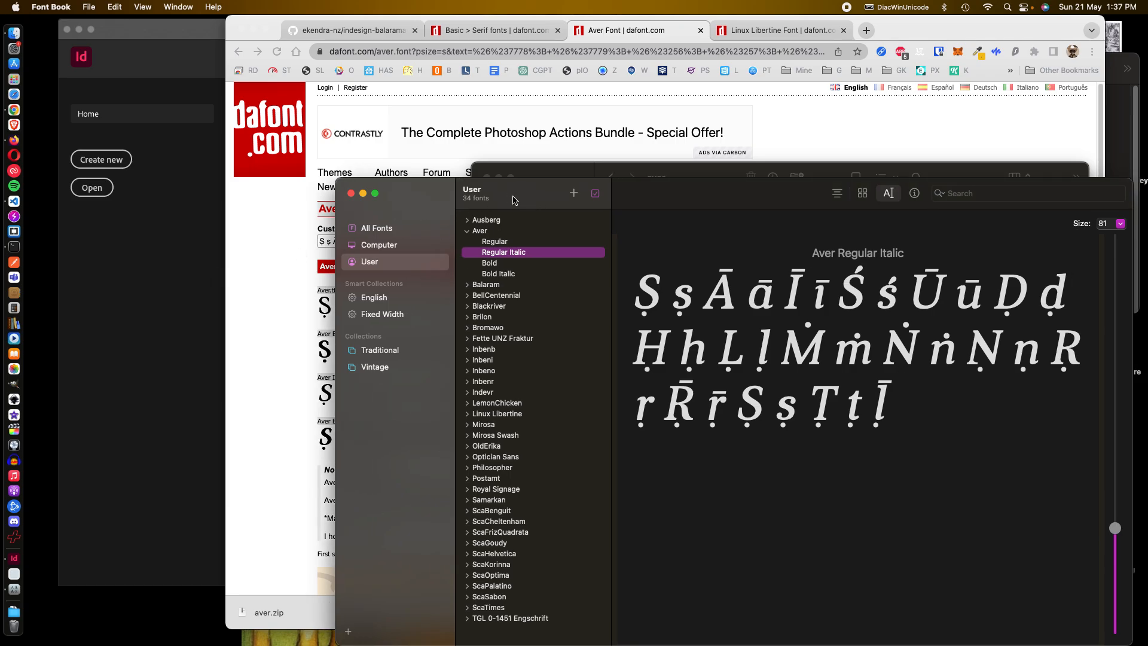
Step: Download linux_libertine.zip from the Linux Libertine DaFont page
{"action": "left_click", "coordinate": [780, 30]}
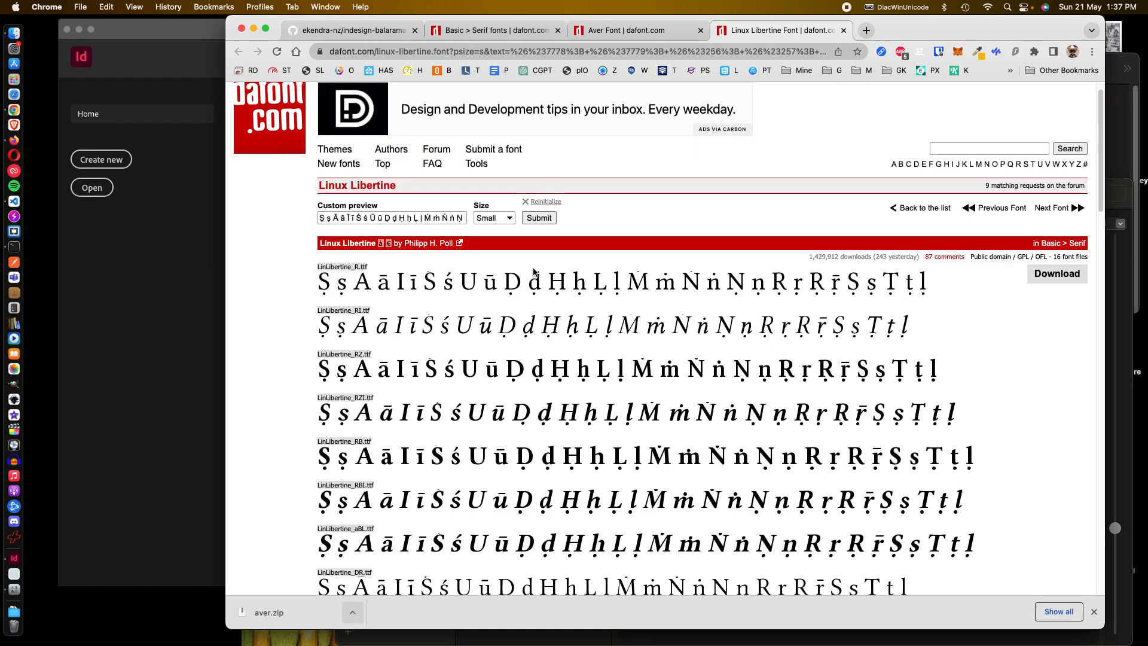
{"action": "left_click", "coordinate": [1056, 273]}
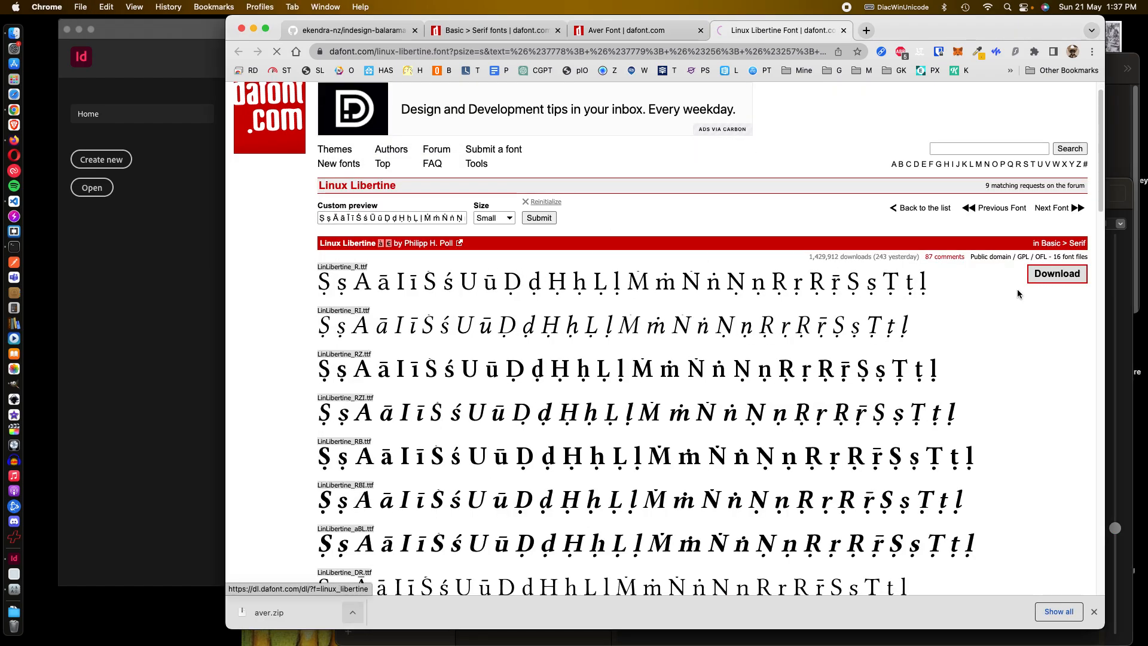
{"action": "left_click", "coordinate": [1056, 273]}
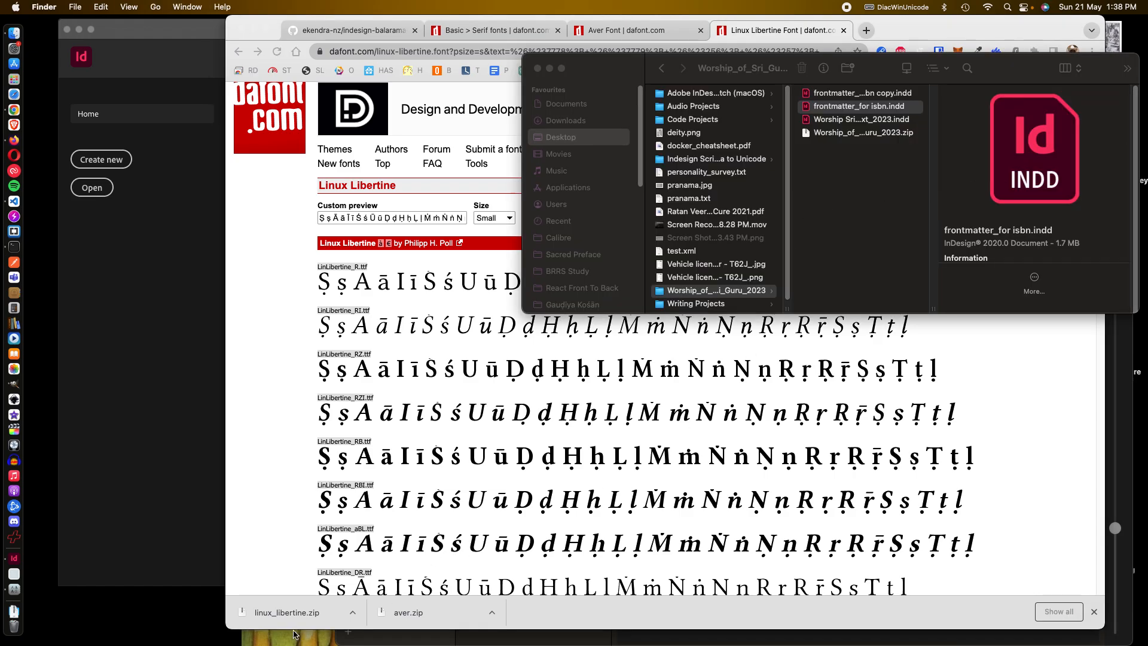
Step: Reveal the Linux Libertine download in Finder and preview LinLibertine_aBL.ttf
{"action": "left_click", "coordinate": [352, 613]}
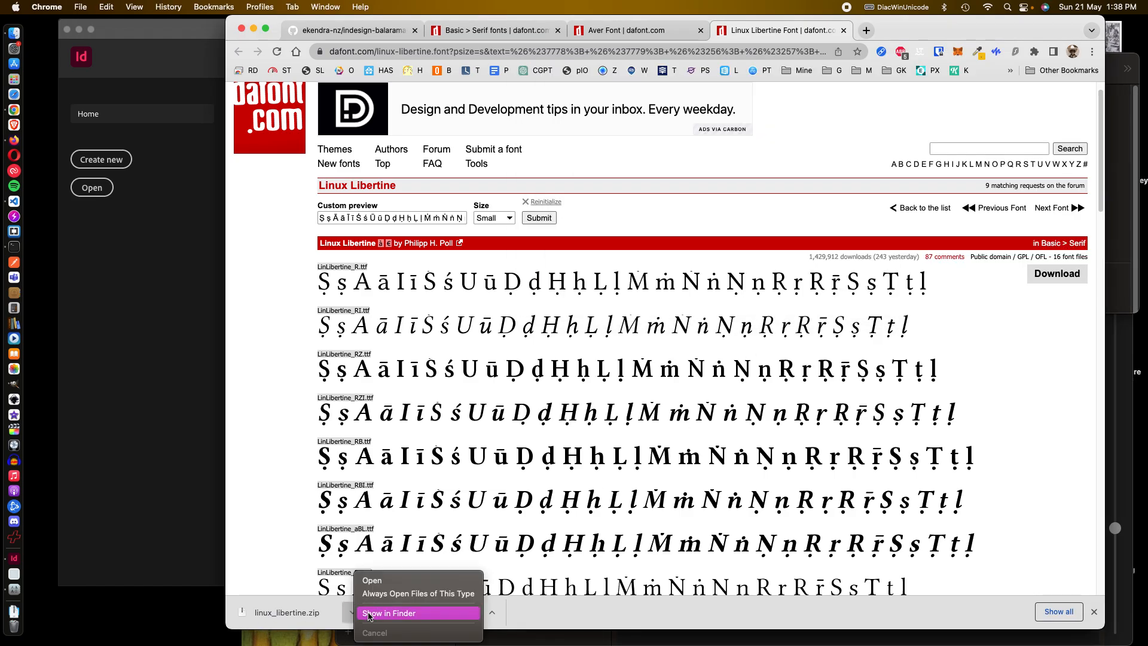
{"action": "left_click", "coordinate": [389, 612]}
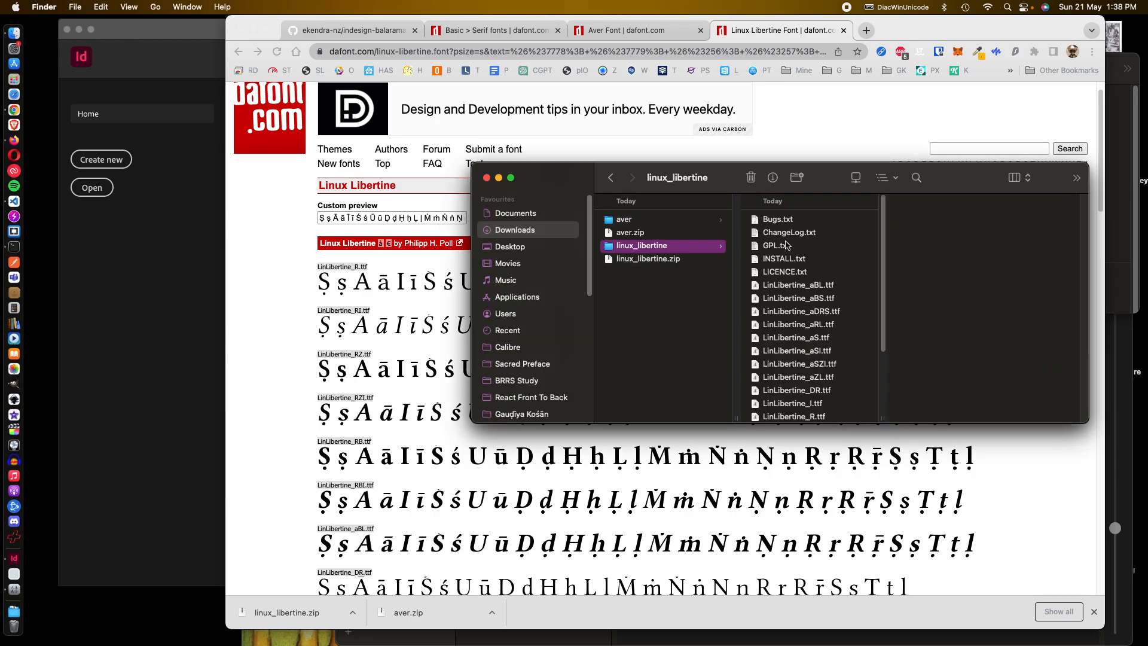
{"action": "left_click", "coordinate": [799, 285]}
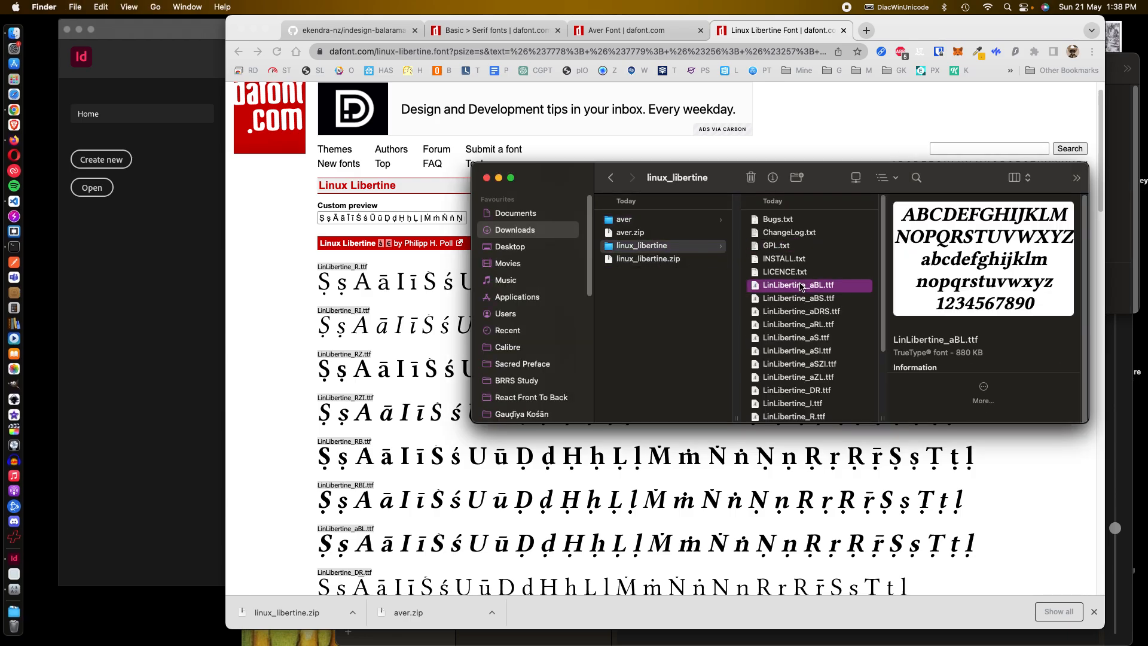
{"action": "mouse_move", "coordinate": [811, 316]}
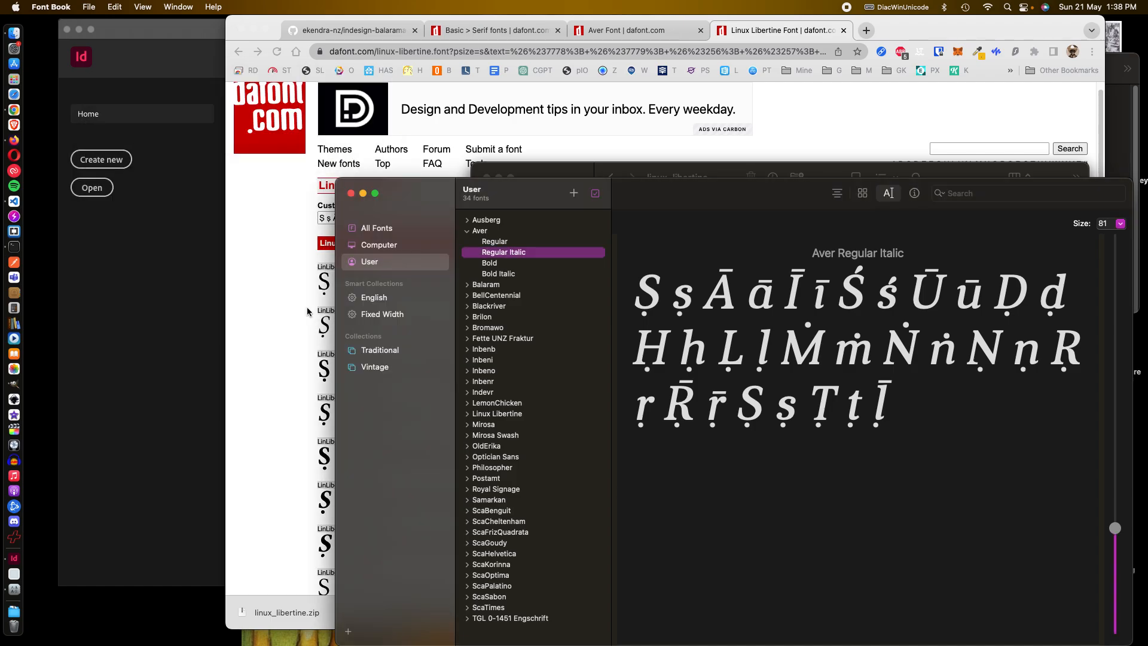
Step: Install the bold slanted font in Font Book, then return to the folder and preview LinLibertine_aBS
{"action": "left_click", "coordinate": [511, 424]}
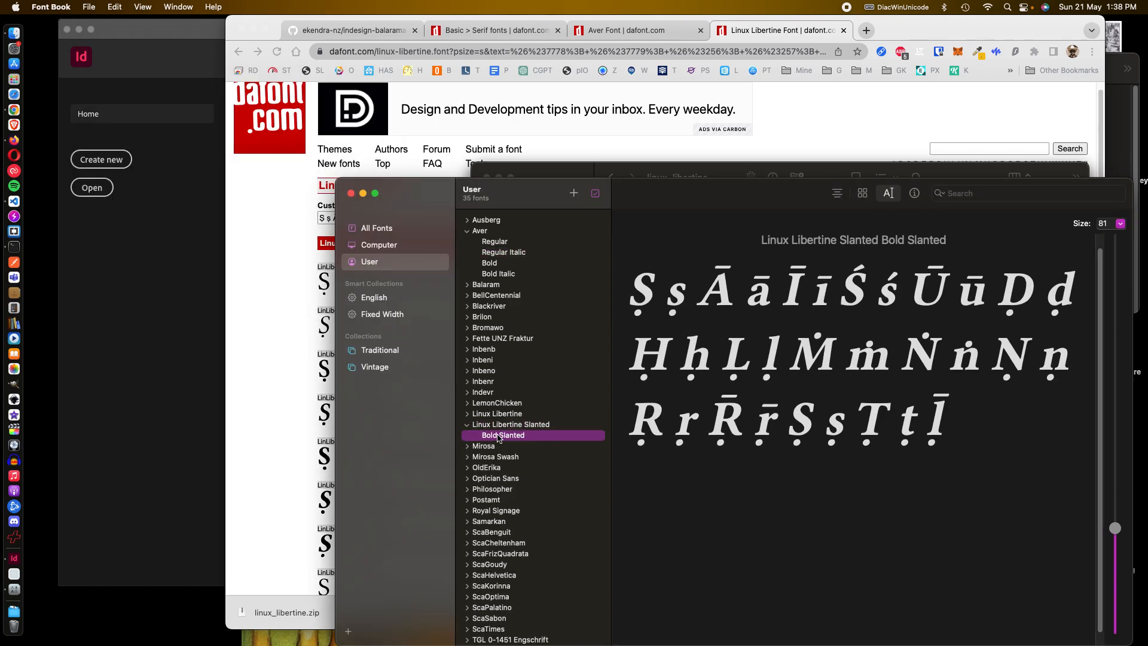
{"action": "left_click", "coordinate": [496, 414]}
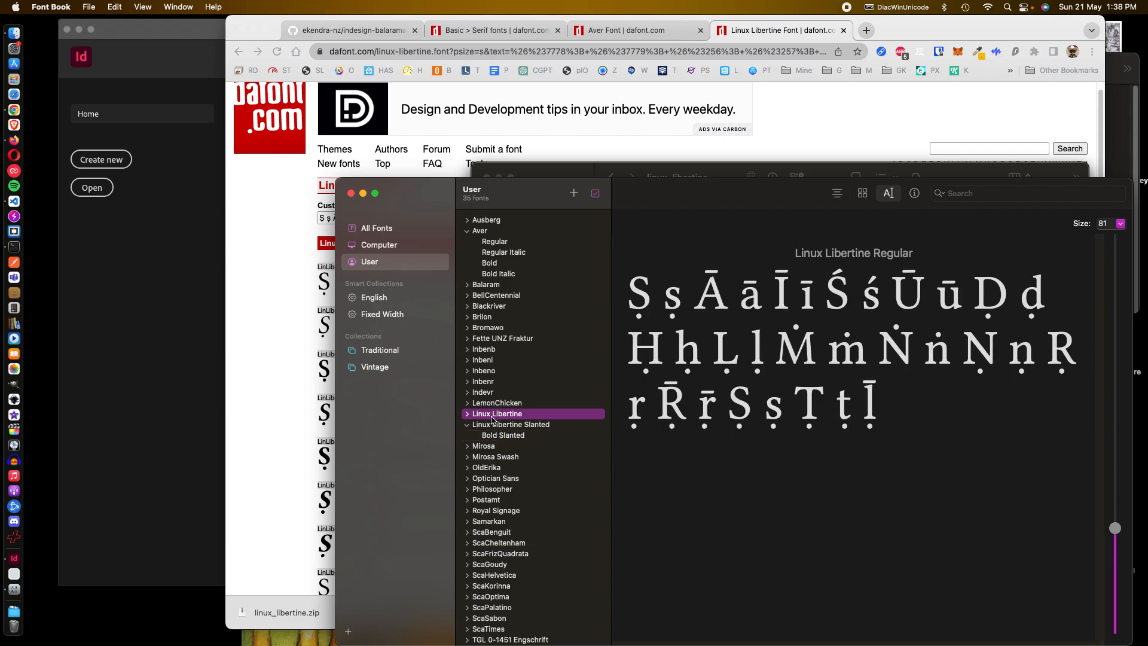
{"action": "mouse_move", "coordinate": [753, 349]}
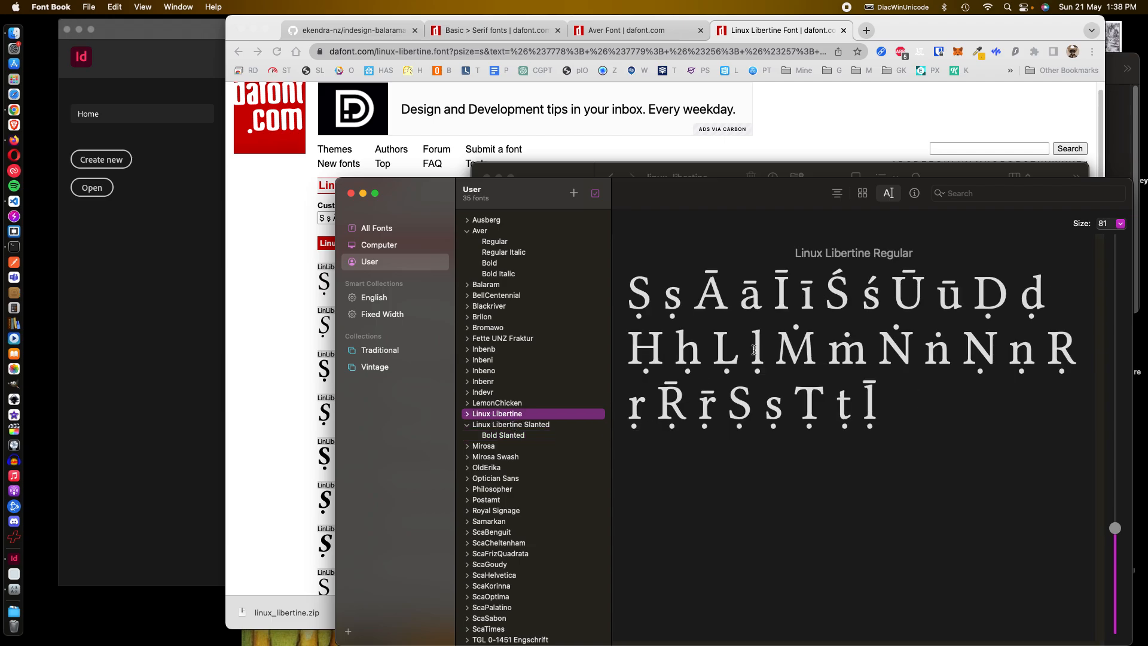
{"action": "left_click", "coordinate": [503, 435]}
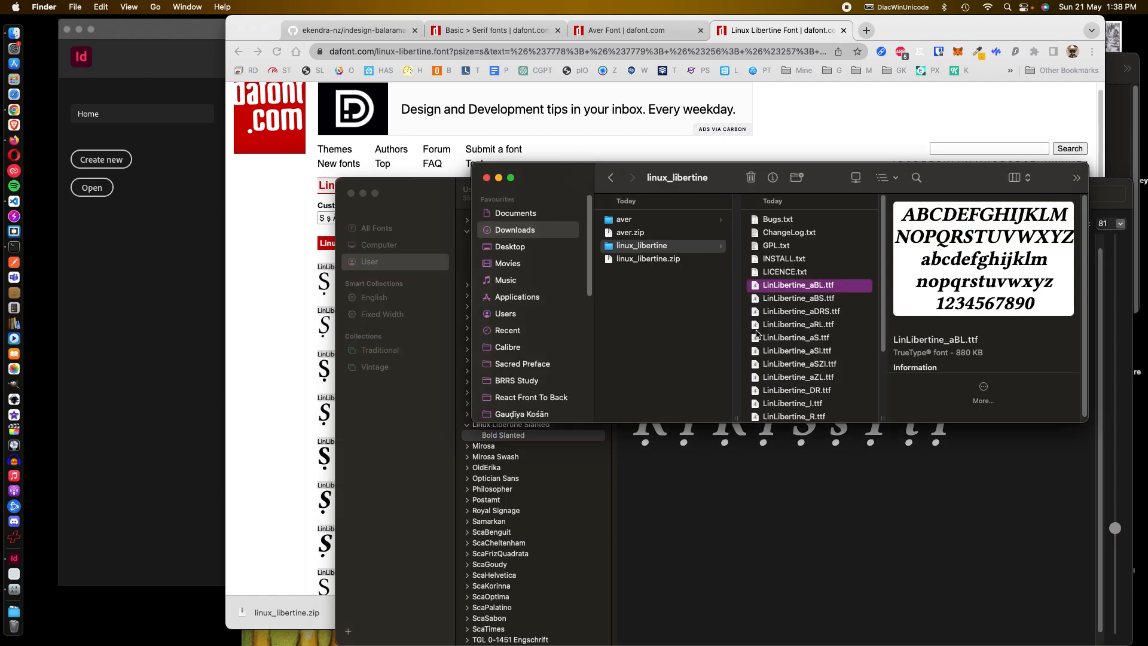
{"action": "left_click", "coordinate": [799, 298]}
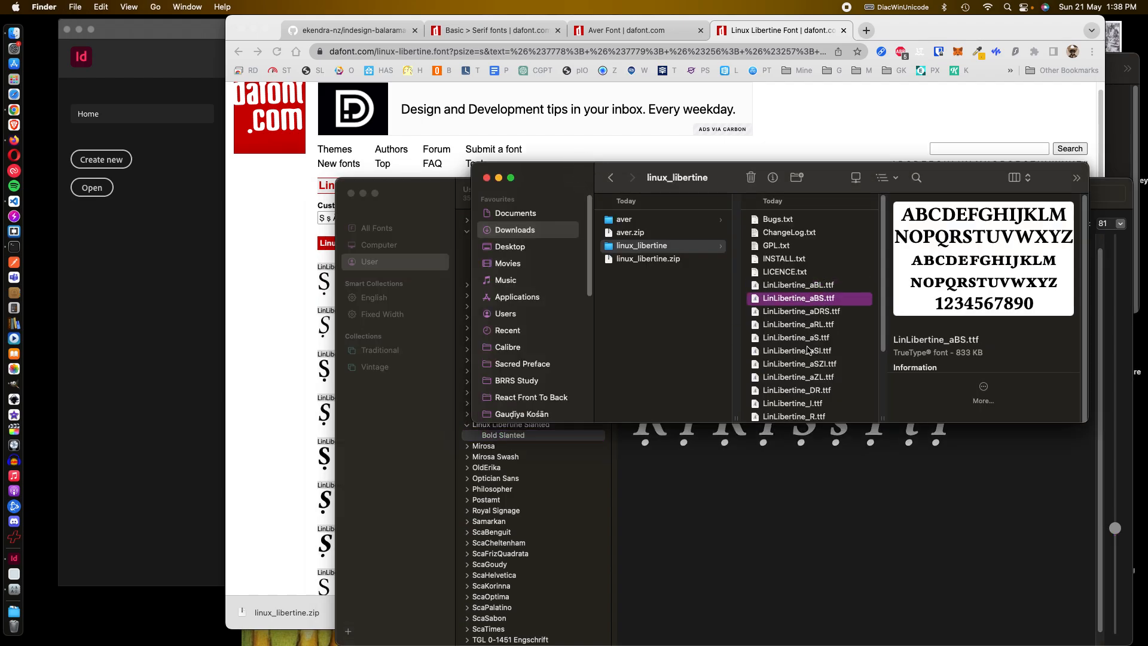
Step: Preview the LinLibertine_I, _R, _RB and _RI files and open the italic _RI in Font Book
{"action": "left_click", "coordinate": [792, 363]}
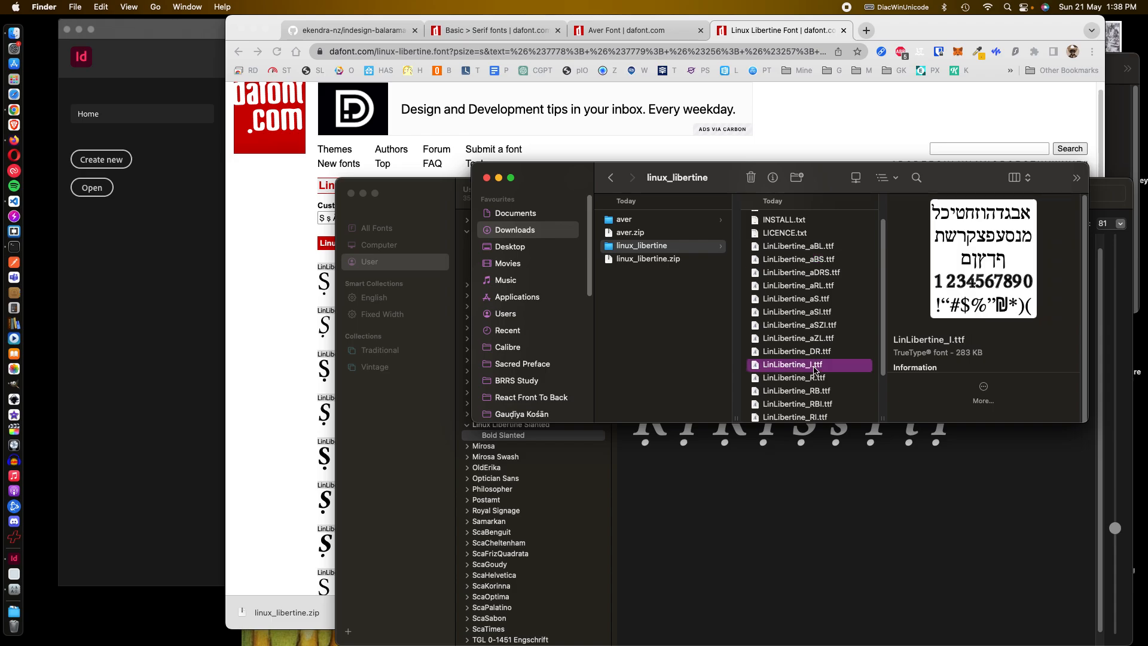
{"action": "left_click", "coordinate": [793, 377]}
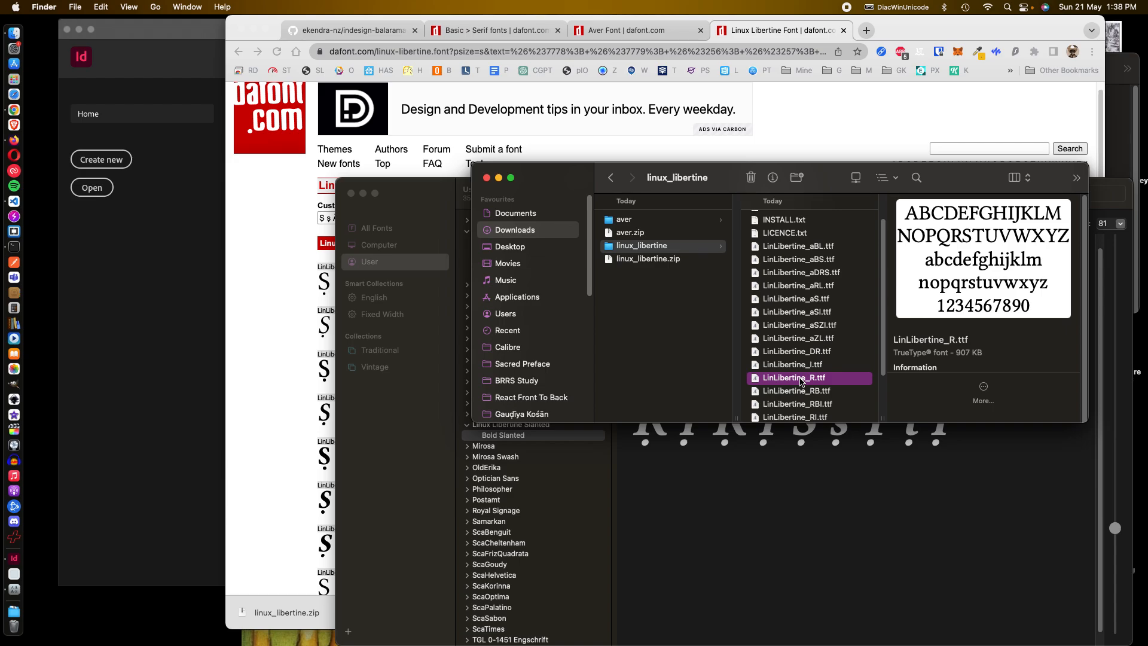
{"action": "left_click", "coordinate": [794, 390]}
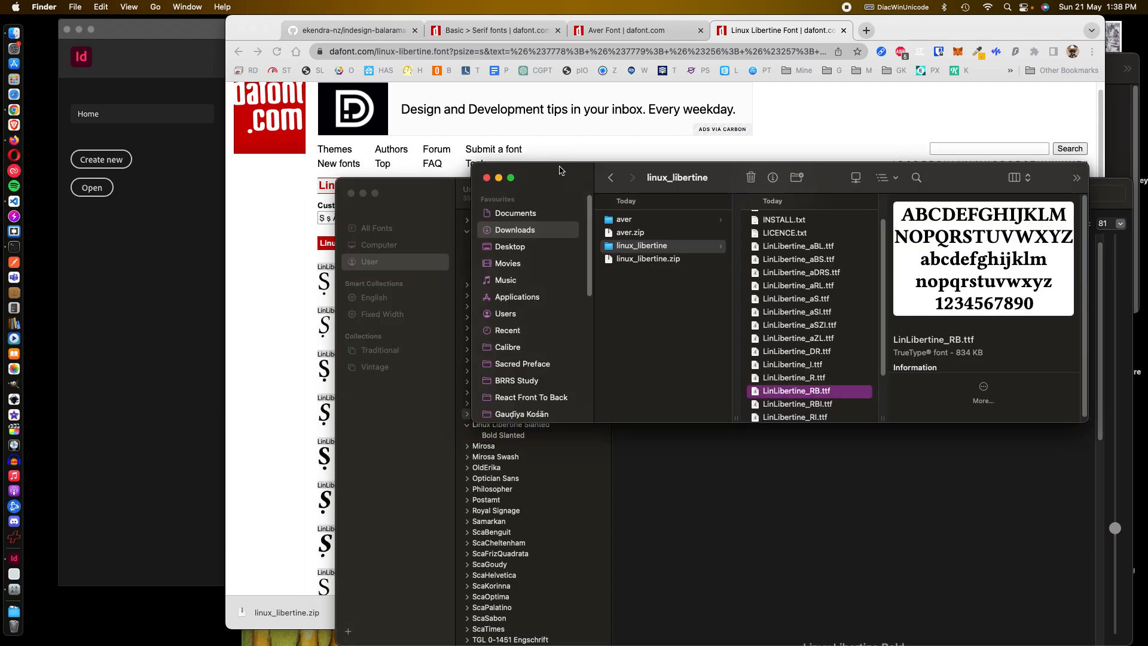
{"action": "scroll", "scroll_direction": "down", "scroll_amount": 3}
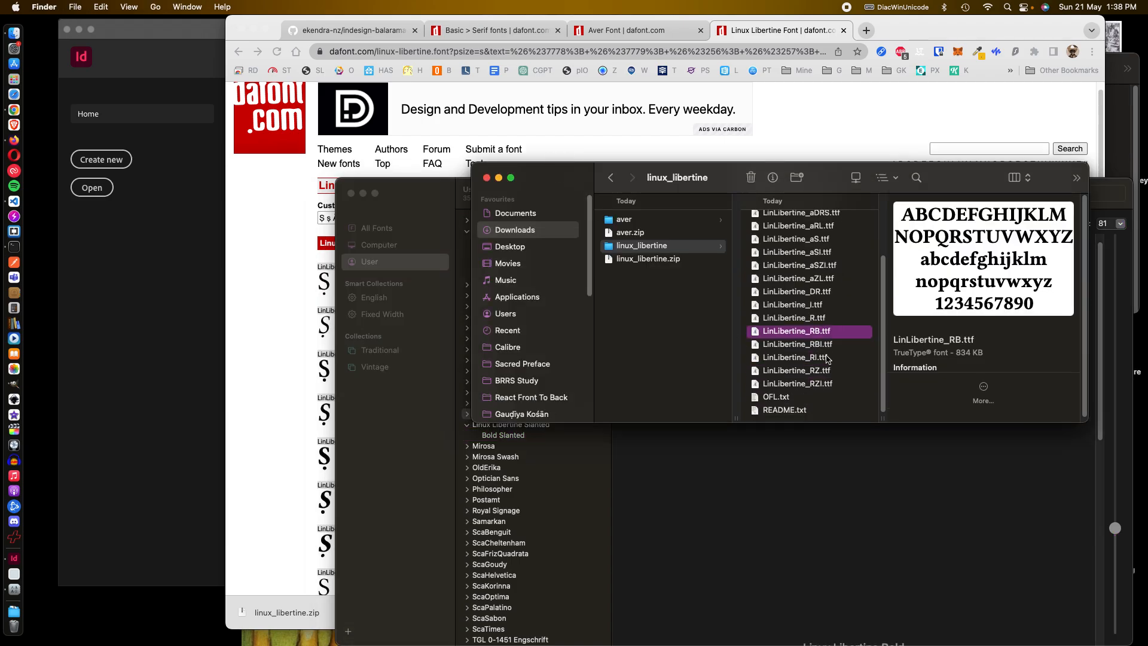
{"action": "left_click", "coordinate": [796, 356]}
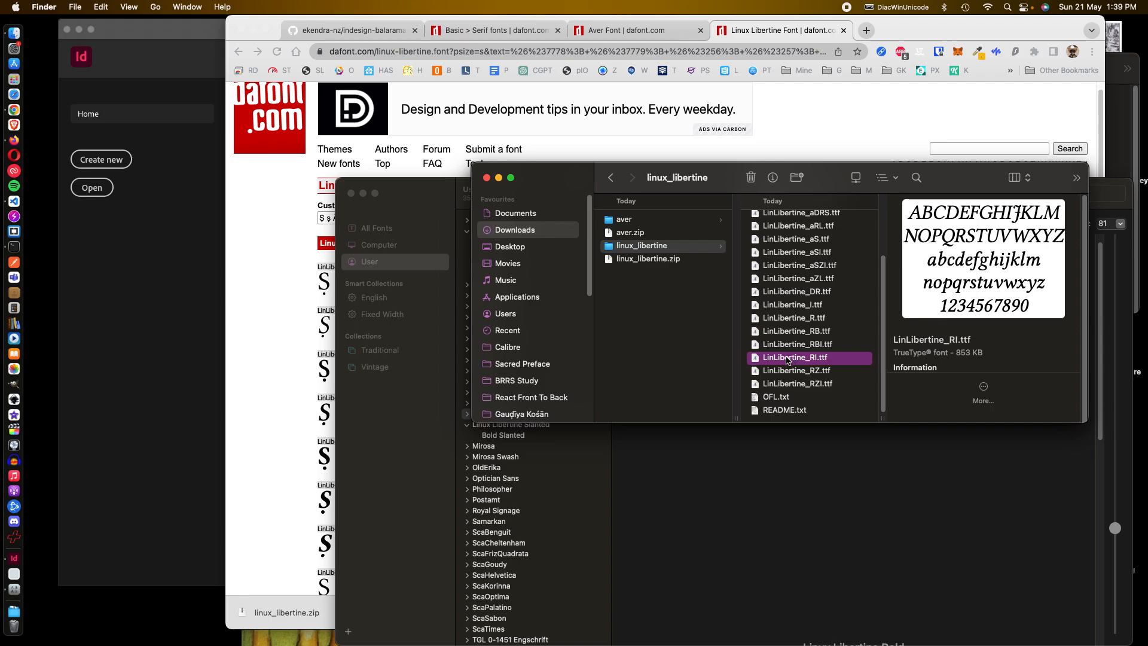
{"action": "double_click", "coordinate": [795, 357]}
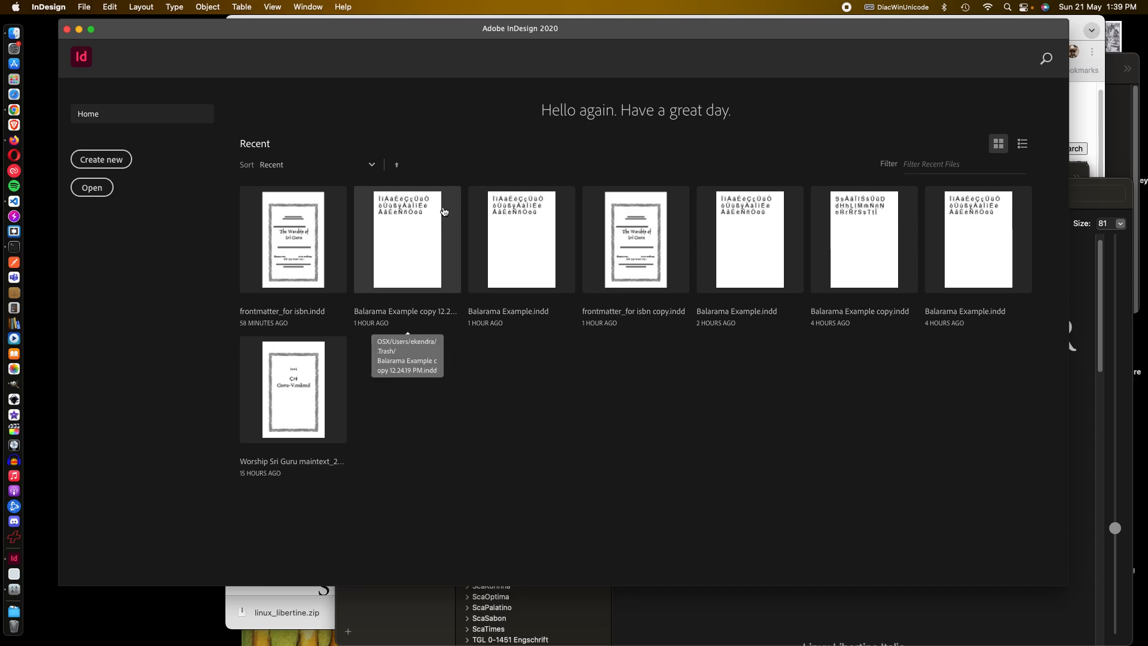
{"action": "mouse_move", "coordinate": [991, 206]}
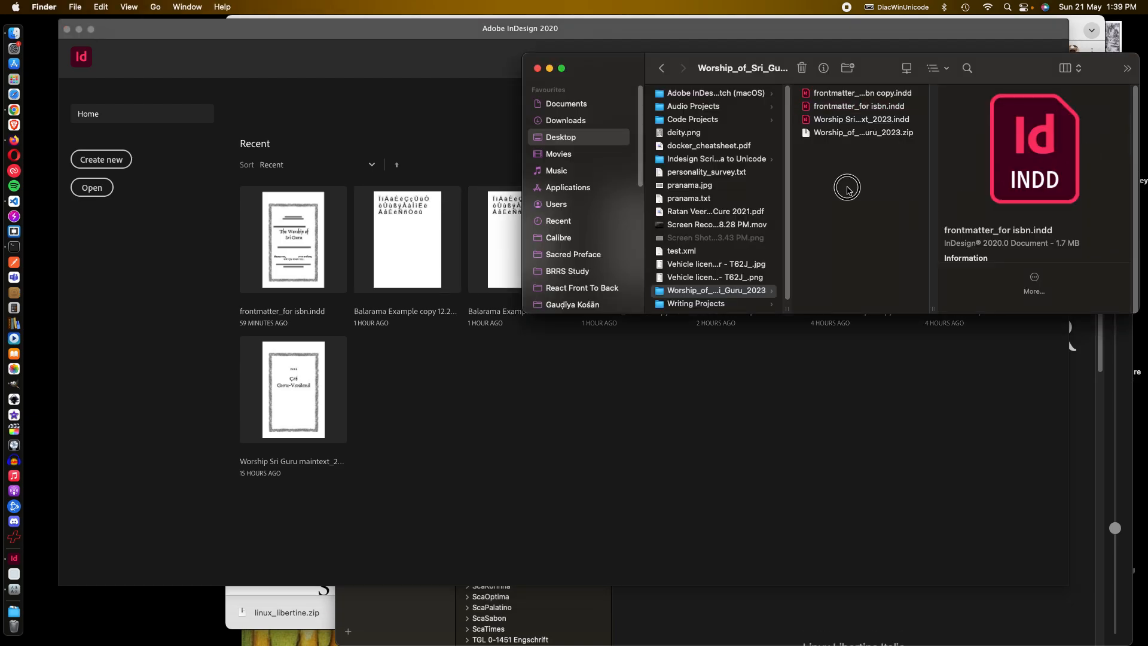
Step: Open frontmatter_for isbn copy.indd from the Worship_of_Sri_Guru folder in InDesign
{"action": "left_click", "coordinate": [715, 290]}
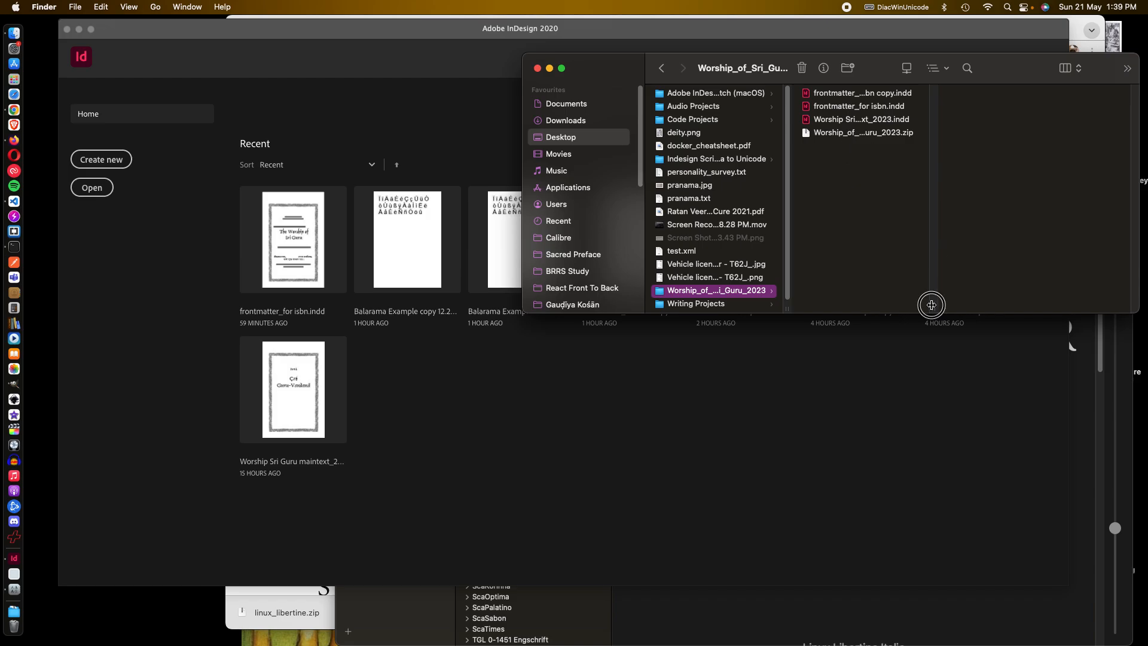
{"action": "left_click", "coordinate": [869, 107]}
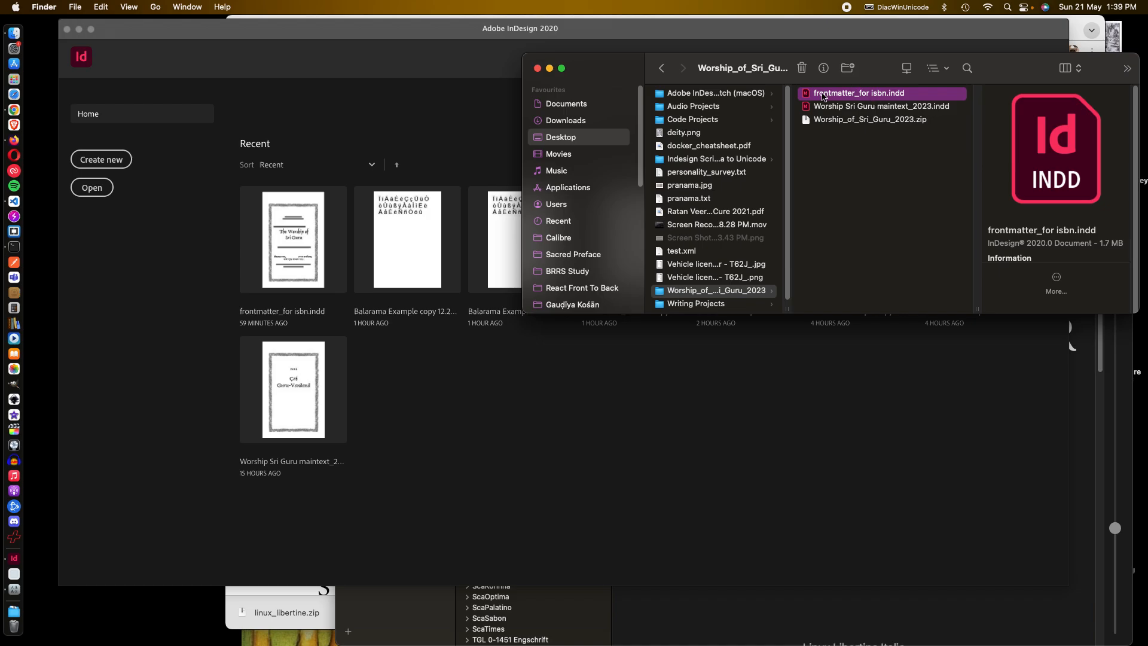
{"action": "mouse_move", "coordinate": [839, 100]}
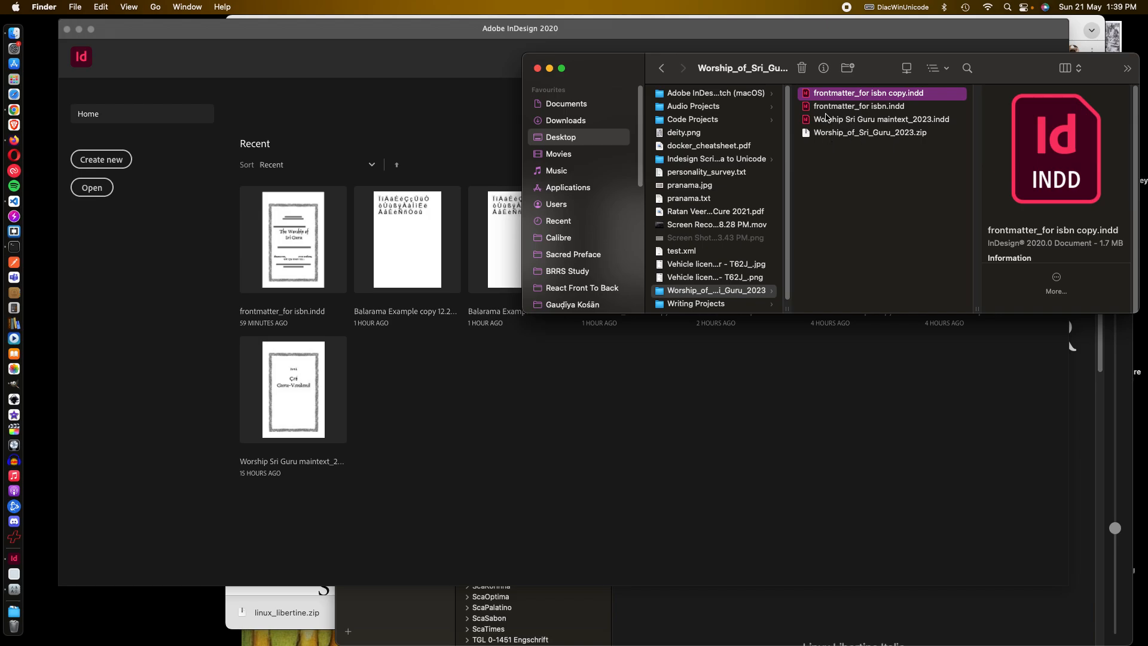
{"action": "left_click", "coordinate": [859, 105]}
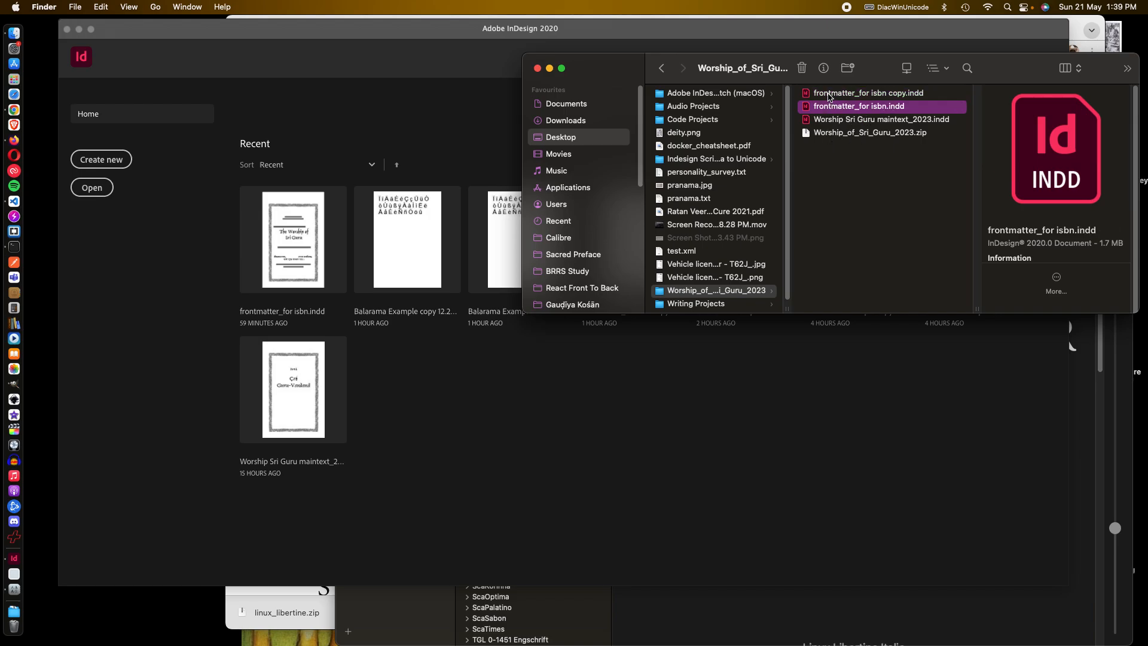
{"action": "left_click", "coordinate": [869, 93]}
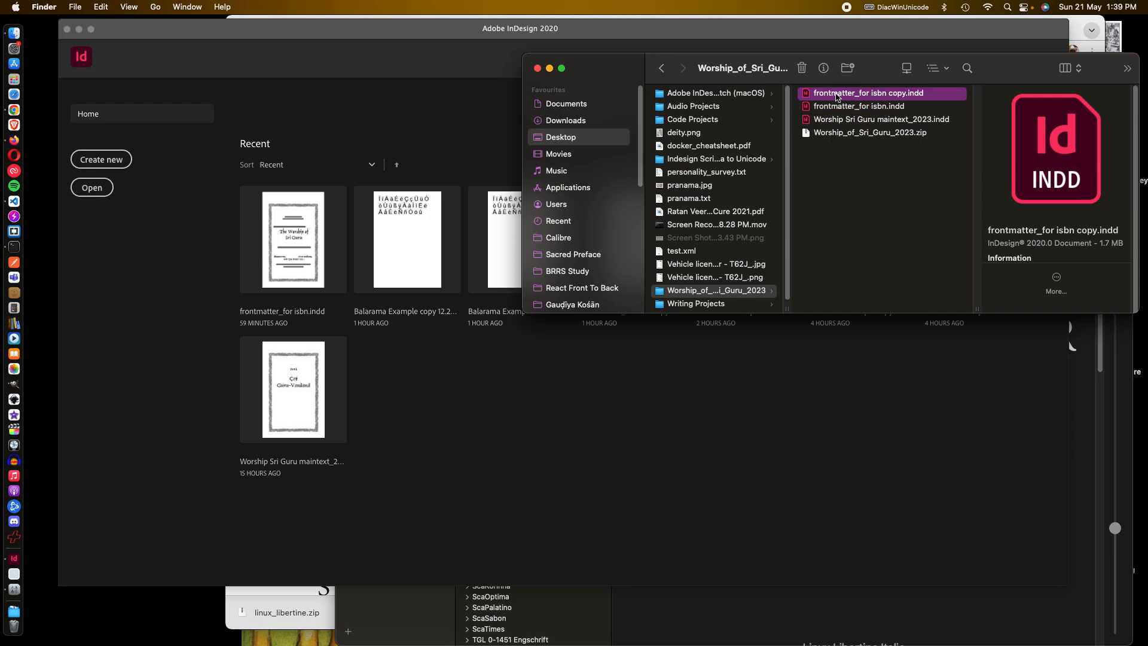
{"action": "double_click", "coordinate": [869, 94]}
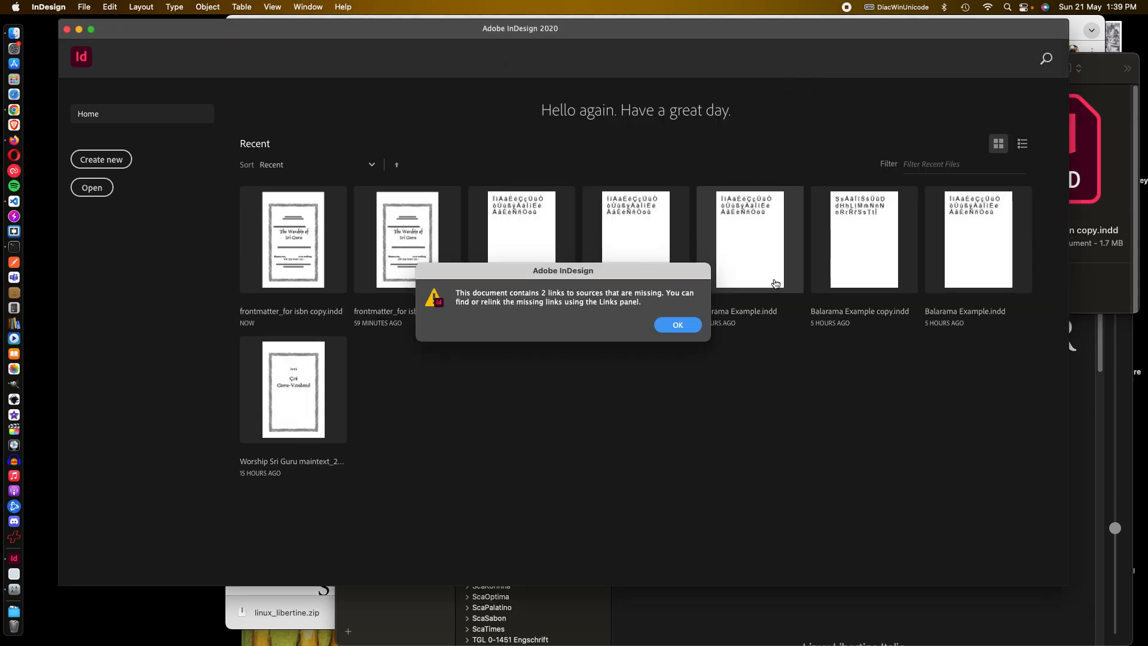
{"action": "mouse_move", "coordinate": [684, 328]}
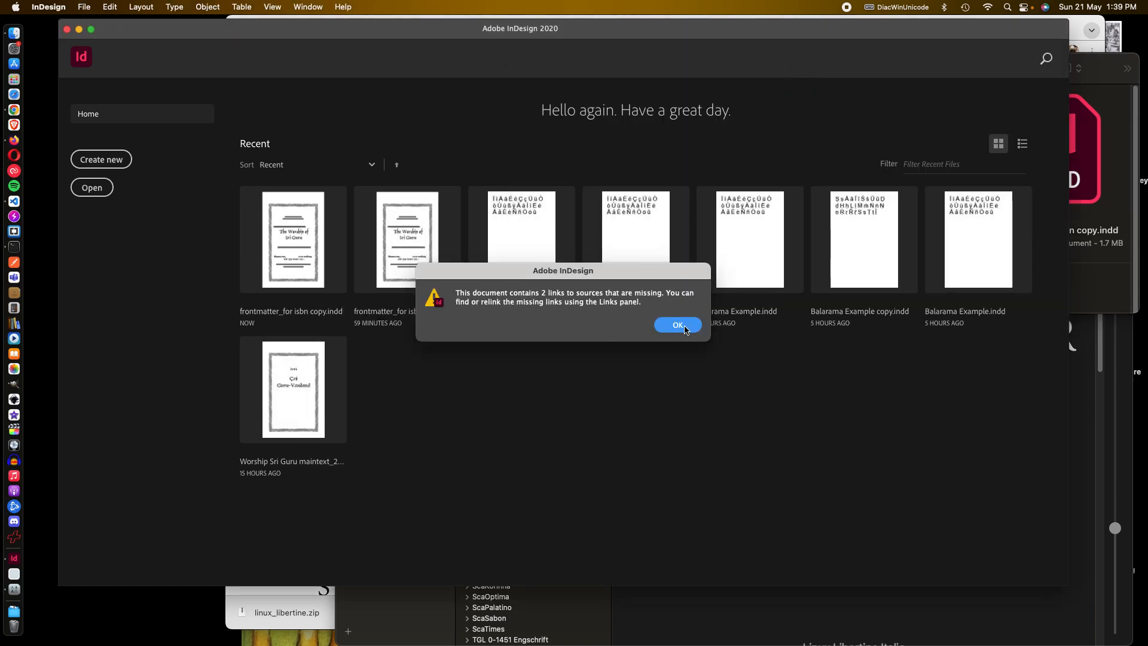
Step: Dismiss the missing-links alert and the Missing Fonts dialog, closing Find/Replace Font for now
{"action": "left_click", "coordinate": [677, 324]}
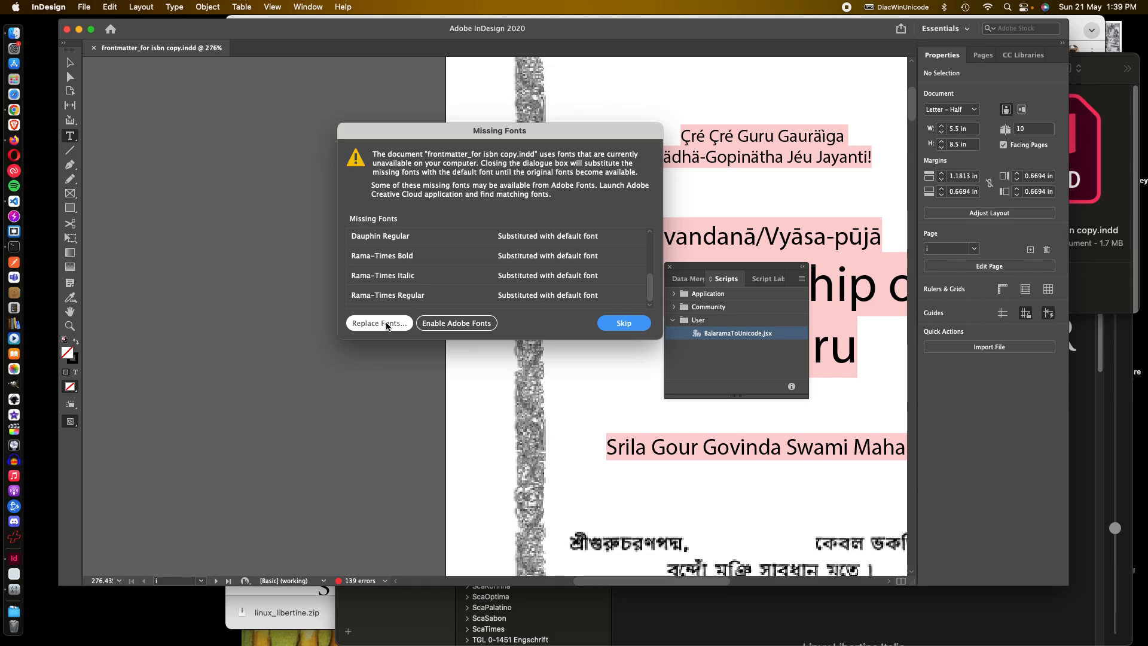
{"action": "left_click", "coordinate": [379, 323]}
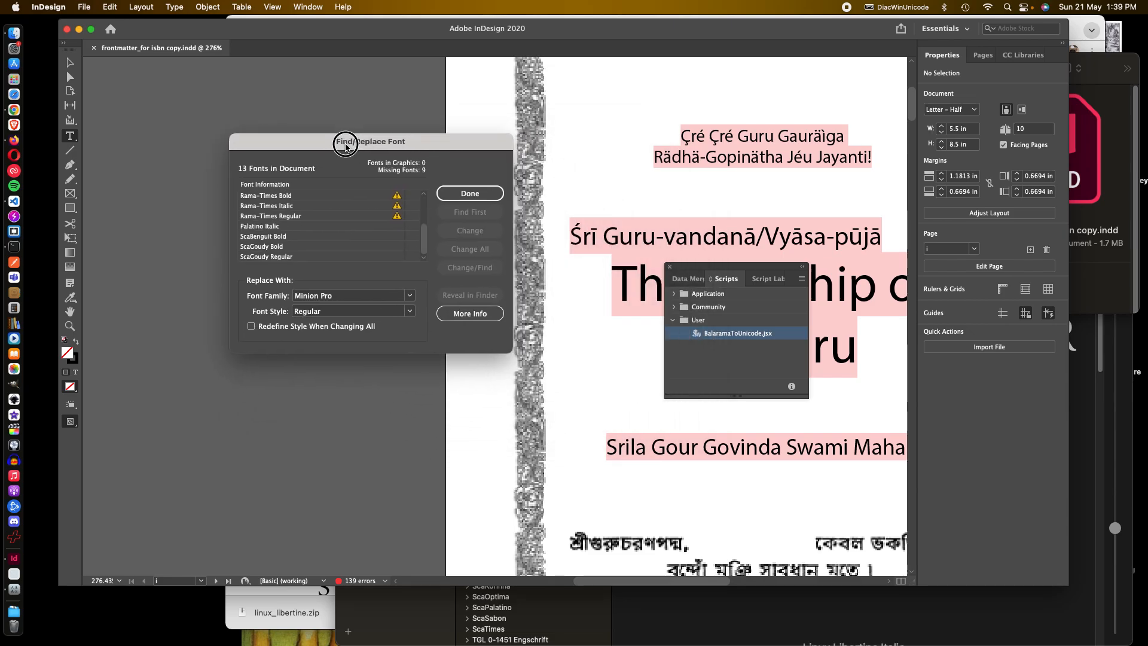
{"action": "left_click", "coordinate": [469, 193]}
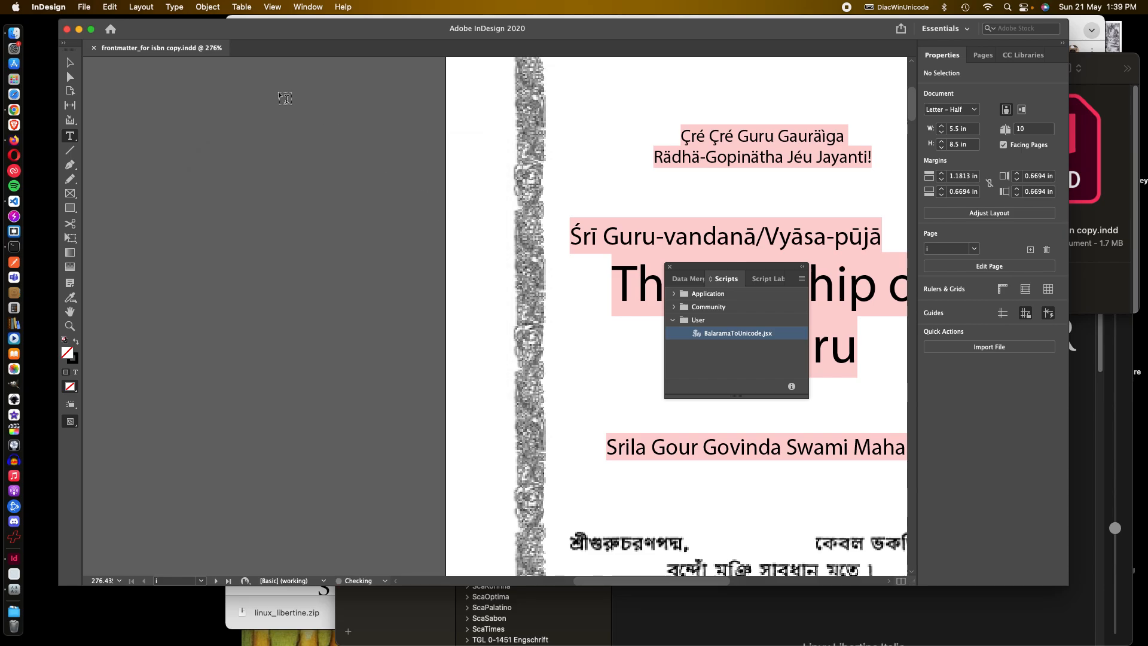
Step: Bring up Type > Find/Replace Font and select the missing Dauphin Regular font
{"action": "left_click", "coordinate": [174, 7]}
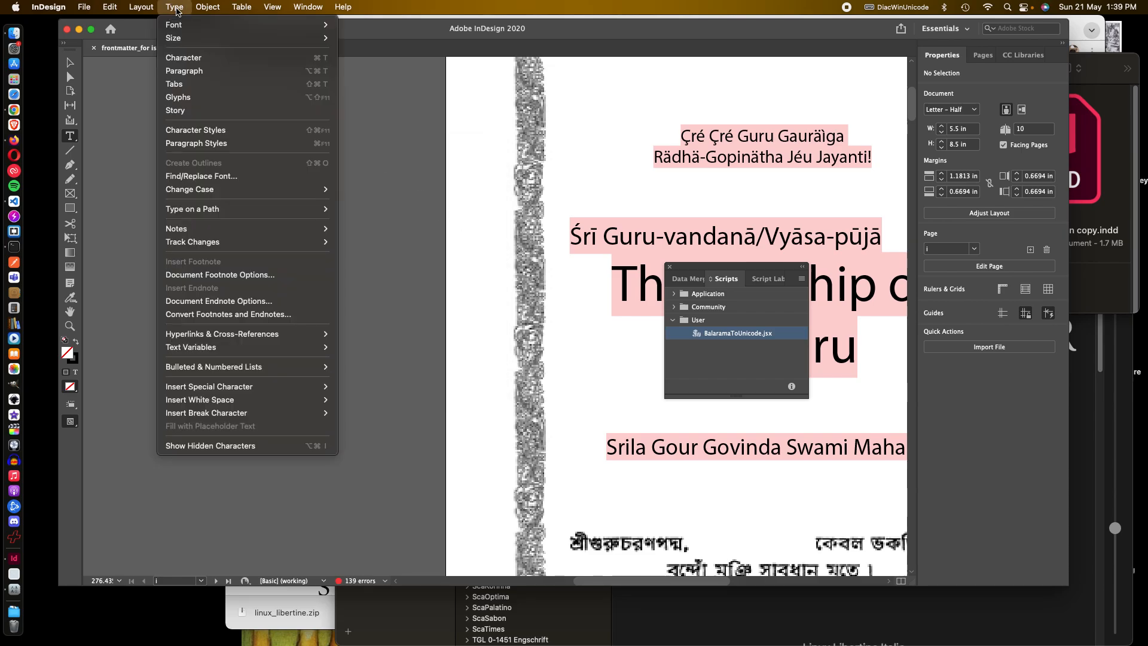
{"action": "mouse_move", "coordinate": [217, 176]}
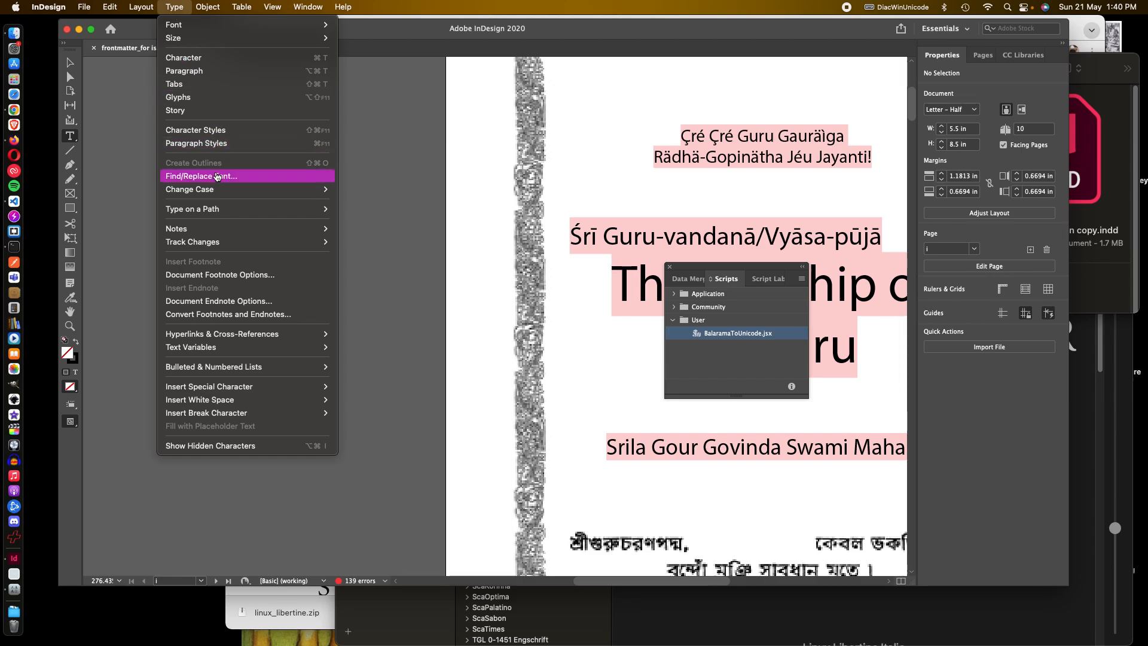
{"action": "left_click", "coordinate": [201, 176]}
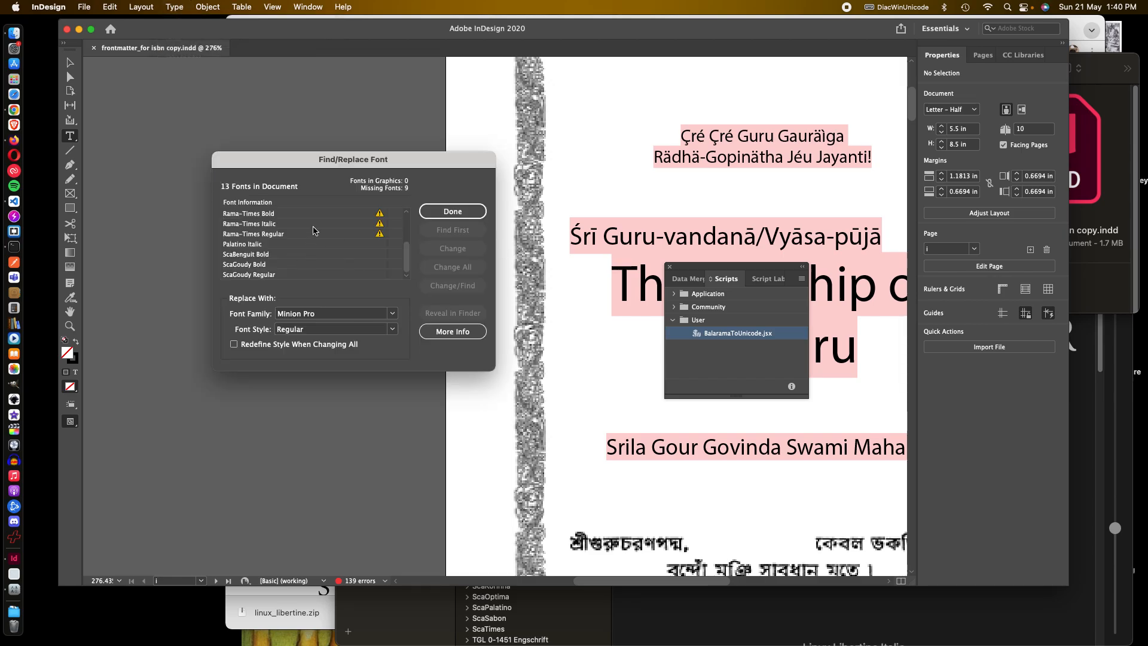
{"action": "left_click_drag", "start_coordinate": [354, 159], "coordinate": [429, 147]}
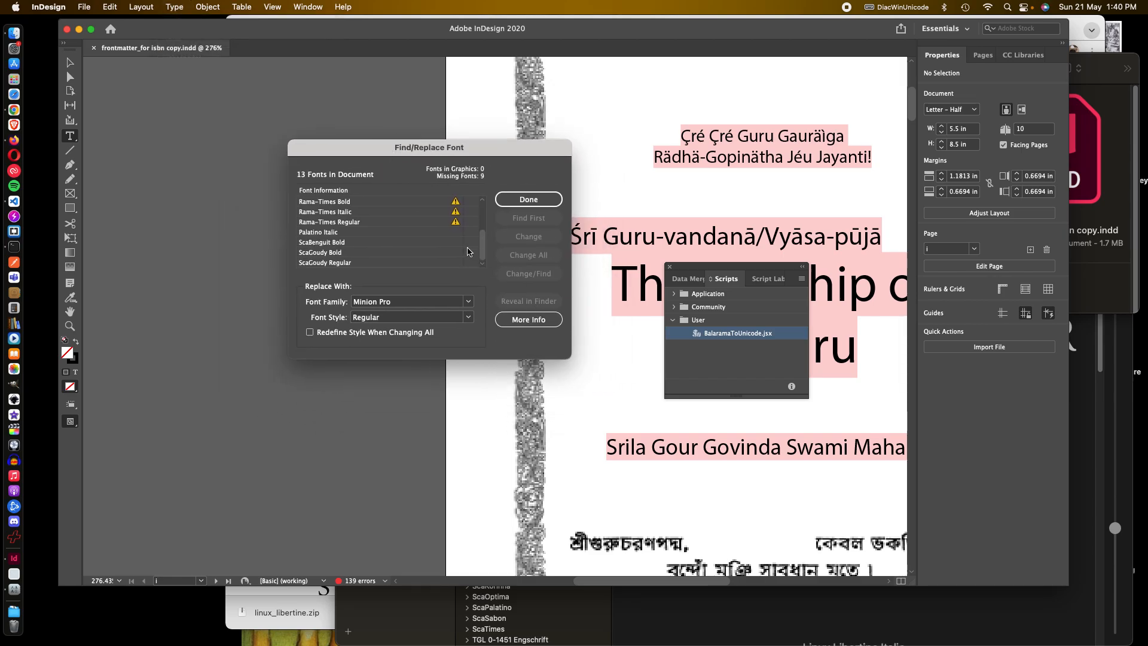
{"action": "left_click", "coordinate": [327, 201]}
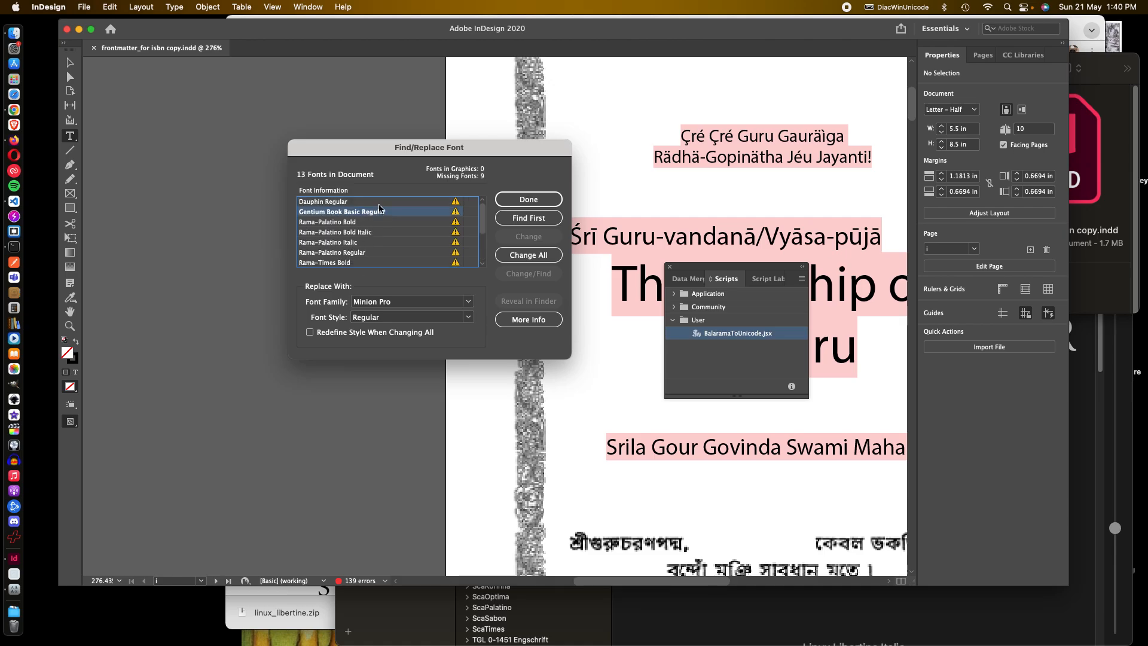
{"action": "left_click", "coordinate": [323, 201]}
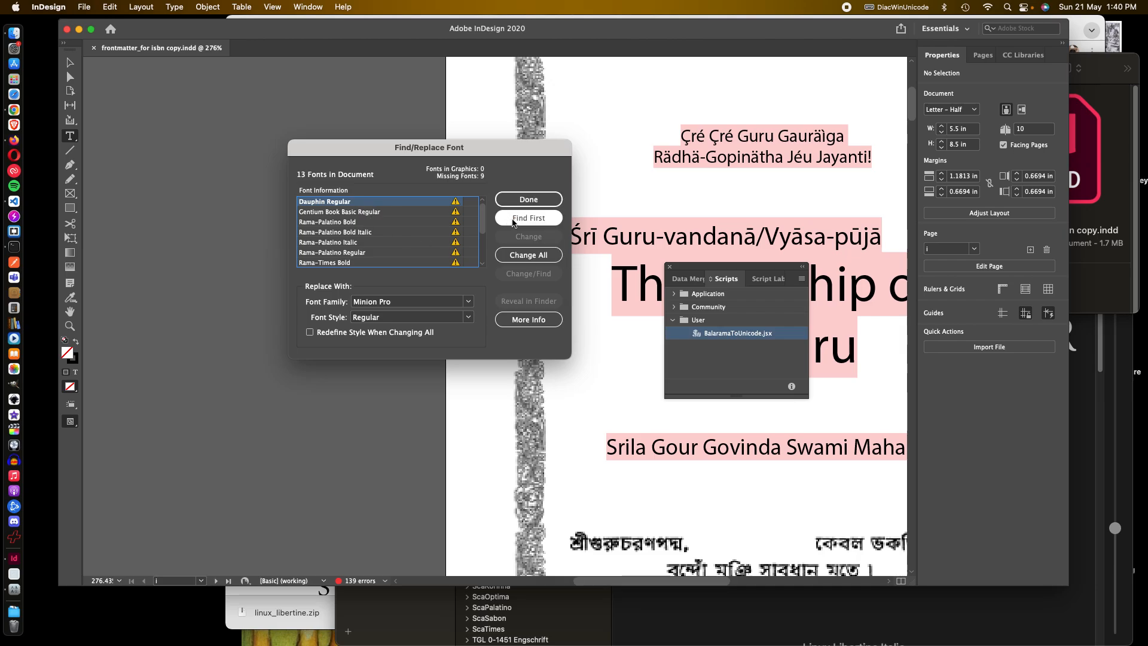
Step: Find the first Dauphin Regular text, then step through the next occurrences up to the Contents heading
{"action": "left_click", "coordinate": [528, 218]}
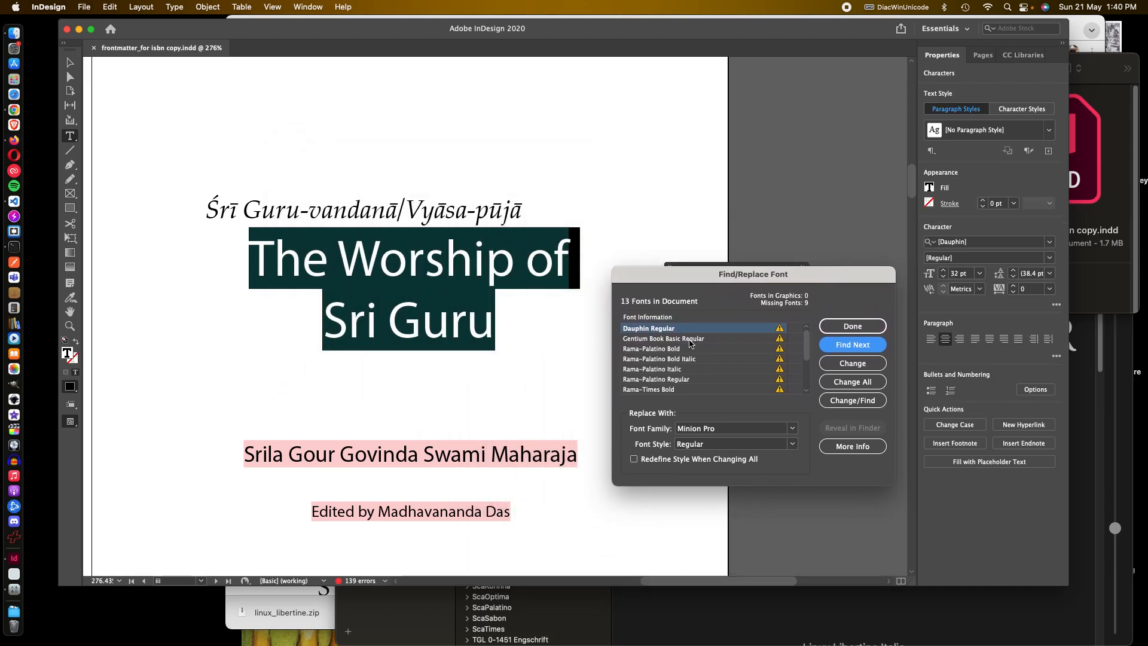
{"action": "left_click", "coordinate": [852, 344]}
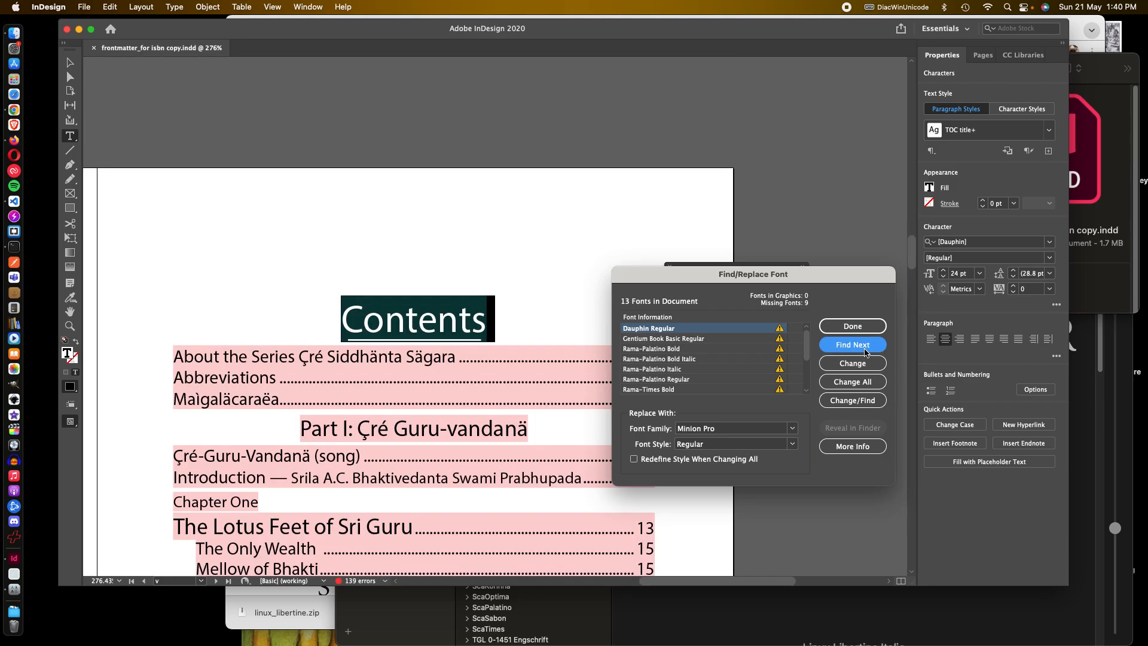
{"action": "left_click", "coordinate": [853, 344]}
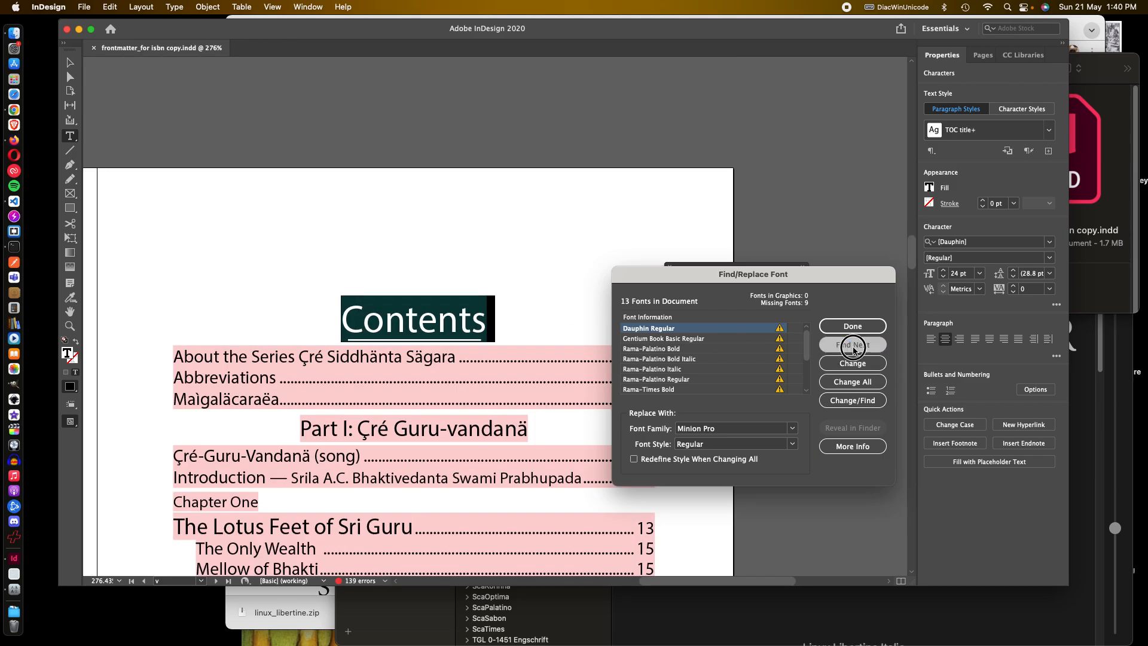
{"action": "left_click", "coordinate": [852, 345]}
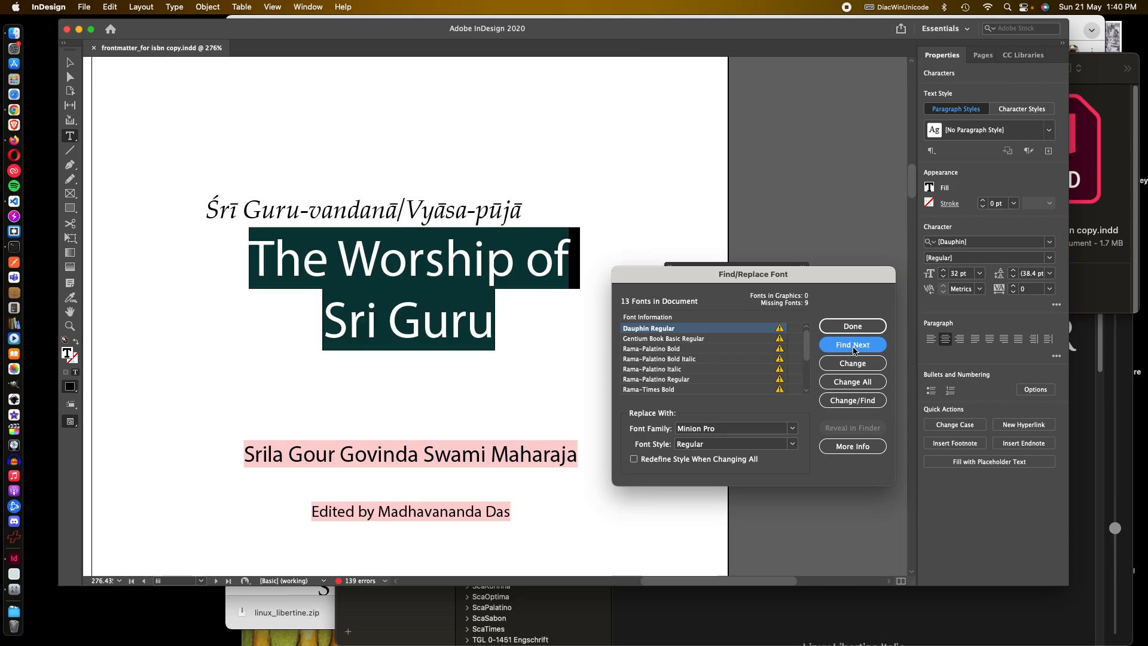
{"action": "left_click", "coordinate": [851, 344]}
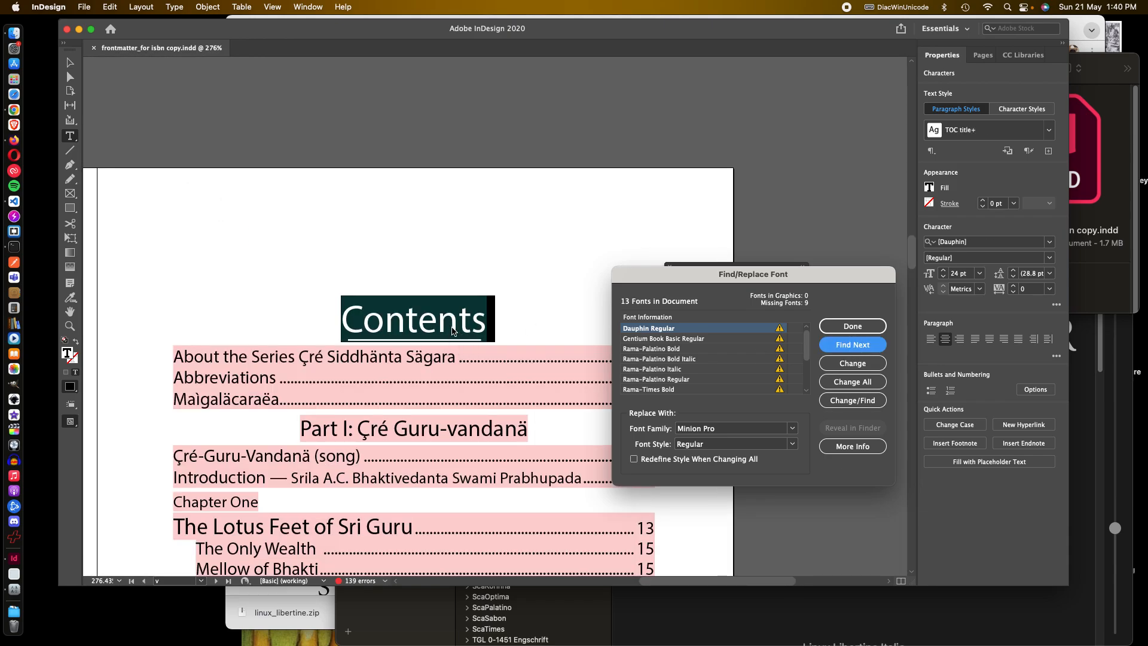
{"action": "mouse_move", "coordinate": [592, 338]}
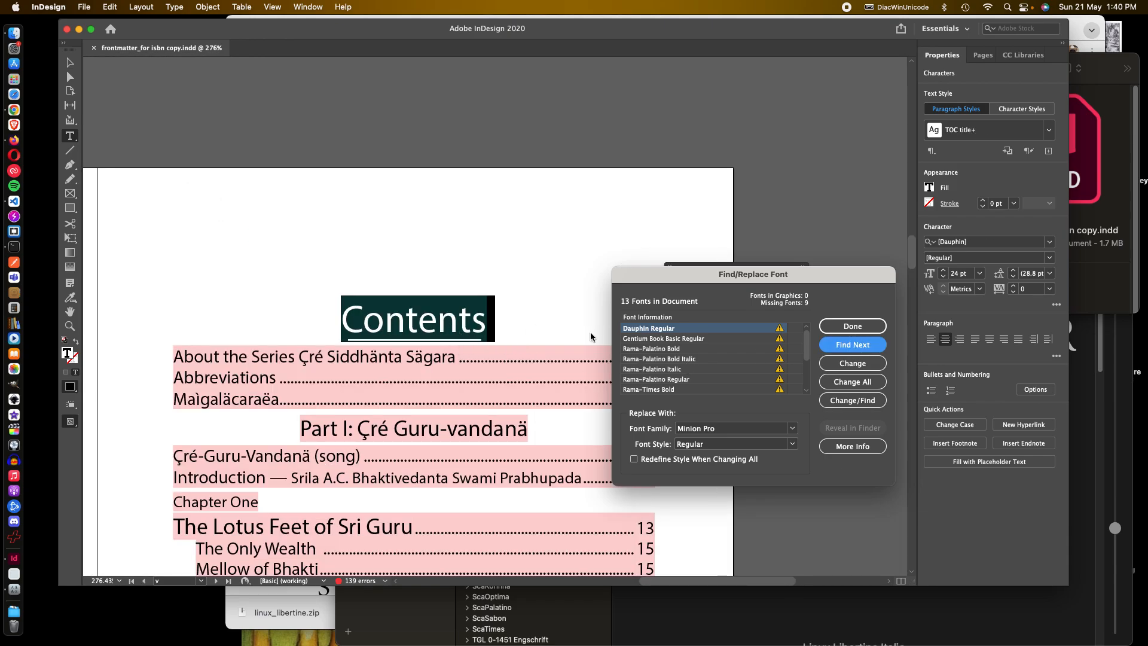
{"action": "mouse_move", "coordinate": [443, 330]}
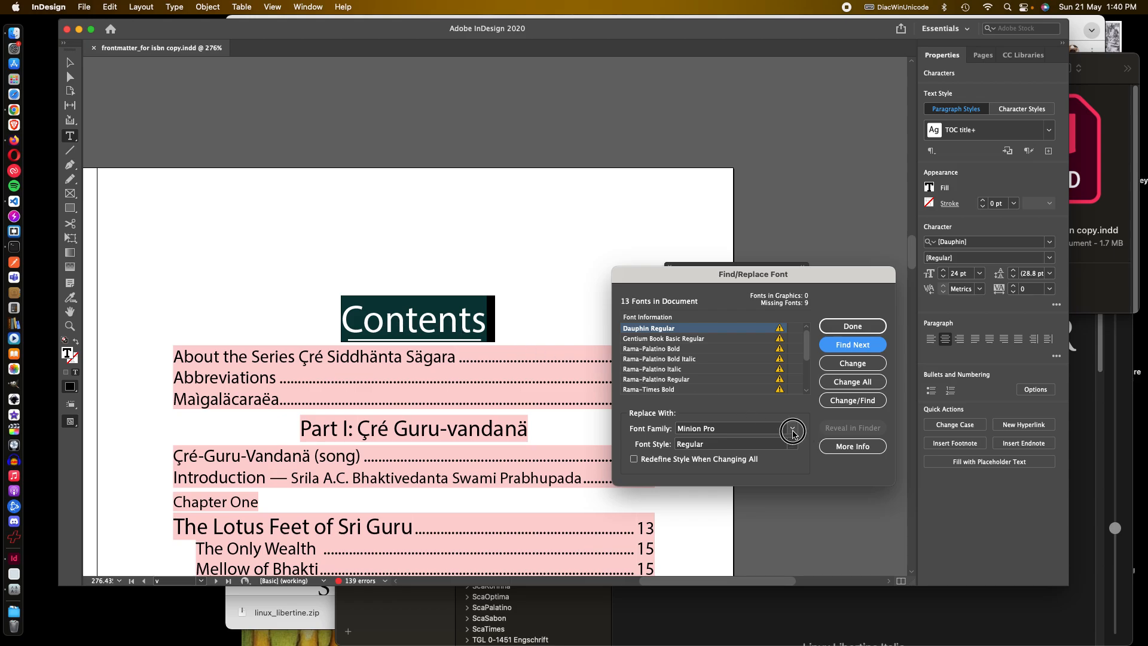
Step: Choose Arial as the replacement family with Redefine Style When Changing All ticked
{"action": "left_click", "coordinate": [792, 430]}
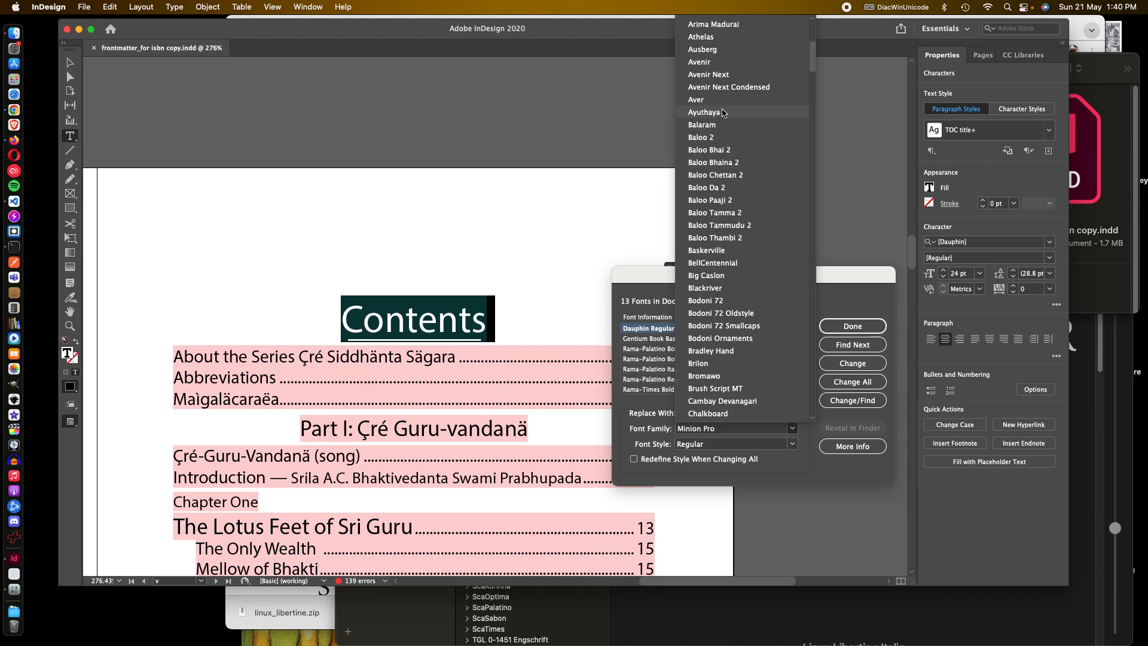
{"action": "scroll", "scroll_direction": "up", "scroll_amount": 3}
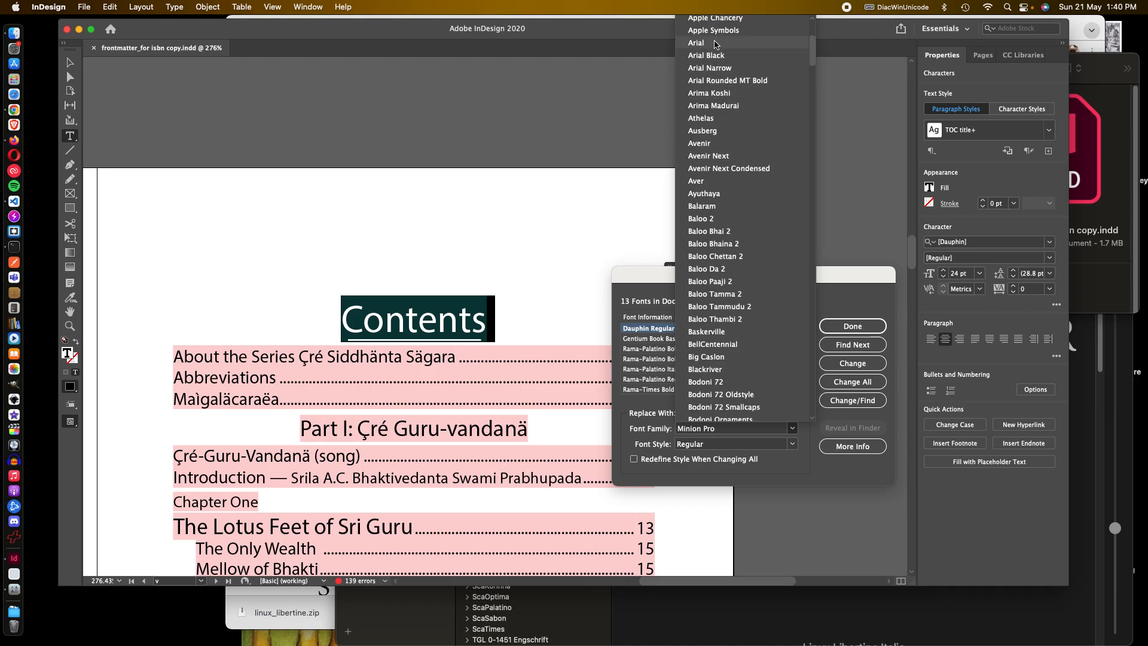
{"action": "left_click", "coordinate": [696, 43]}
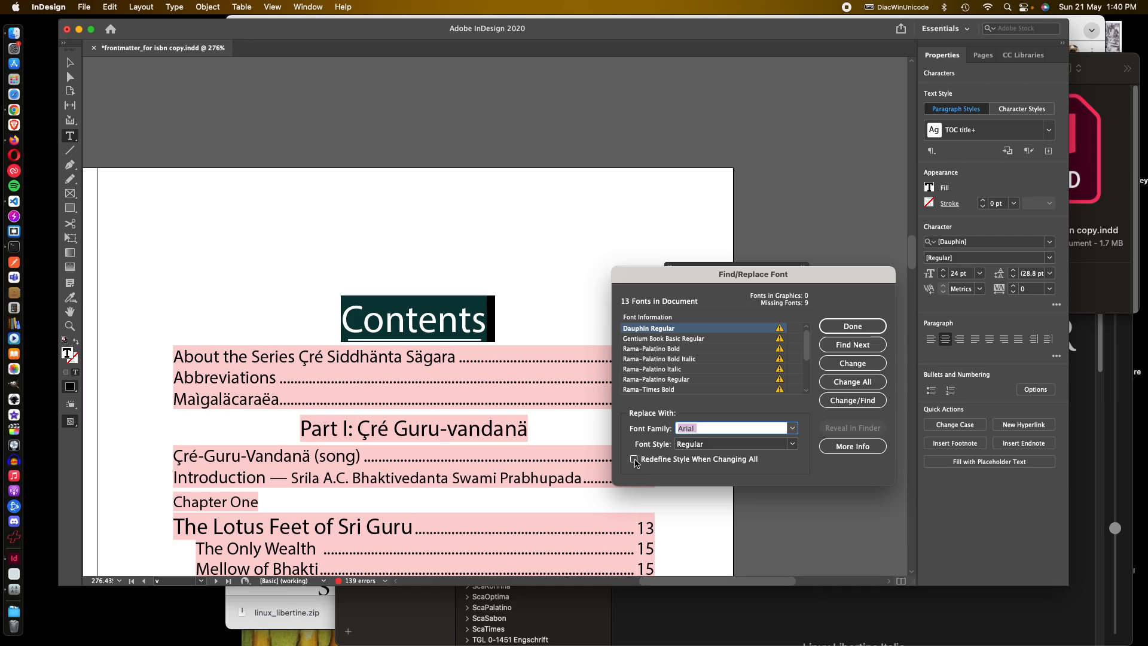
{"action": "left_click", "coordinate": [634, 460]}
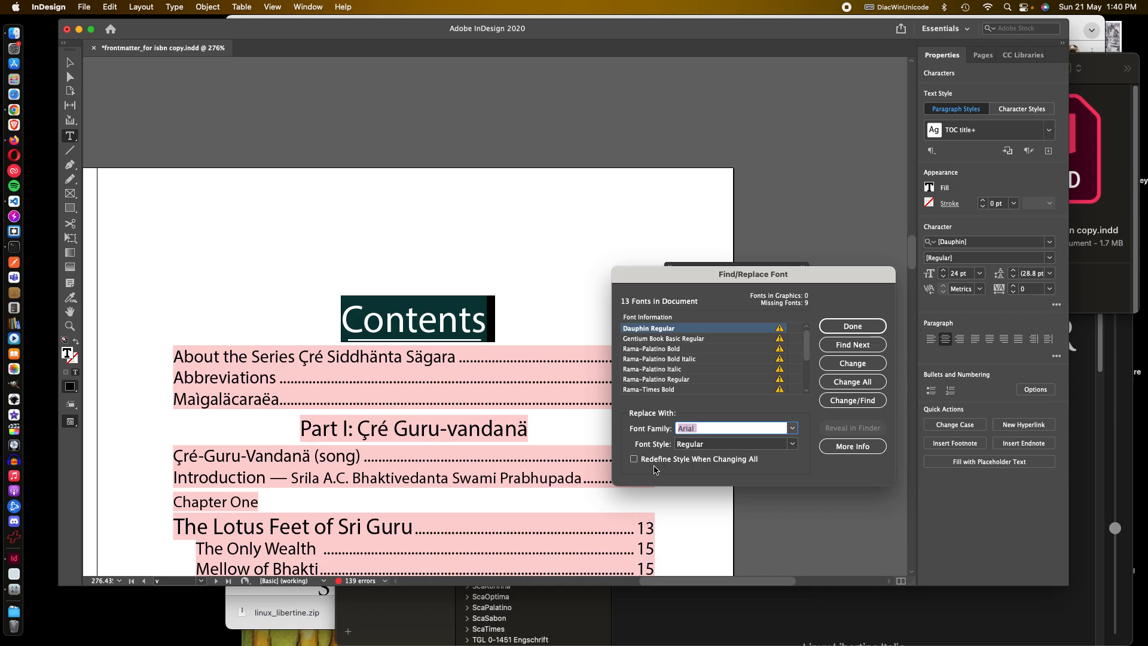
{"action": "left_click", "coordinate": [634, 458]}
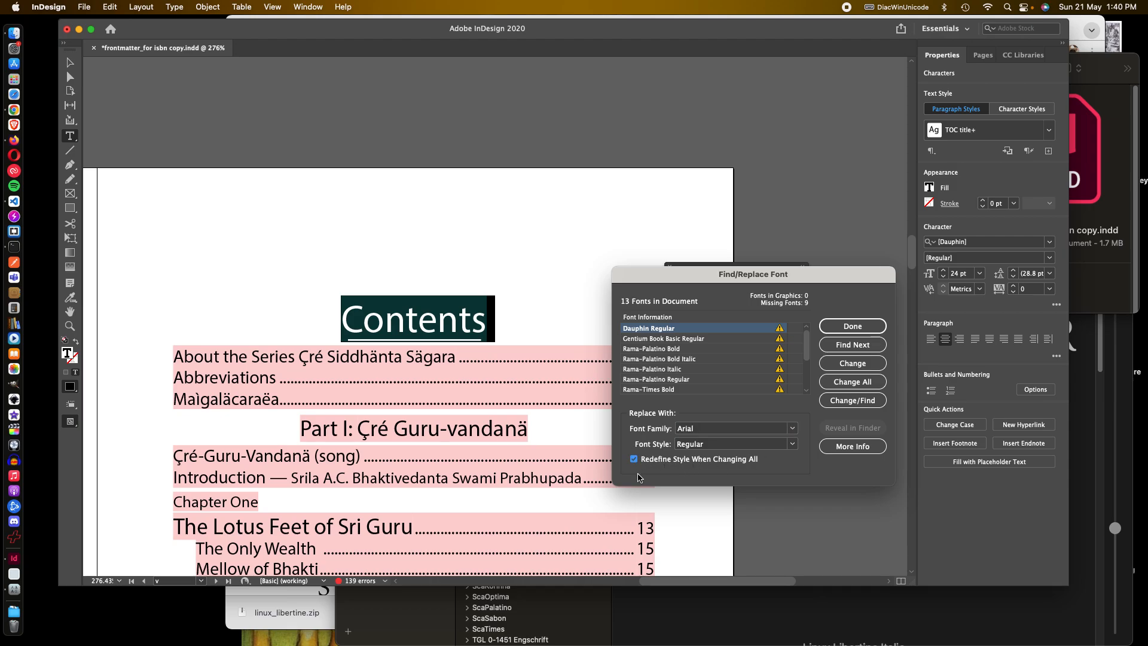
{"action": "mouse_move", "coordinate": [797, 373]}
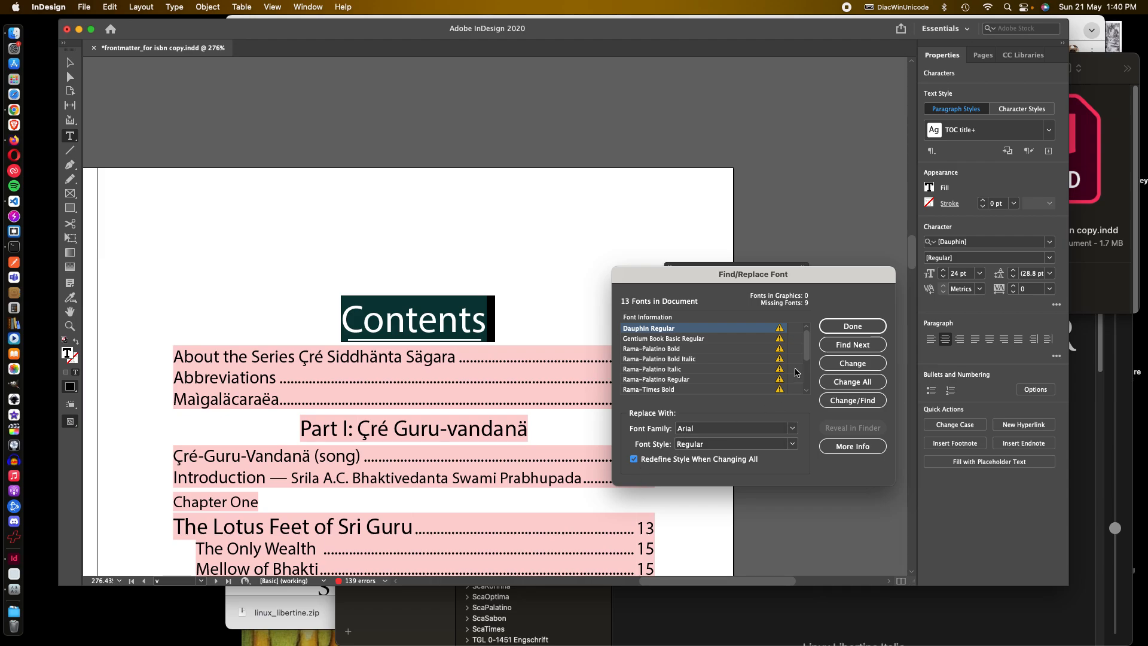
Step: Change all Dauphin to Arial Regular, accept the overrides warning, and select Gentium Book Basic next
{"action": "left_click", "coordinate": [852, 381]}
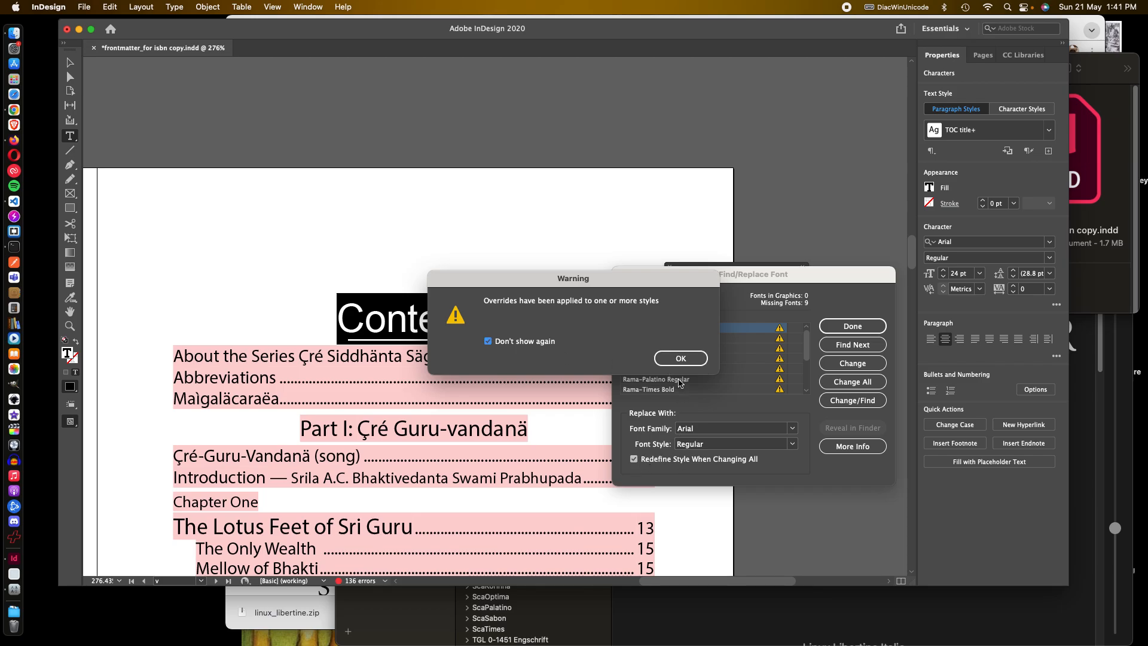
{"action": "left_click", "coordinate": [680, 358]}
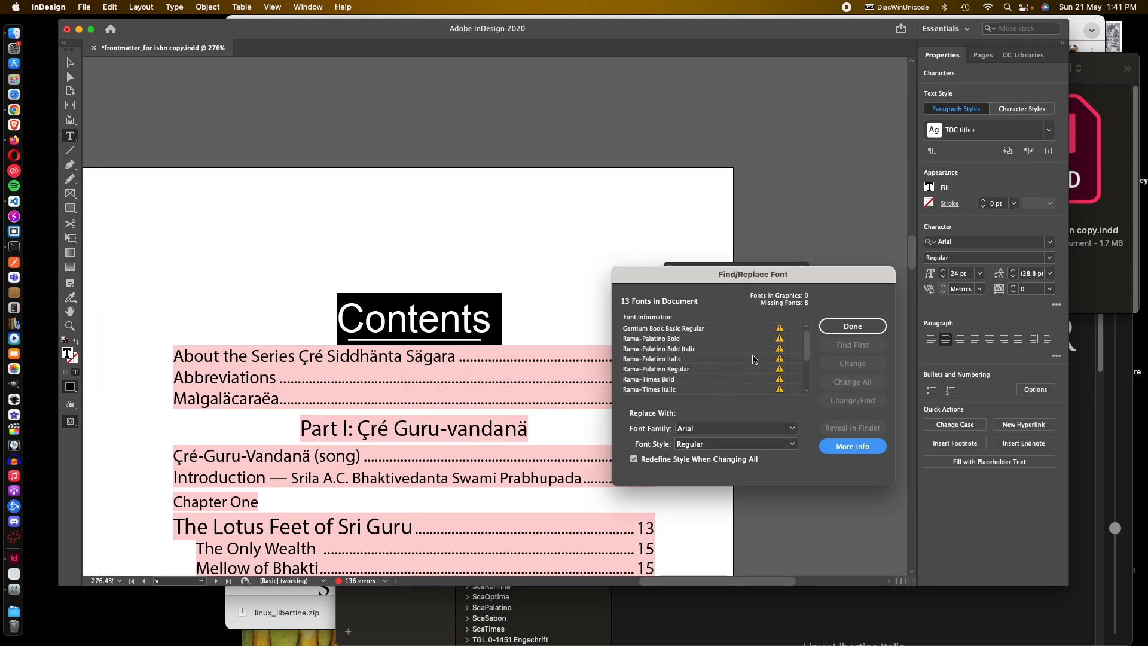
{"action": "left_click", "coordinate": [664, 327]}
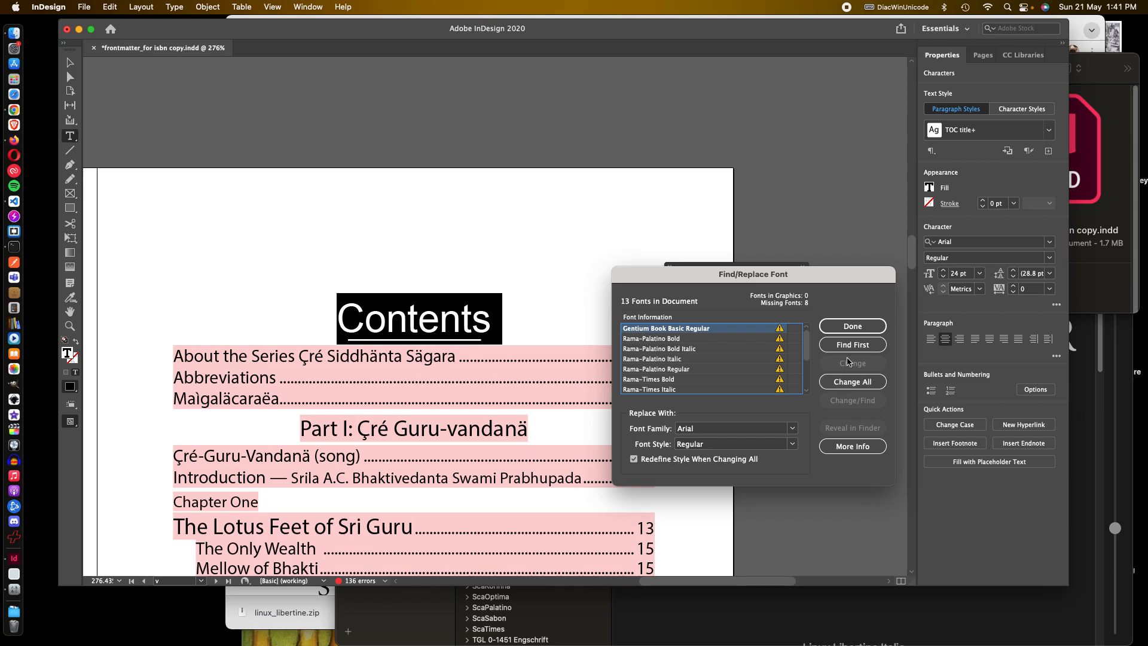
Step: Locate the Gentium Book Basic text and change it all to Aver Regular
{"action": "left_click", "coordinate": [851, 344]}
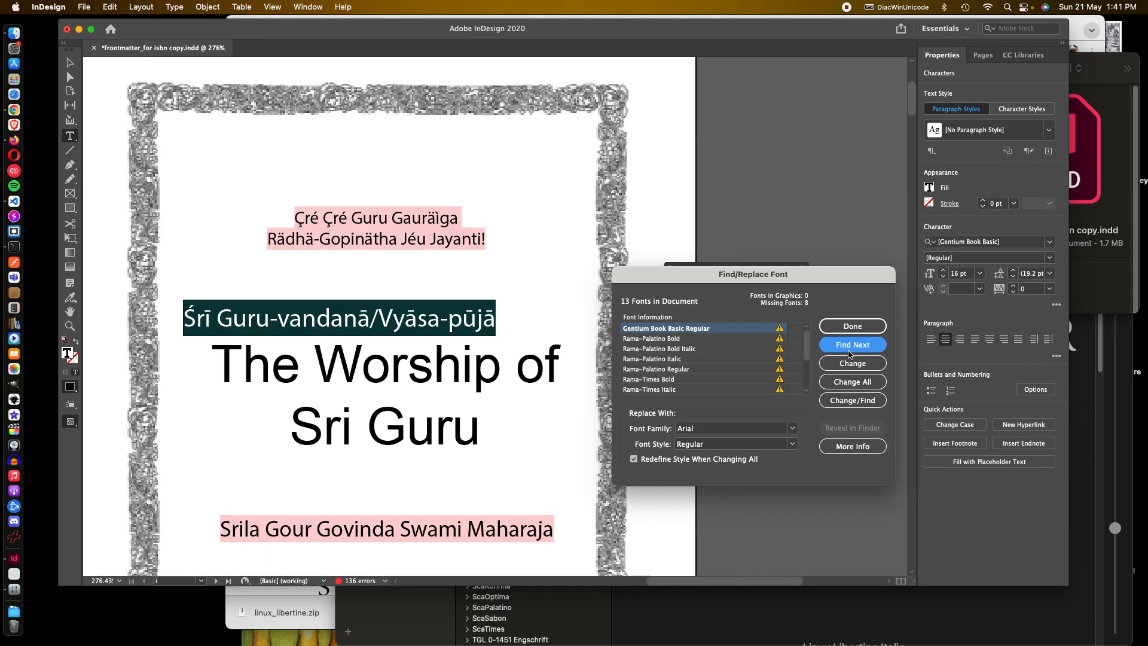
{"action": "left_click", "coordinate": [853, 344]}
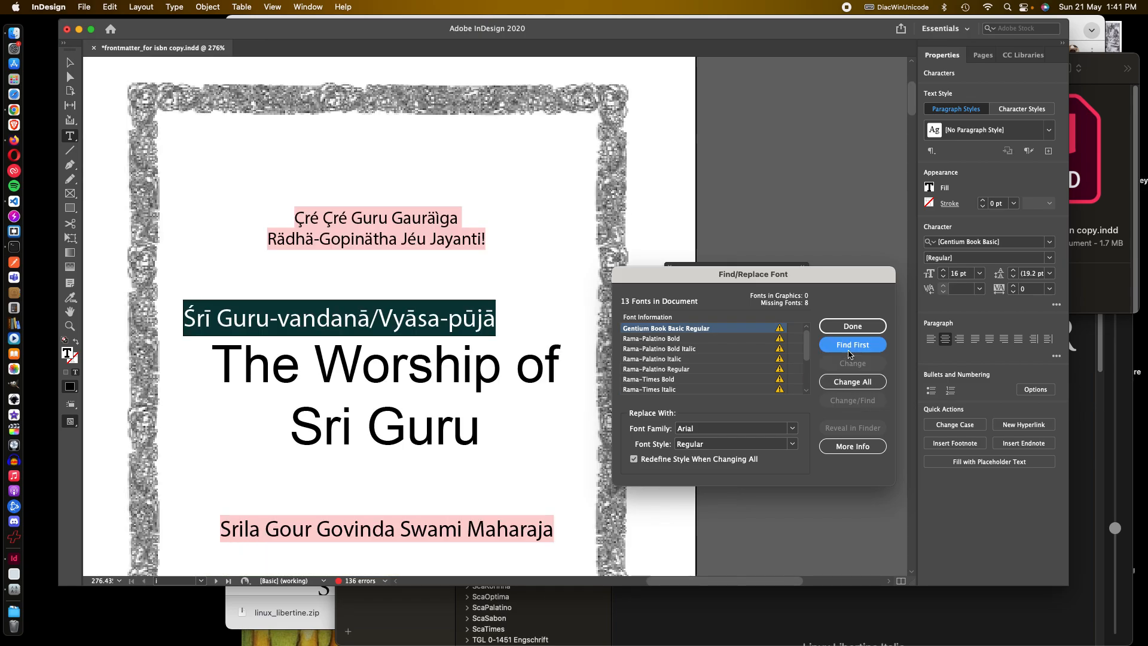
{"action": "mouse_move", "coordinate": [567, 351]}
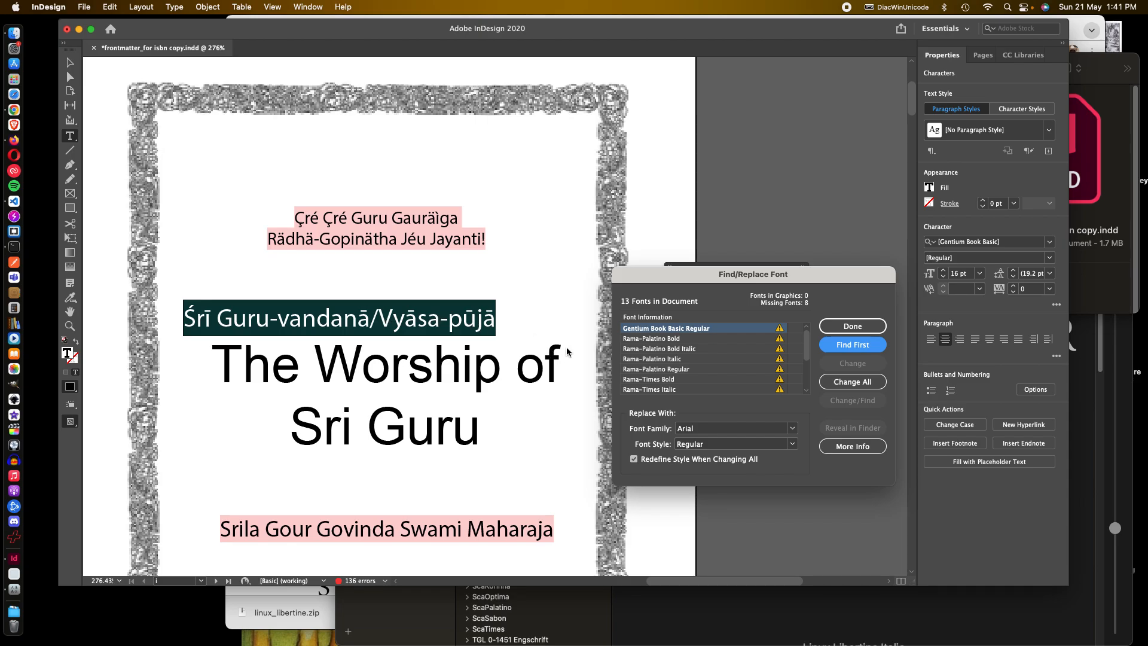
{"action": "mouse_move", "coordinate": [471, 334]}
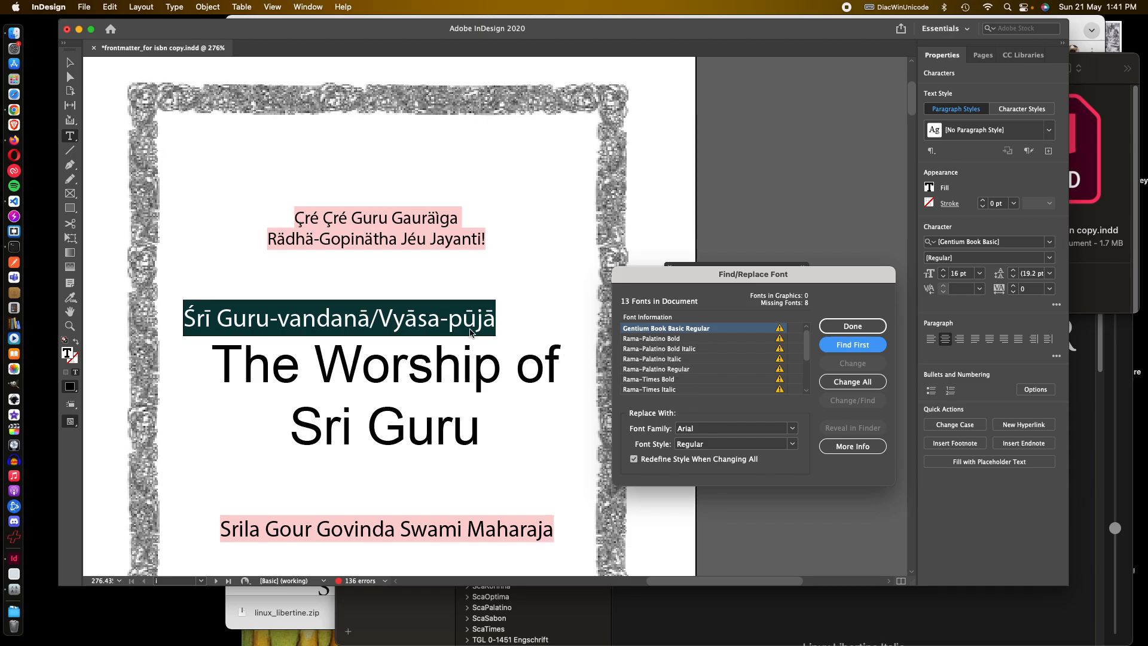
{"action": "left_click", "coordinate": [792, 428]}
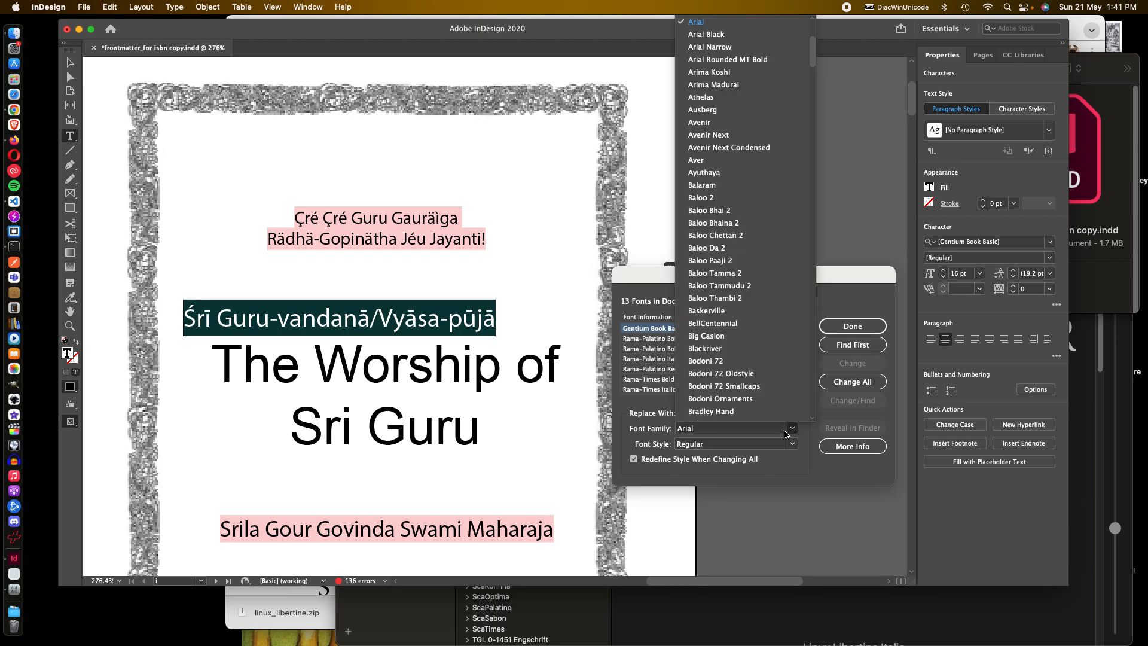
{"action": "left_click", "coordinate": [695, 160]}
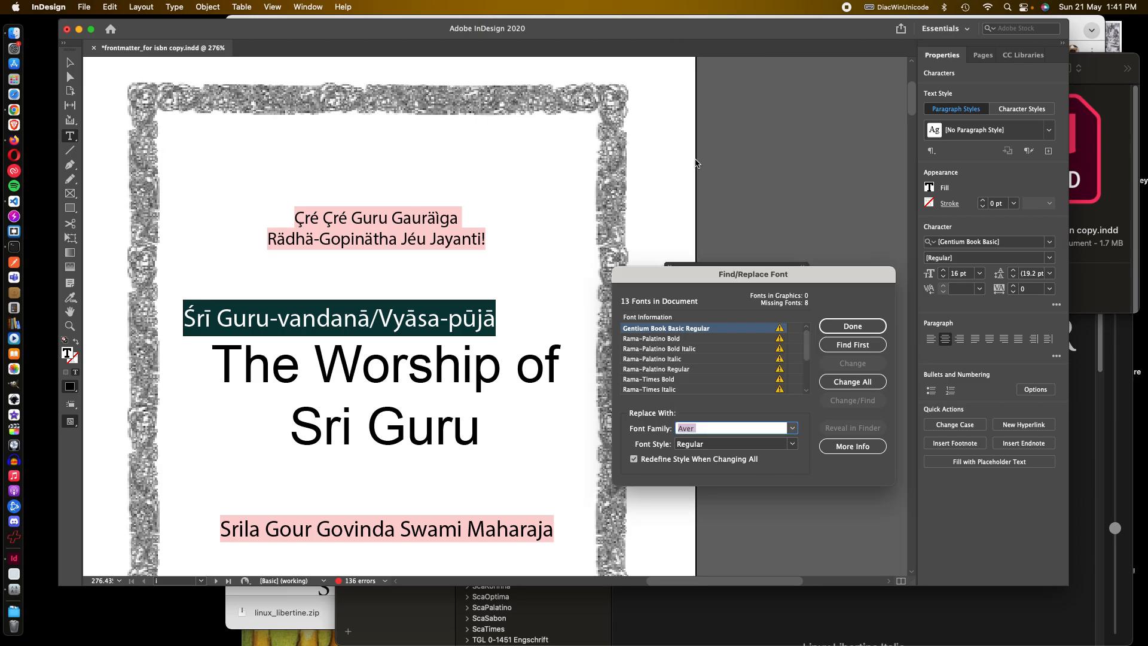
{"action": "mouse_move", "coordinate": [507, 332]}
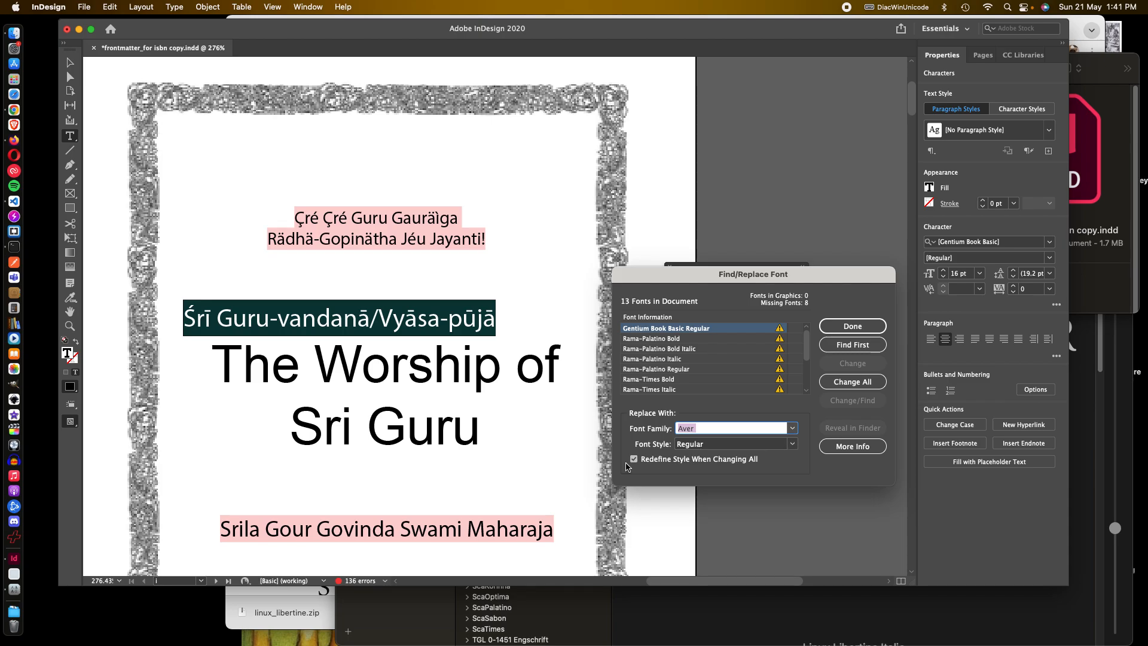
{"action": "mouse_move", "coordinate": [851, 382]}
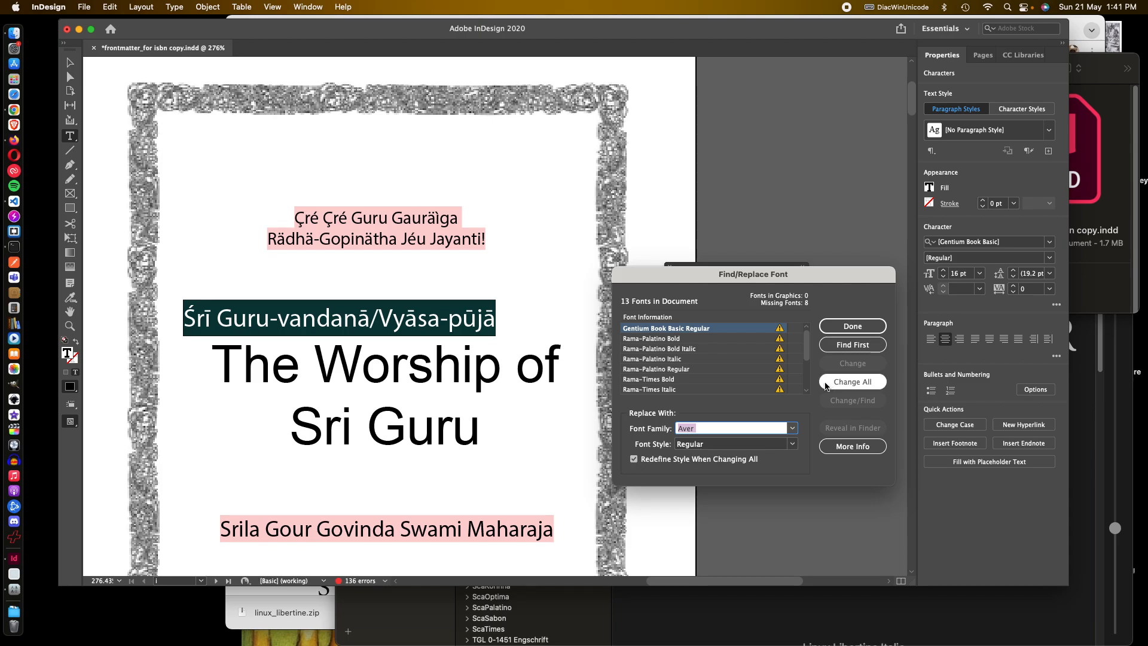
{"action": "left_click", "coordinate": [852, 381]}
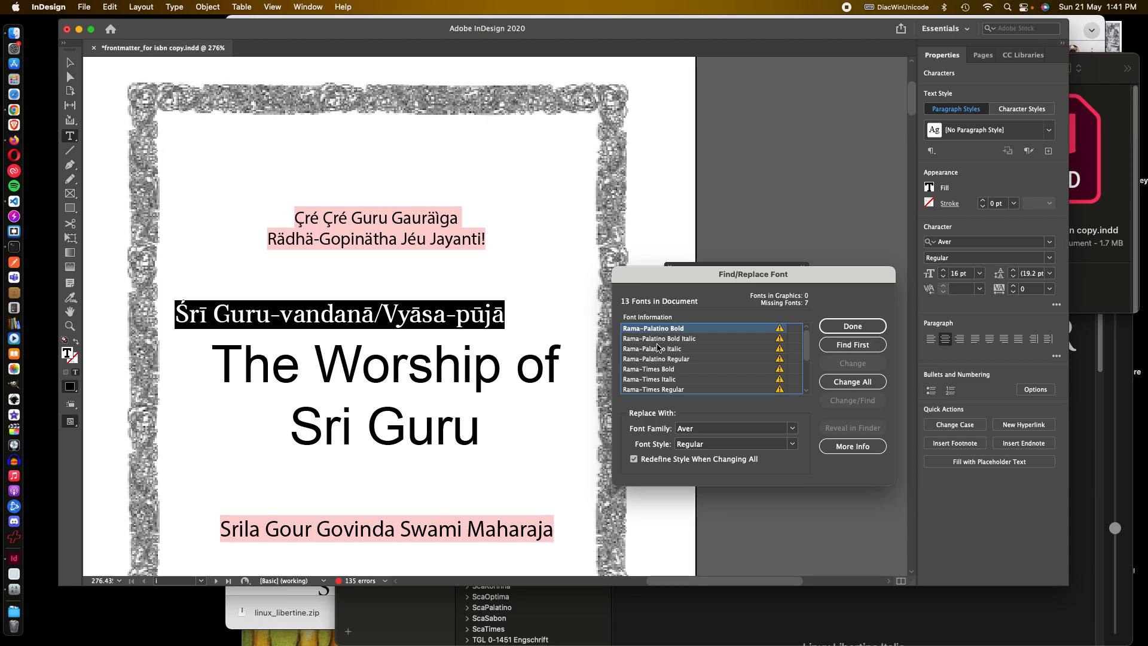
{"action": "mouse_move", "coordinate": [659, 380]}
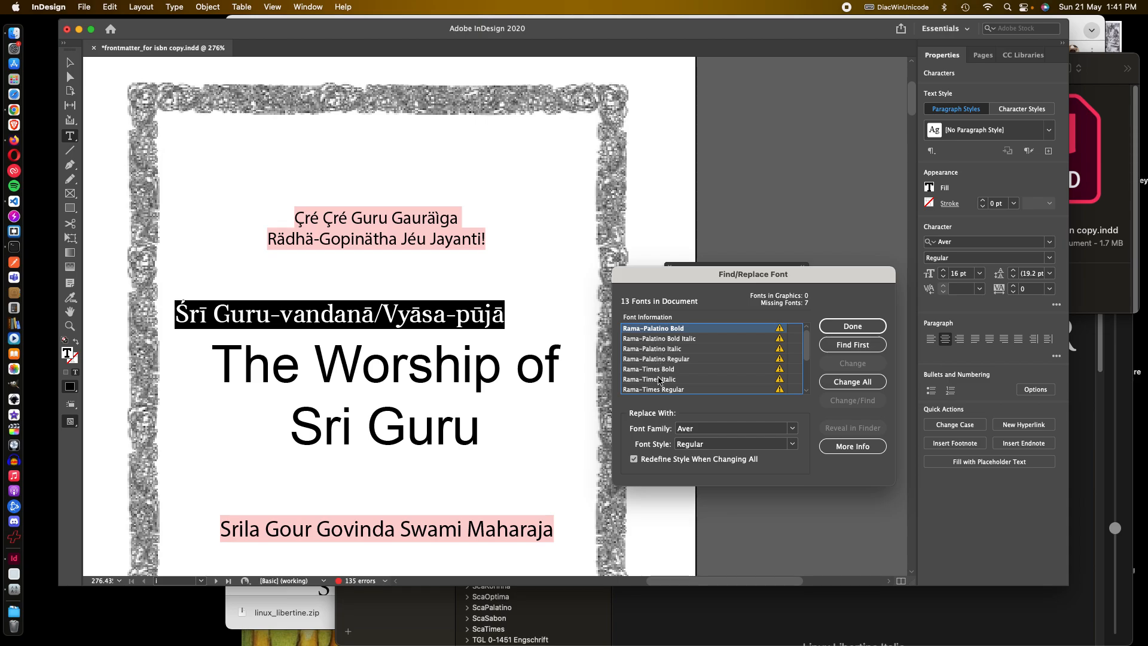
Step: Select Rama-Palatino and Rama-Times Regular and change both to Linux Libertine Regular
{"action": "scroll", "scroll_direction": "down", "scroll_amount": 3}
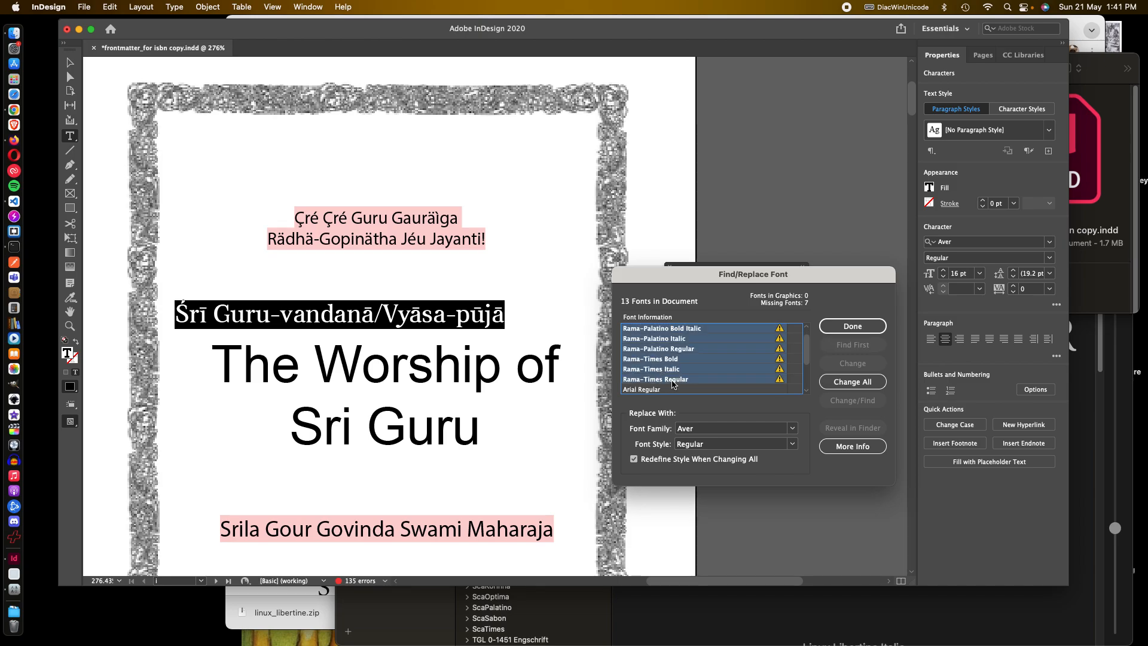
{"action": "mouse_move", "coordinate": [791, 431]}
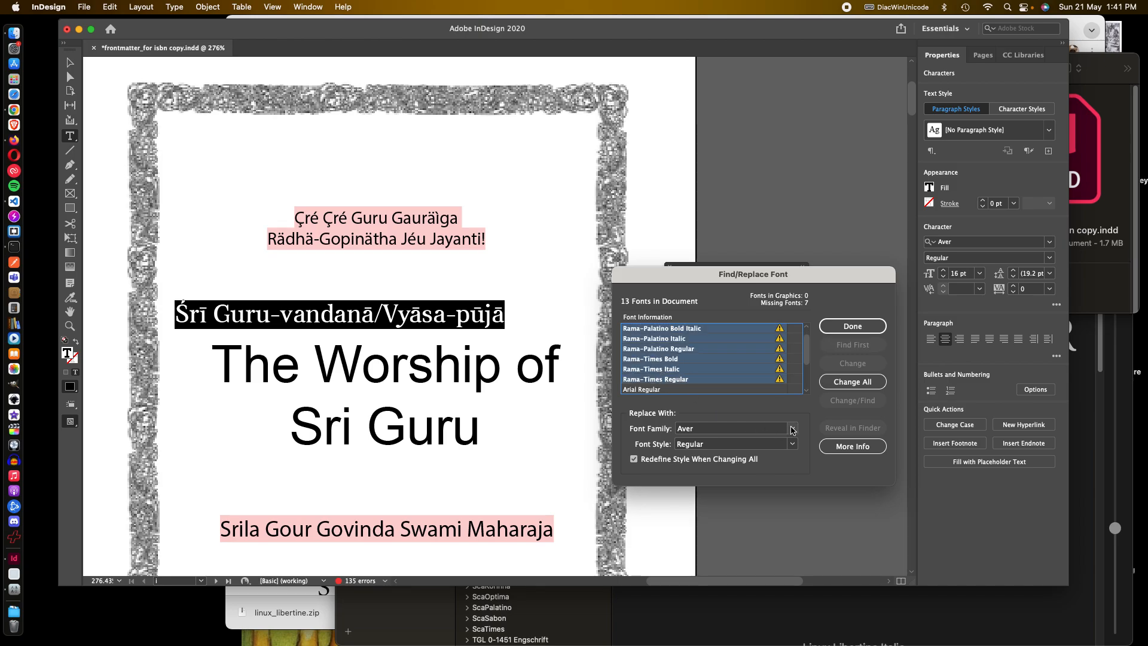
{"action": "left_click", "coordinate": [792, 428]}
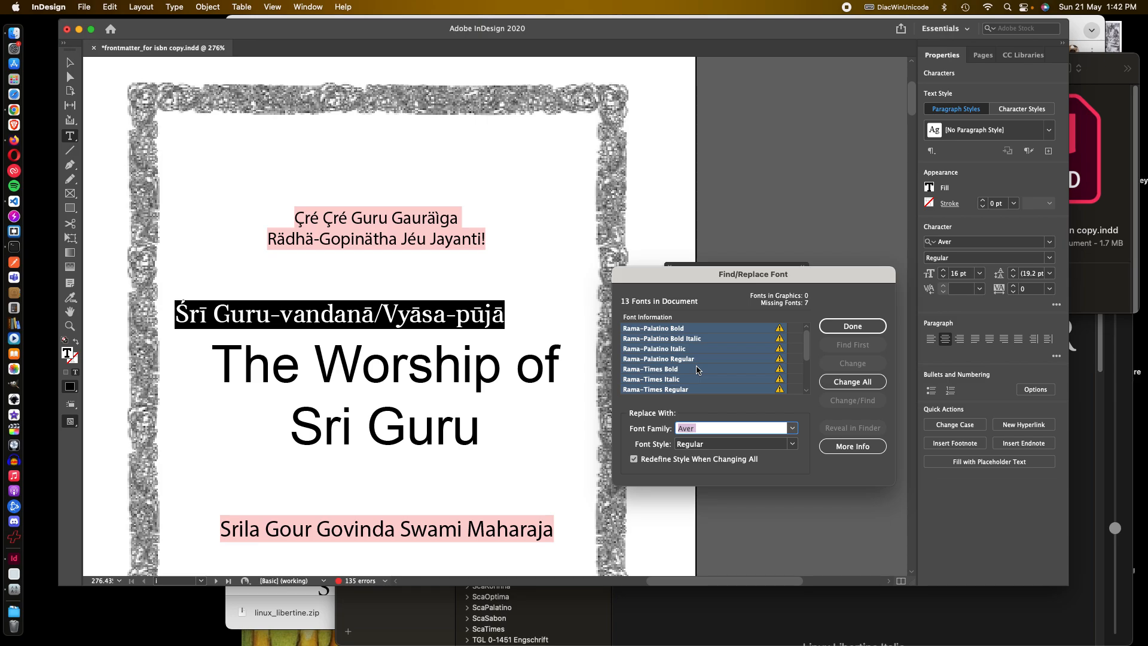
{"action": "left_click", "coordinate": [658, 359]}
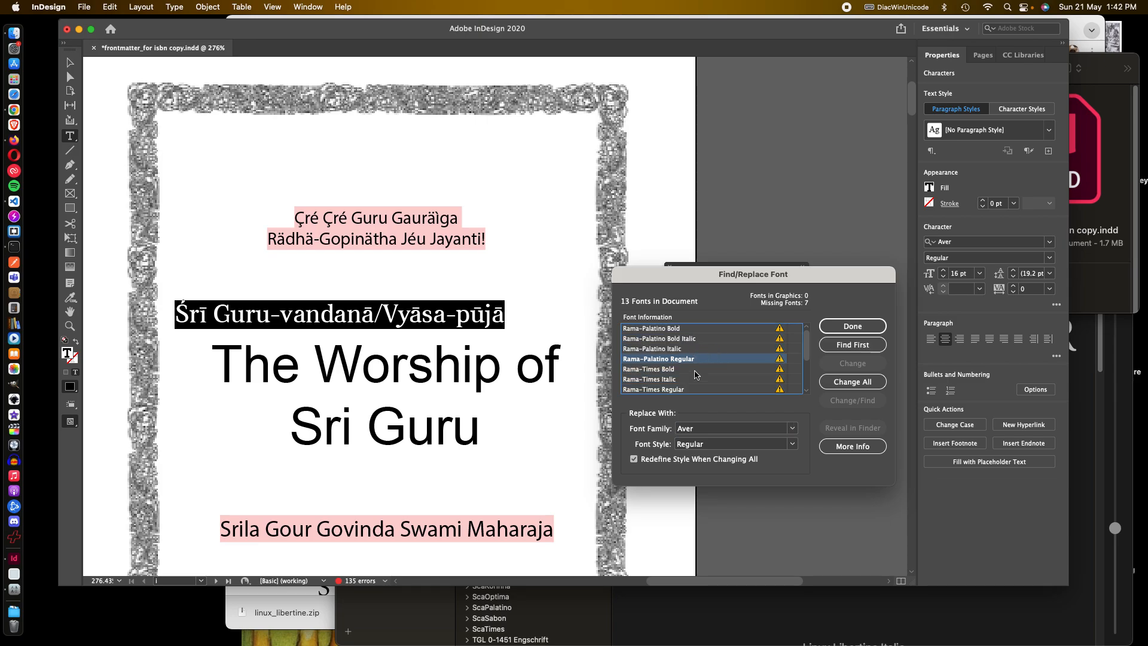
{"action": "mouse_move", "coordinate": [688, 394]}
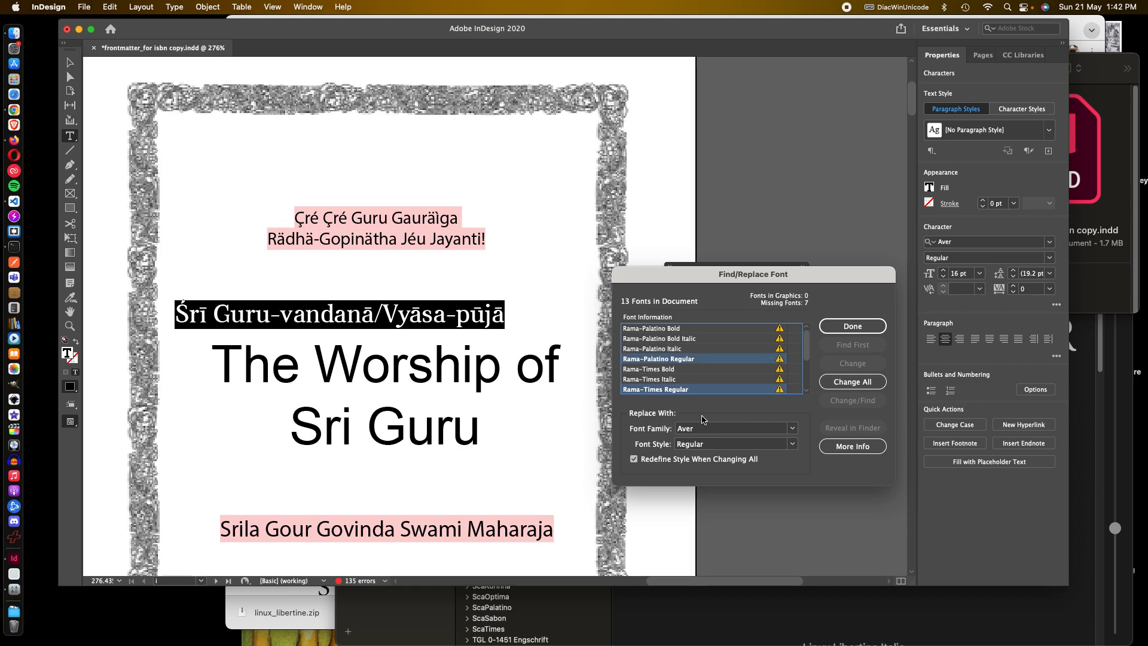
{"action": "left_click", "coordinate": [790, 428]}
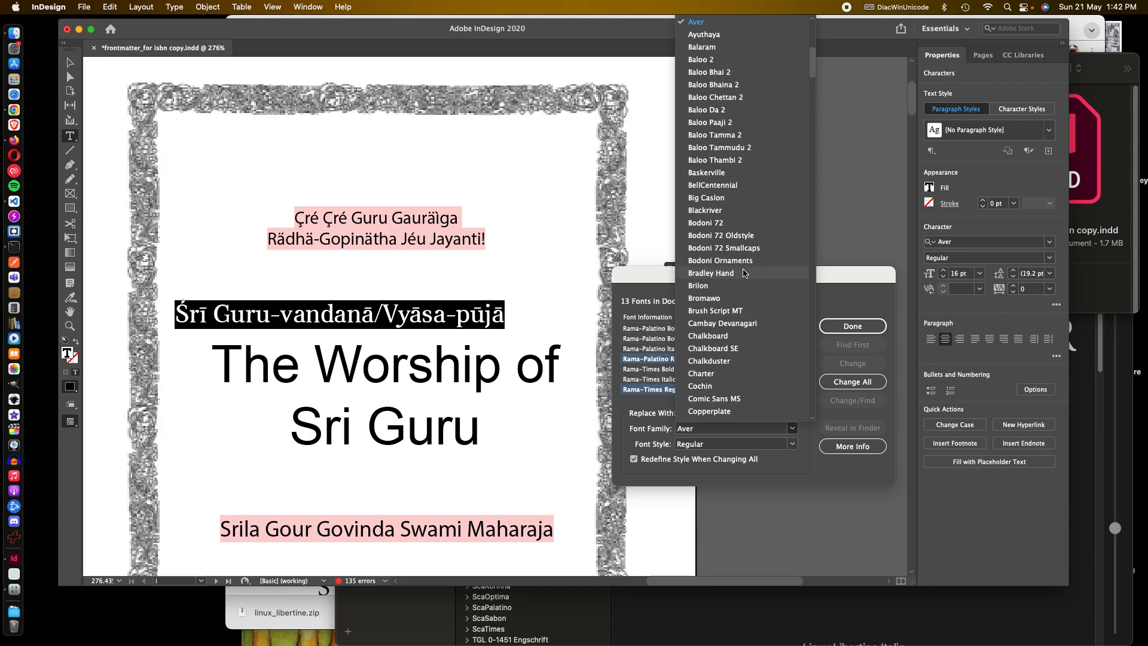
{"action": "scroll", "scroll_direction": "up", "scroll_amount": 3}
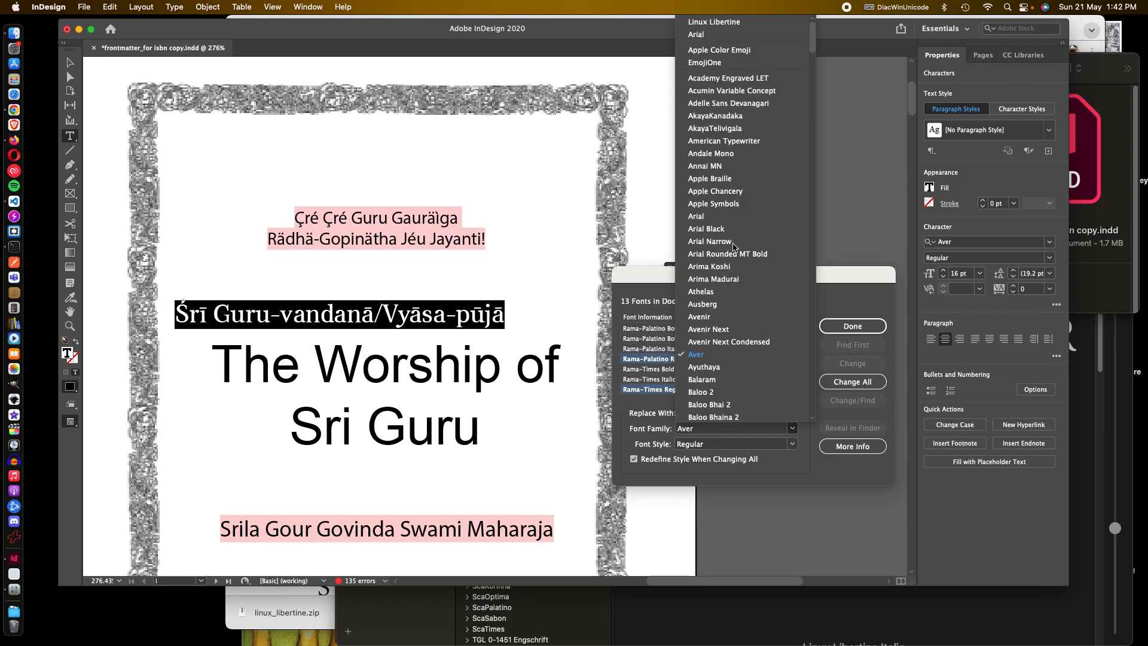
{"action": "scroll", "scroll_direction": "down", "scroll_amount": 3}
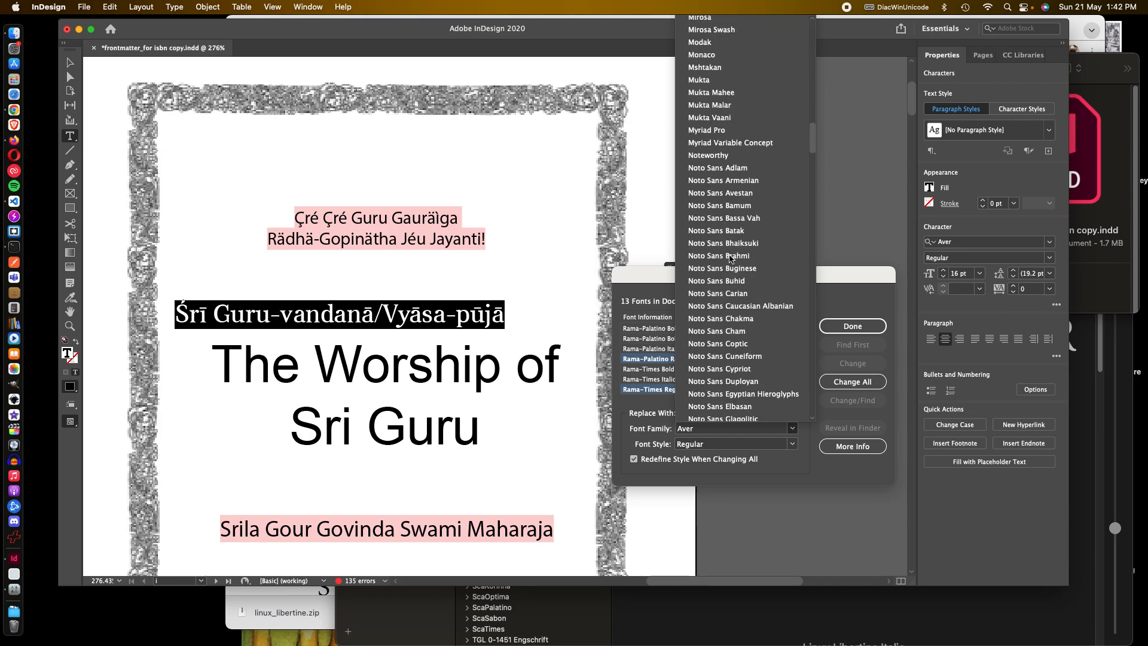
{"action": "scroll", "scroll_direction": "up", "scroll_amount": 3}
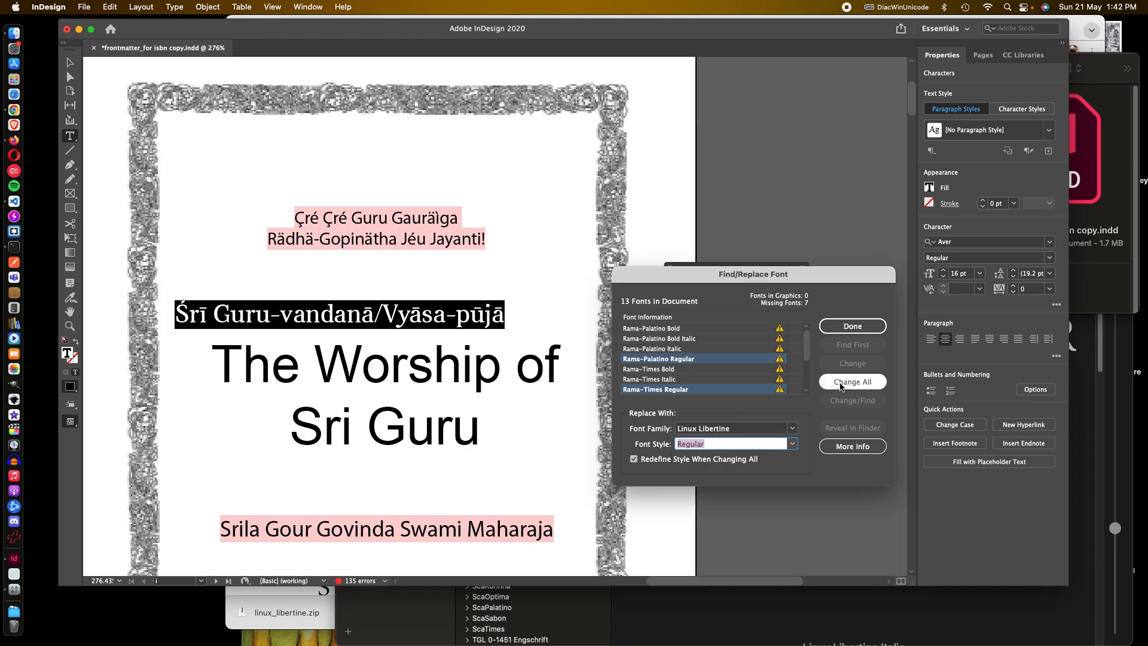
{"action": "left_click", "coordinate": [851, 381]}
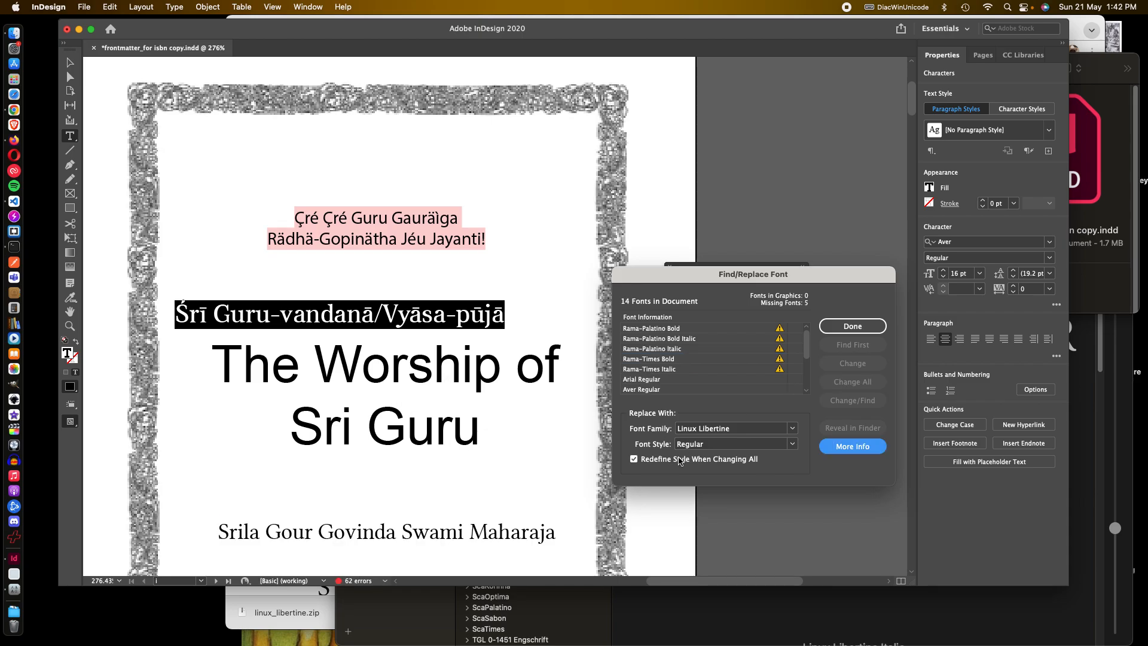
{"action": "left_click", "coordinate": [642, 380]}
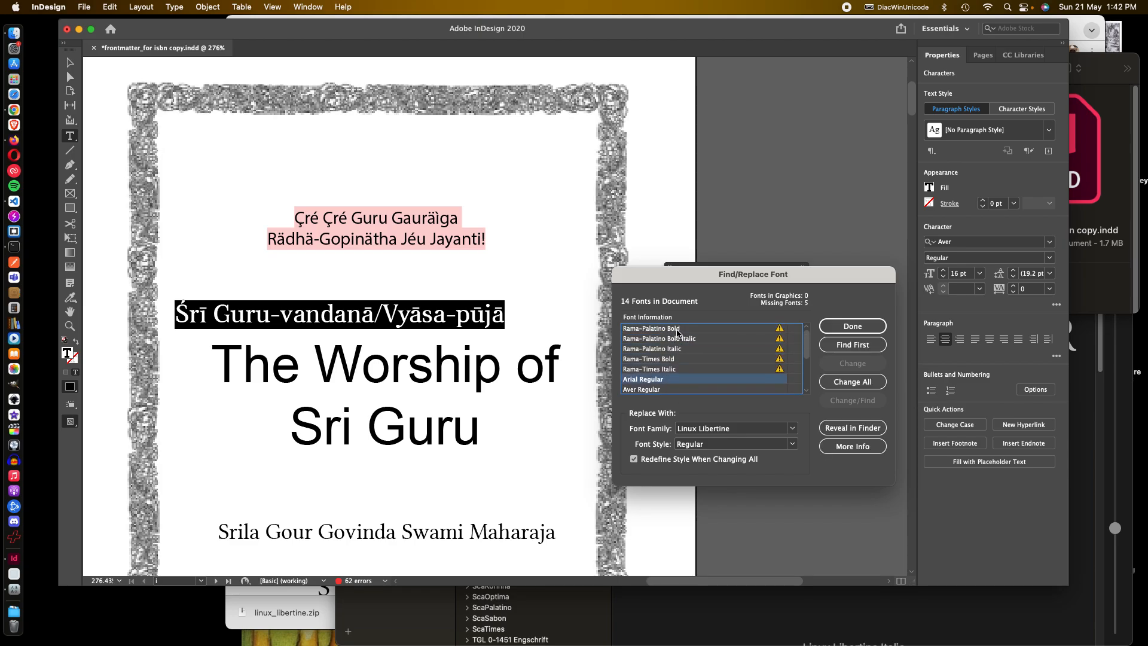
Step: Select the Rama bold fonts and set the replacement style to Linux Libertine Bold
{"action": "left_click", "coordinate": [650, 328]}
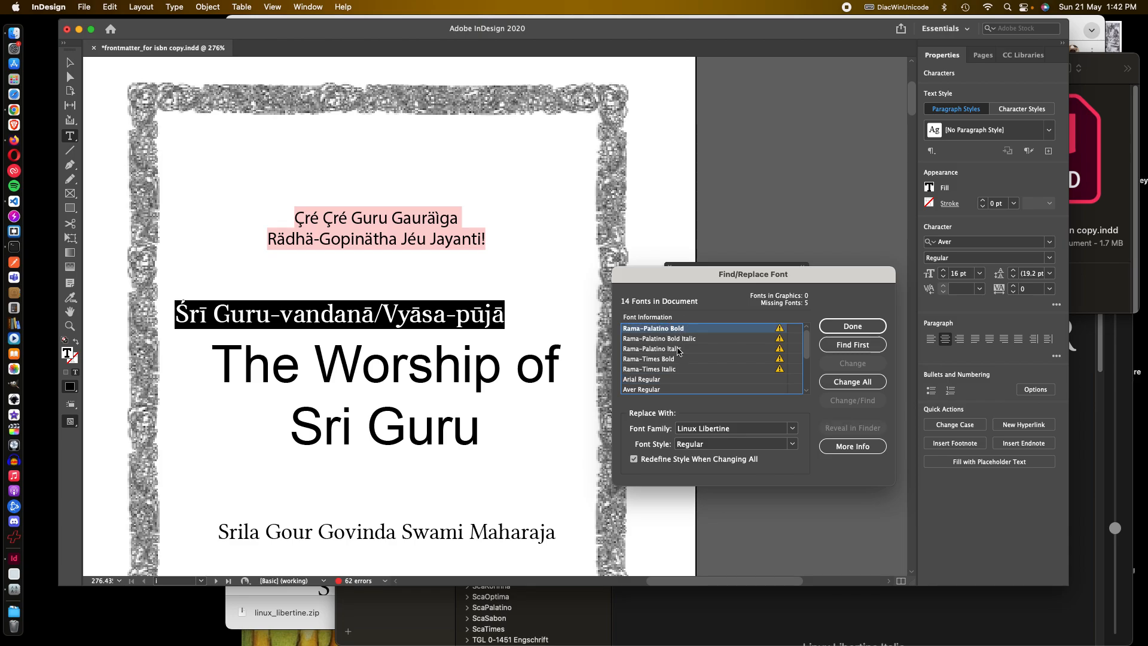
{"action": "mouse_move", "coordinate": [677, 363]}
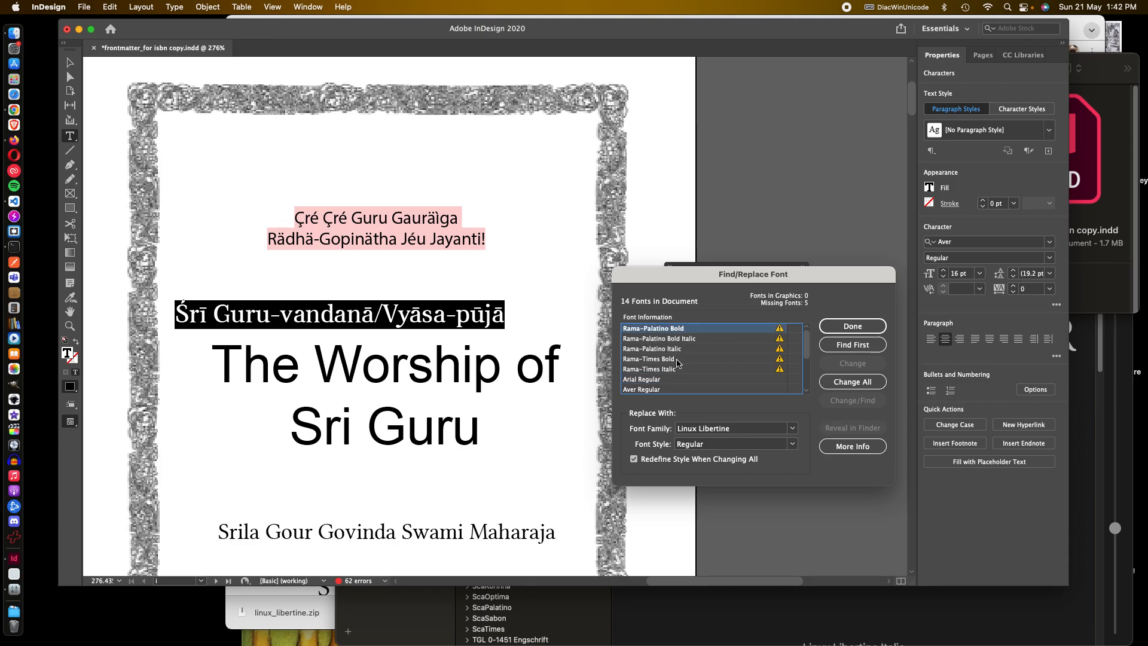
{"action": "left_click", "coordinate": [651, 358]}
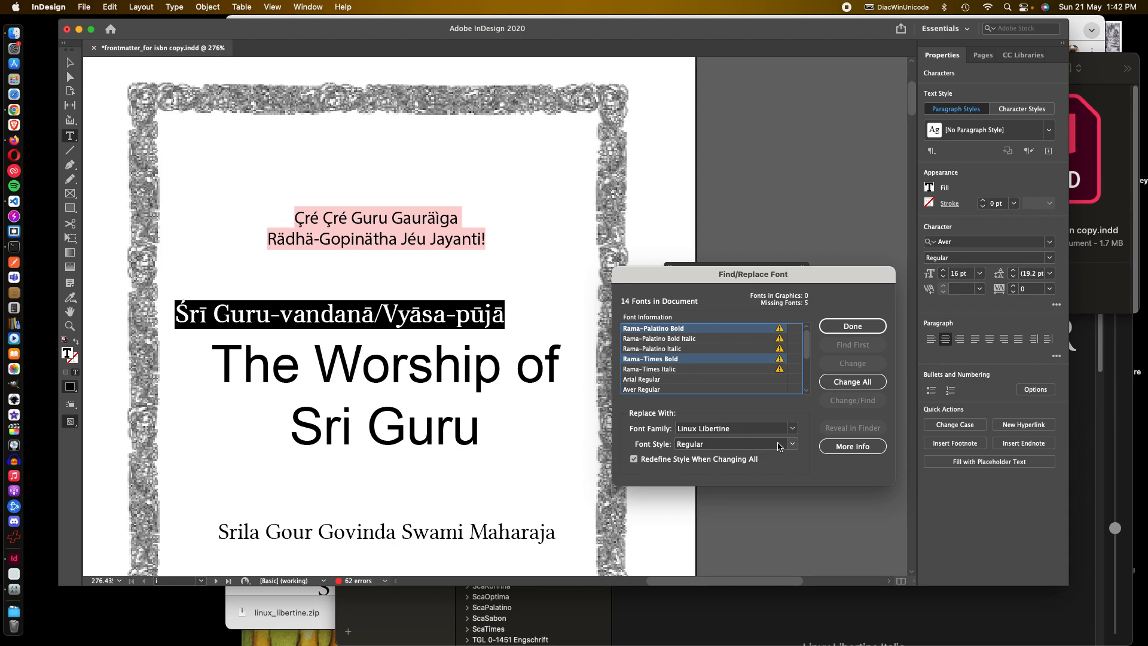
{"action": "left_click", "coordinate": [792, 444]}
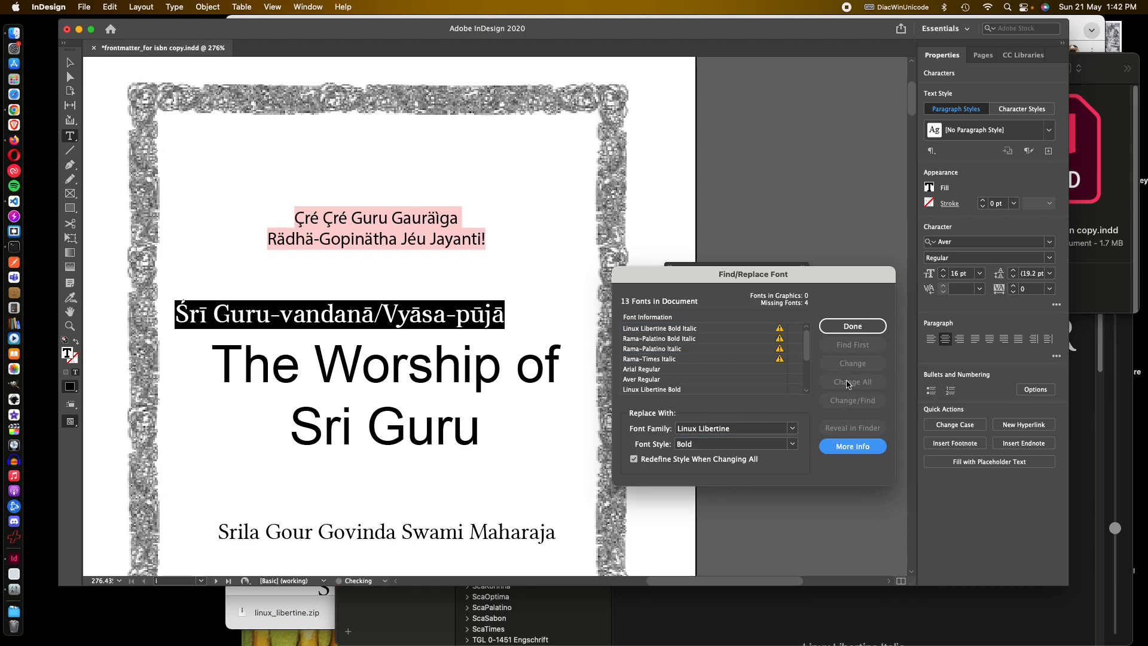
Step: Change the bold italics to Linux Libertine Slanted Bold Slanted, then select Rama-Palatino and Rama-Times Italic
{"action": "left_click", "coordinate": [659, 328]}
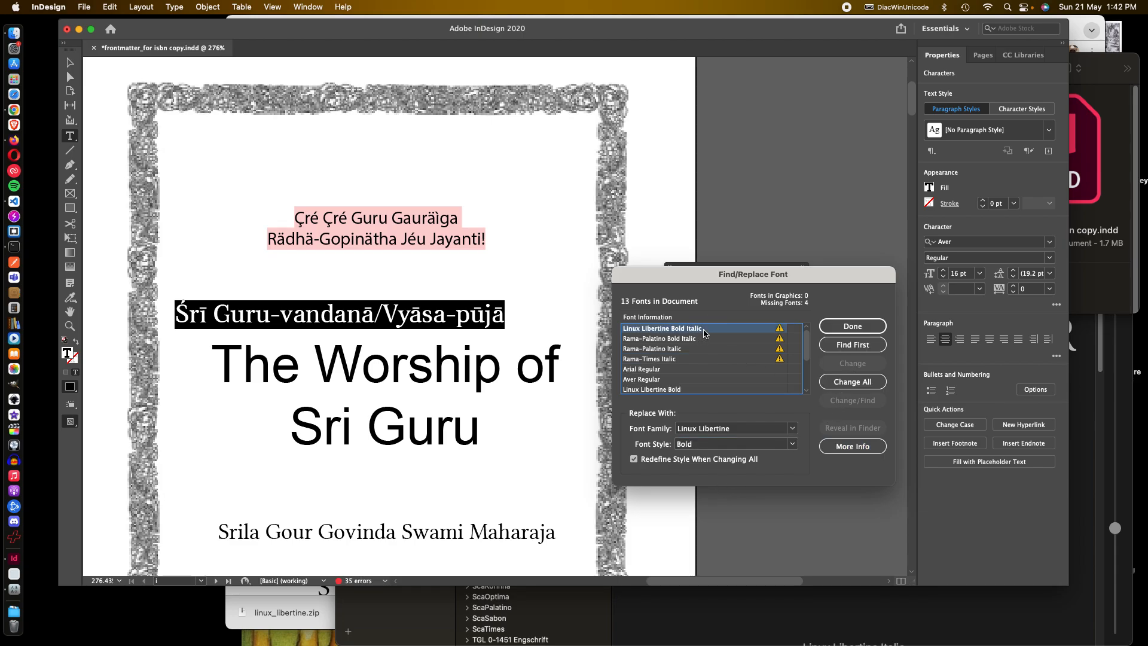
{"action": "left_click", "coordinate": [661, 339]}
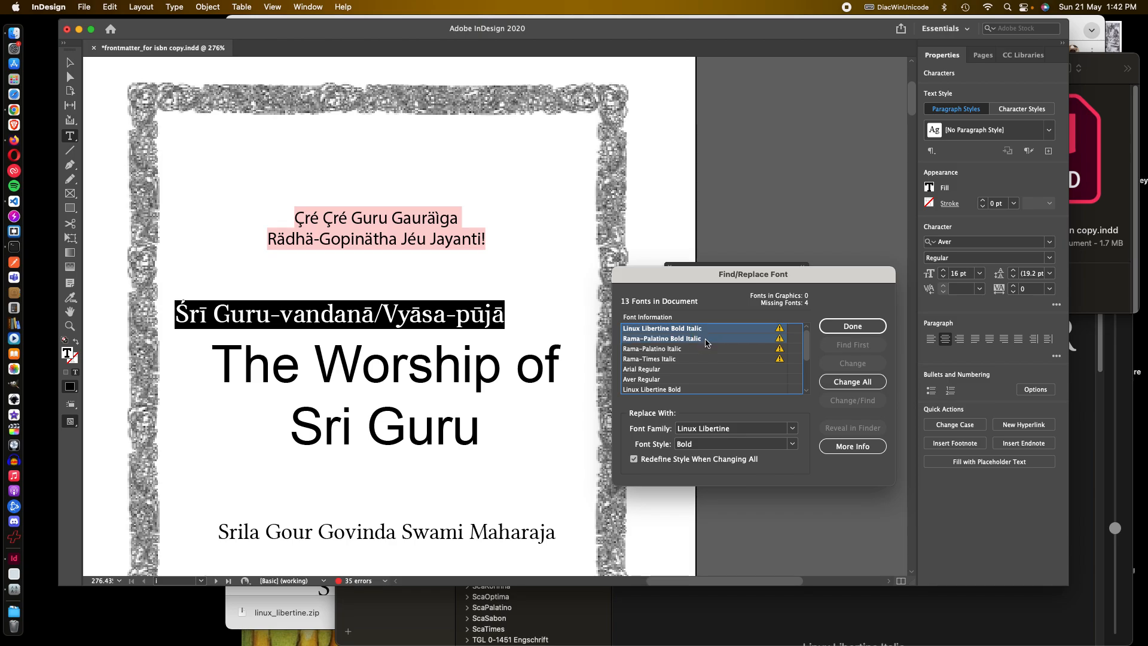
{"action": "left_click", "coordinate": [791, 428]}
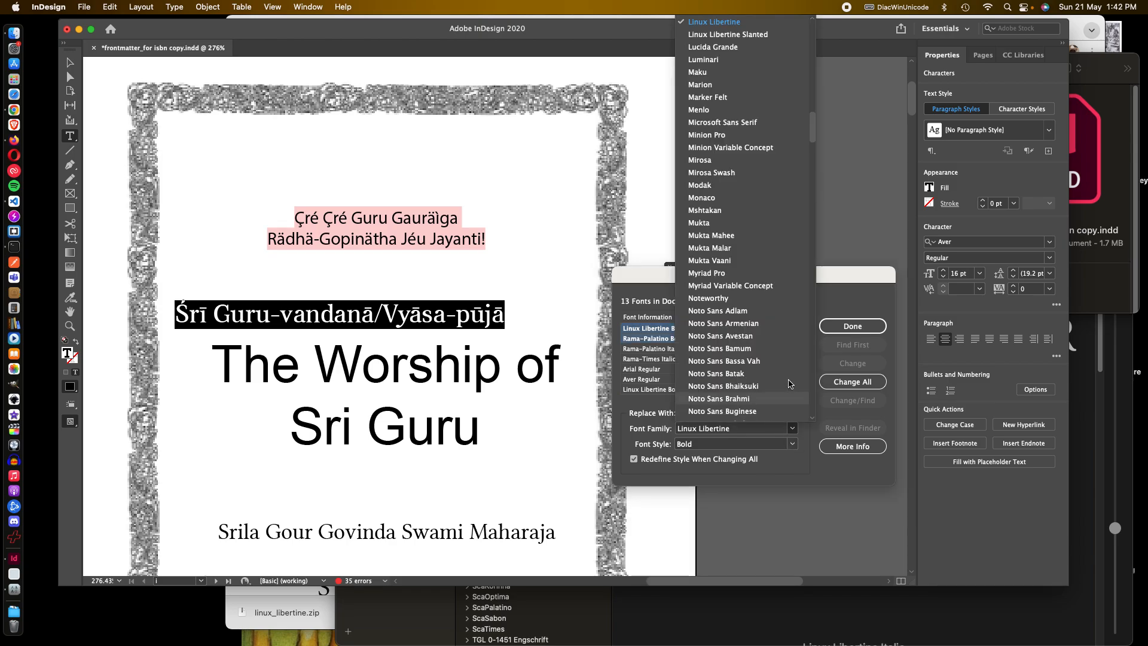
{"action": "left_click", "coordinate": [727, 35]}
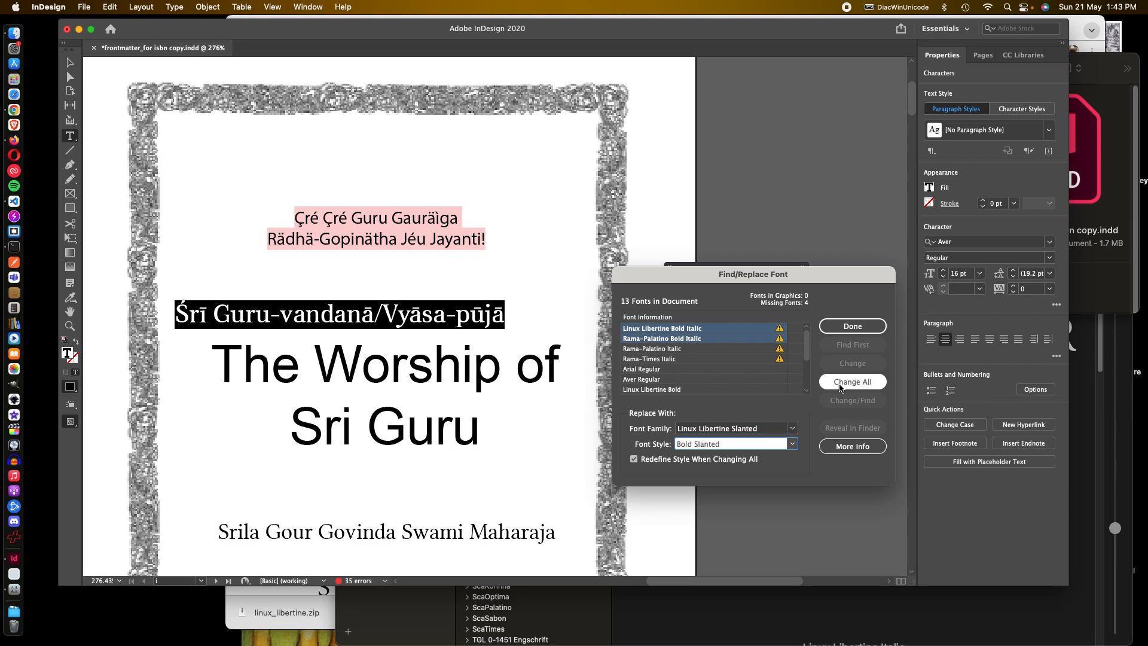
{"action": "left_click", "coordinate": [852, 381]}
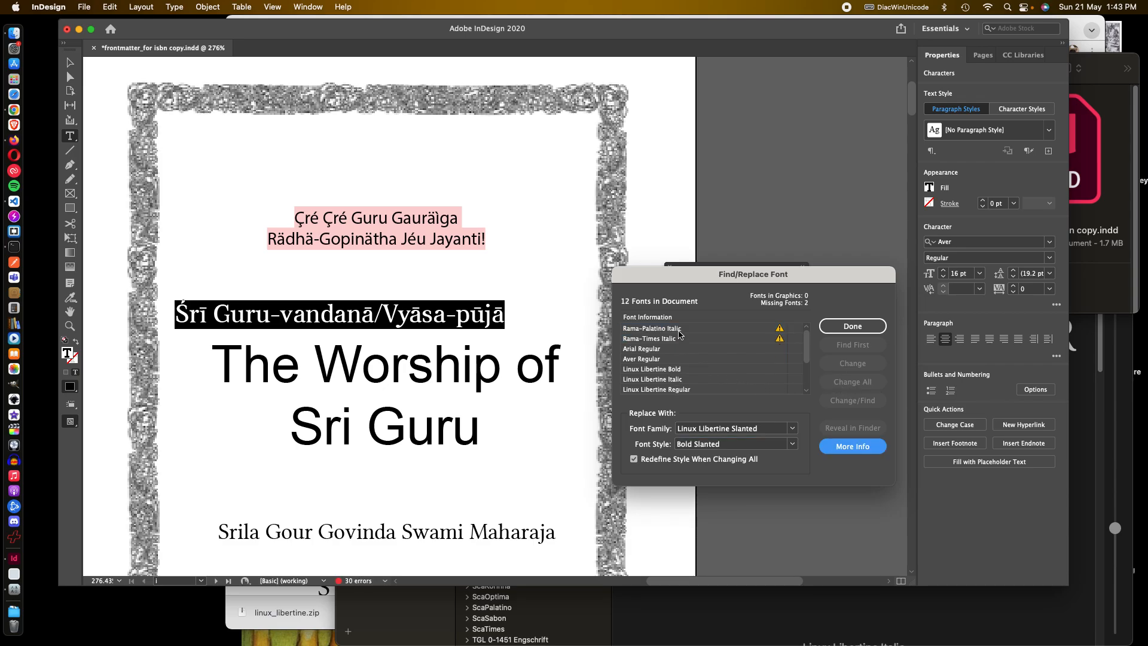
{"action": "left_click", "coordinate": [652, 328]}
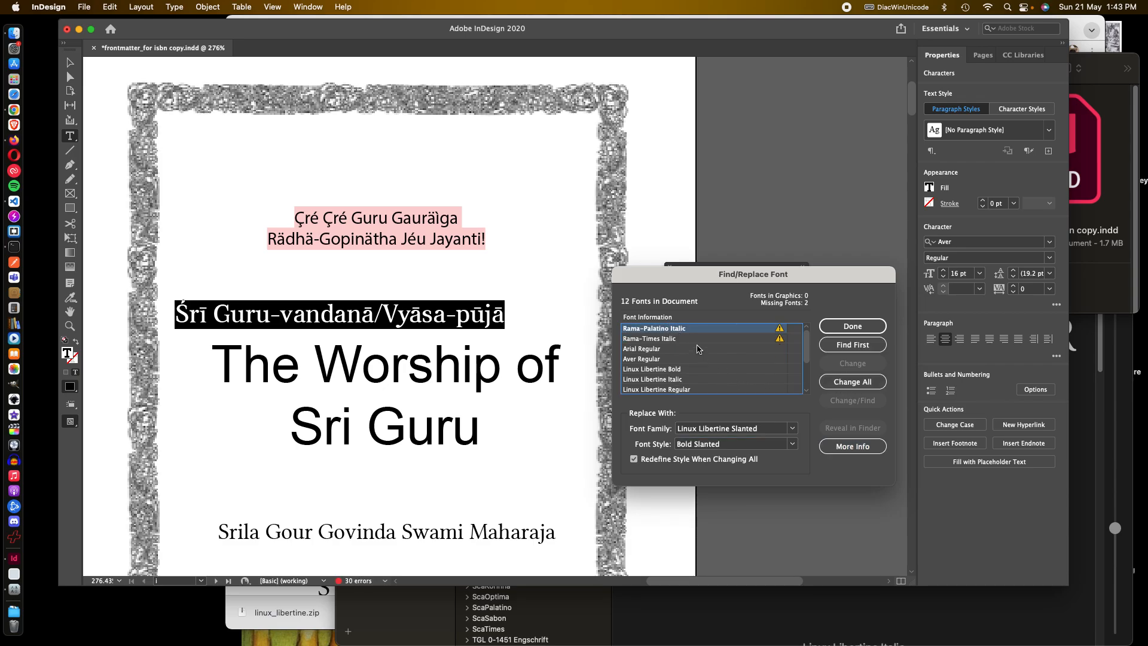
{"action": "left_click", "coordinate": [650, 338]}
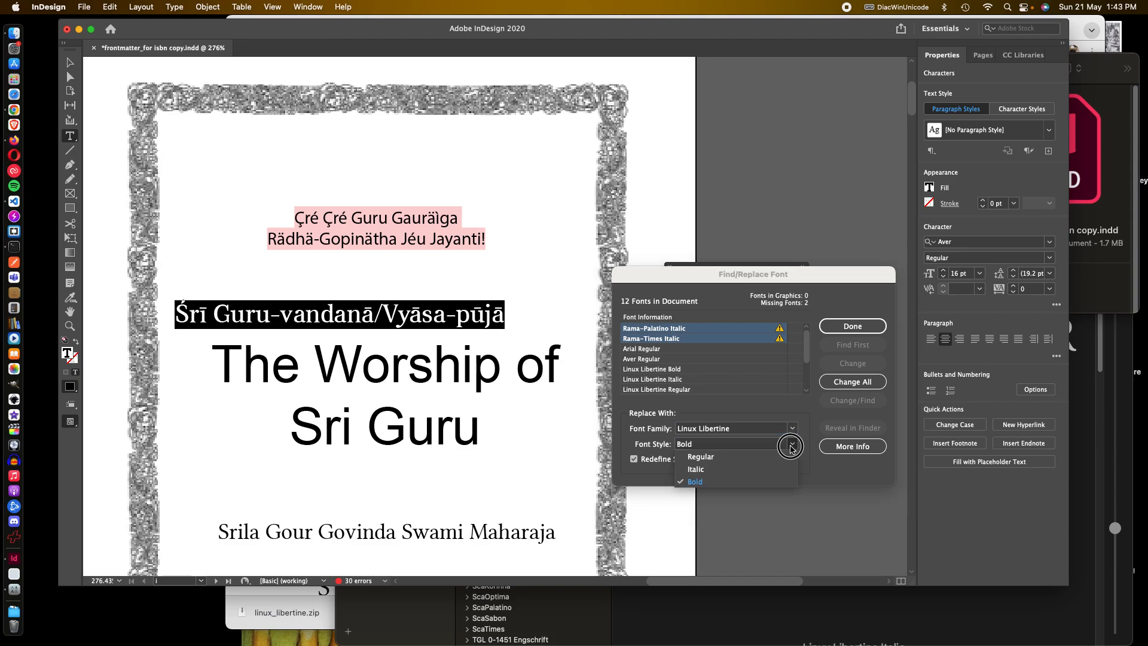
Step: Change both Rama italics to Linux Libertine Italic, leaving no missing fonts
{"action": "left_click", "coordinate": [695, 469]}
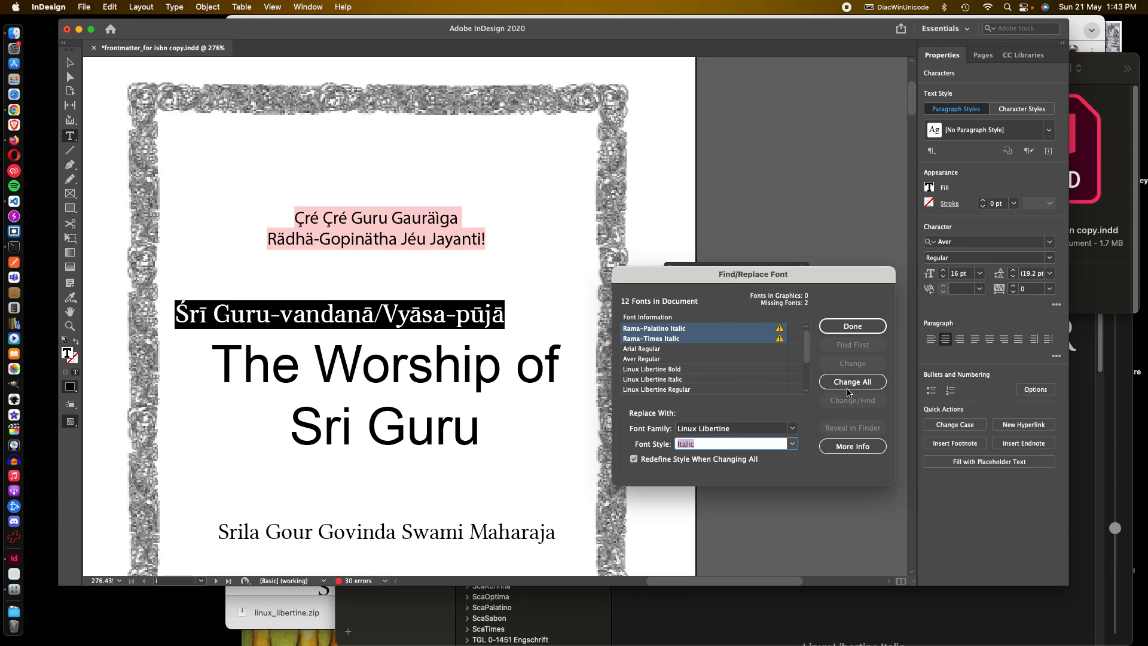
{"action": "left_click", "coordinate": [852, 382]}
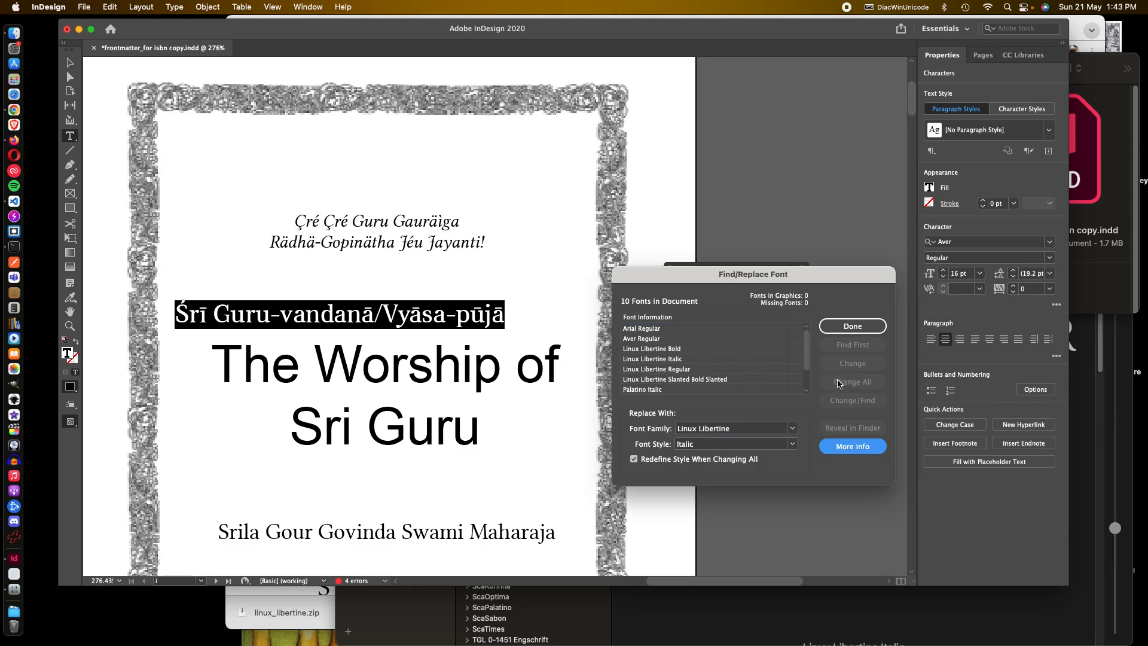
{"action": "mouse_move", "coordinate": [299, 226]}
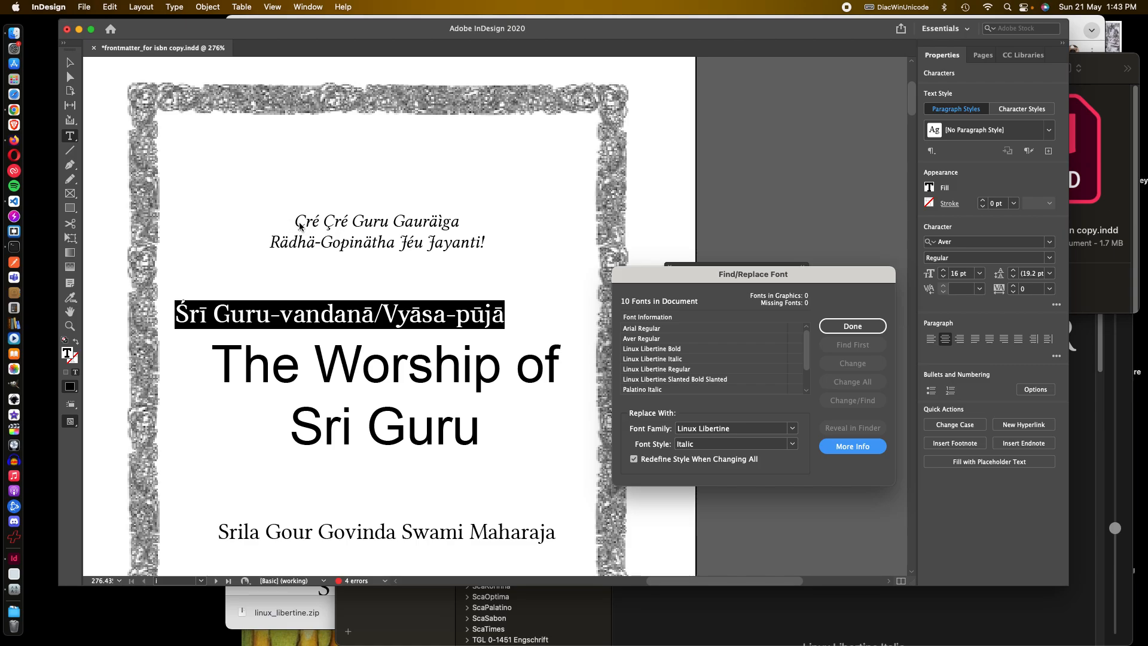
{"action": "mouse_move", "coordinate": [403, 245]}
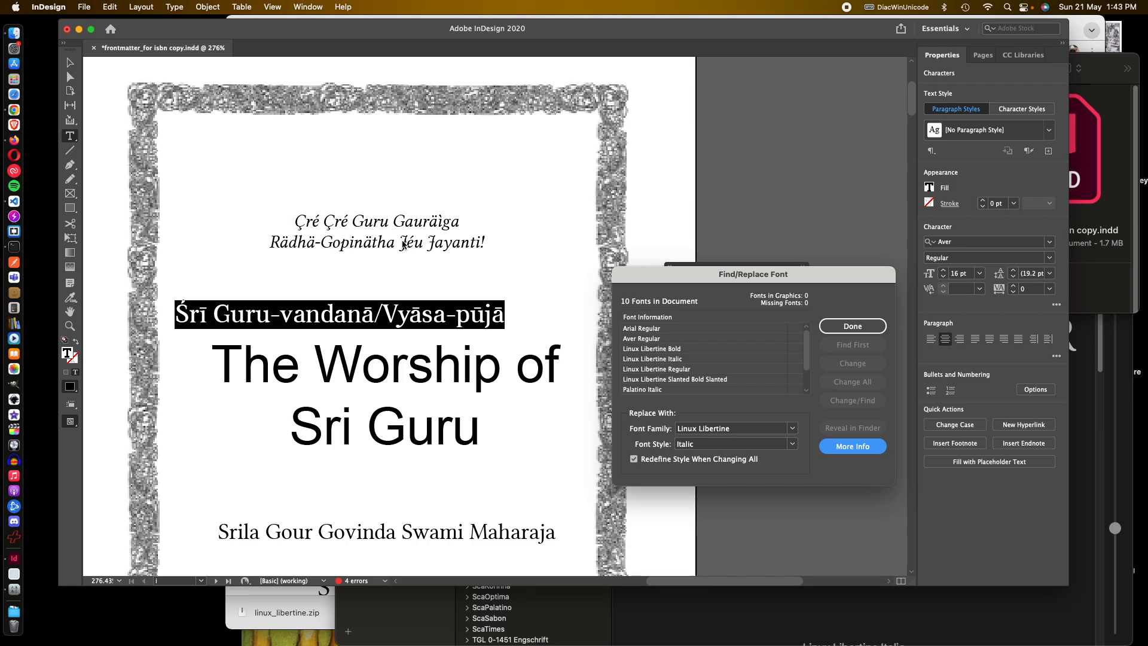
{"action": "mouse_move", "coordinate": [666, 288]}
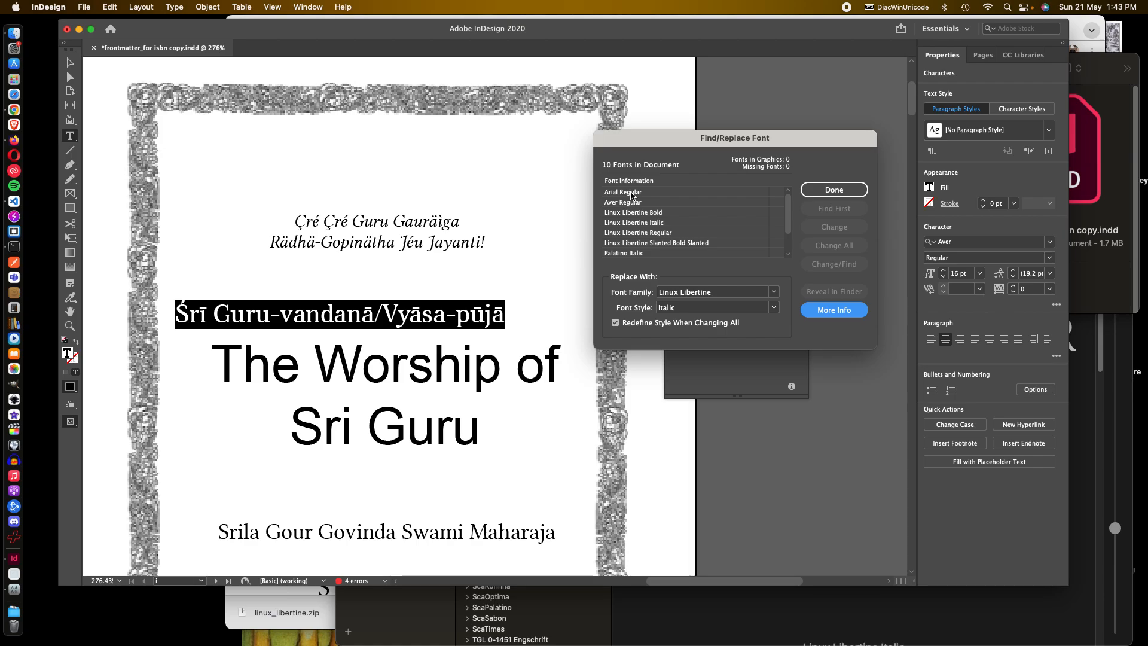
{"action": "mouse_move", "coordinate": [633, 225]}
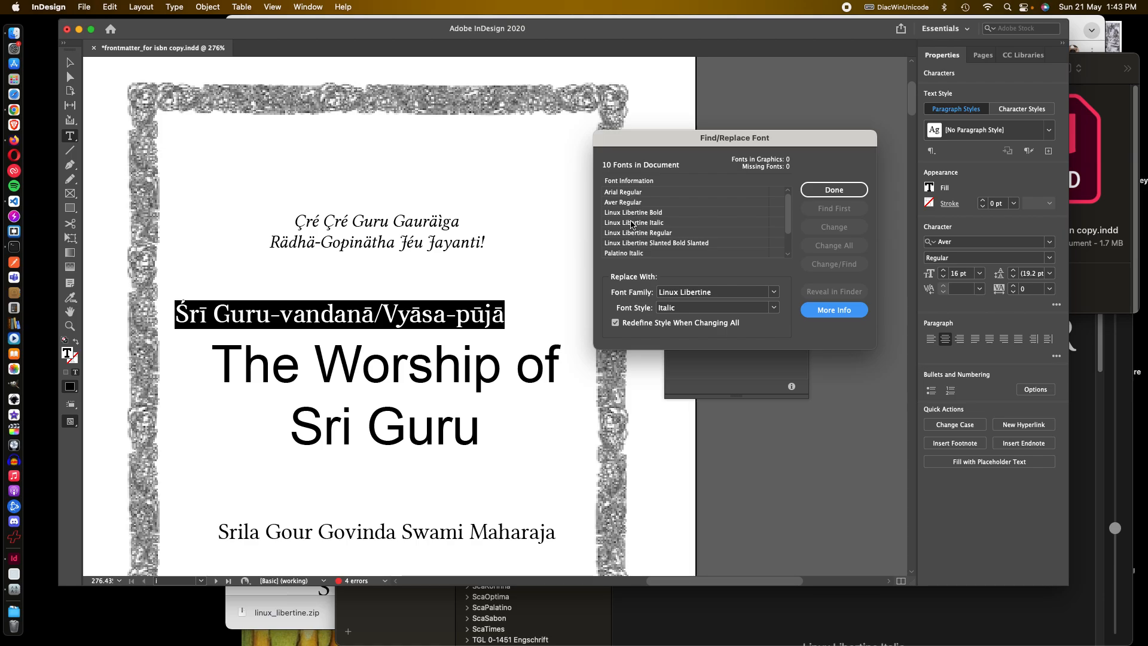
Step: Replace Palatino Italic with Linux Libertine Italic throughout the document
{"action": "left_click", "coordinate": [626, 252]}
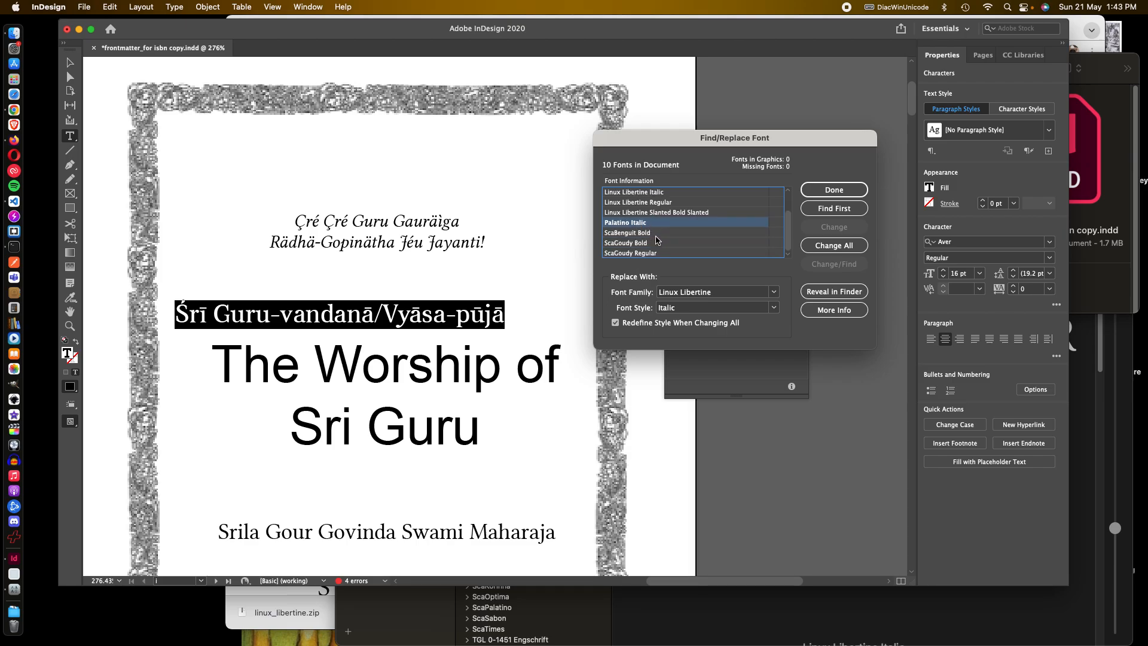
{"action": "mouse_move", "coordinate": [723, 262]}
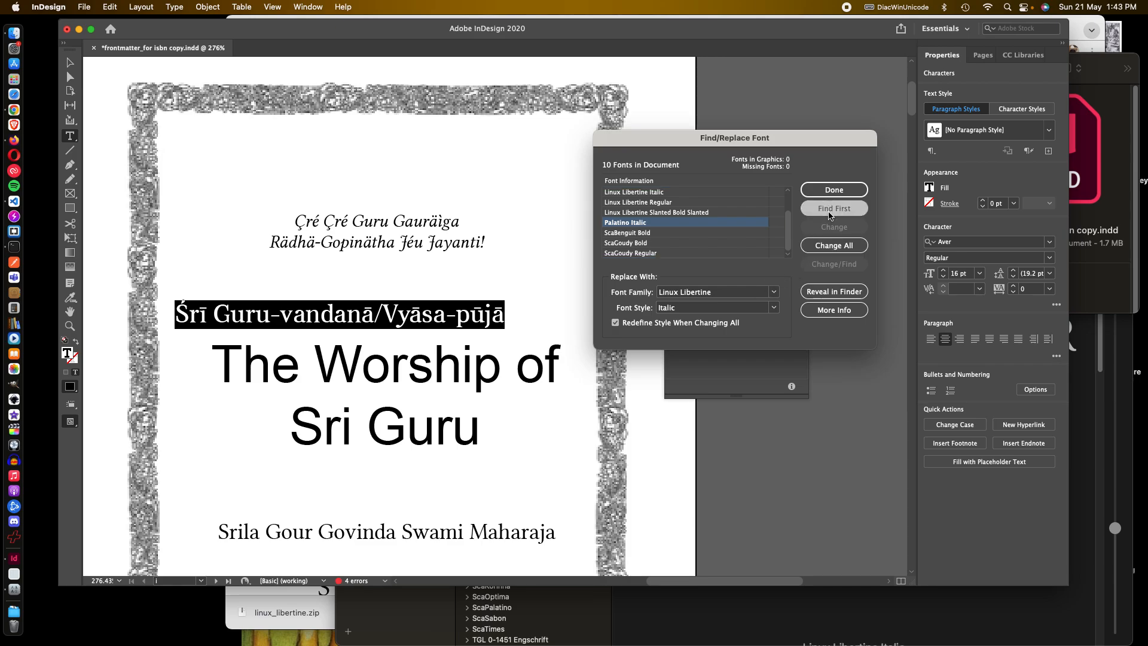
{"action": "left_click", "coordinate": [834, 209]}
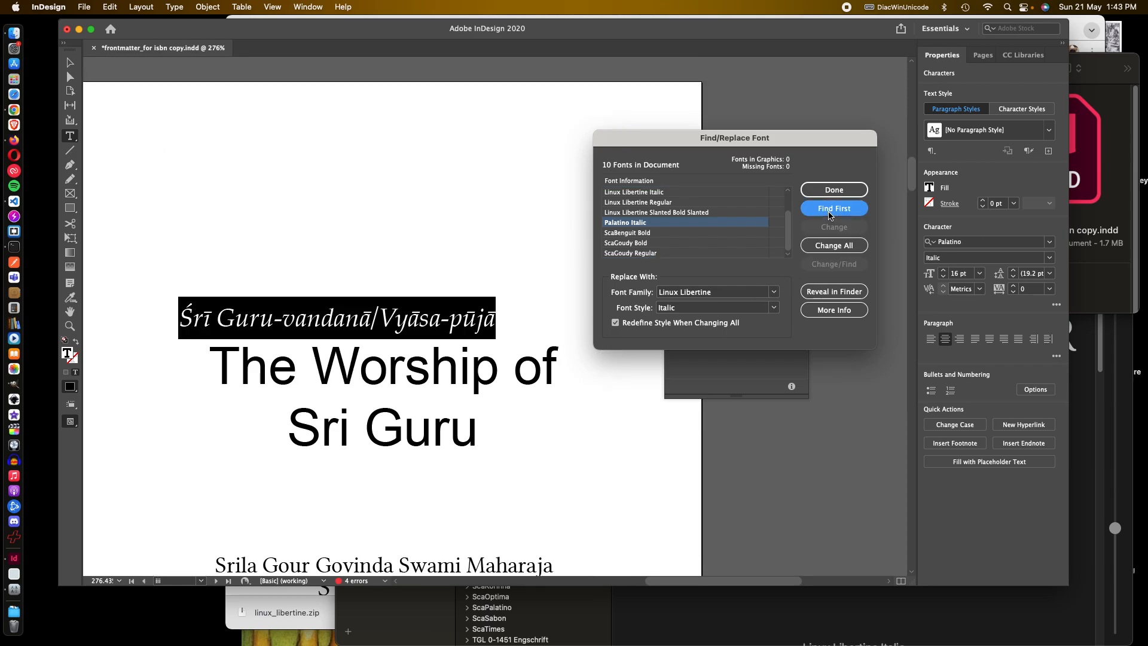
{"action": "mouse_move", "coordinate": [694, 303]}
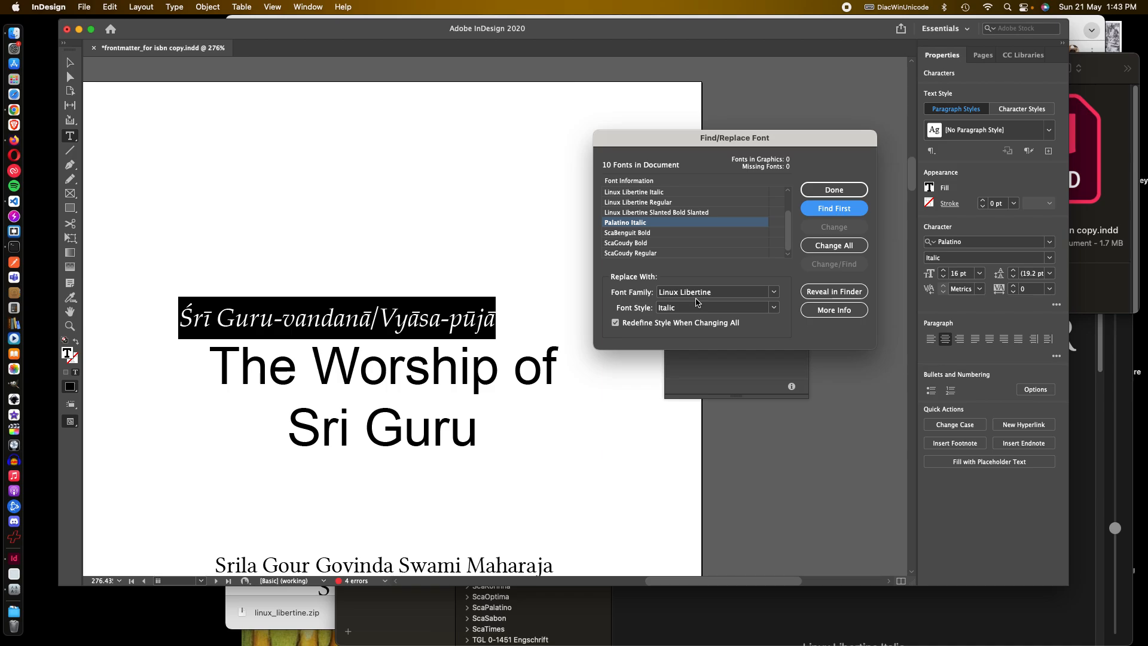
{"action": "mouse_move", "coordinate": [666, 305]}
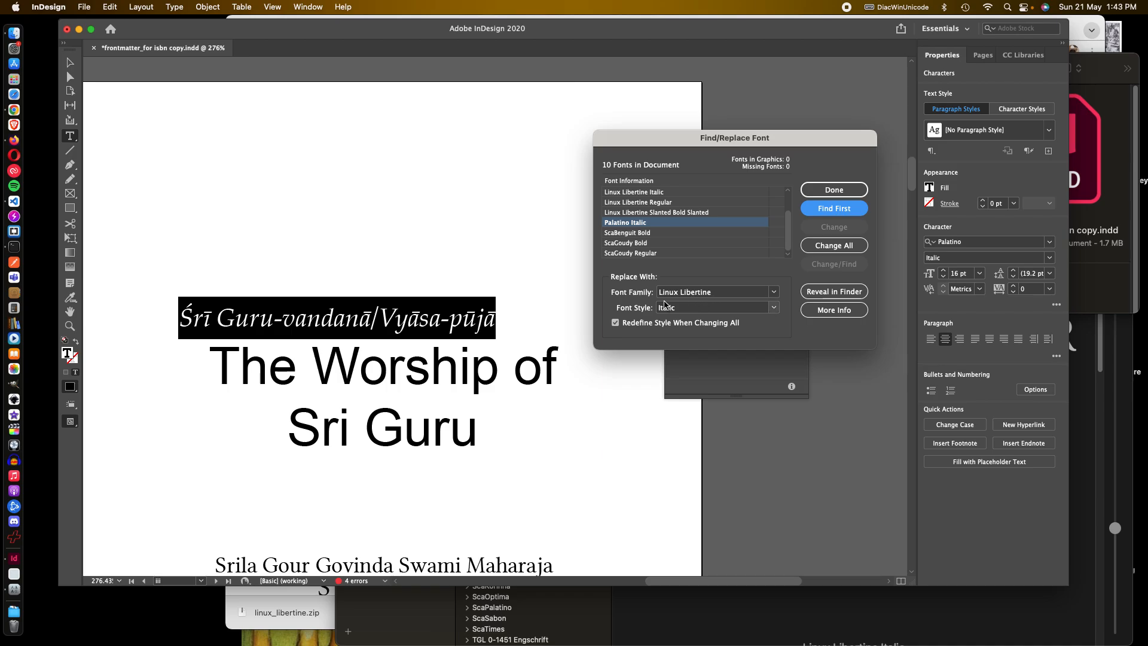
{"action": "mouse_move", "coordinate": [680, 316]}
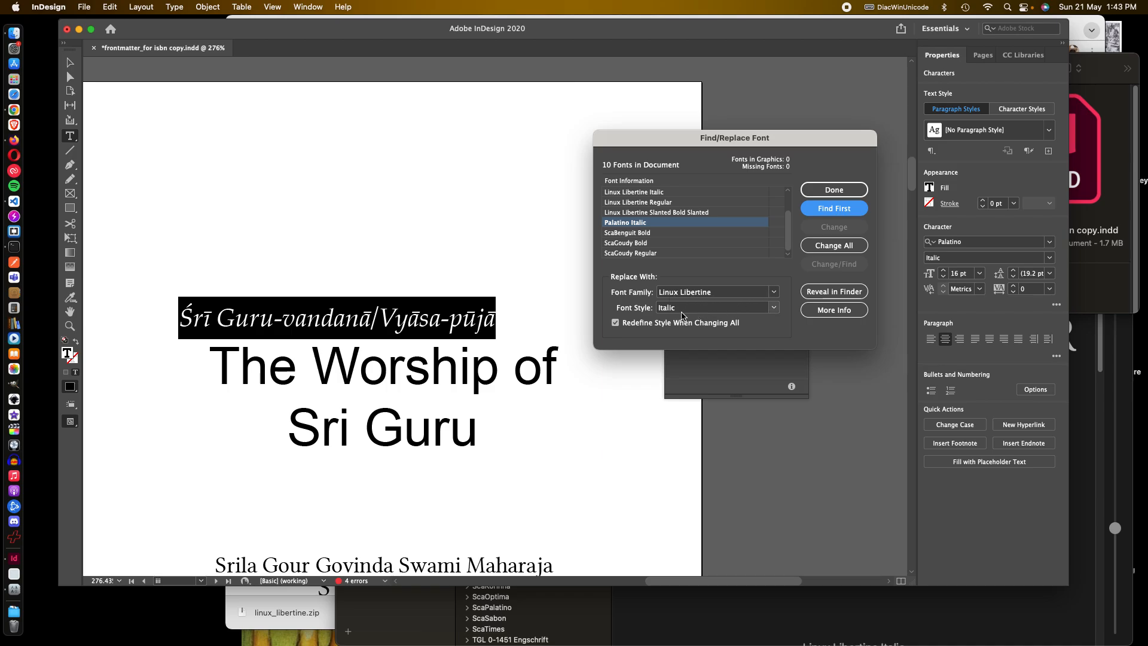
{"action": "left_click", "coordinate": [834, 245]}
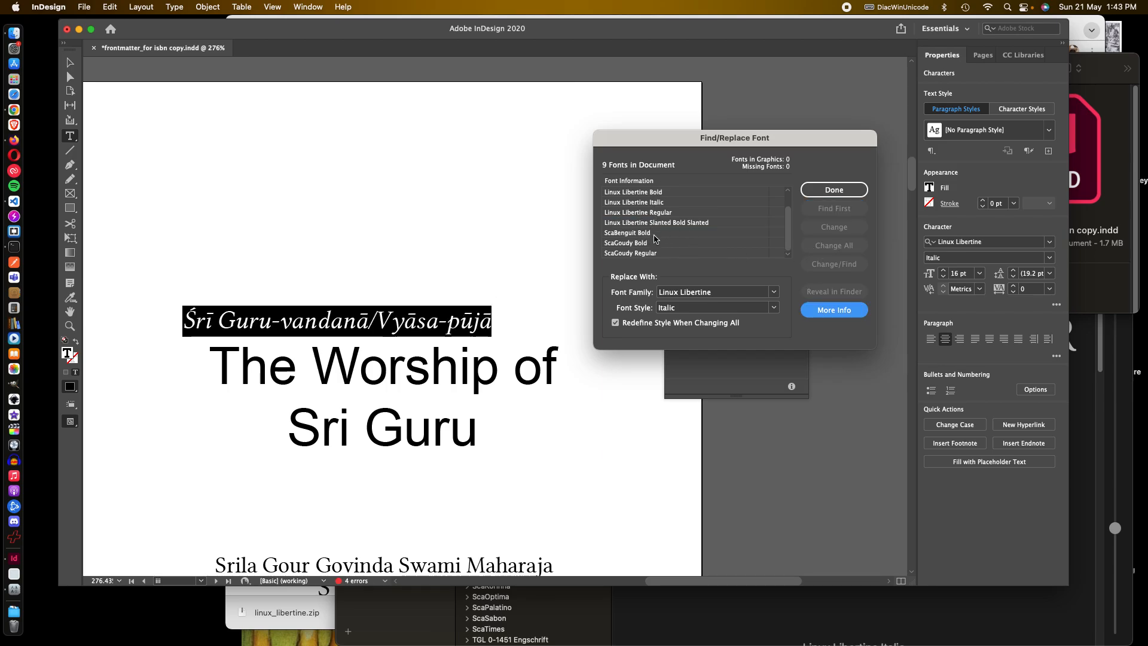
Step: Replace ScaBenguit Bold and ScaGoudy Bold with Linux Libertine Bold, then select ScaGoudy Regular
{"action": "left_click", "coordinate": [627, 233]}
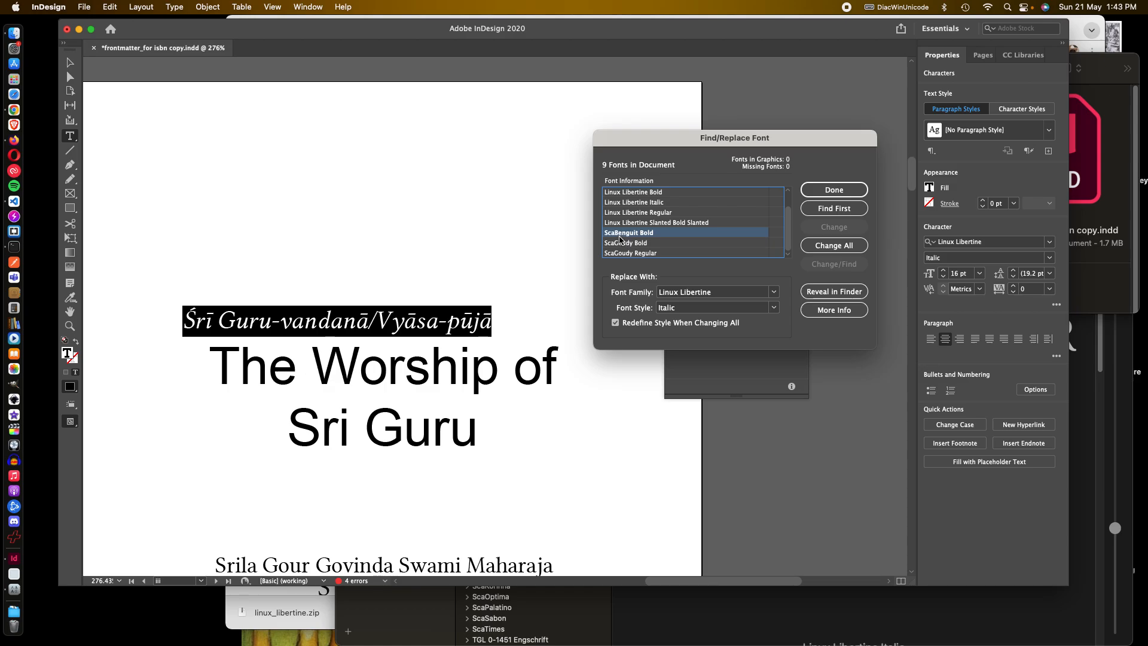
{"action": "mouse_move", "coordinate": [657, 236]}
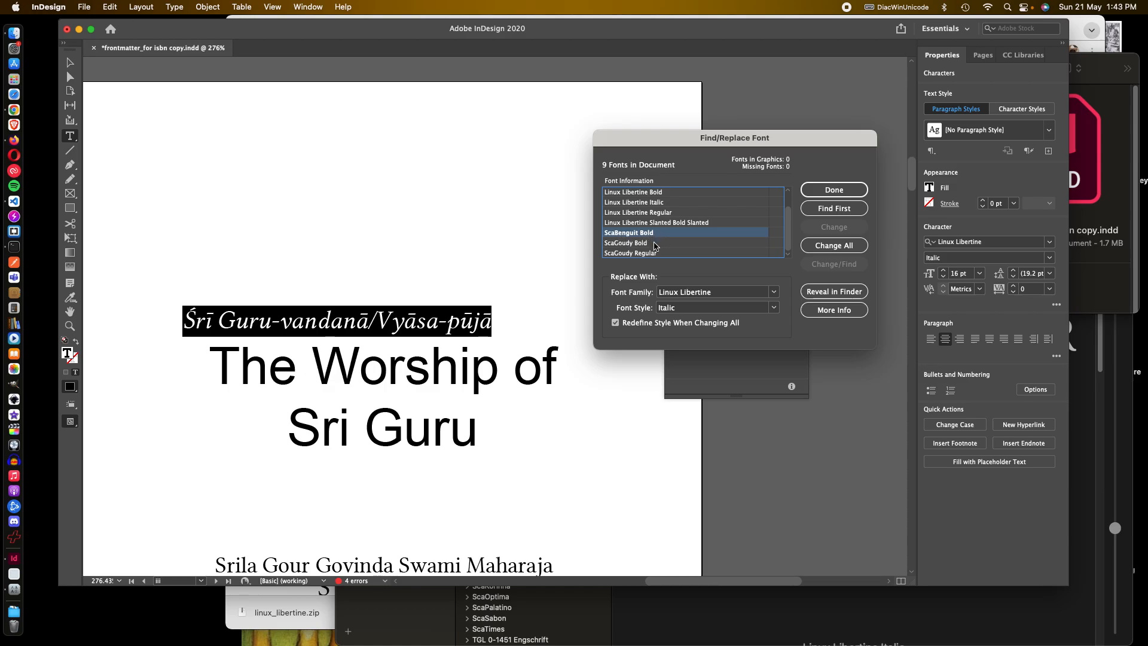
{"action": "left_click", "coordinate": [626, 243]}
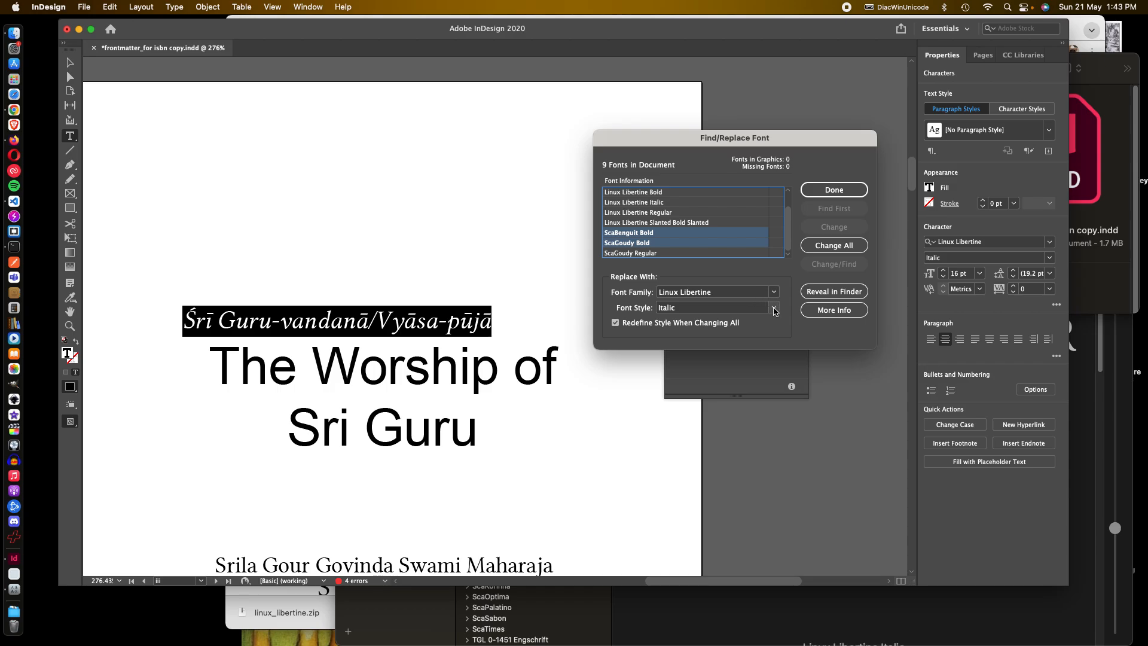
{"action": "left_click", "coordinate": [774, 307]}
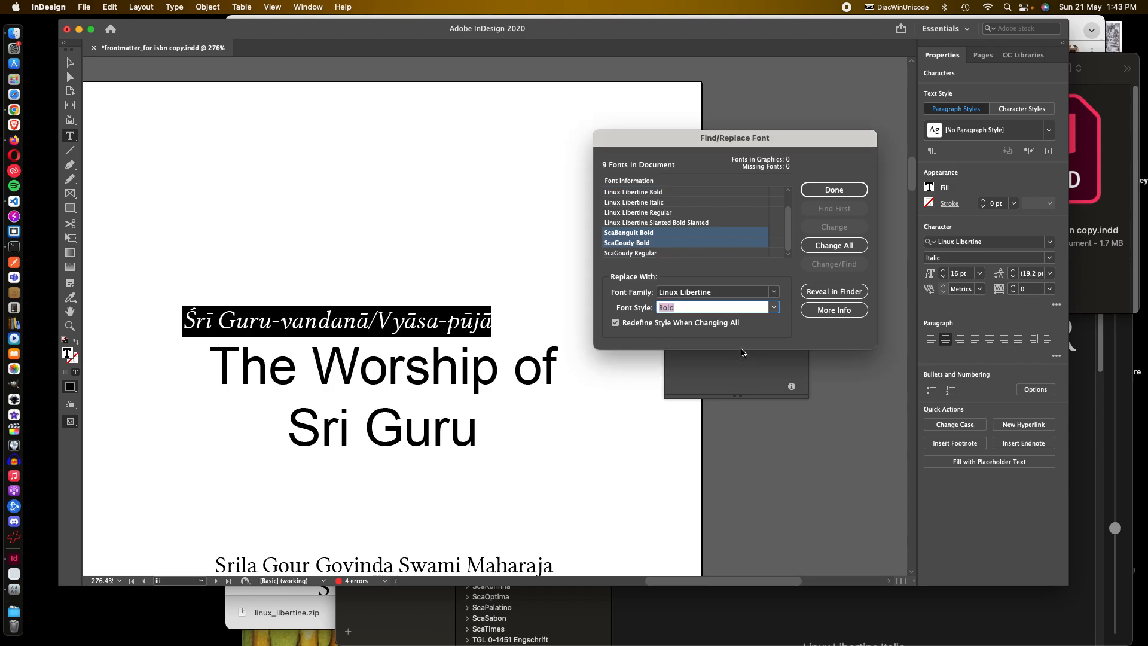
{"action": "left_click", "coordinate": [834, 245]}
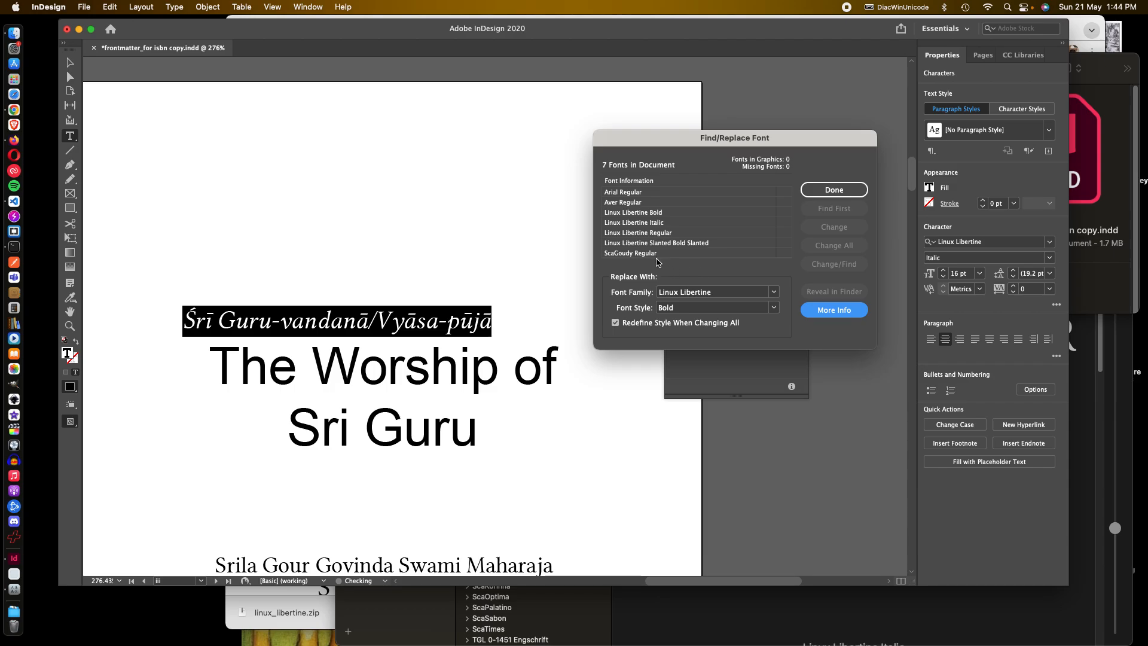
{"action": "left_click", "coordinate": [632, 253]}
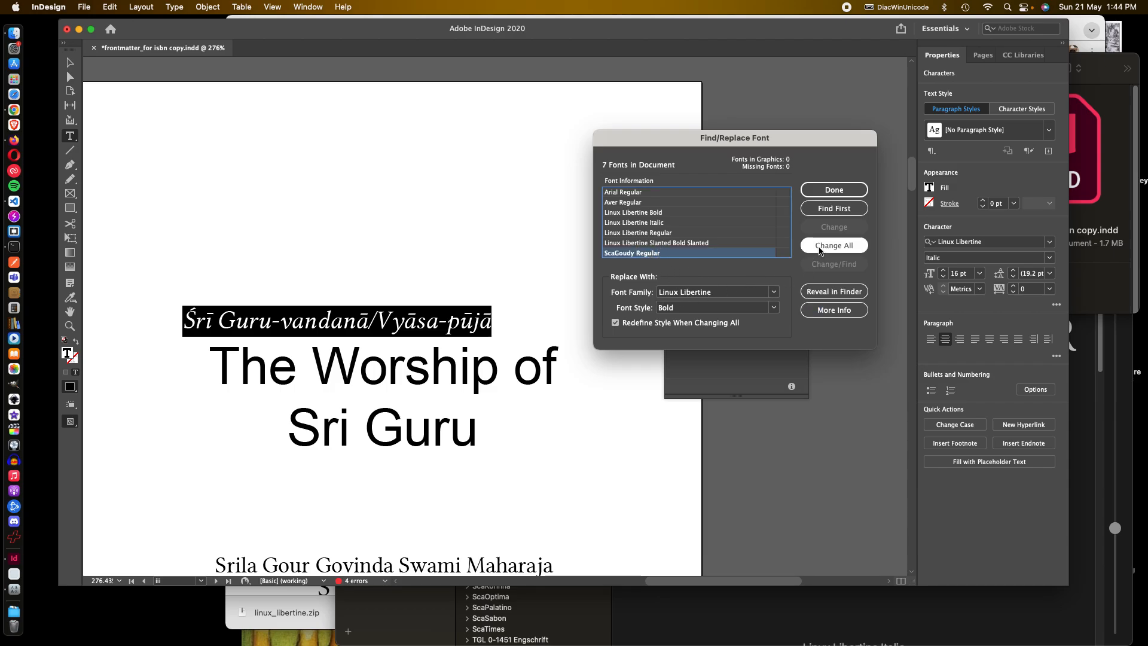
Step: Replace ScaGoudy Regular with Linux Libertine Regular throughout and finish font replacement
{"action": "left_click", "coordinate": [834, 208]}
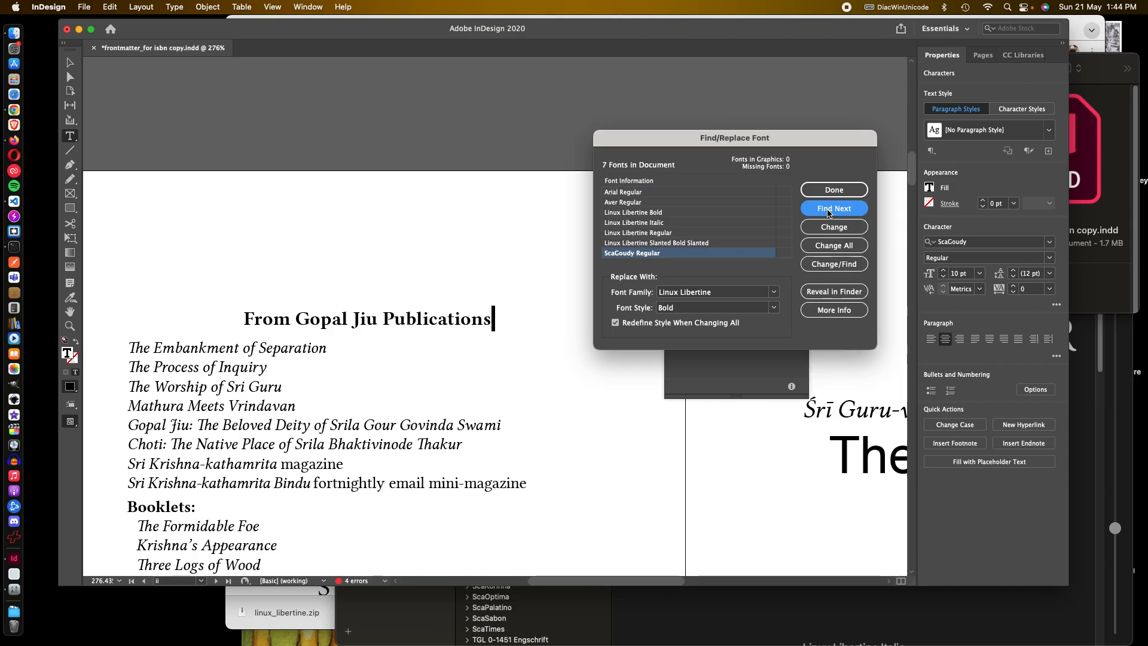
{"action": "left_click", "coordinate": [834, 208]}
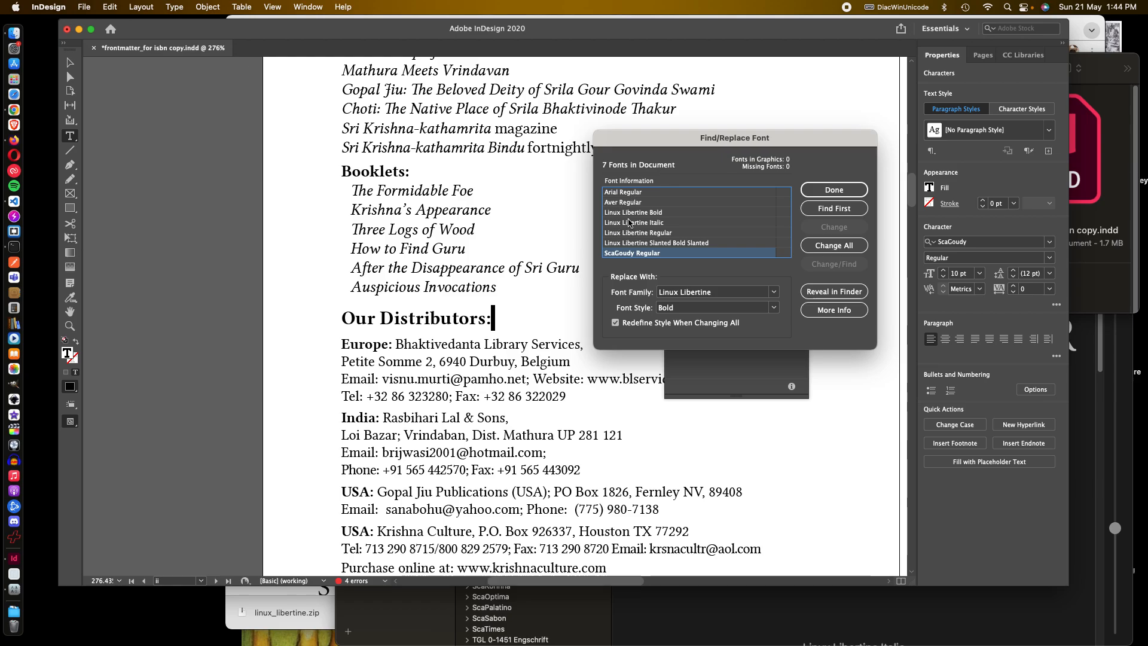
{"action": "mouse_move", "coordinate": [658, 298]}
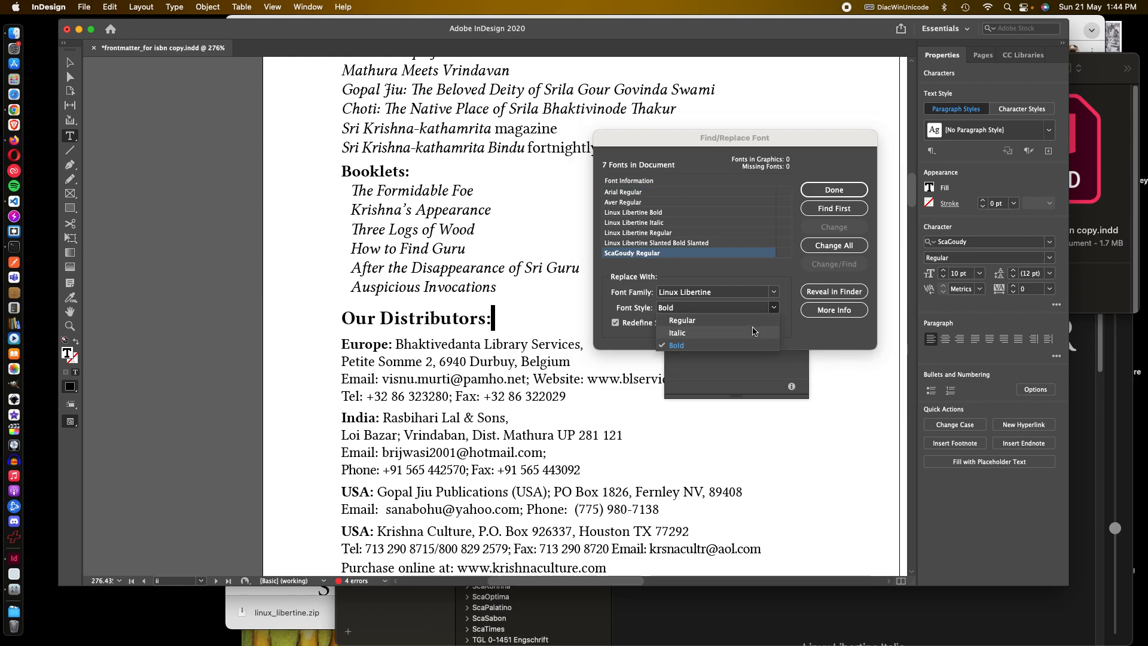
{"action": "left_click", "coordinate": [681, 320]}
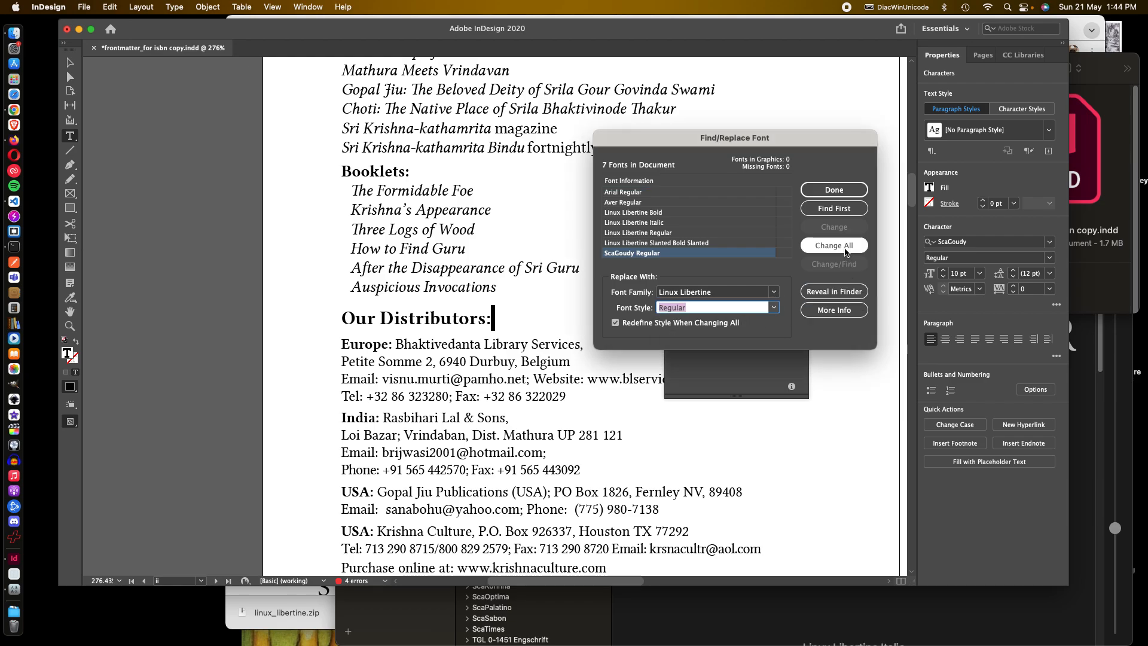
{"action": "left_click", "coordinate": [833, 244]}
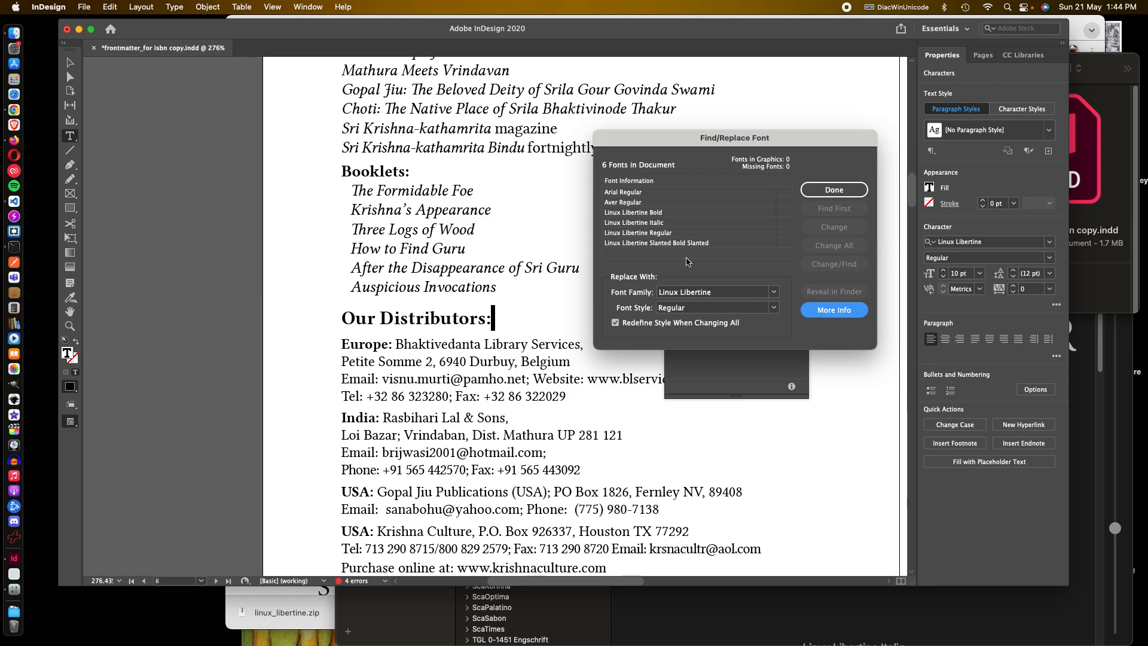
{"action": "mouse_move", "coordinate": [613, 196]}
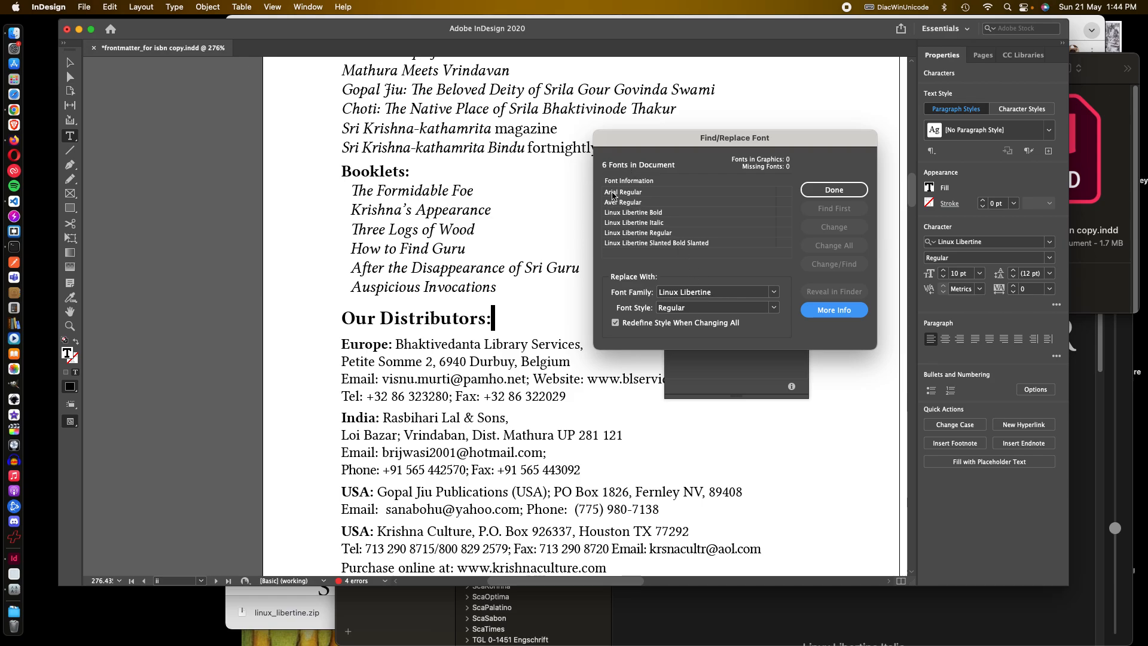
{"action": "mouse_move", "coordinate": [650, 226]}
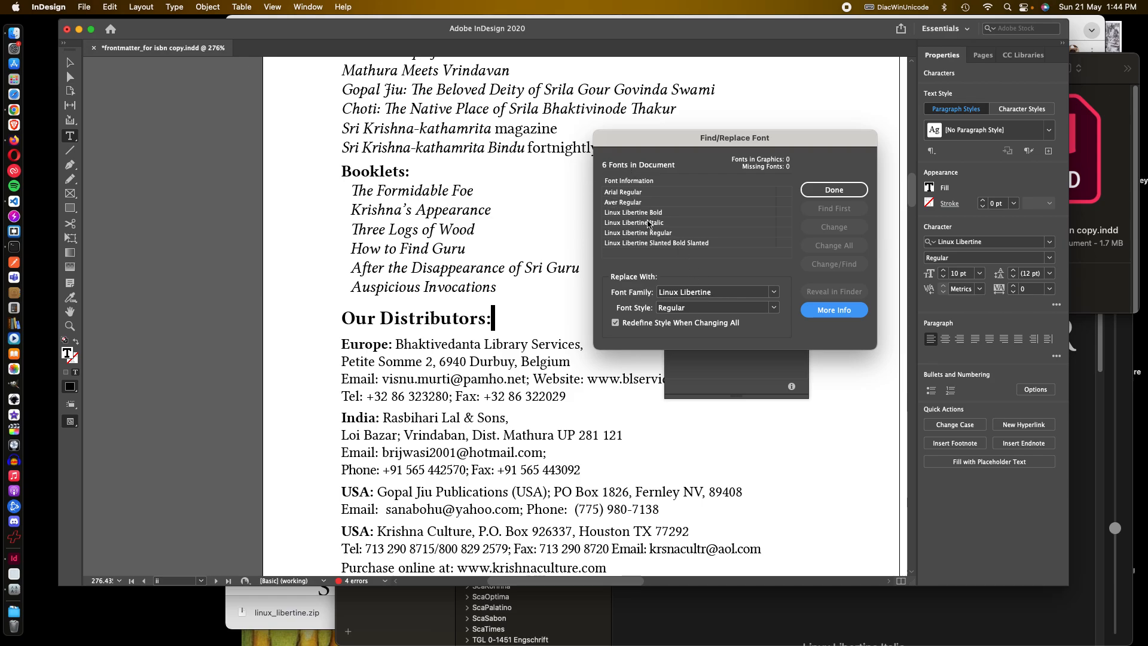
{"action": "left_click", "coordinate": [624, 191]}
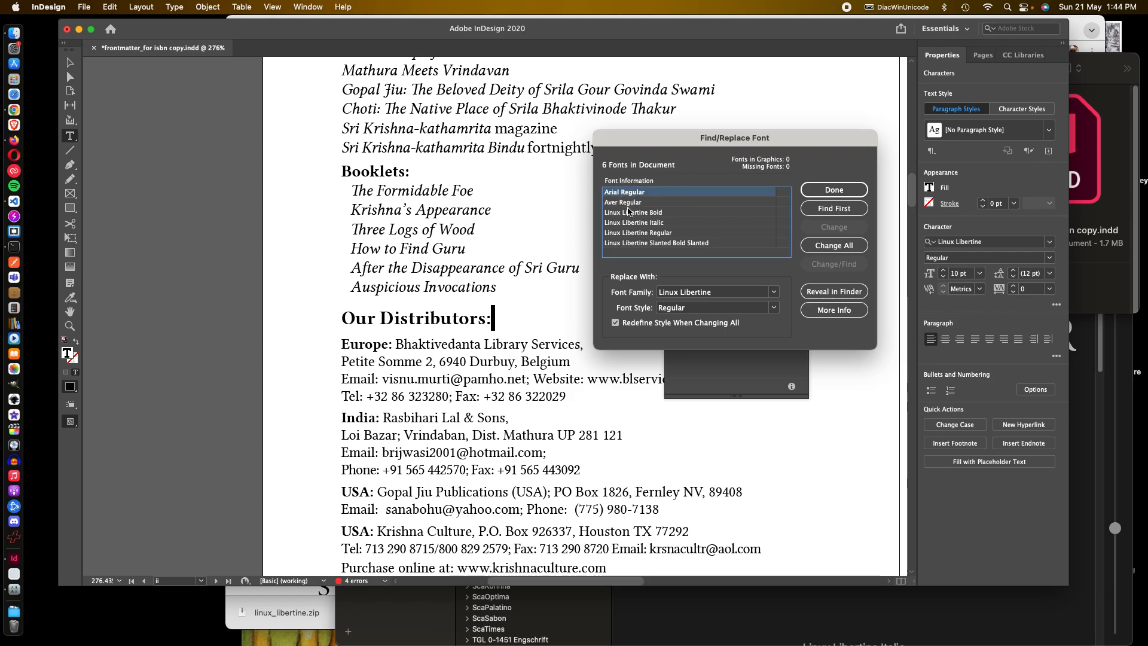
{"action": "mouse_move", "coordinate": [672, 252]}
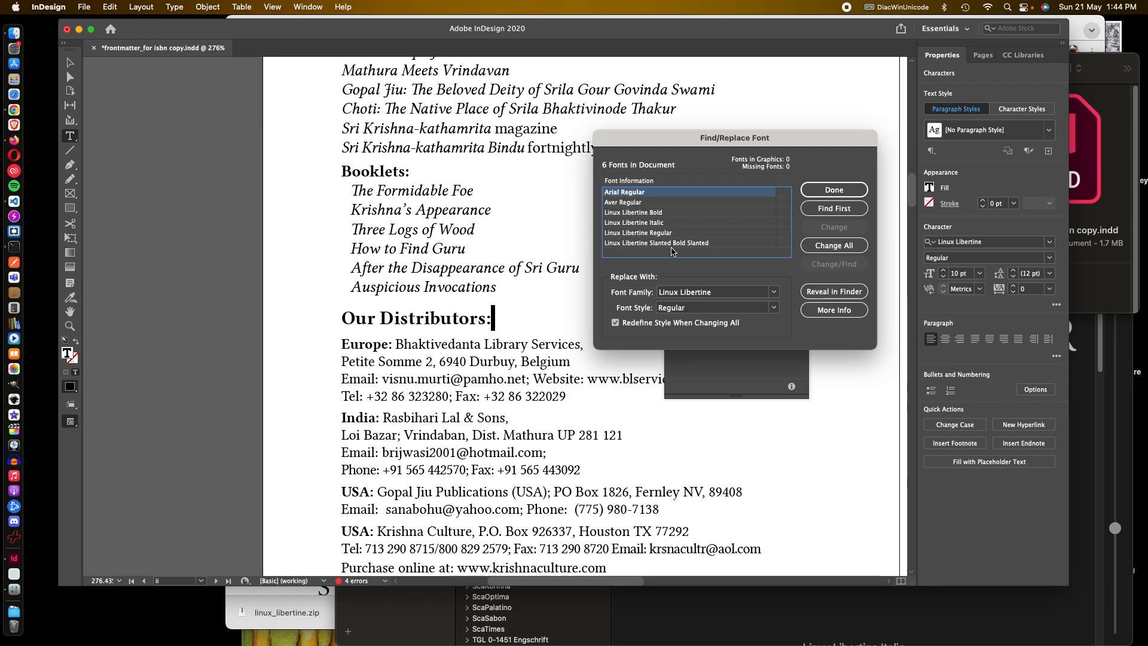
{"action": "left_click", "coordinate": [832, 190]}
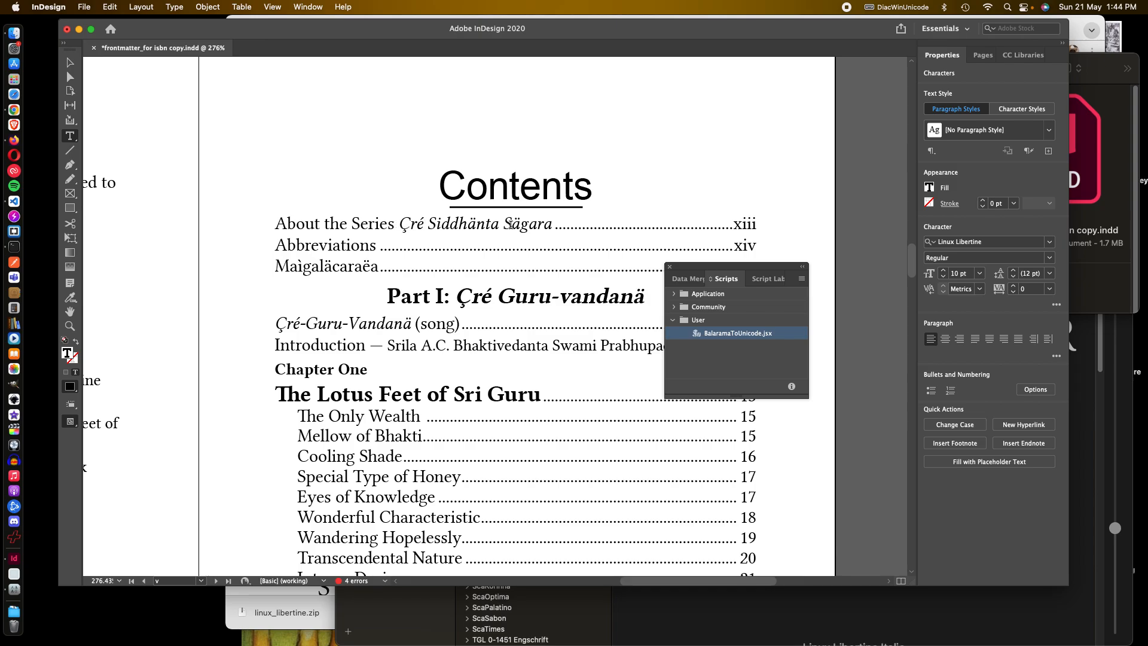
{"action": "mouse_move", "coordinate": [650, 315]}
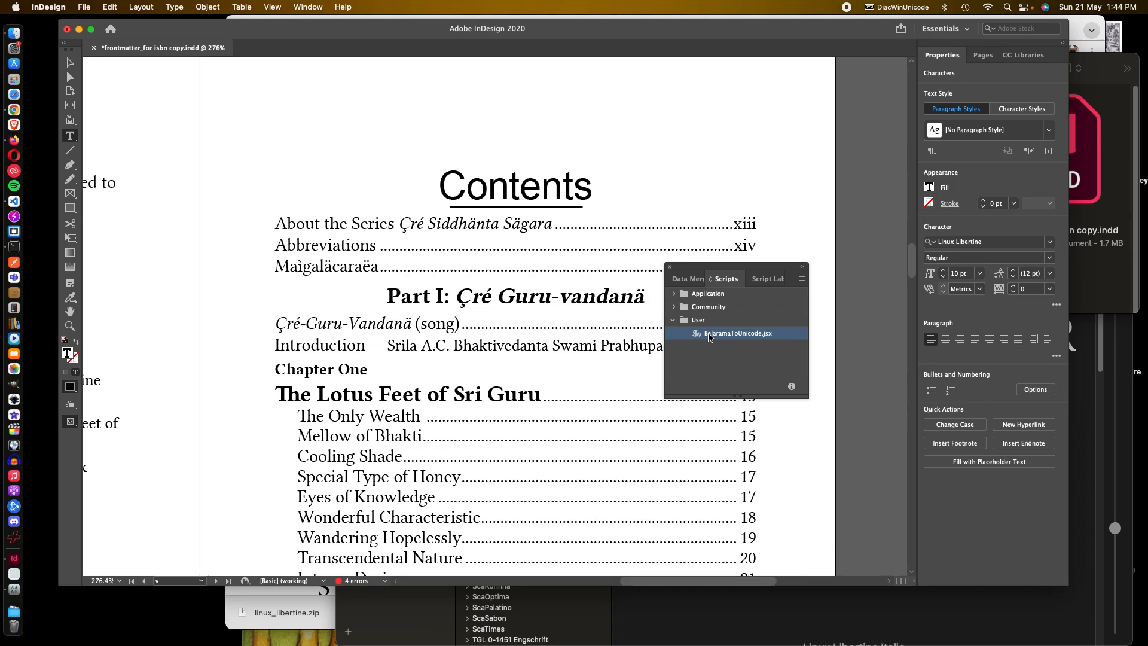
Step: Run the BalaramaToUnicode.jsx script to convert the old-encoded diacritics to Unicode
{"action": "double_click", "coordinate": [738, 334]}
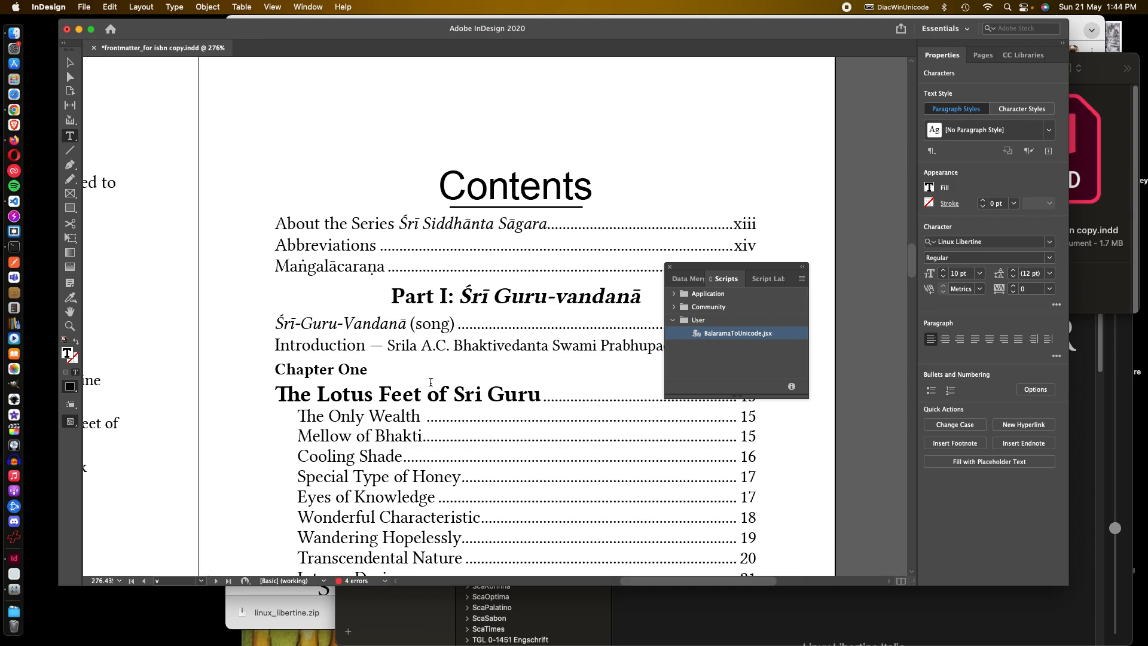
{"action": "scroll", "scroll_direction": "down", "scroll_amount": 3}
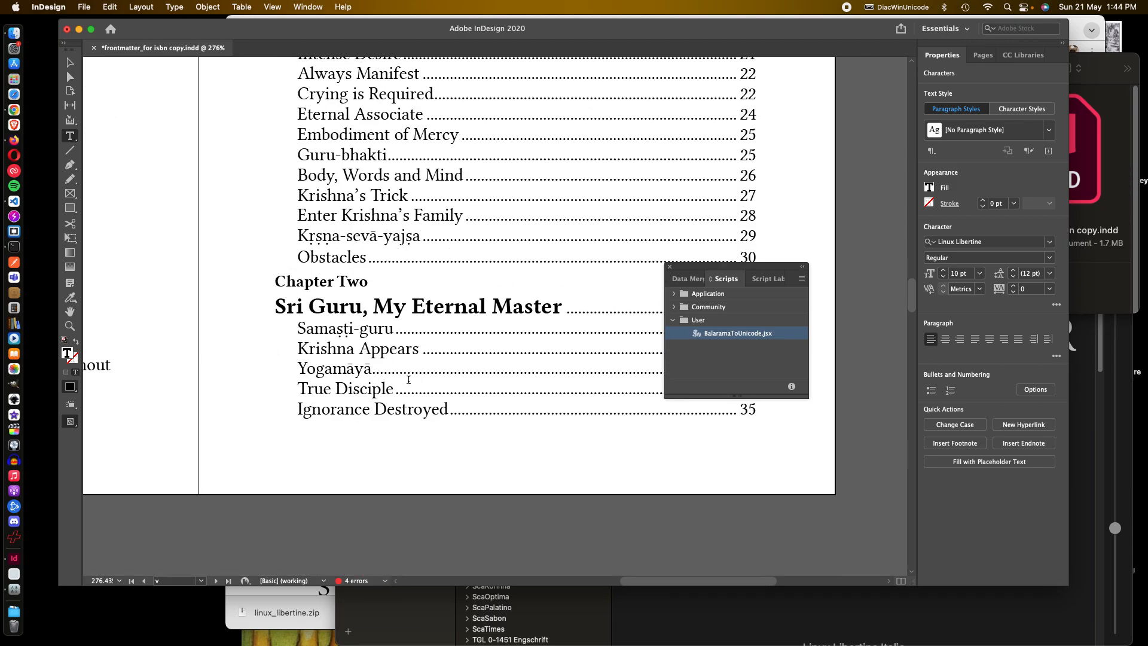
Step: Scroll through the Contents pages to page ix's Maṅgalācaraṇa verses, checking the converted diacritics
{"action": "scroll", "scroll_direction": "down", "scroll_amount": 3}
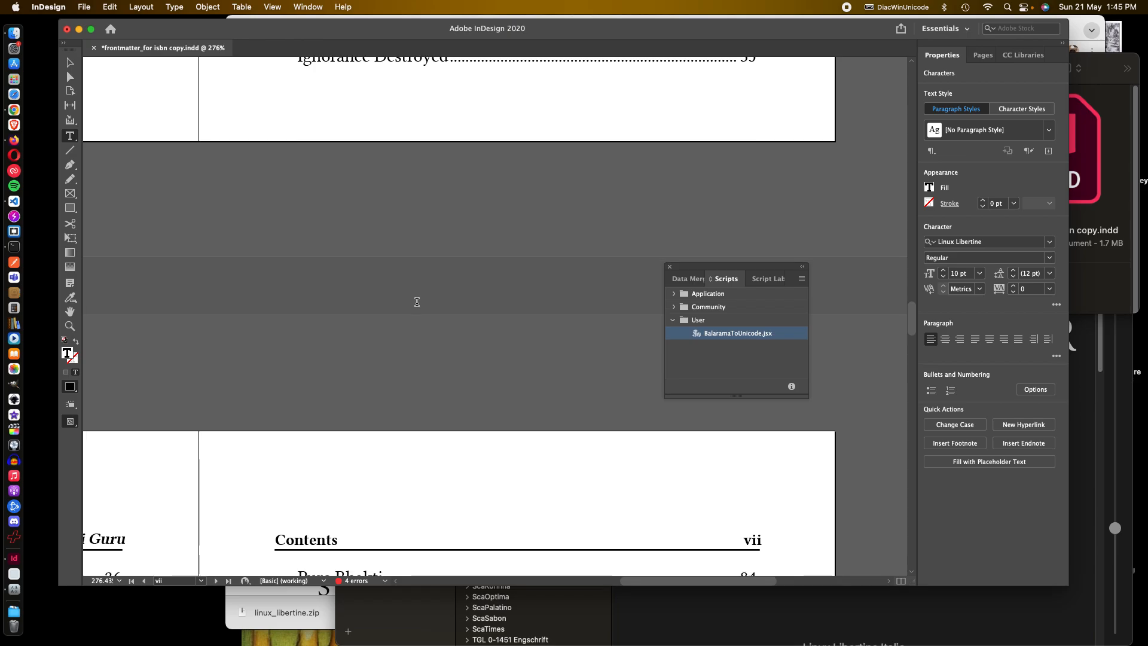
{"action": "scroll", "scroll_direction": "down", "scroll_amount": 3}
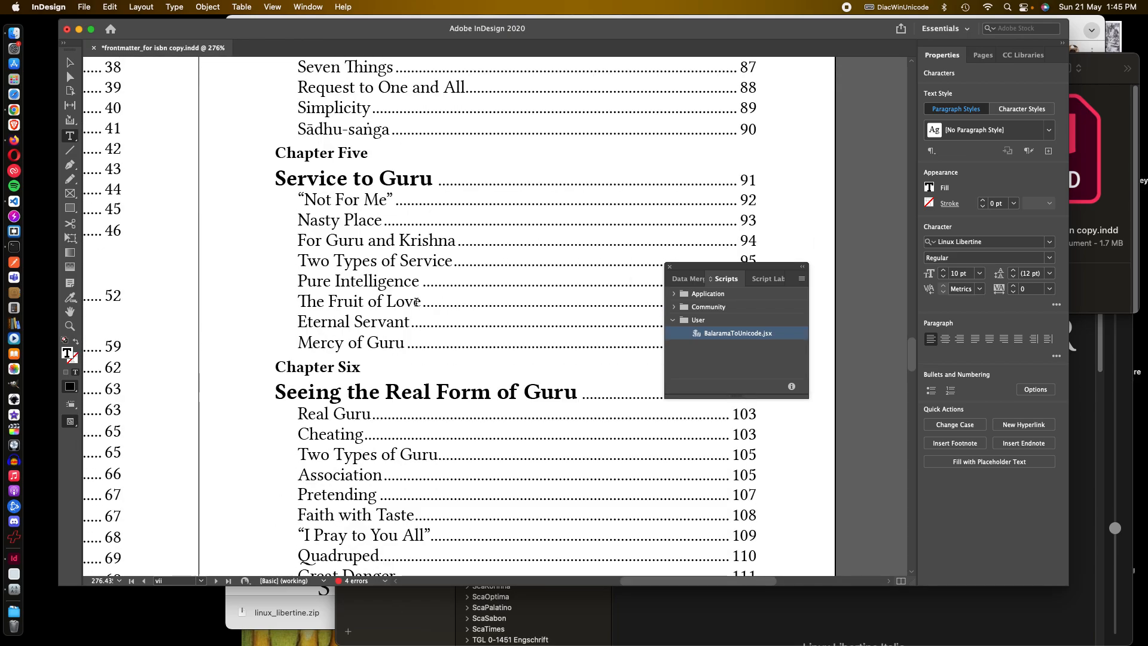
{"action": "scroll", "scroll_direction": "down", "scroll_amount": 3}
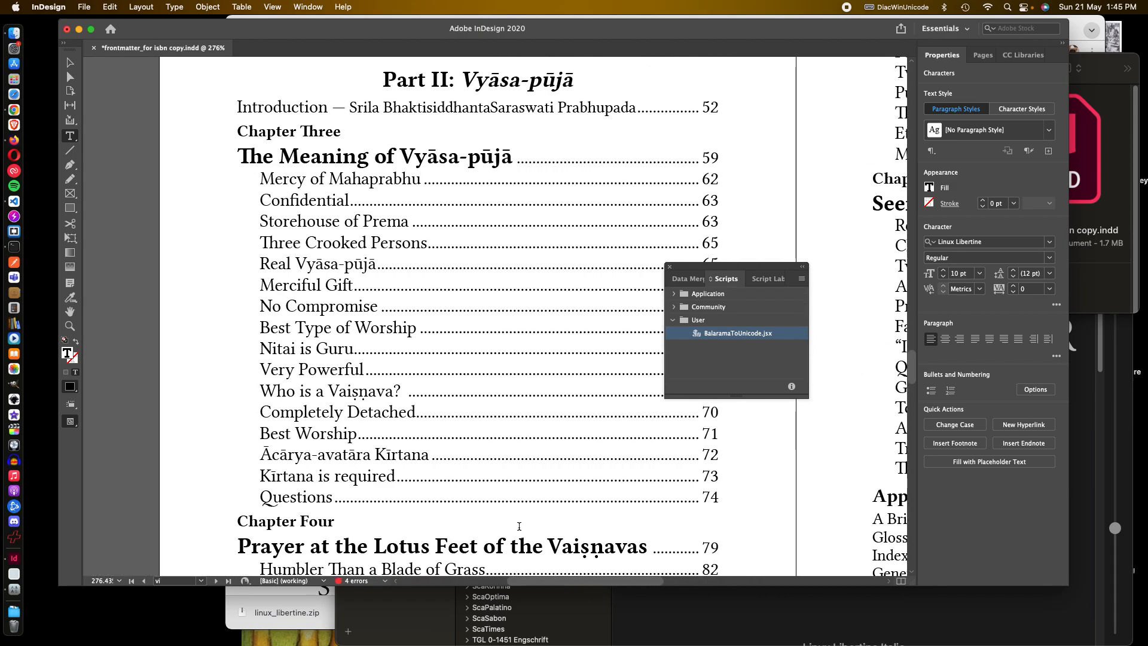
{"action": "scroll", "scroll_direction": "up", "scroll_amount": 3}
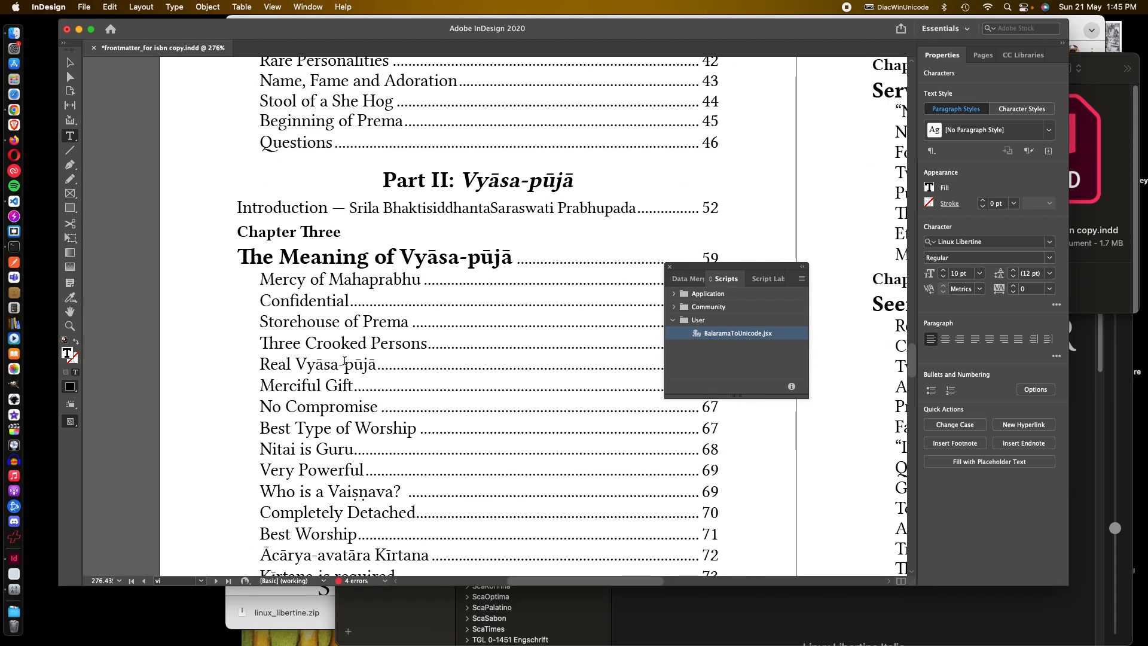
{"action": "scroll", "scroll_direction": "up", "scroll_amount": 3}
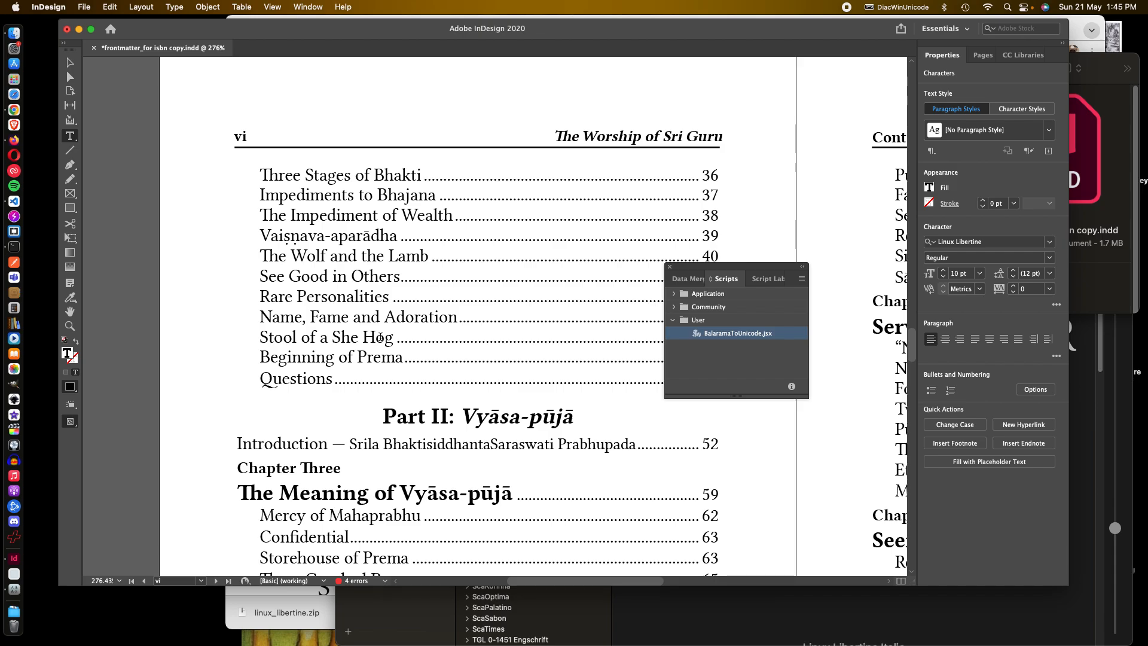
{"action": "scroll", "scroll_direction": "down", "scroll_amount": 3}
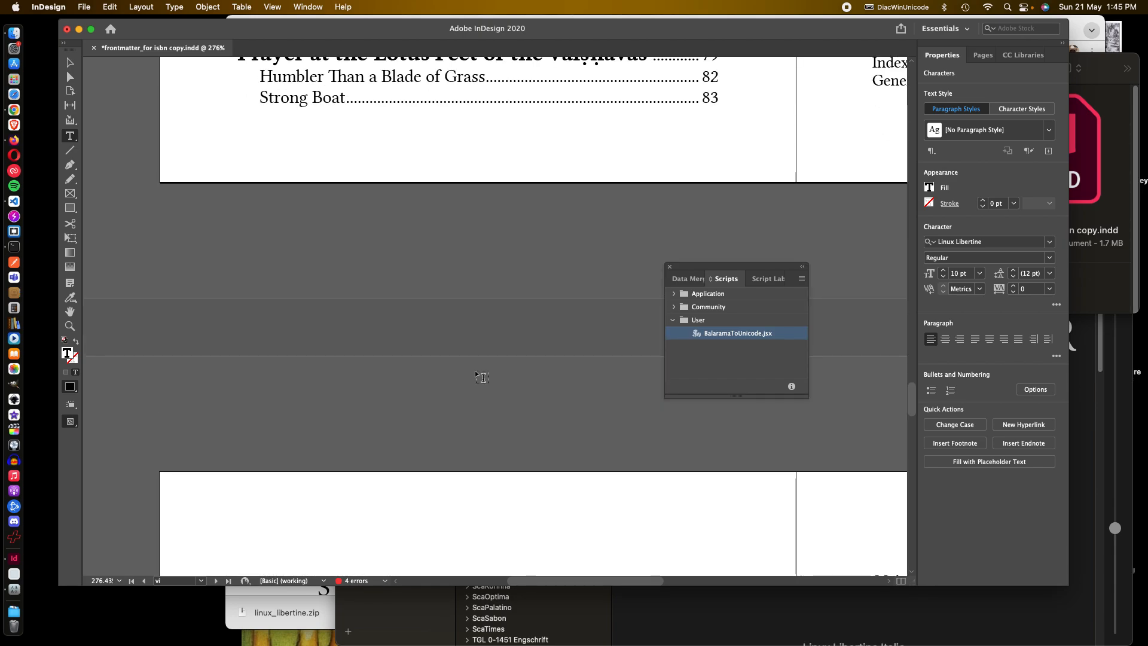
{"action": "scroll", "scroll_direction": "down", "scroll_amount": 3}
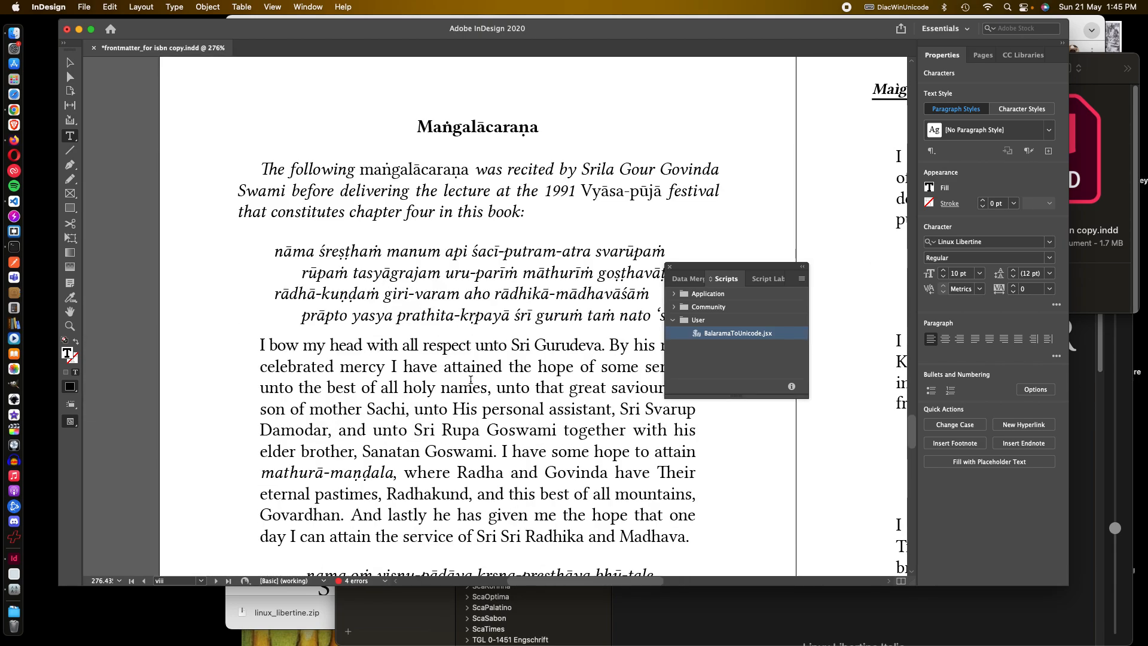
{"action": "scroll", "scroll_direction": "up", "scroll_amount": 3}
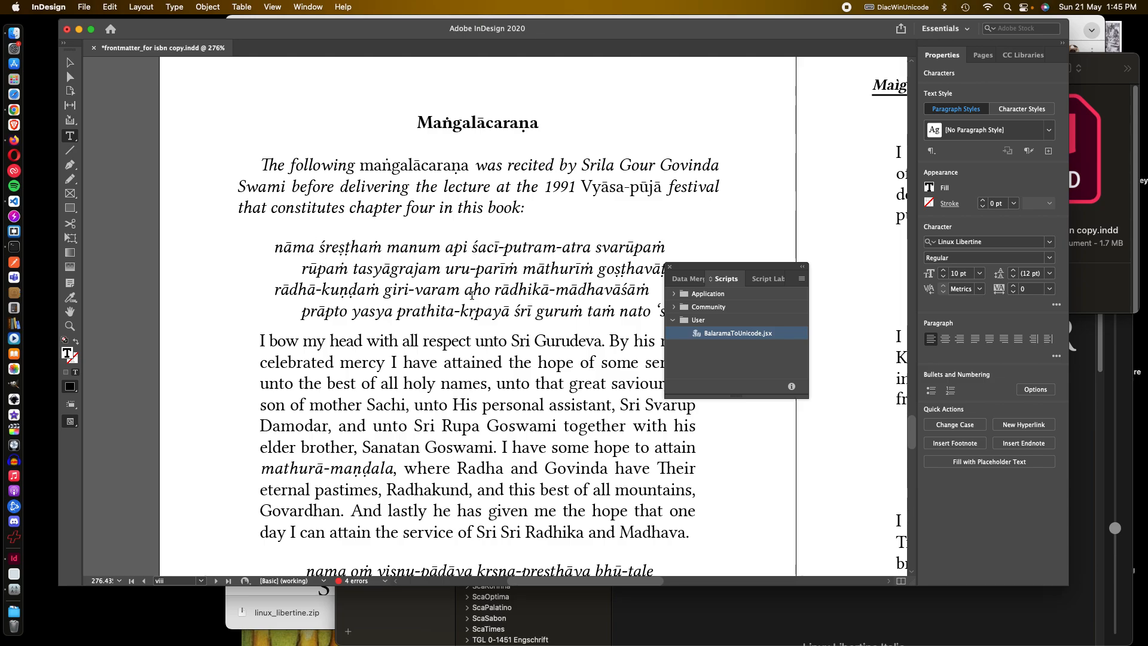
{"action": "scroll", "scroll_direction": "down", "scroll_amount": 3}
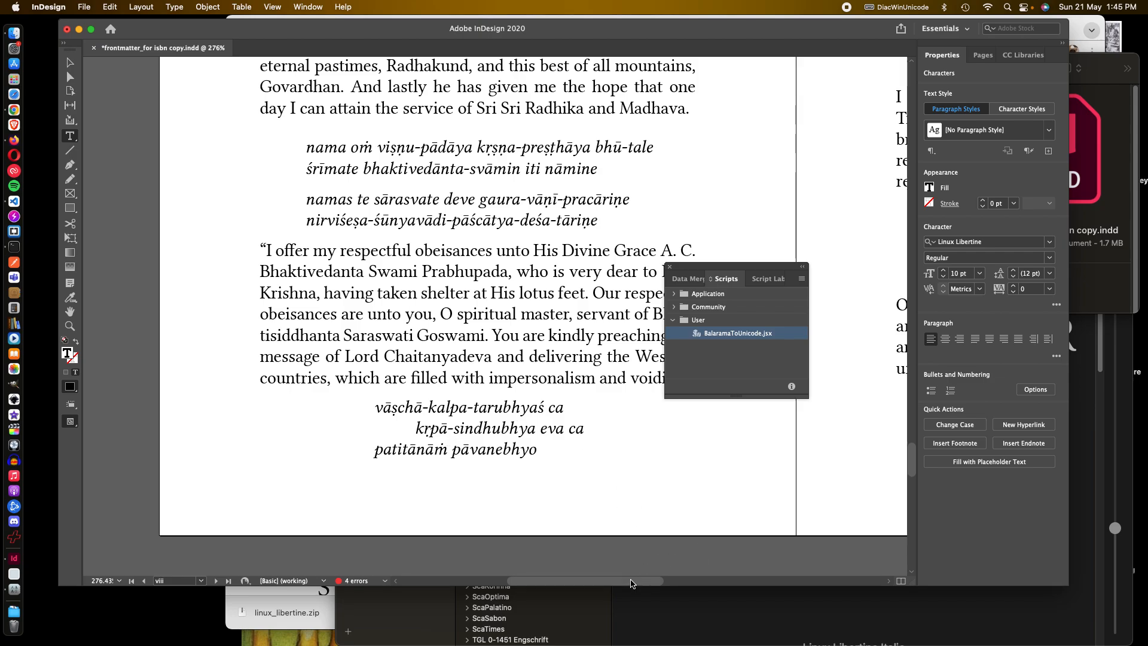
{"action": "scroll", "scroll_direction": "down", "scroll_amount": 3}
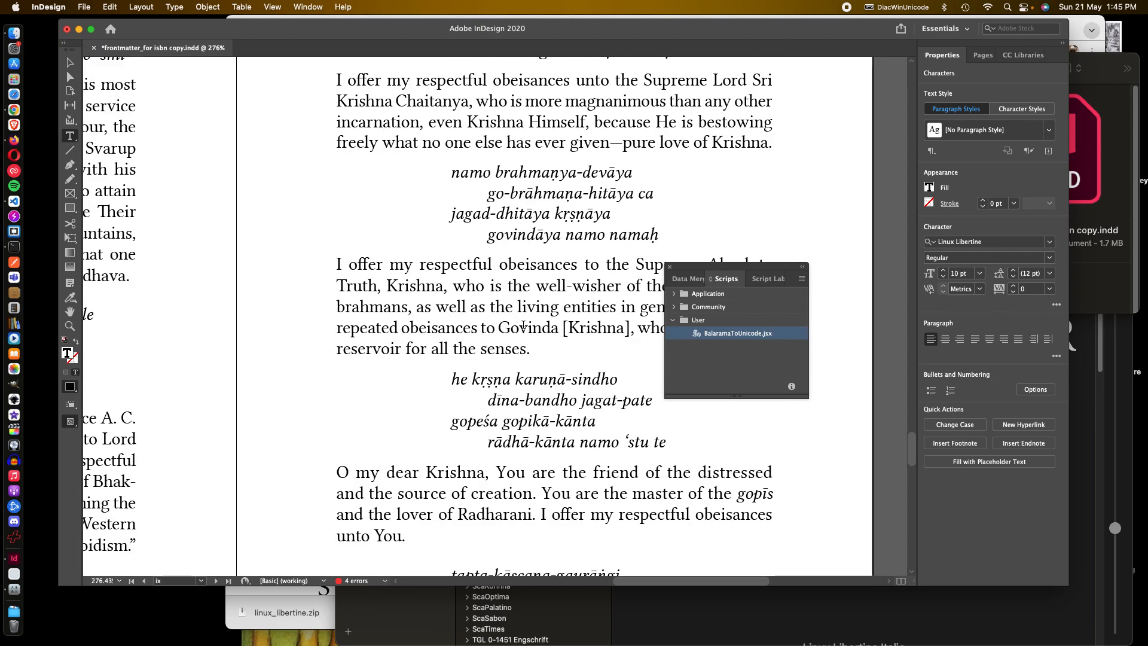
{"action": "scroll", "scroll_direction": "up", "scroll_amount": 3}
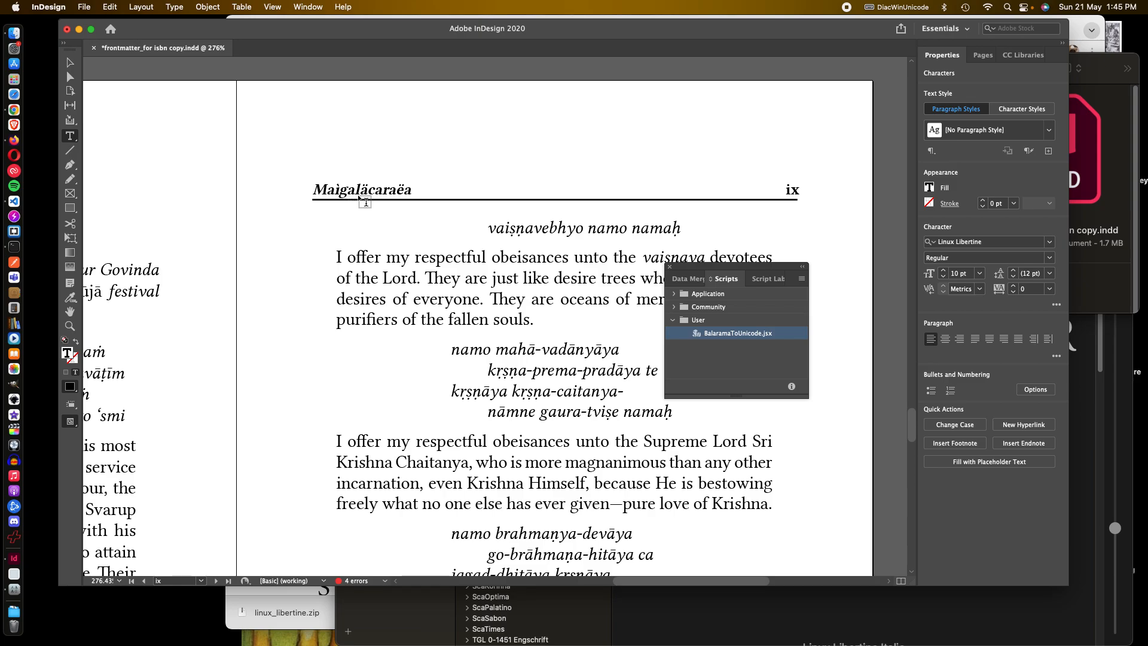
{"action": "mouse_move", "coordinate": [342, 207]}
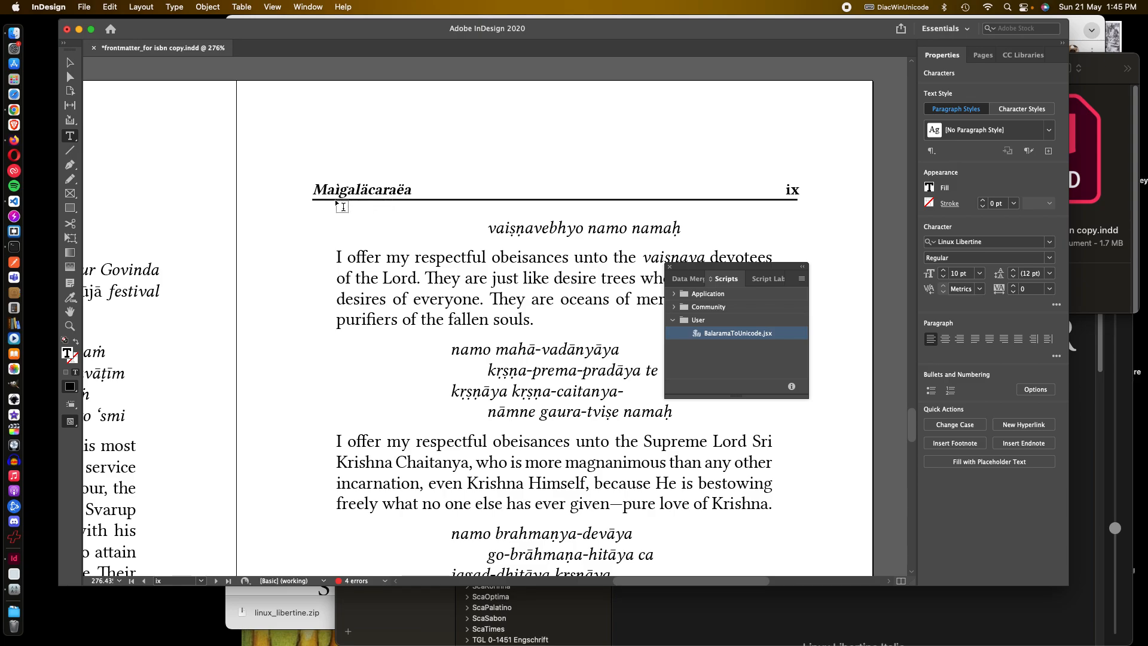
{"action": "mouse_move", "coordinate": [371, 149]}
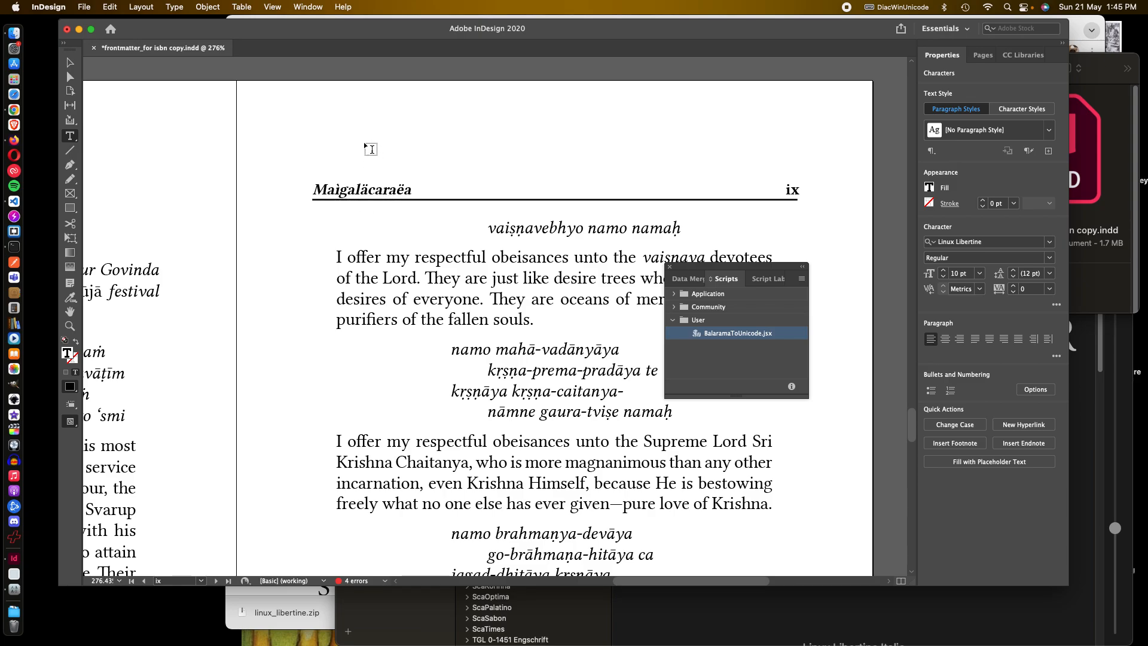
{"action": "mouse_move", "coordinate": [354, 203]}
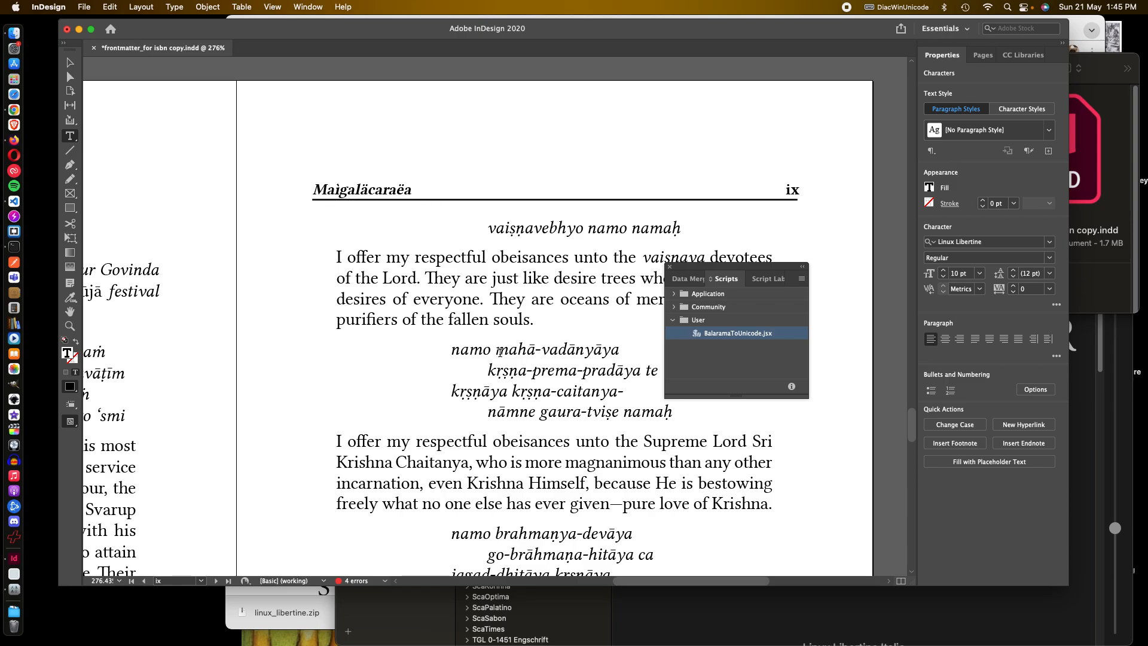
{"action": "scroll", "scroll_direction": "up", "scroll_amount": 3}
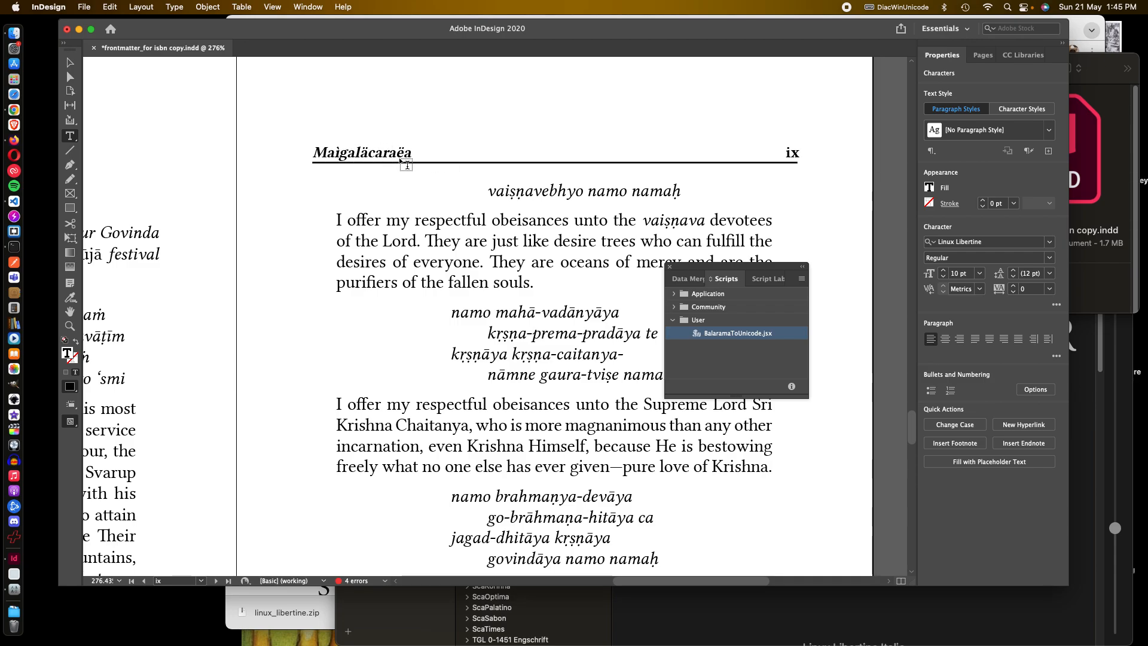
{"action": "scroll", "scroll_direction": "down", "scroll_amount": 3}
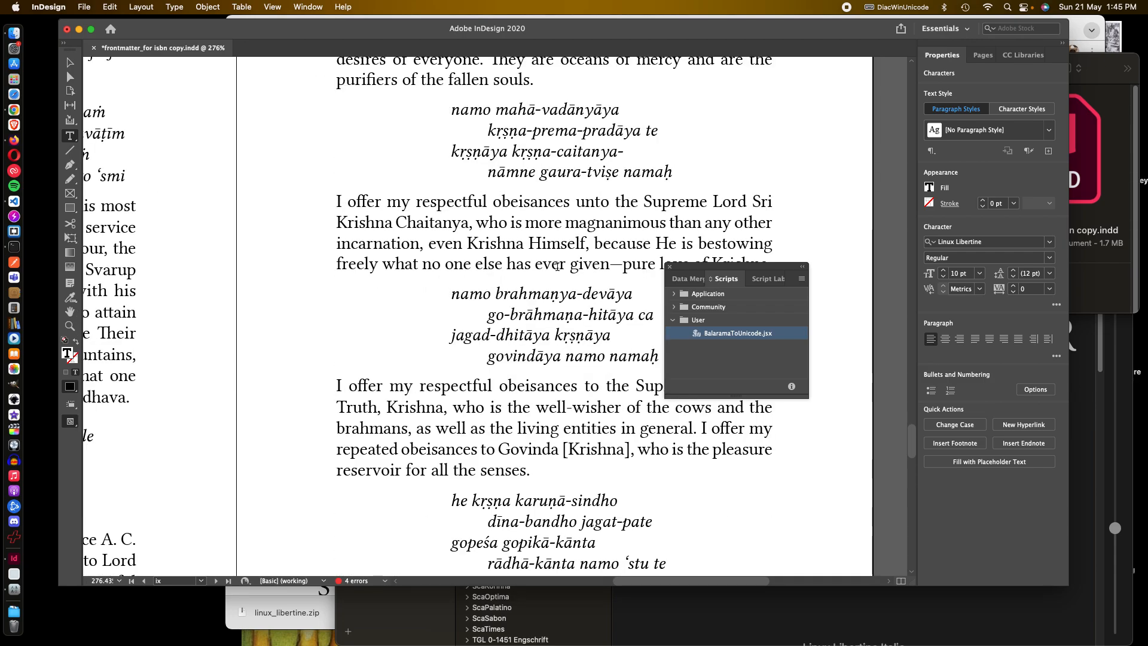
{"action": "scroll", "scroll_direction": "up", "scroll_amount": 3}
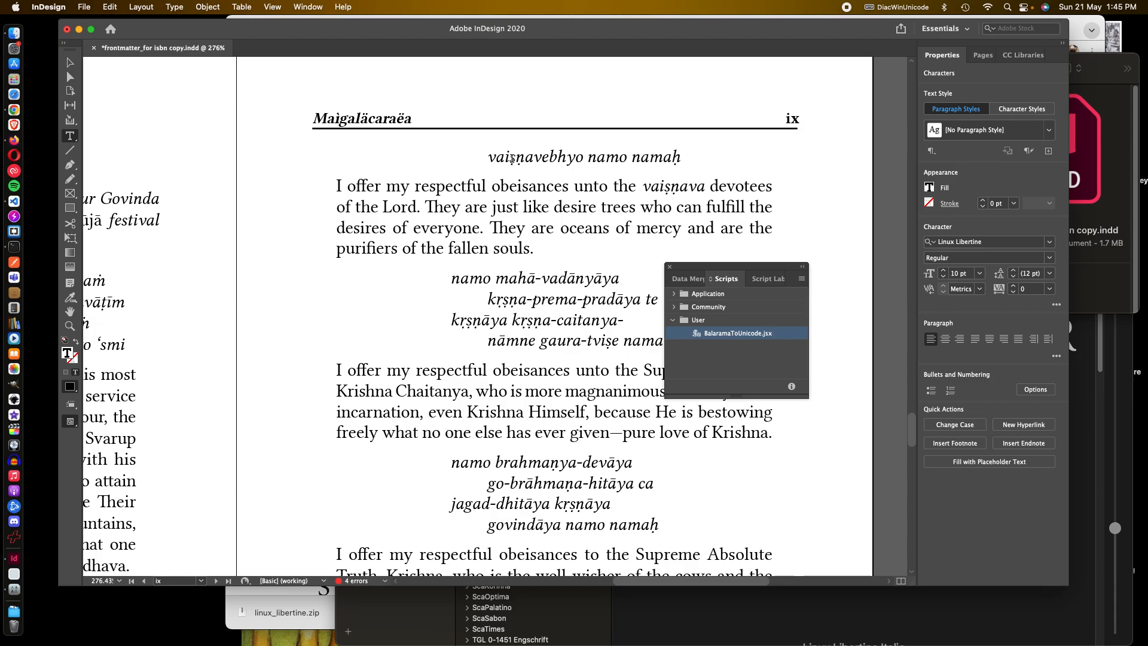
{"action": "left_click", "coordinate": [507, 156]}
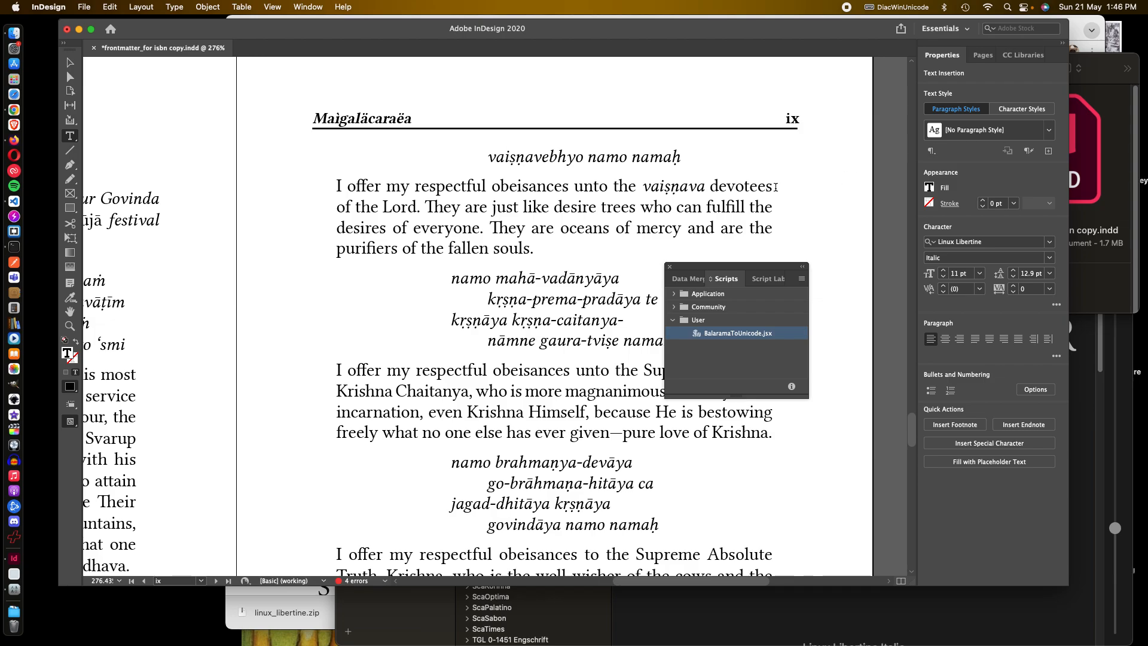
{"action": "left_click", "coordinate": [533, 187]}
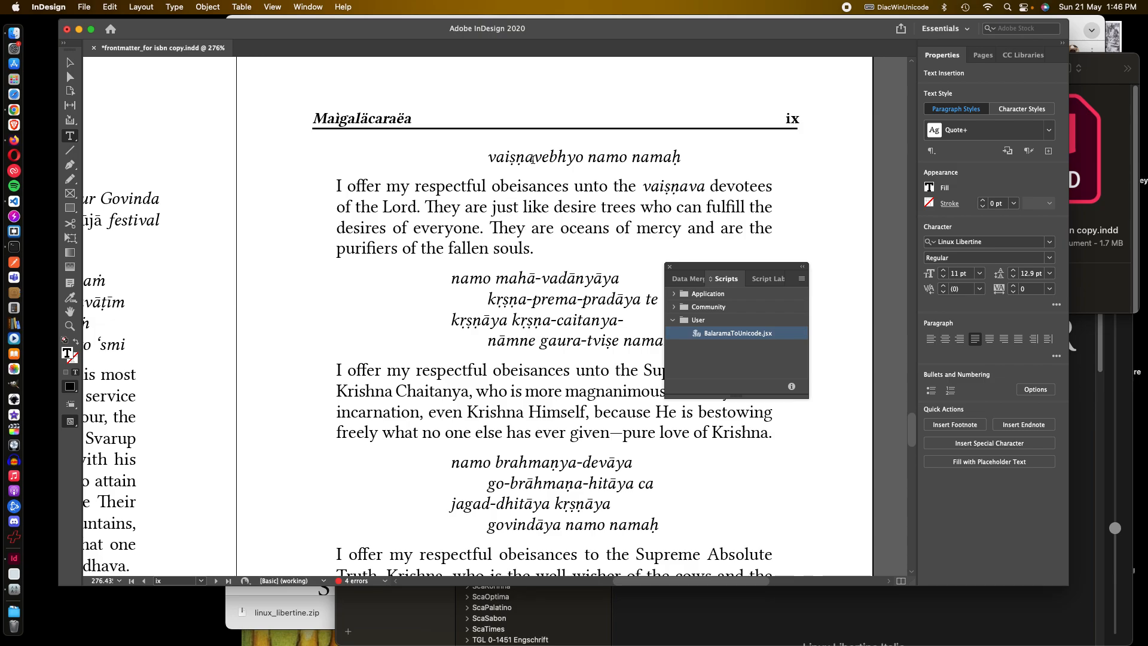
{"action": "left_click", "coordinate": [542, 285]}
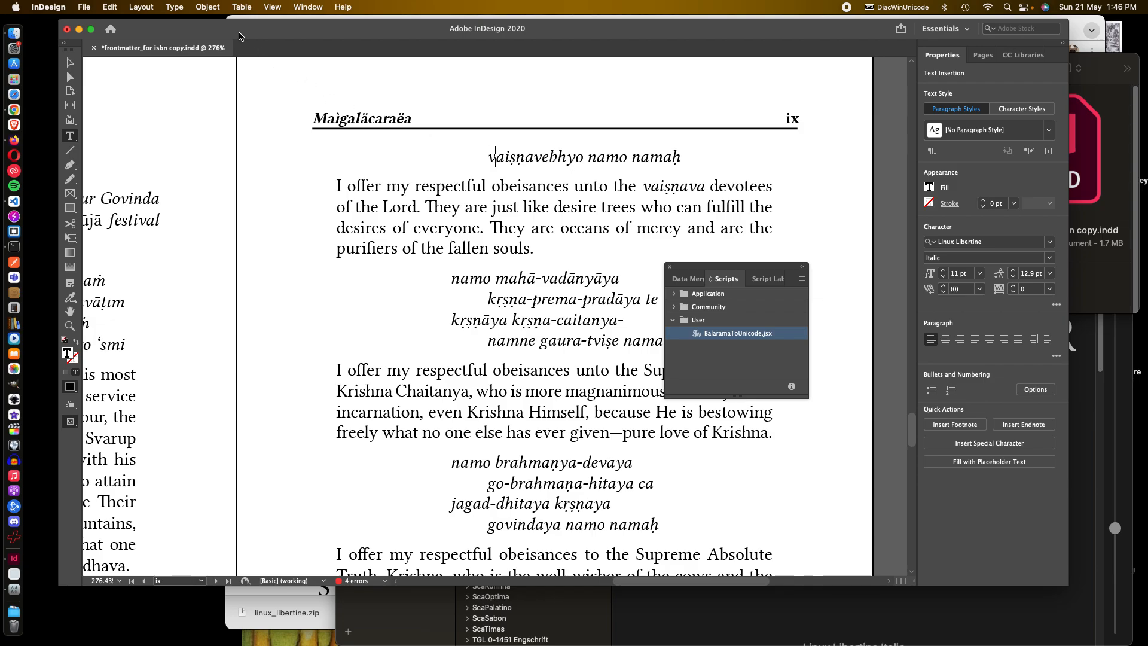
Step: Show the Paragraph Styles panel from the Type menu
{"action": "left_click", "coordinate": [173, 7]}
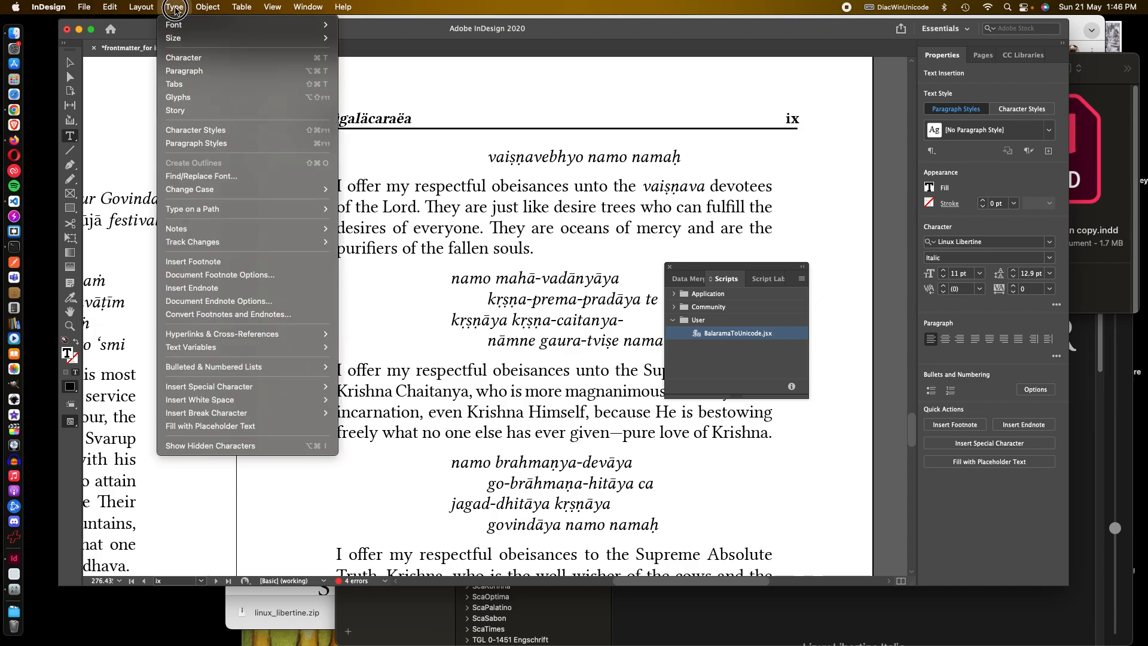
{"action": "mouse_move", "coordinate": [195, 143]}
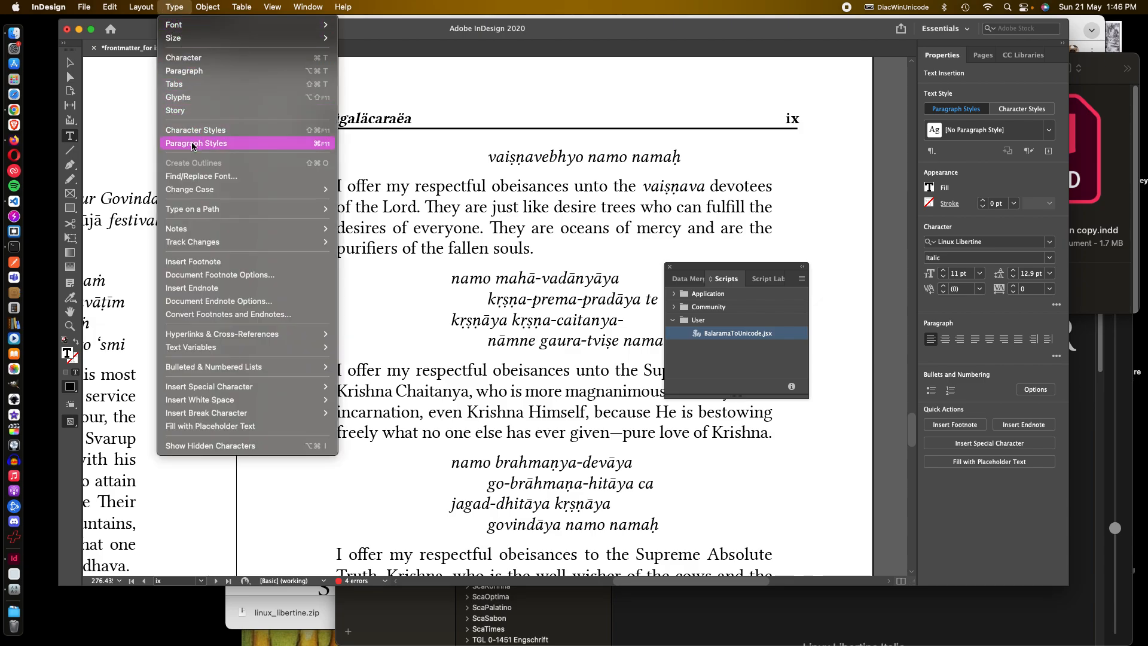
{"action": "left_click", "coordinate": [197, 142]}
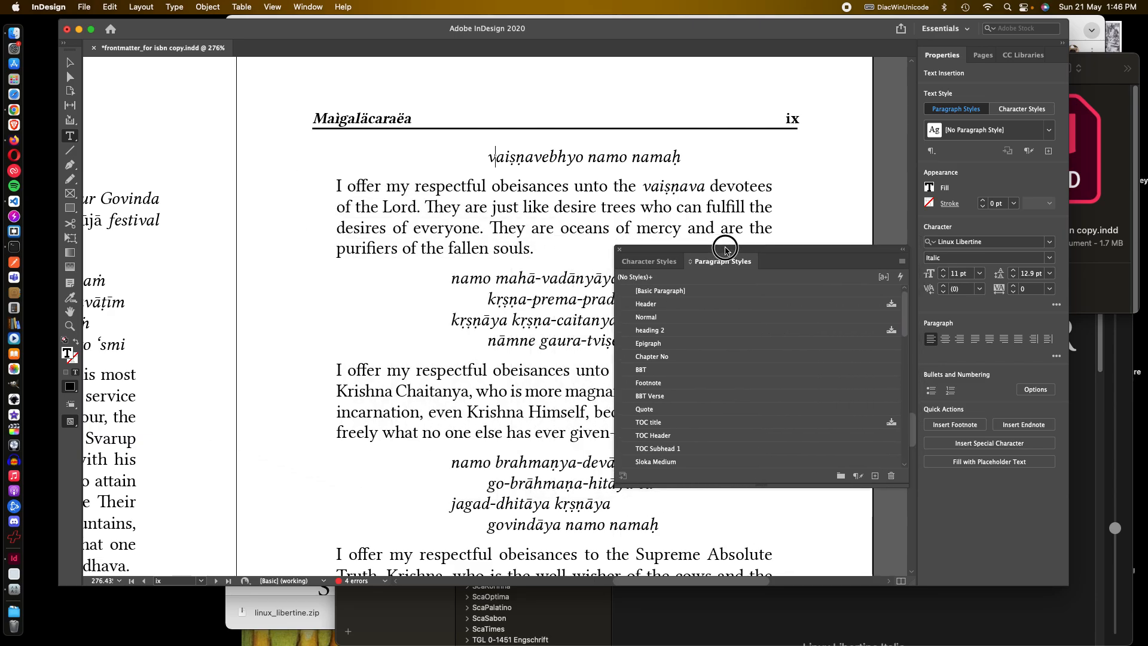
{"action": "mouse_move", "coordinate": [733, 282]}
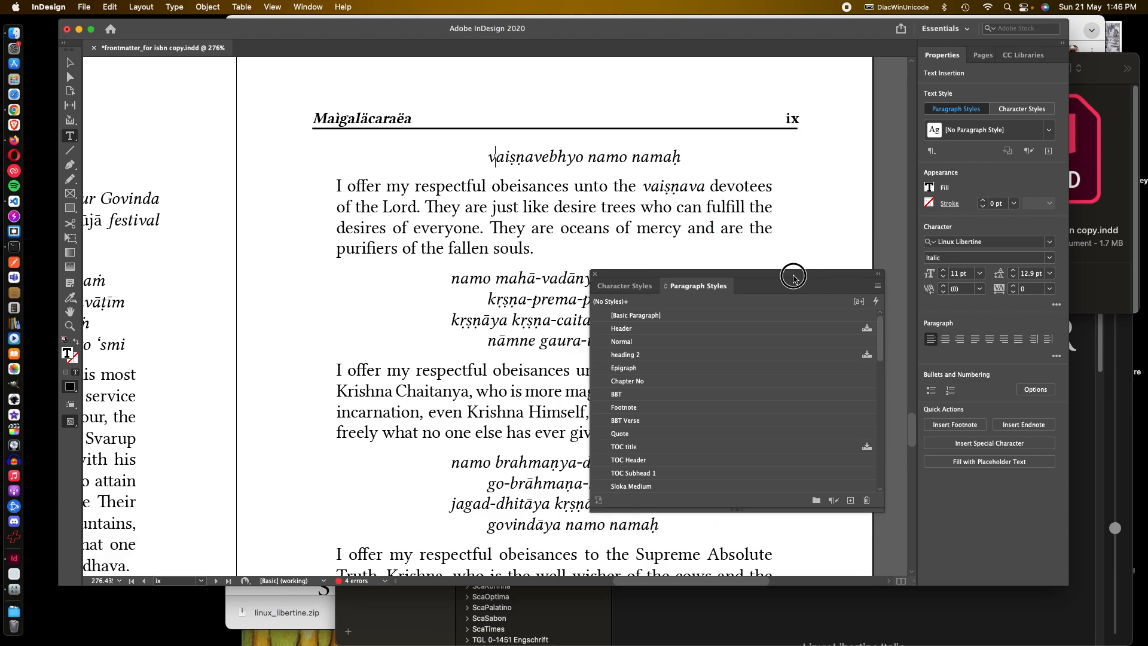
{"action": "mouse_move", "coordinate": [970, 140]}
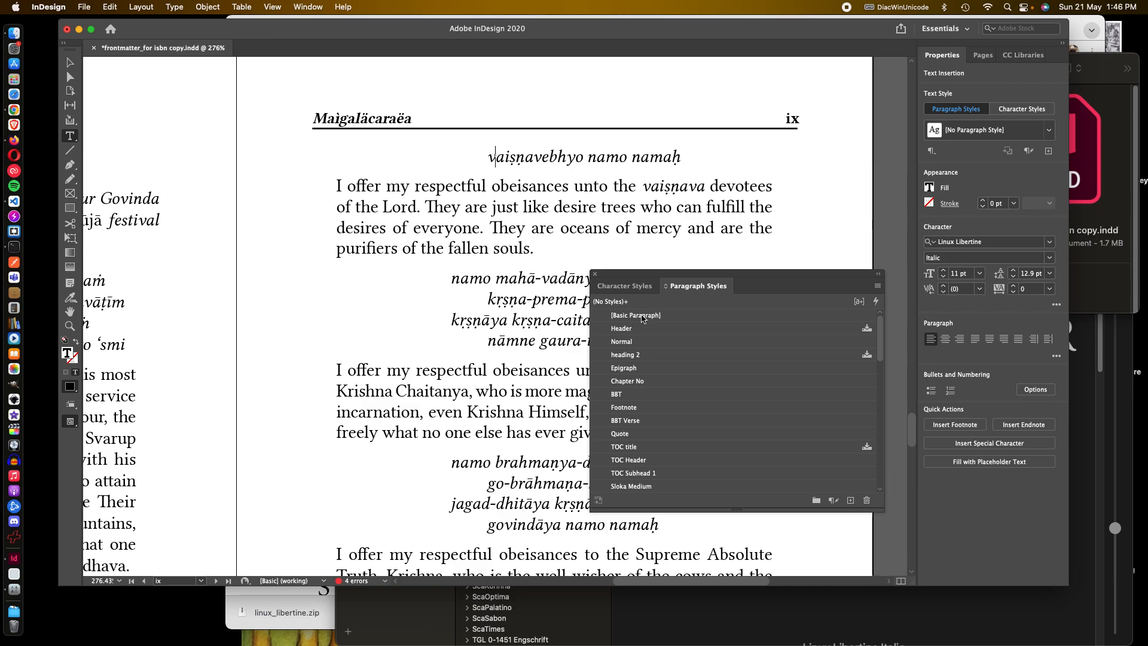
Step: Edit the [Basic Paragraph] style so its font family is Linux Libertine instead of Times New Roman
{"action": "right_click", "coordinate": [635, 315]}
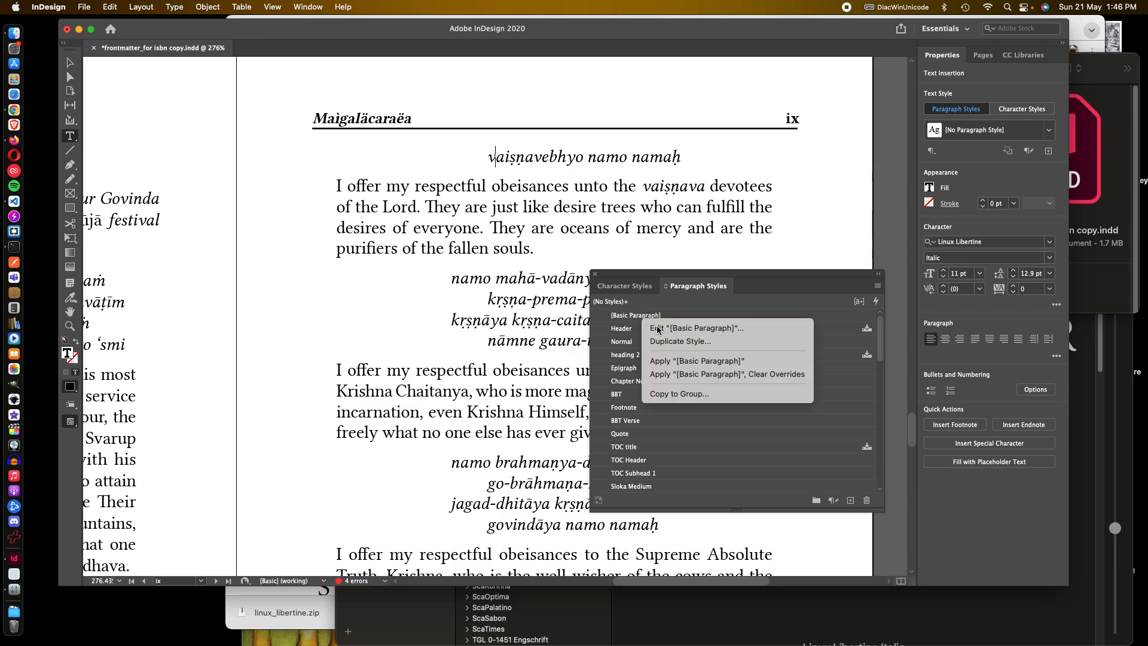
{"action": "left_click", "coordinate": [696, 328]}
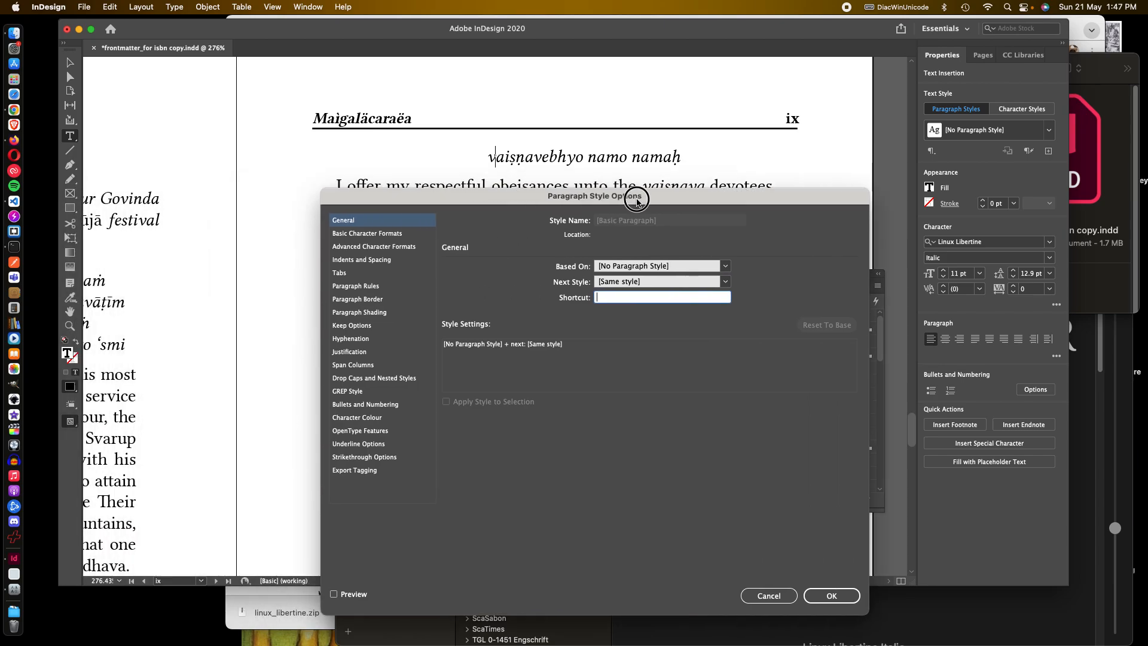
{"action": "left_click", "coordinate": [404, 203]}
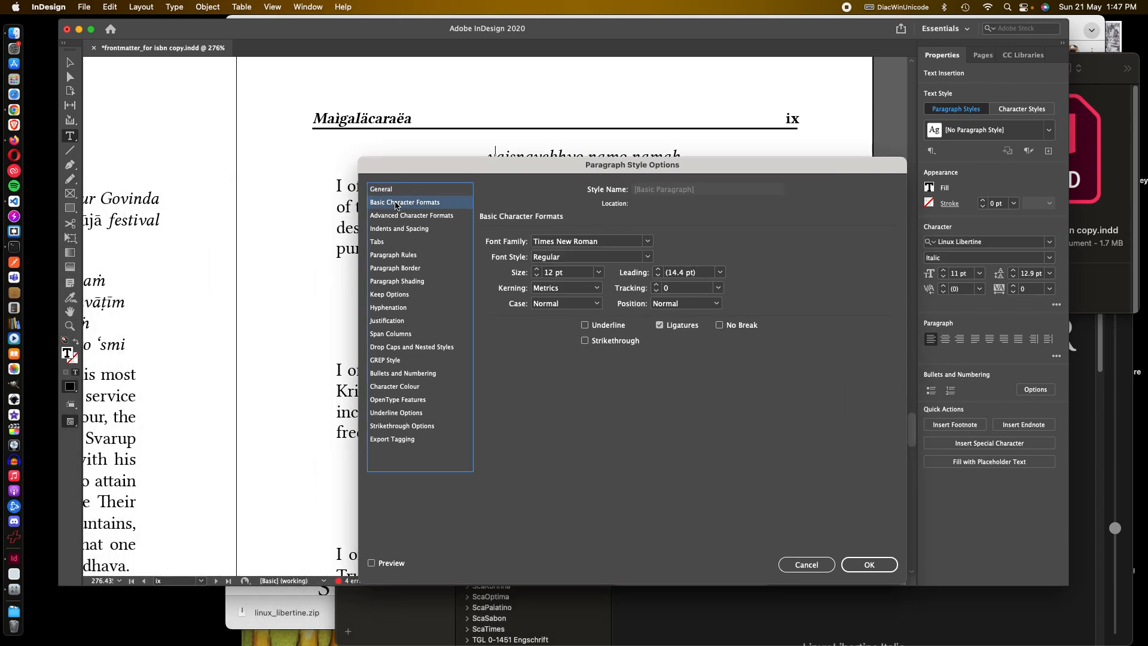
{"action": "mouse_move", "coordinate": [586, 247]}
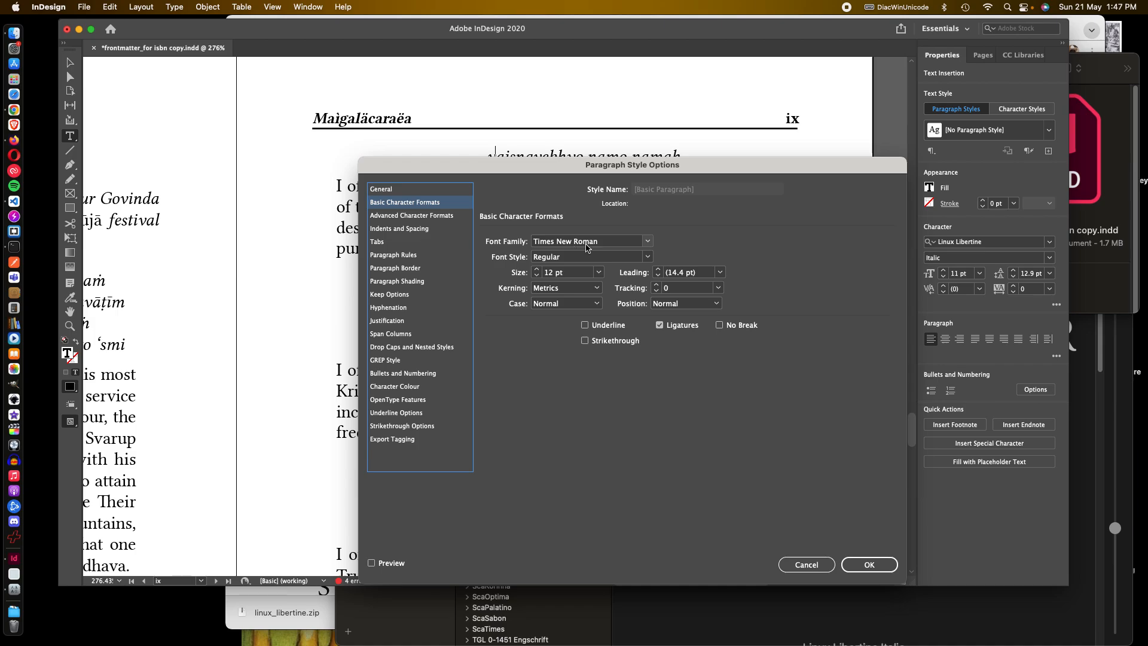
{"action": "mouse_move", "coordinate": [648, 243]}
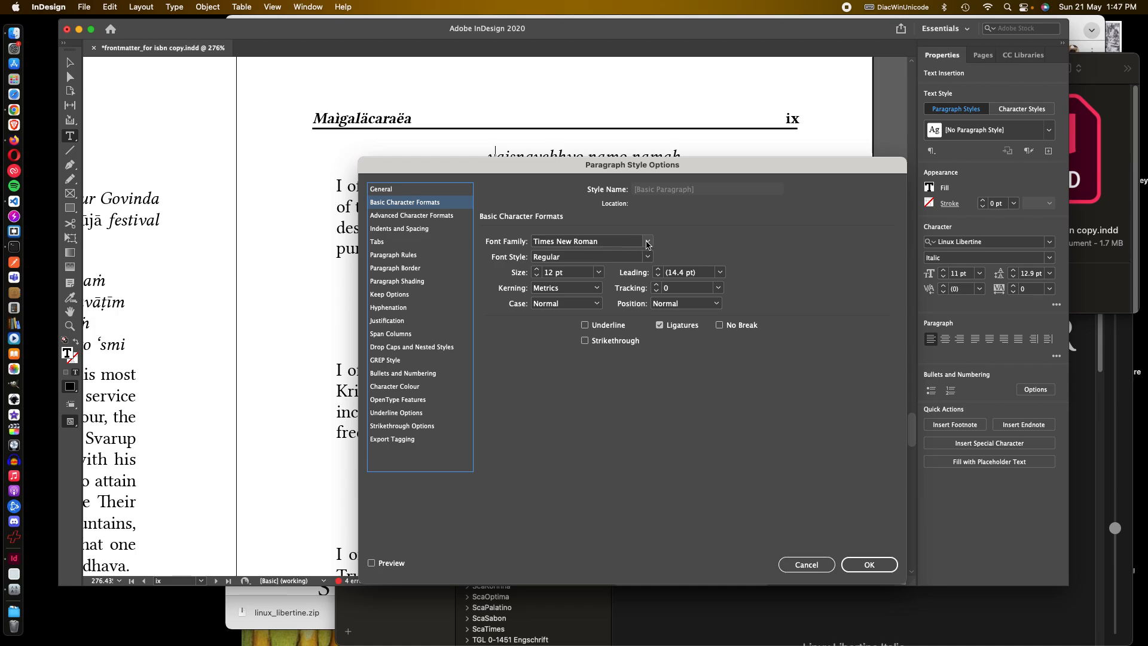
{"action": "left_click", "coordinate": [646, 240]}
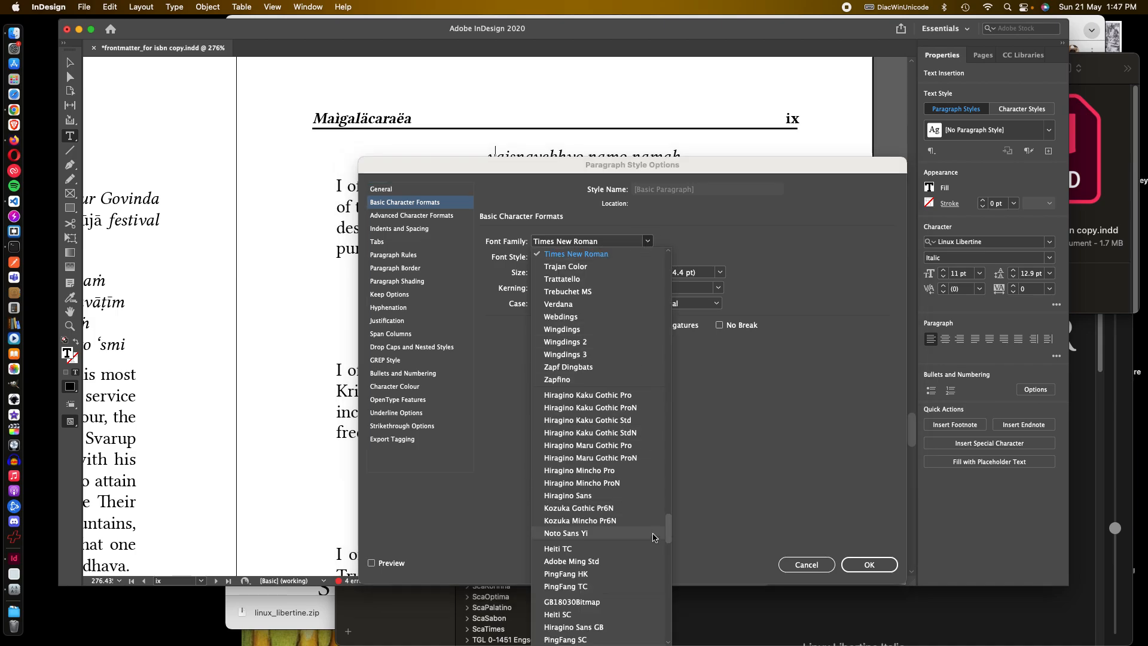
{"action": "scroll", "scroll_direction": "up", "scroll_amount": 3}
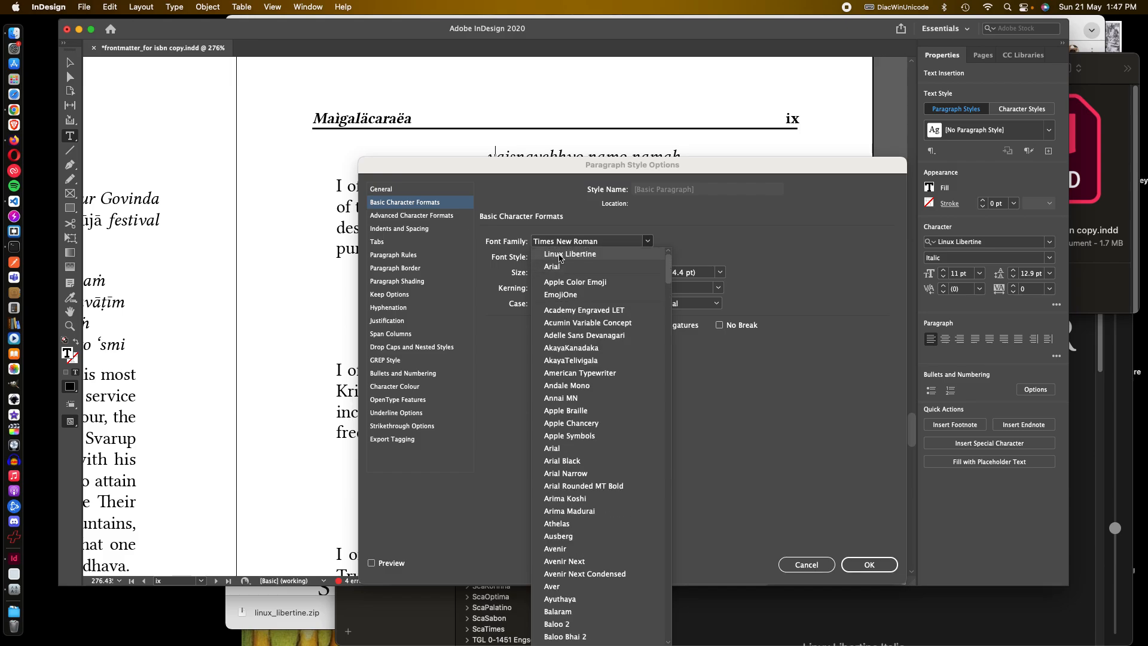
{"action": "left_click", "coordinate": [570, 254]}
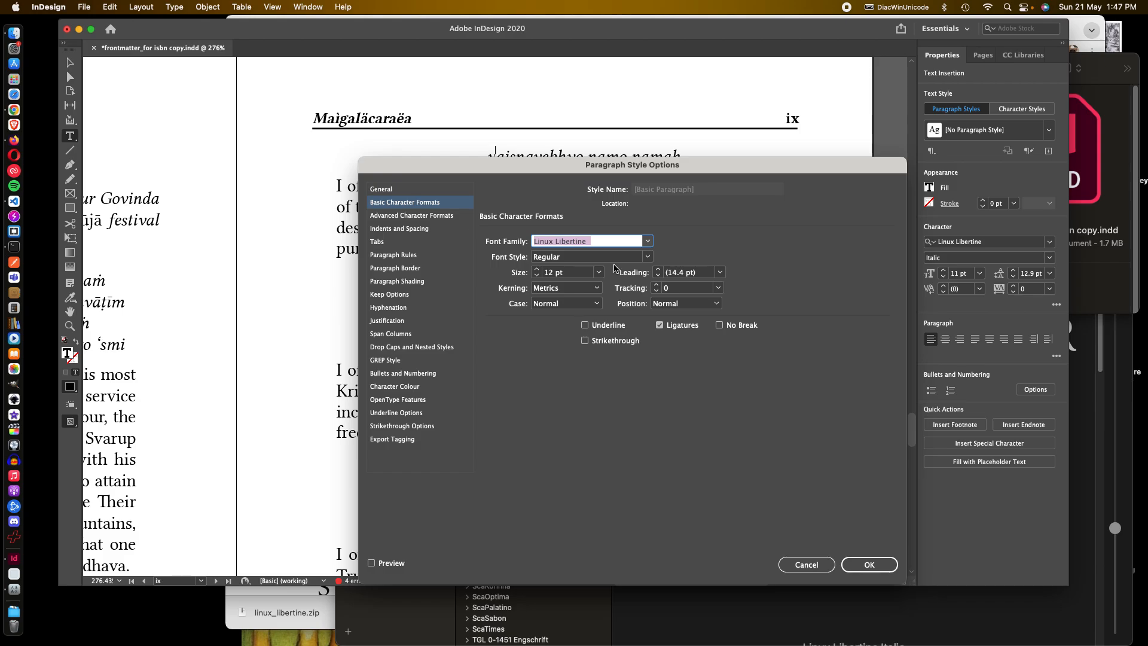
{"action": "left_click", "coordinate": [870, 565]}
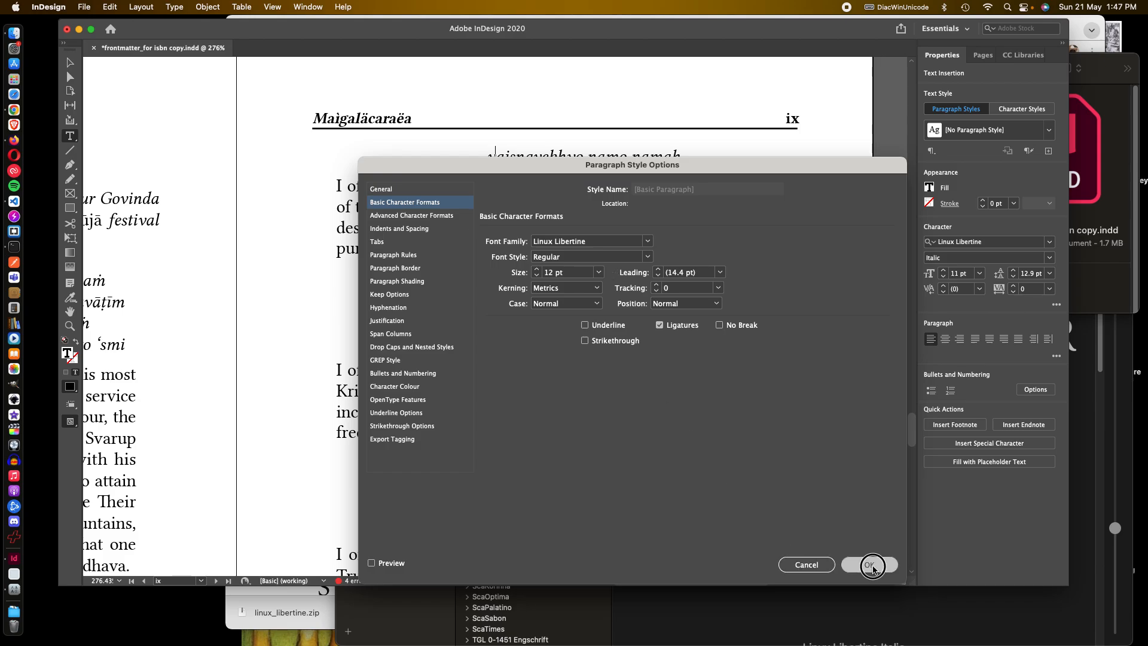
{"action": "left_click", "coordinate": [870, 565]}
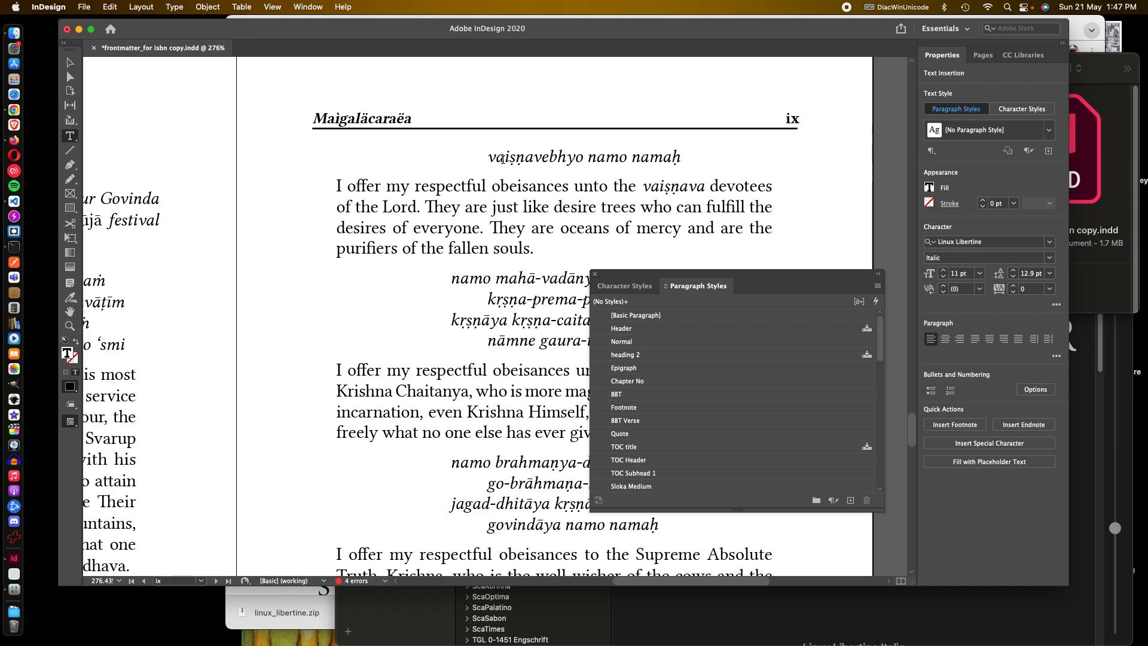
{"action": "mouse_move", "coordinate": [634, 379]}
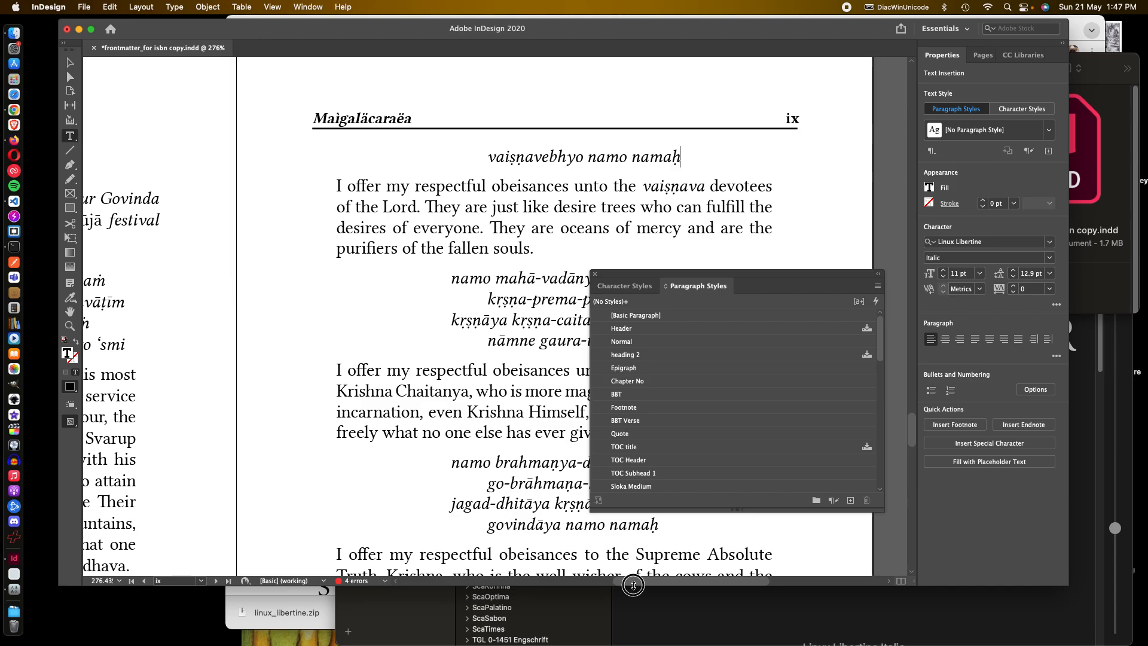
Step: Apply the Sloka Medium paragraph style to page ix's opening four-line verse
{"action": "scroll", "scroll_direction": "up", "scroll_amount": 3}
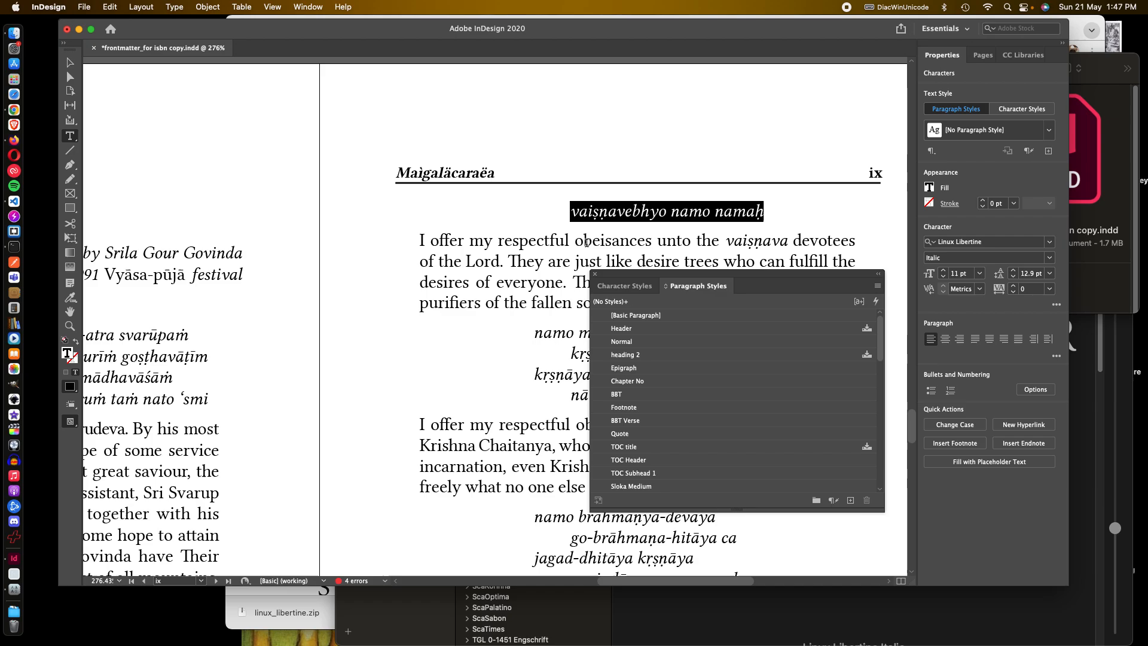
{"action": "mouse_move", "coordinate": [674, 407]}
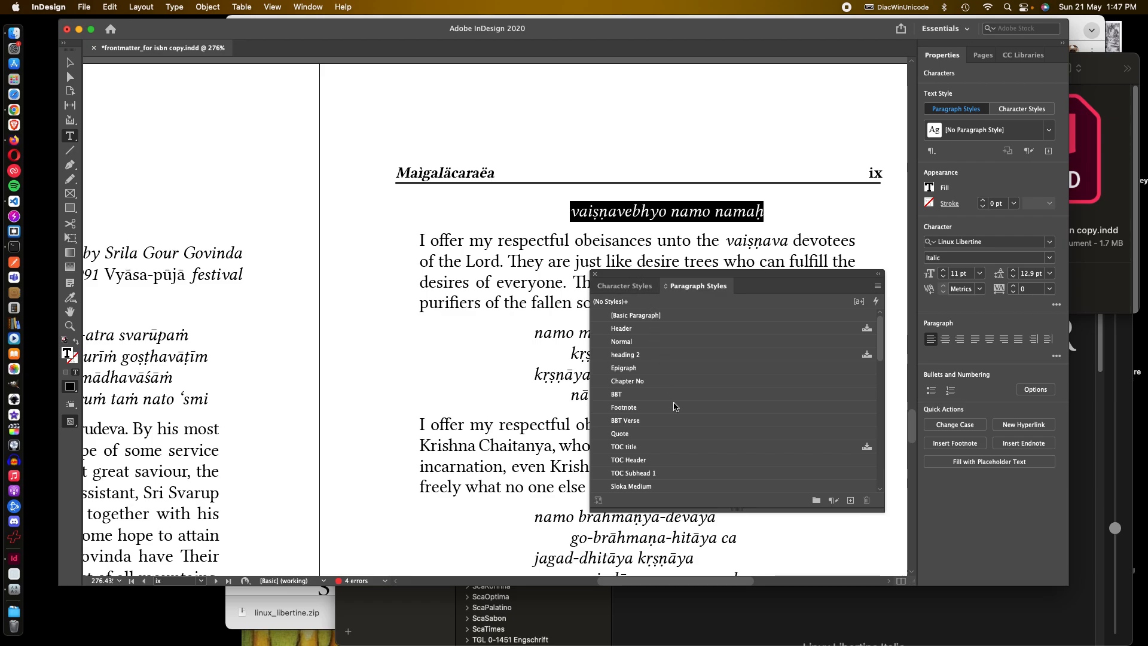
{"action": "mouse_move", "coordinate": [653, 508]}
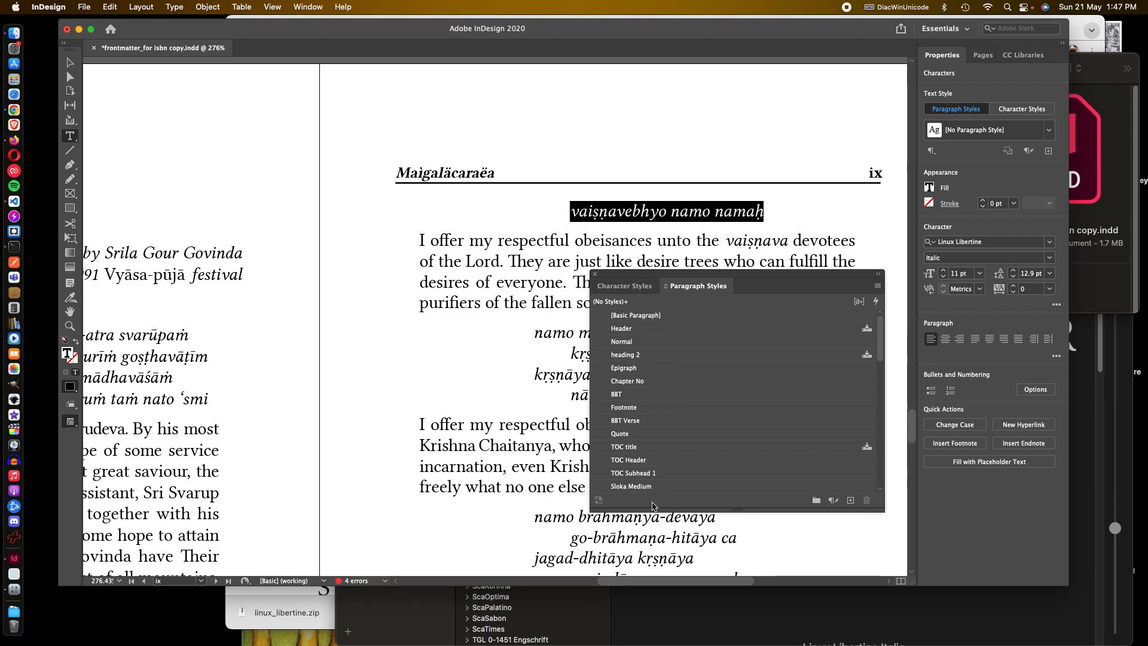
{"action": "mouse_move", "coordinate": [675, 448]}
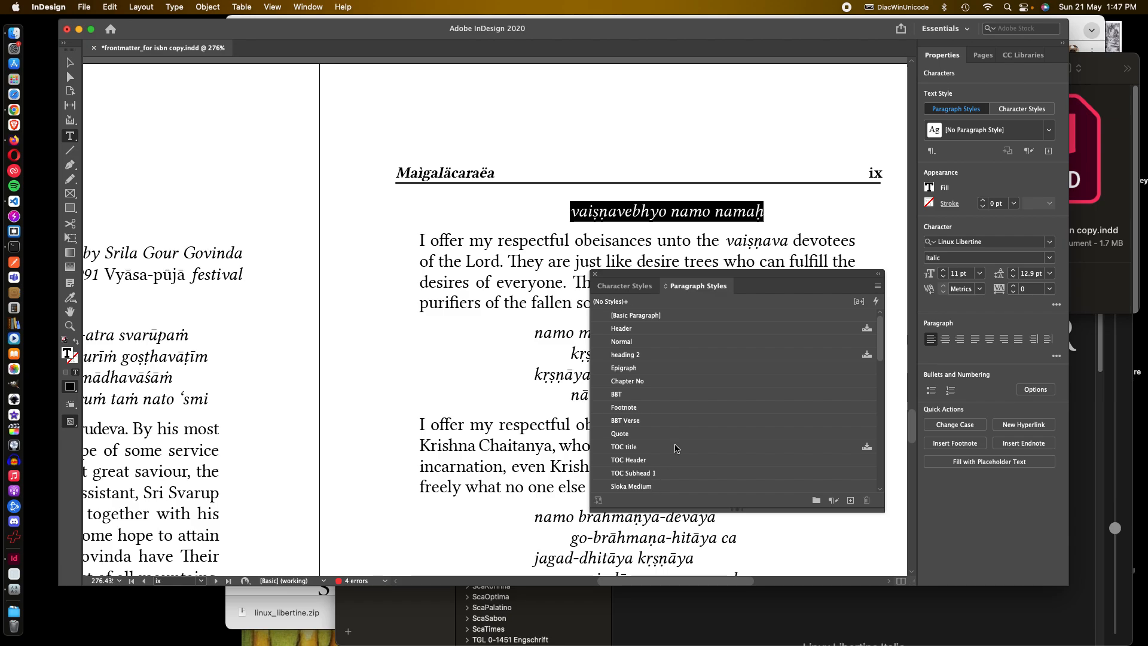
{"action": "scroll", "scroll_direction": "down", "scroll_amount": 3}
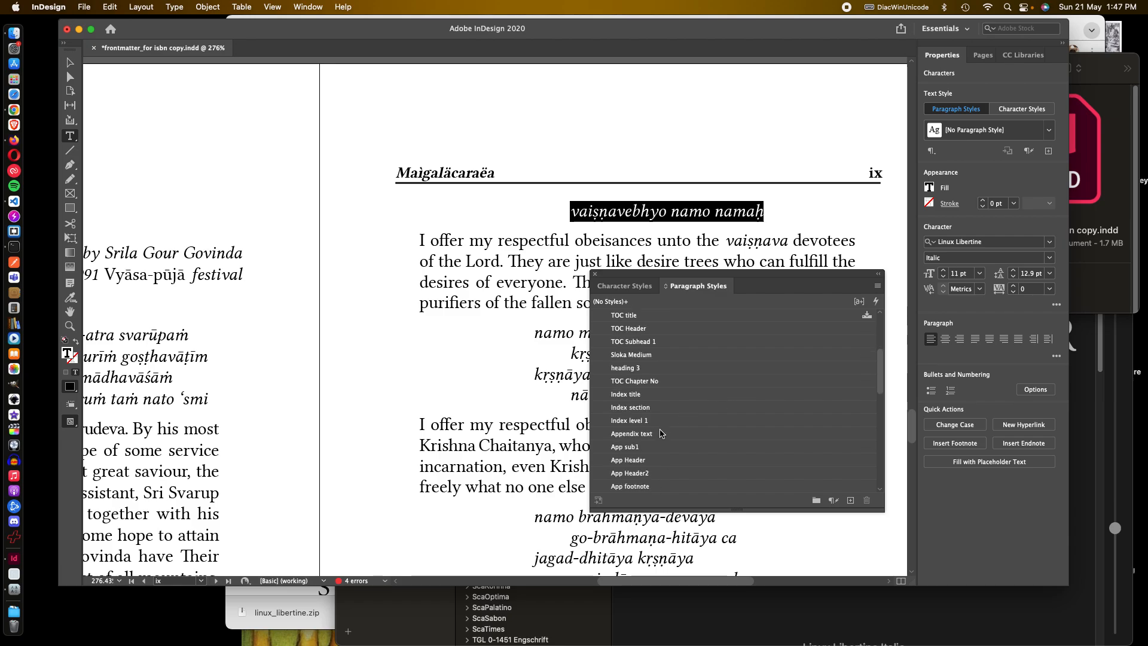
{"action": "scroll", "scroll_direction": "up", "scroll_amount": 3}
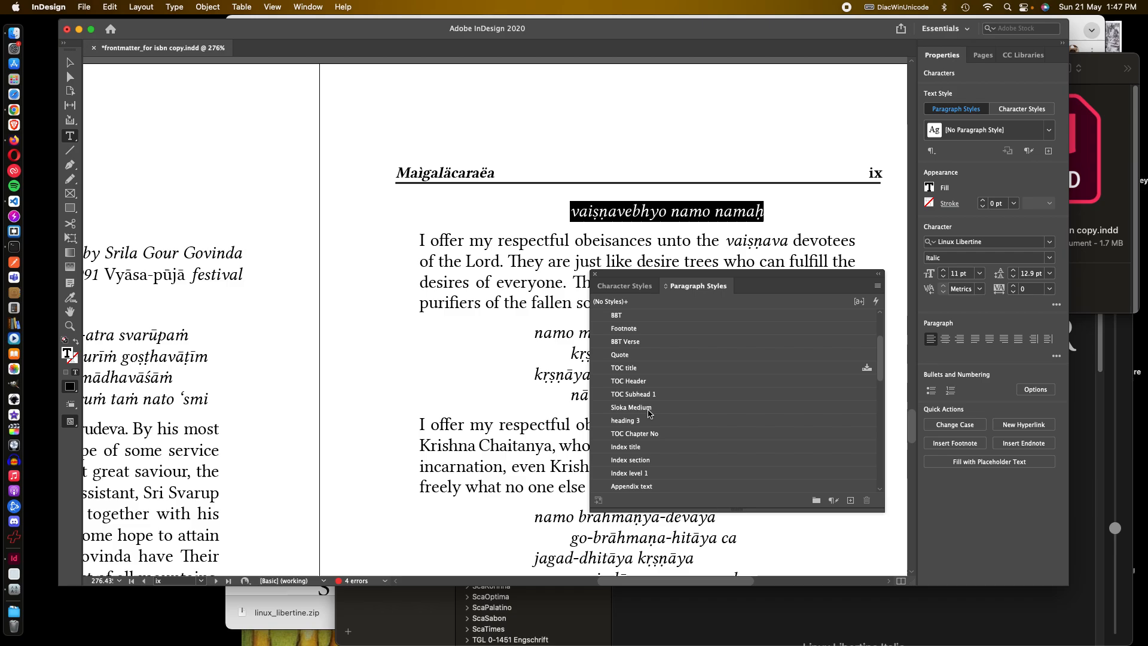
{"action": "left_click", "coordinate": [631, 407]}
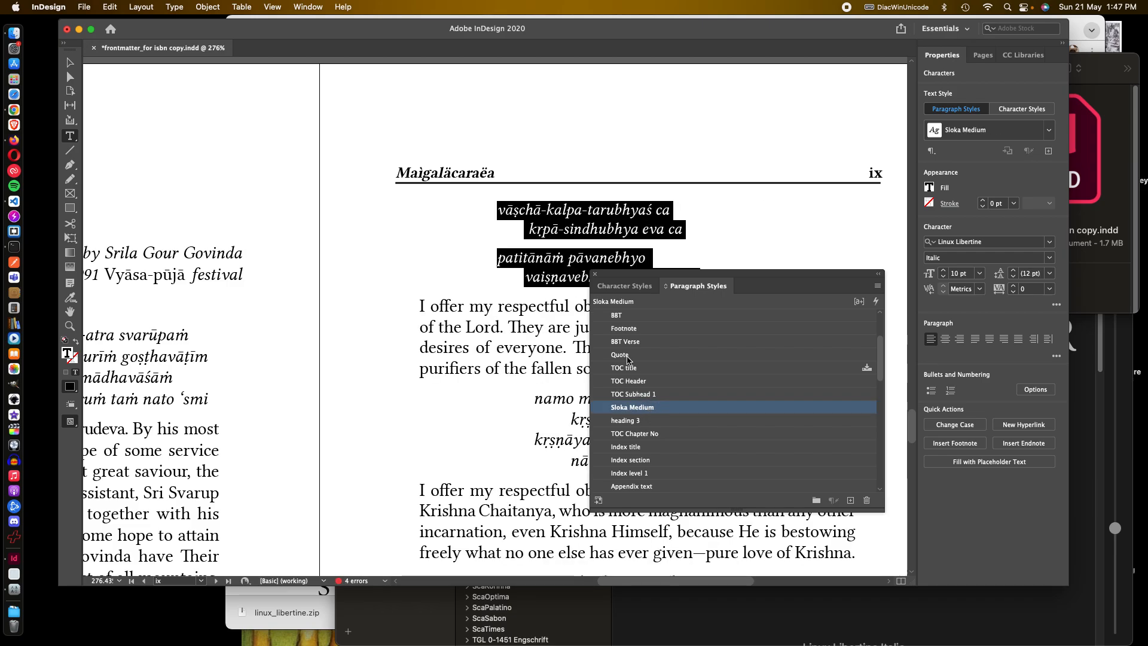
{"action": "mouse_move", "coordinate": [514, 315]}
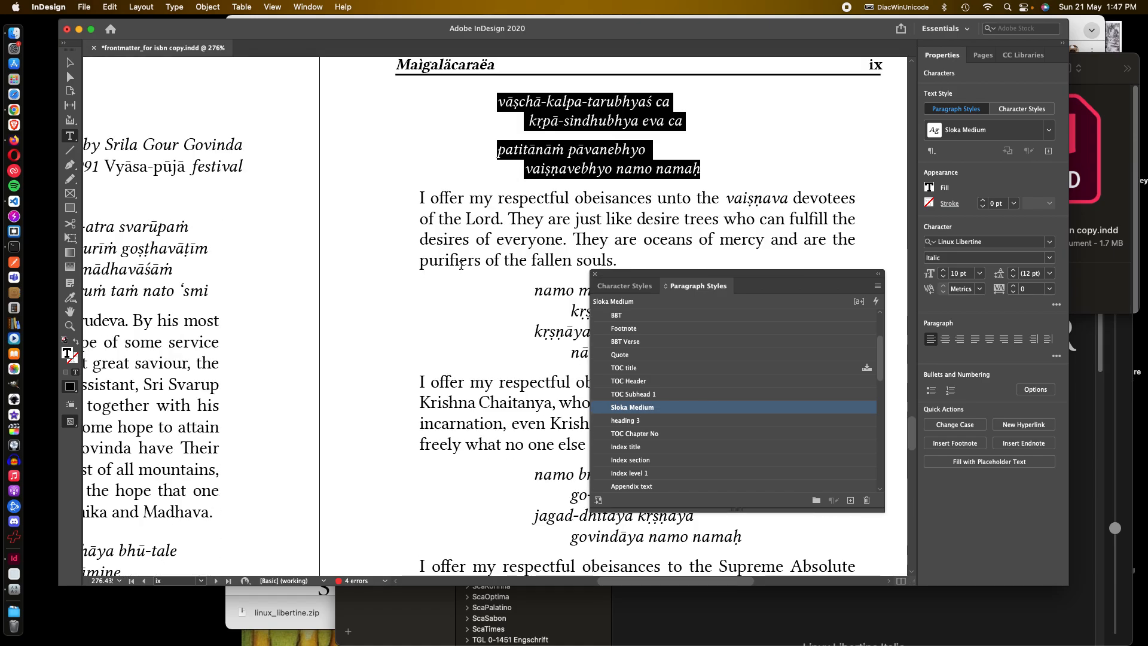
{"action": "scroll", "scroll_direction": "down", "scroll_amount": 3}
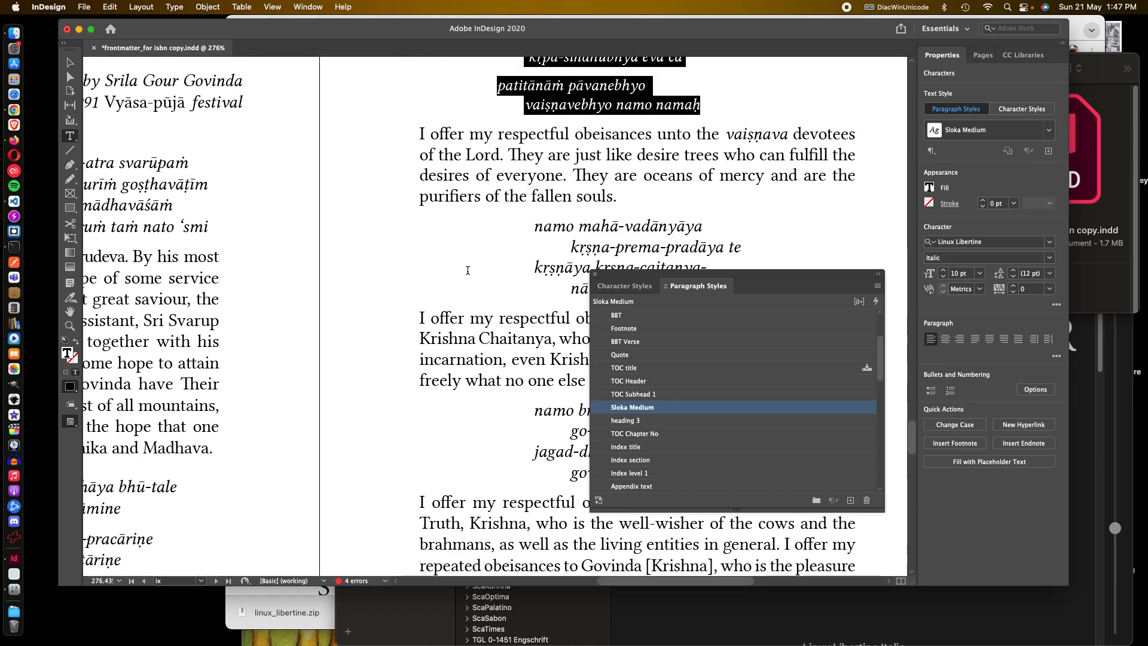
{"action": "scroll", "scroll_direction": "up", "scroll_amount": 3}
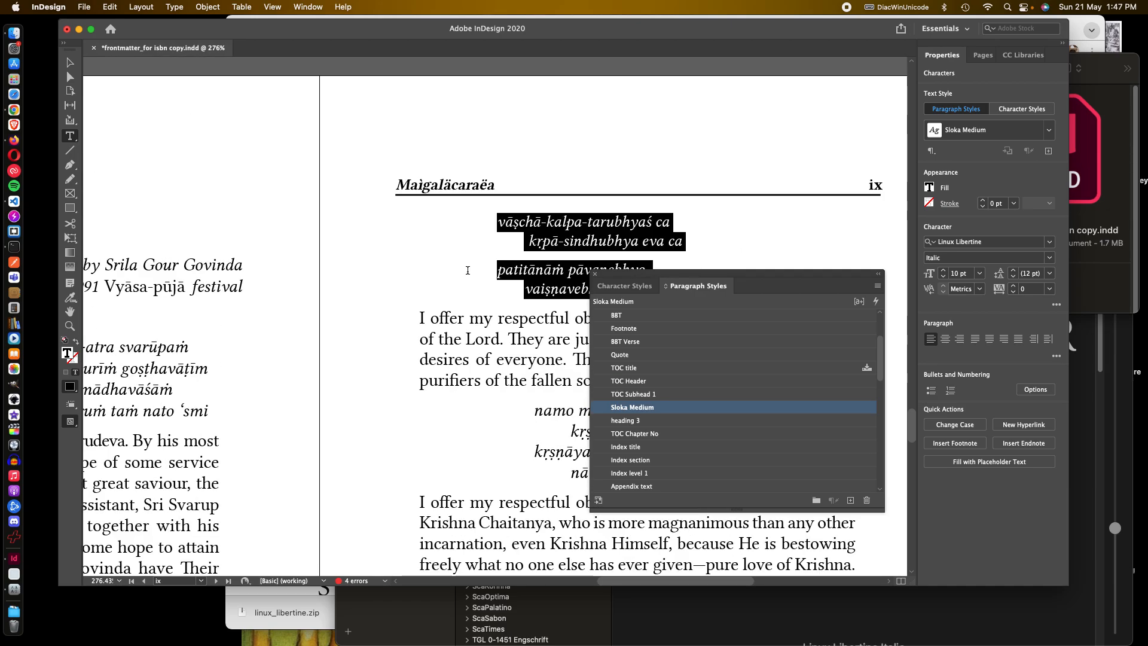
{"action": "mouse_move", "coordinate": [622, 410]}
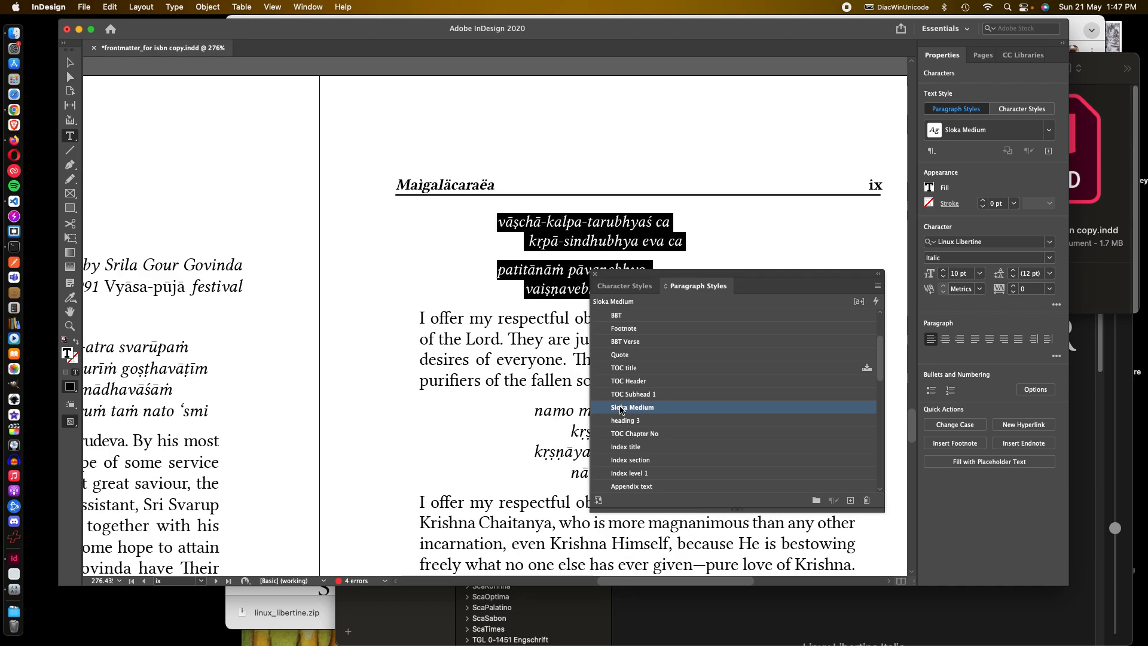
{"action": "double_click", "coordinate": [633, 407]}
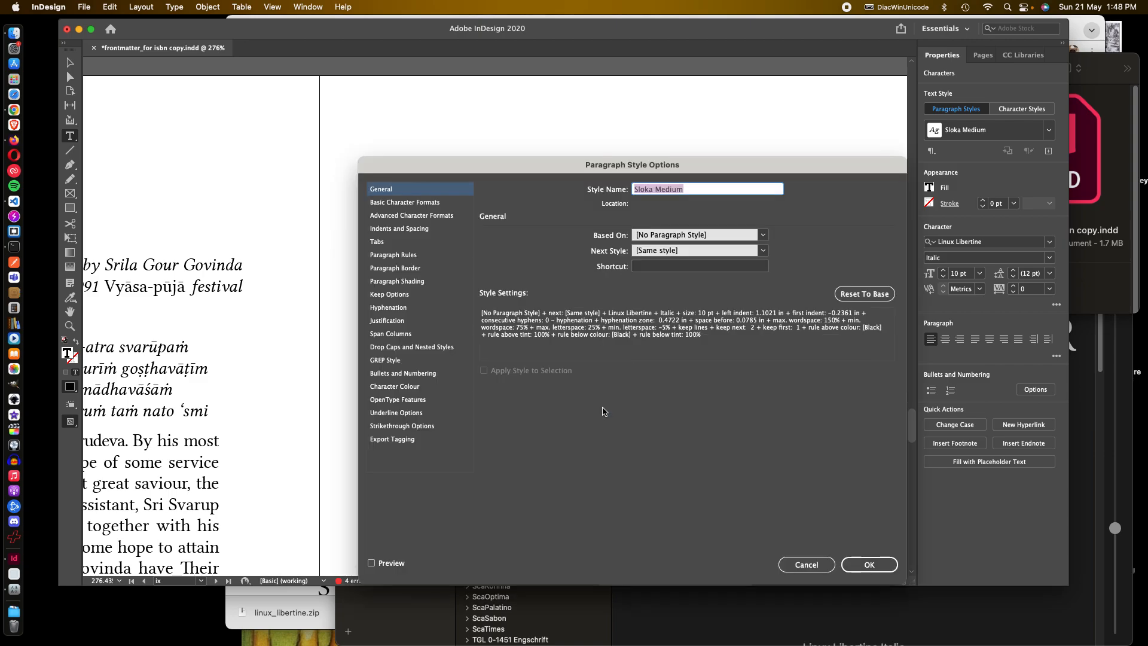
{"action": "left_click", "coordinate": [406, 202]}
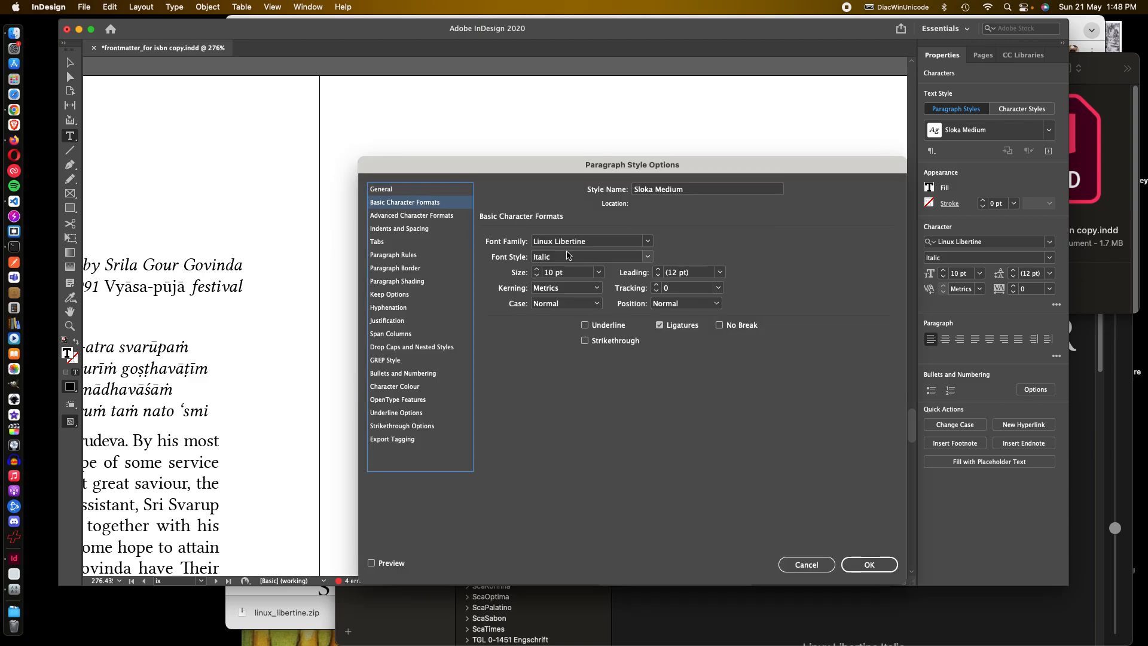
{"action": "mouse_move", "coordinate": [533, 244]}
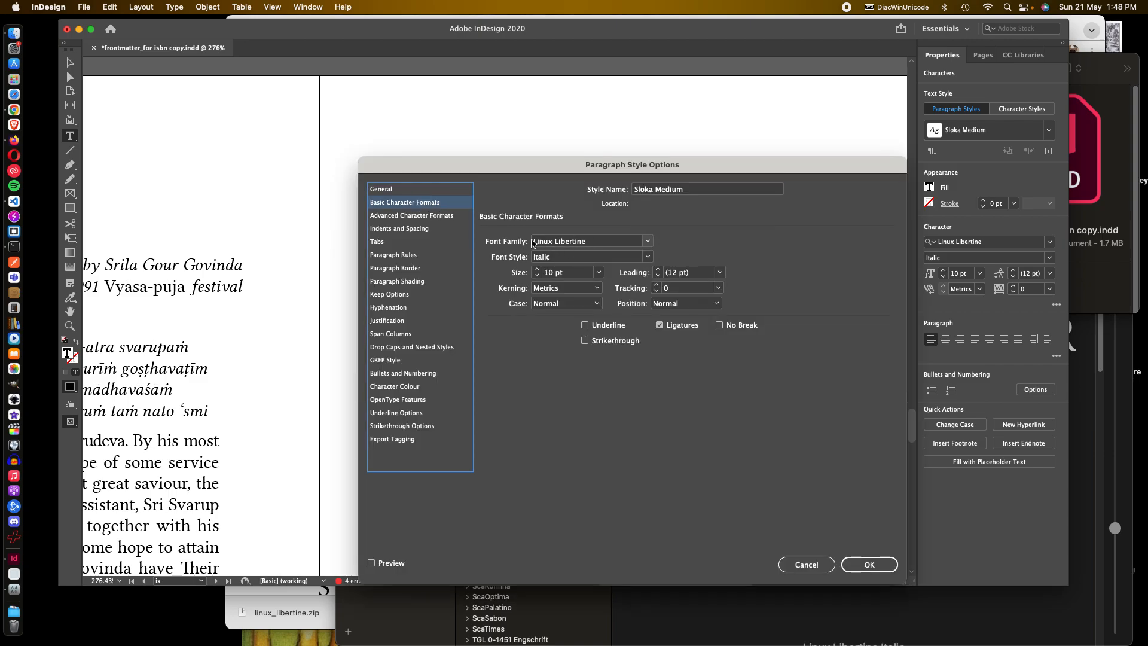
{"action": "mouse_move", "coordinate": [567, 243]}
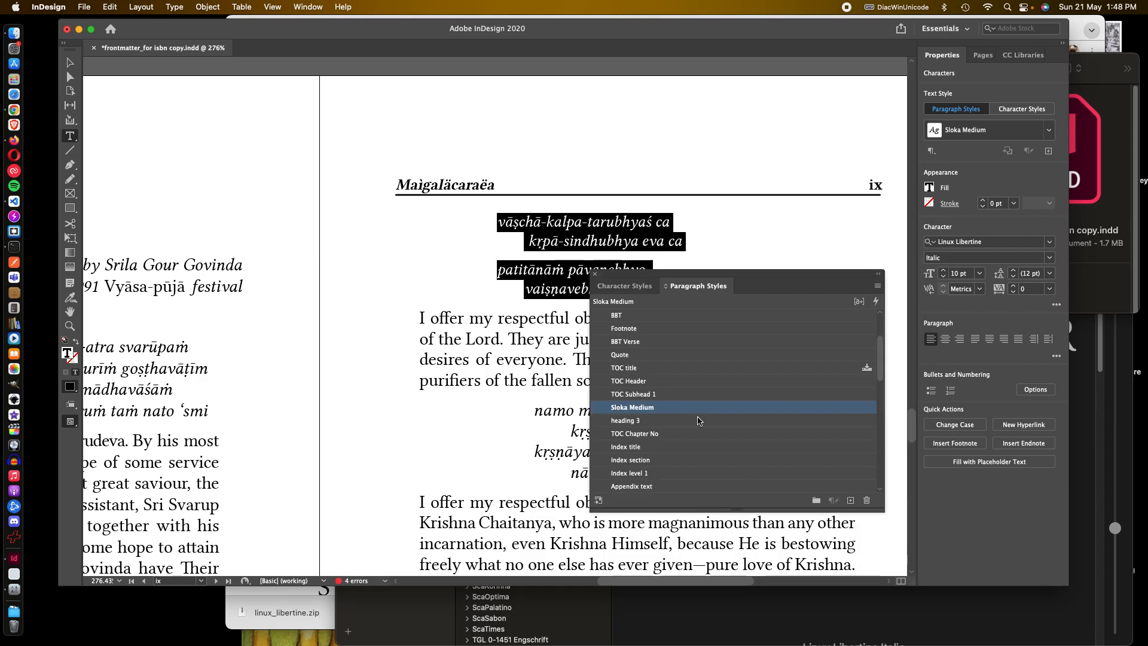
Step: Scroll through pages ix, x and viii to proofread the converted verse text
{"action": "scroll", "scroll_direction": "down", "scroll_amount": 3}
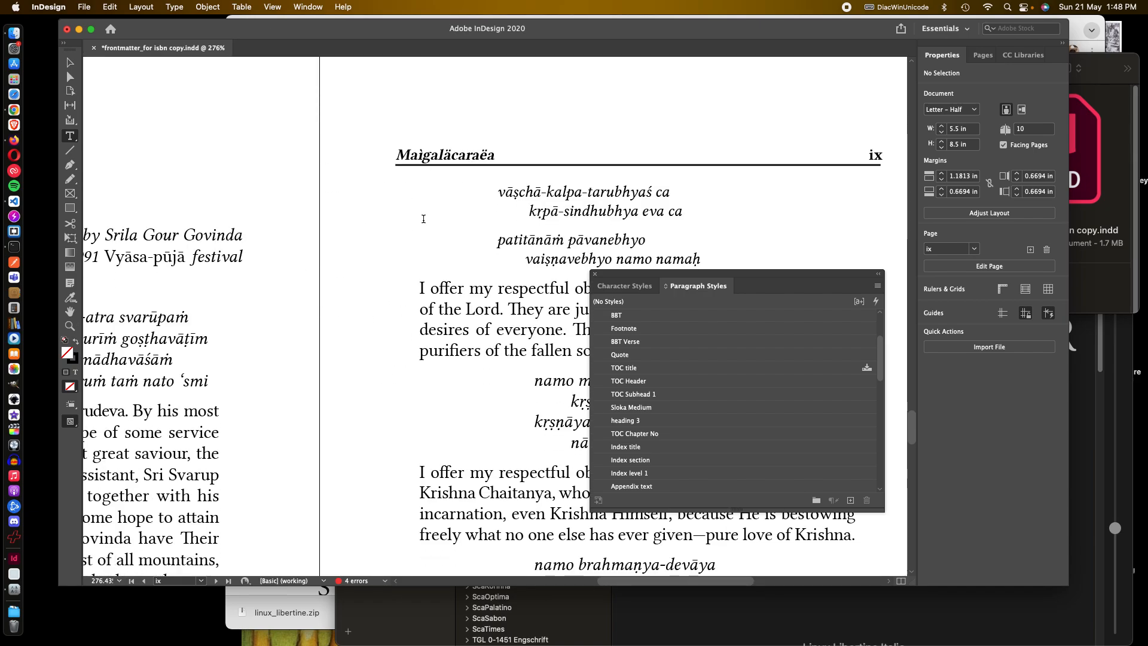
{"action": "scroll", "scroll_direction": "up", "scroll_amount": 3}
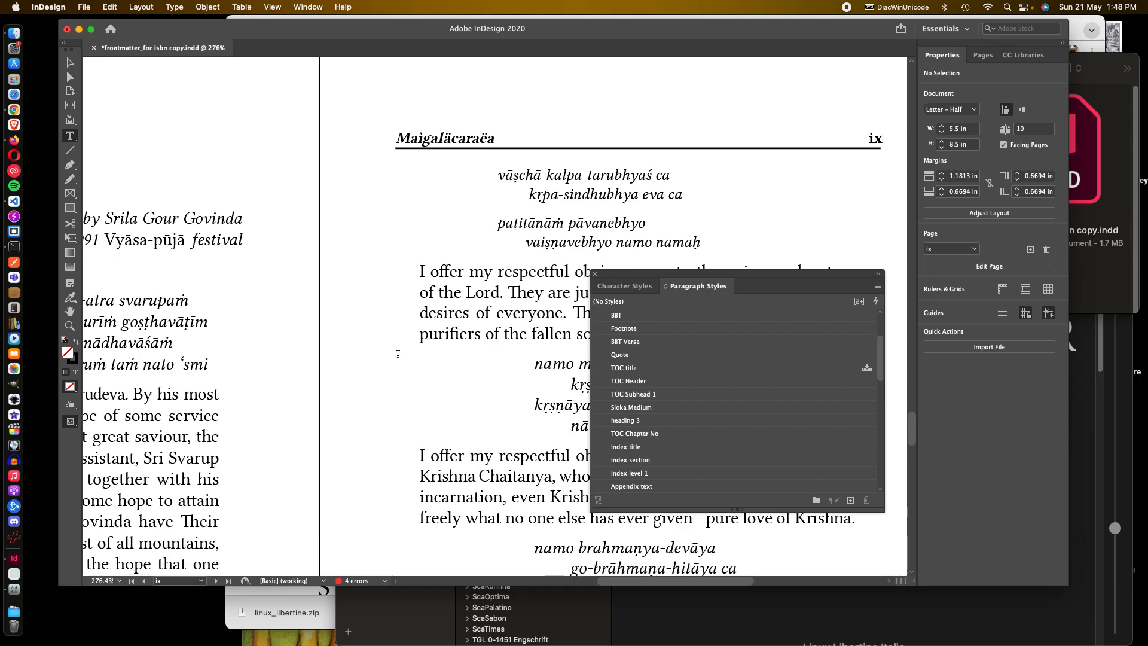
{"action": "scroll", "scroll_direction": "down", "scroll_amount": 3}
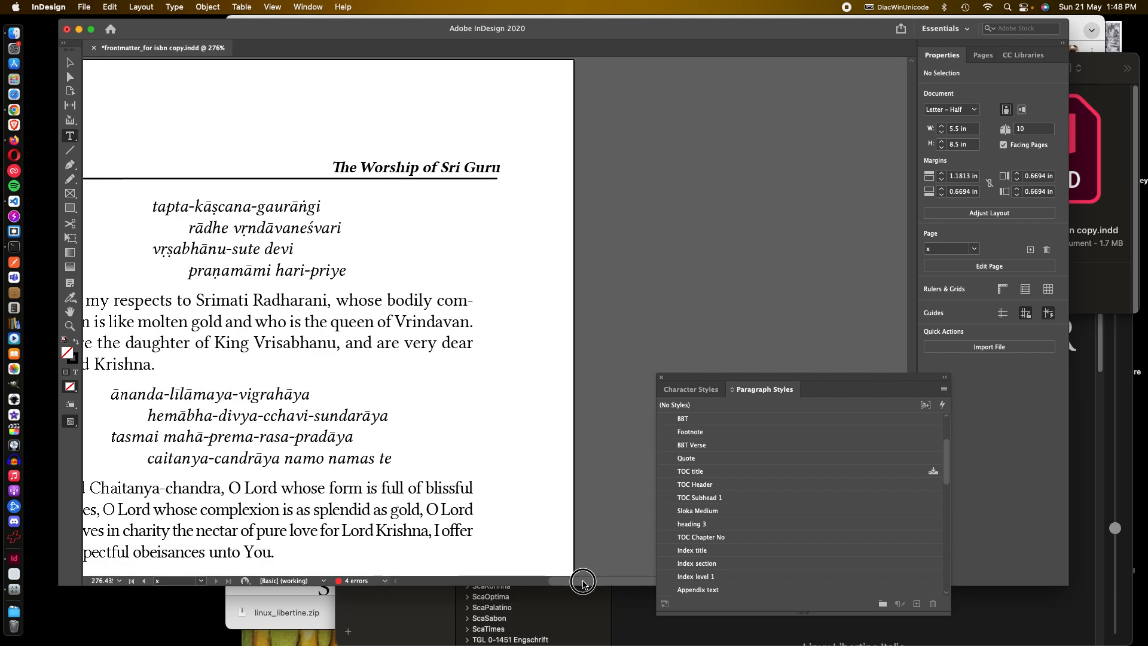
{"action": "scroll", "scroll_direction": "left", "scroll_amount": 3}
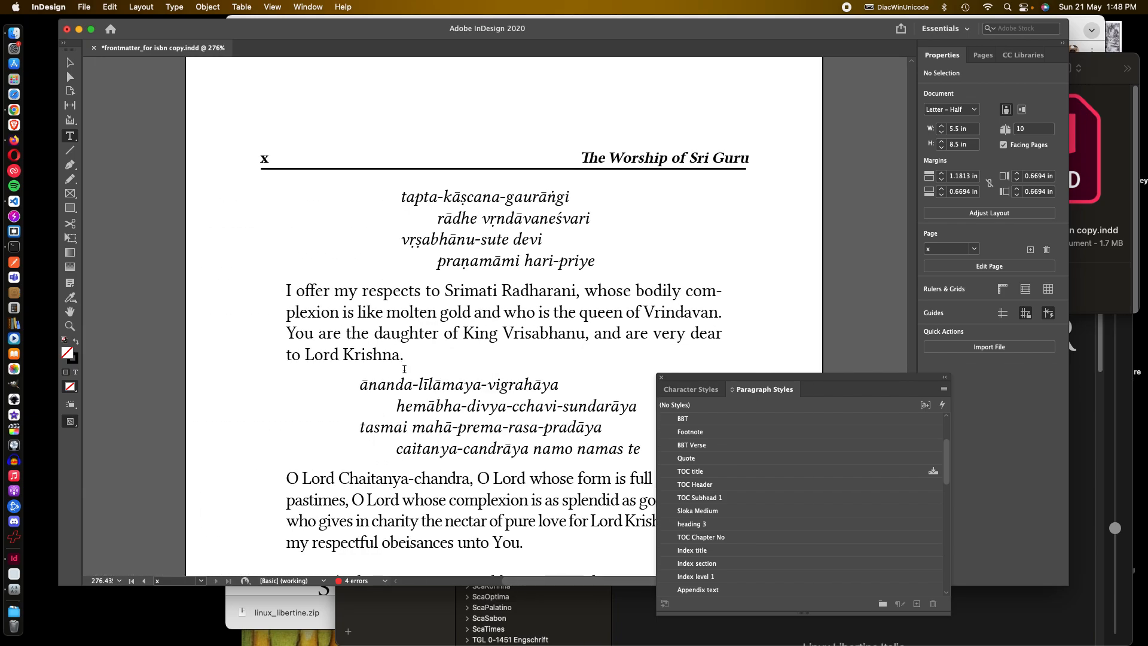
{"action": "scroll", "scroll_direction": "down", "scroll_amount": 3}
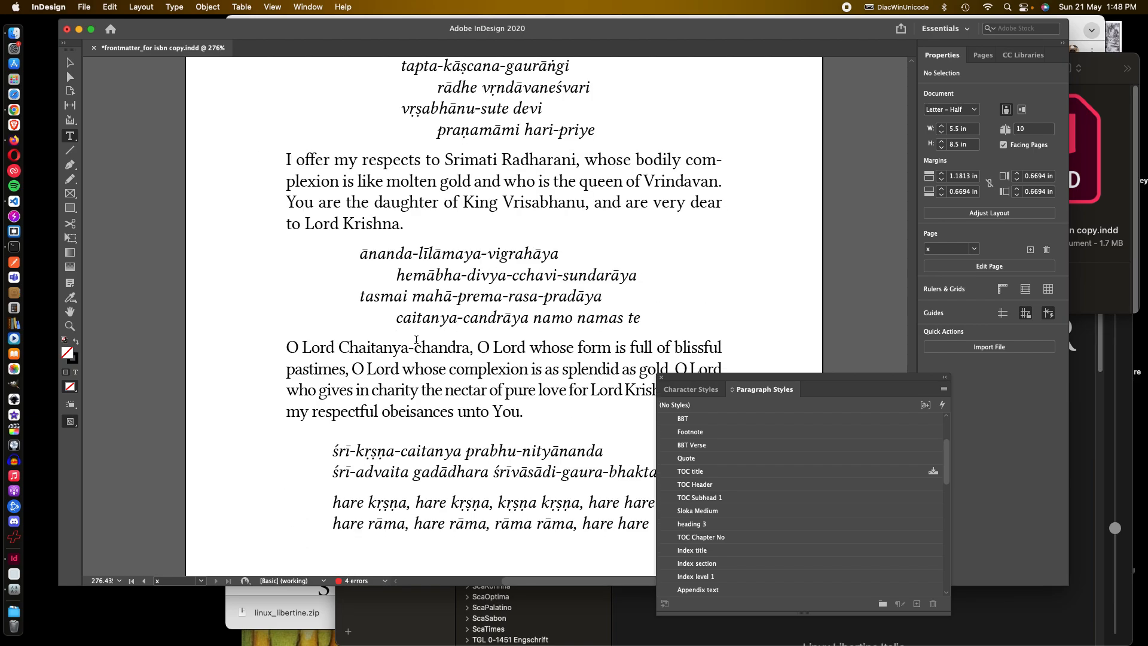
{"action": "scroll", "scroll_direction": "down", "scroll_amount": 3}
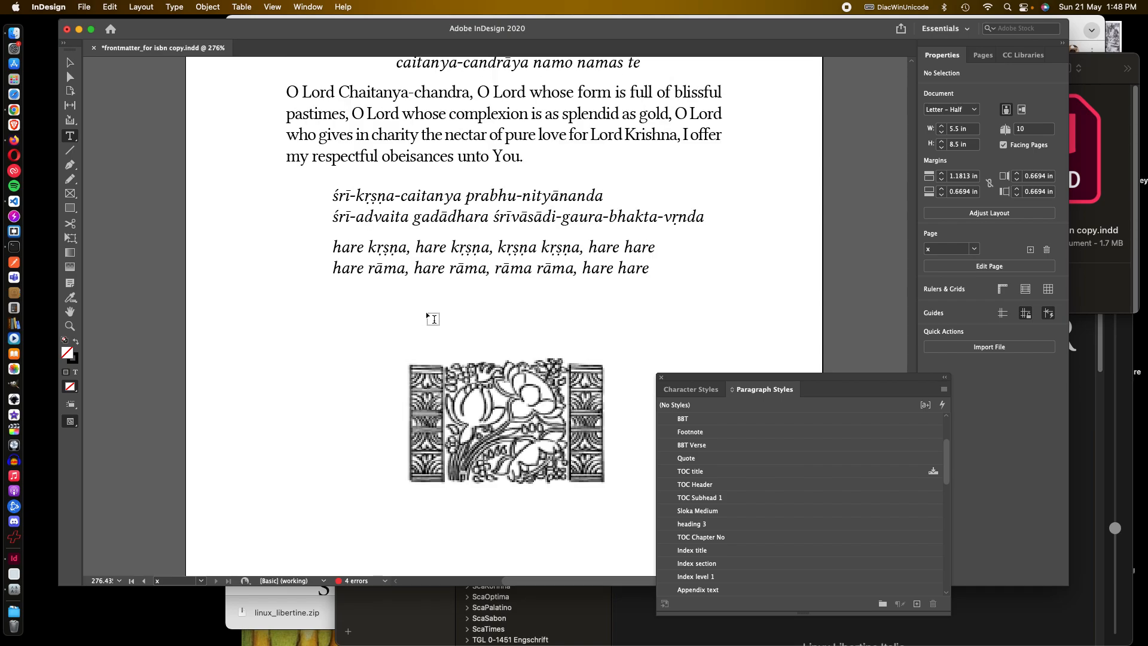
Step: Scroll back up through the table of contents pages to the title page, checking the text
{"action": "scroll", "scroll_direction": "up", "scroll_amount": 3}
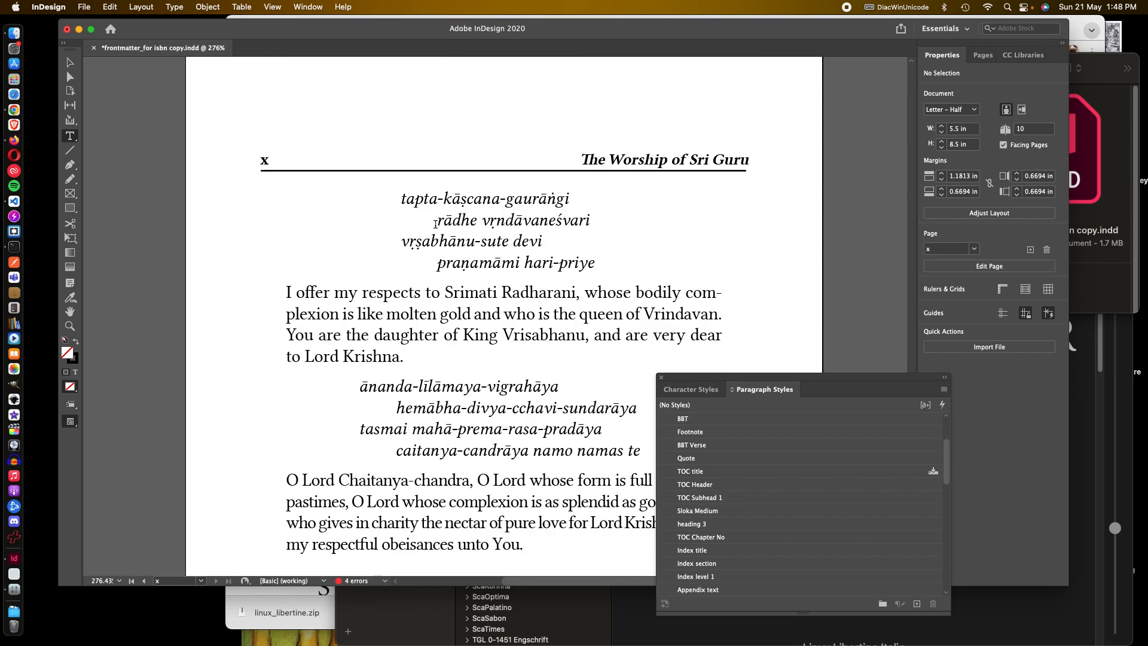
{"action": "scroll", "scroll_direction": "up", "scroll_amount": 3}
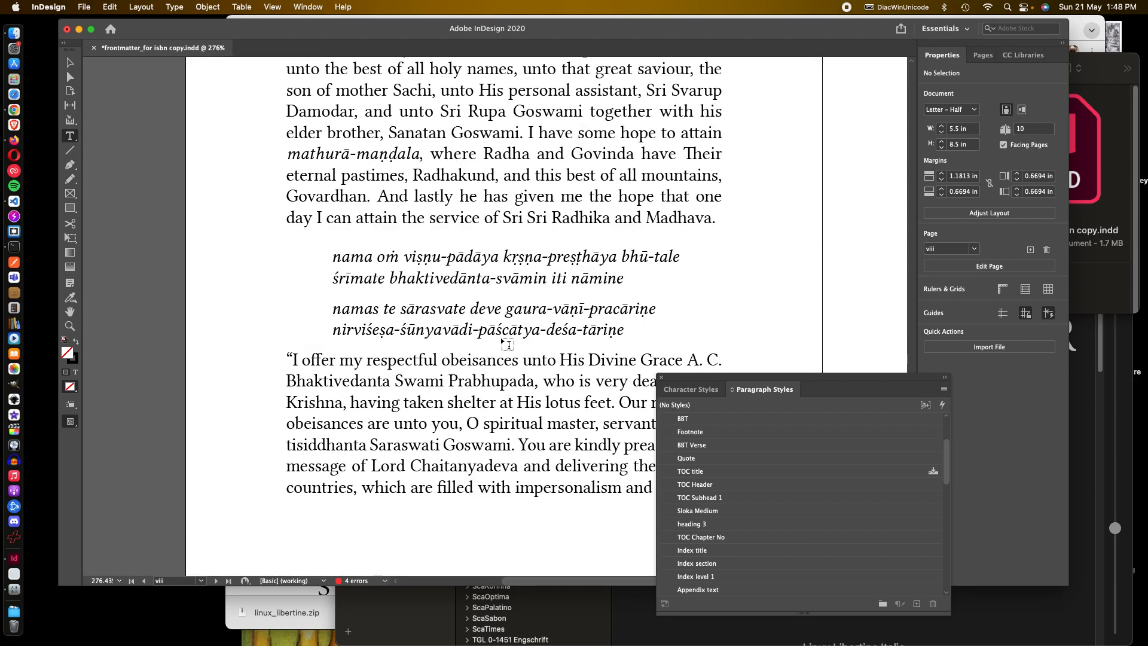
{"action": "scroll", "scroll_direction": "up", "scroll_amount": 3}
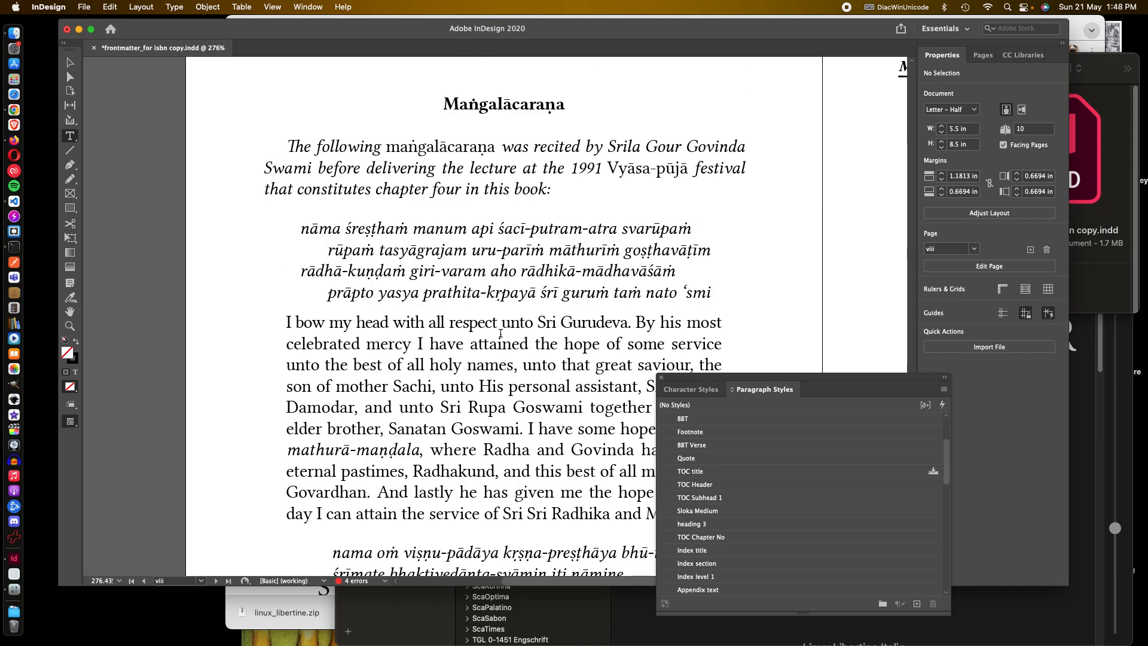
{"action": "left_click", "coordinate": [227, 581]}
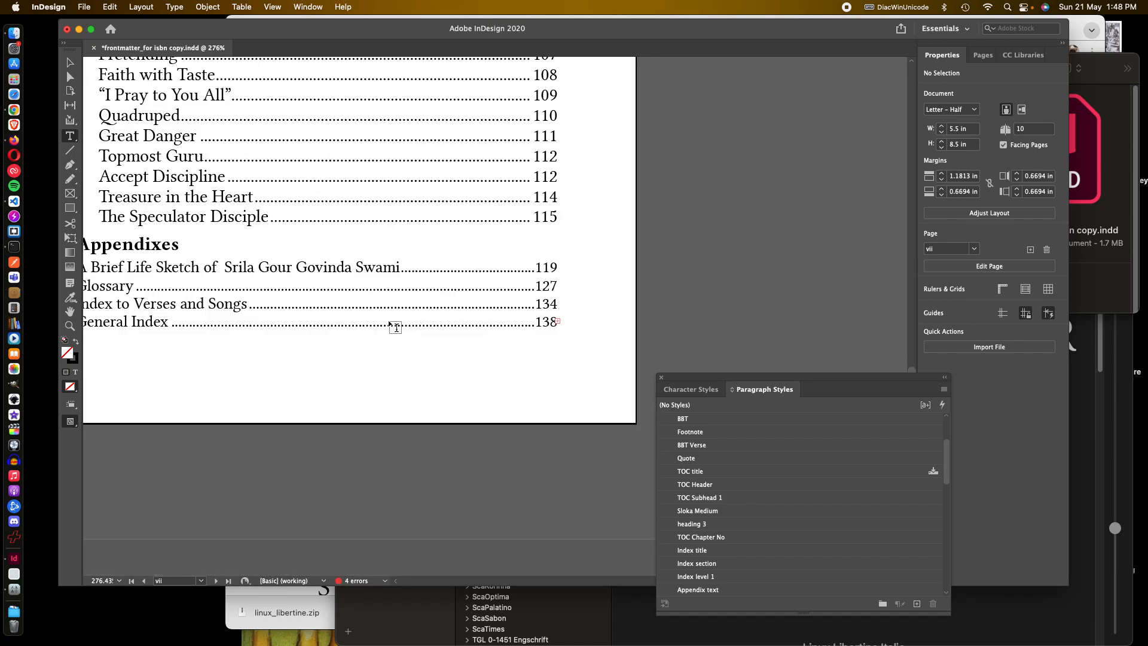
{"action": "scroll", "scroll_direction": "up", "scroll_amount": 3}
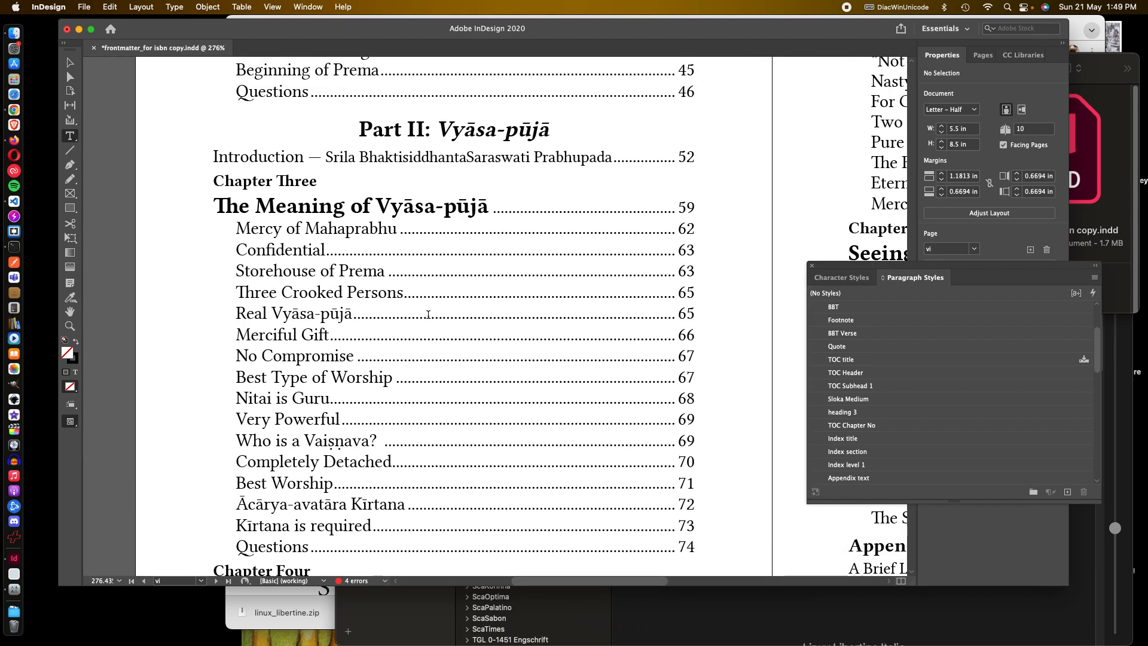
{"action": "scroll", "scroll_direction": "up", "scroll_amount": 3}
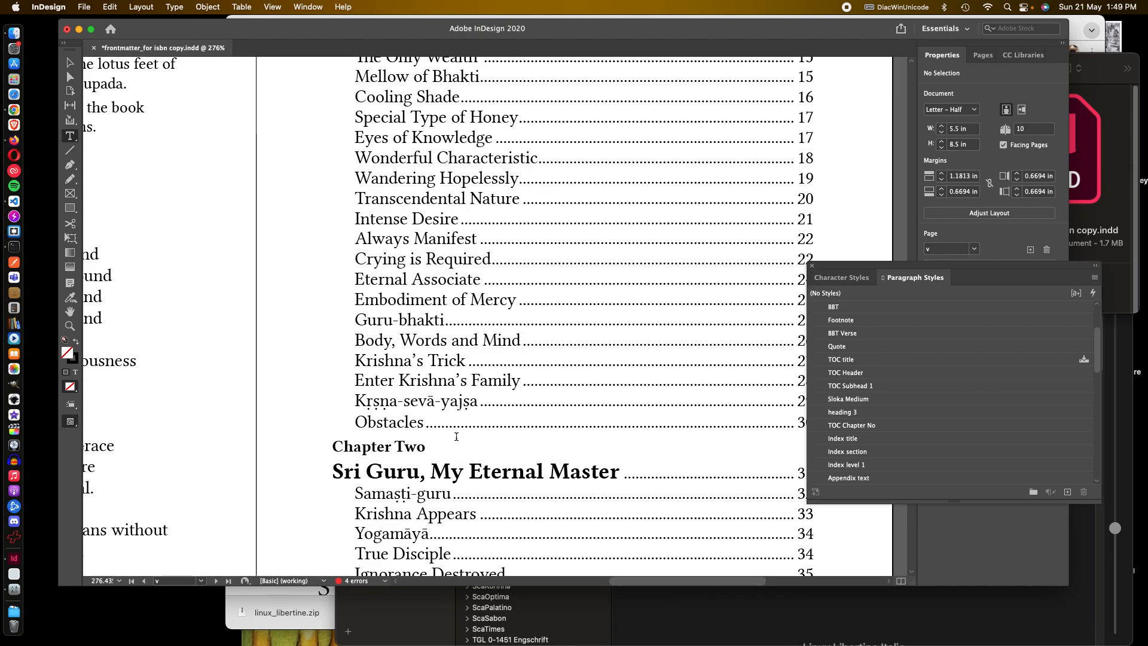
{"action": "scroll", "scroll_direction": "up", "scroll_amount": 3}
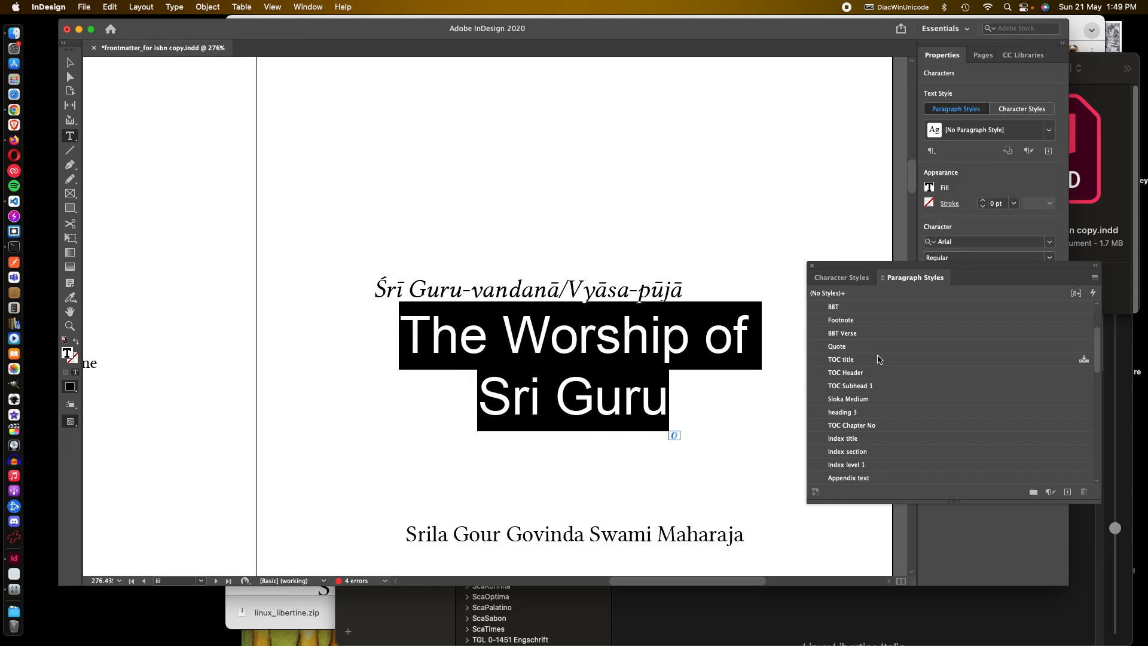
{"action": "mouse_move", "coordinate": [882, 423]}
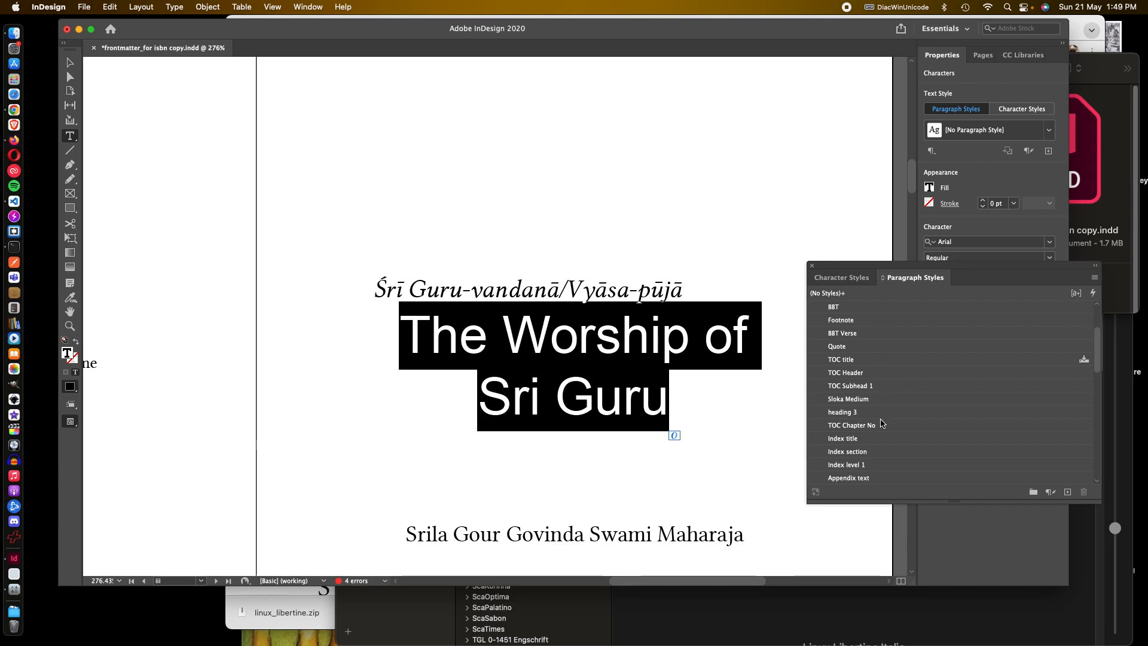
{"action": "mouse_move", "coordinate": [852, 441]}
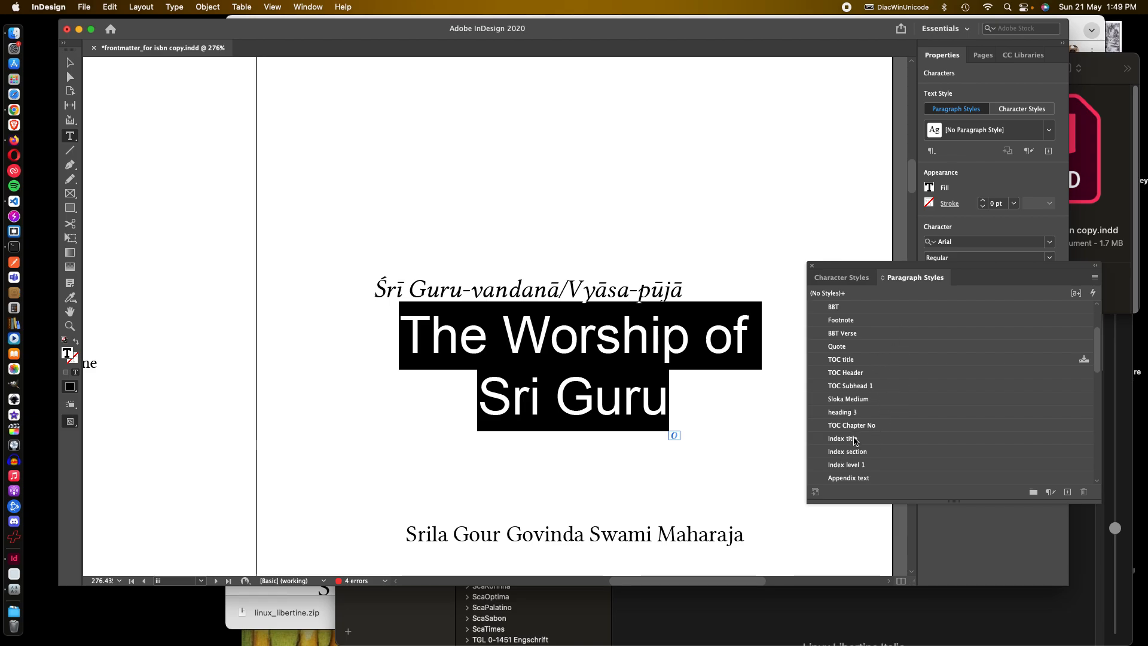
Step: Apply the Index title style to 'The Worship of Sri Guru', setting it in Linux Libertine Bold
{"action": "left_click", "coordinate": [841, 438]}
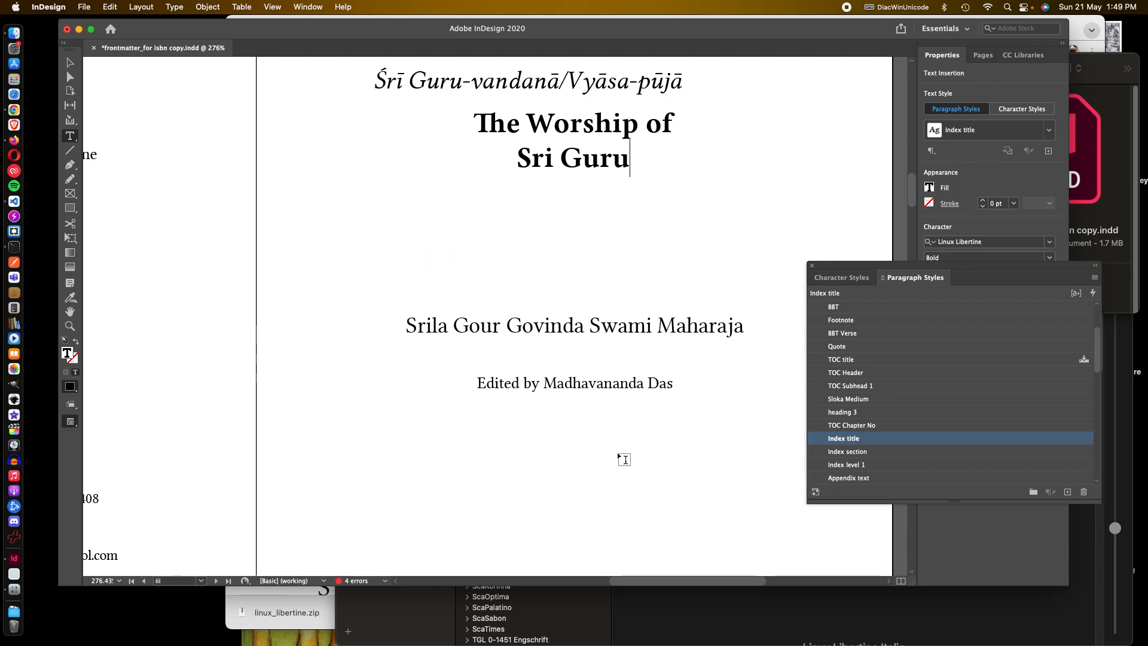
{"action": "scroll", "scroll_direction": "down", "scroll_amount": 3}
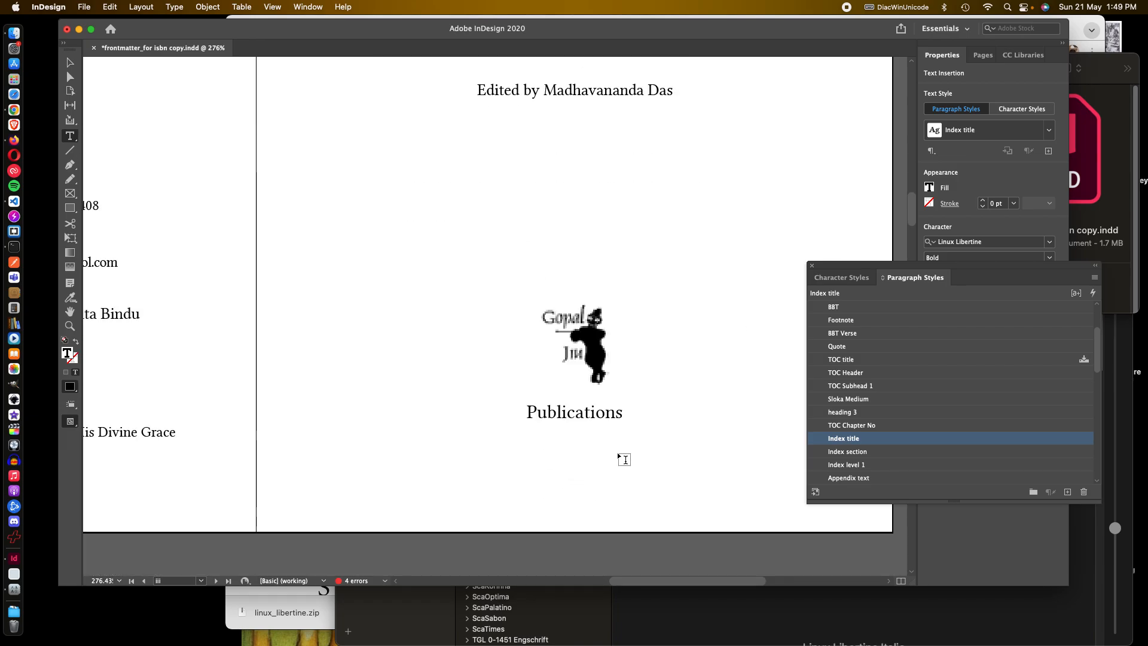
{"action": "scroll", "scroll_direction": "up", "scroll_amount": 3}
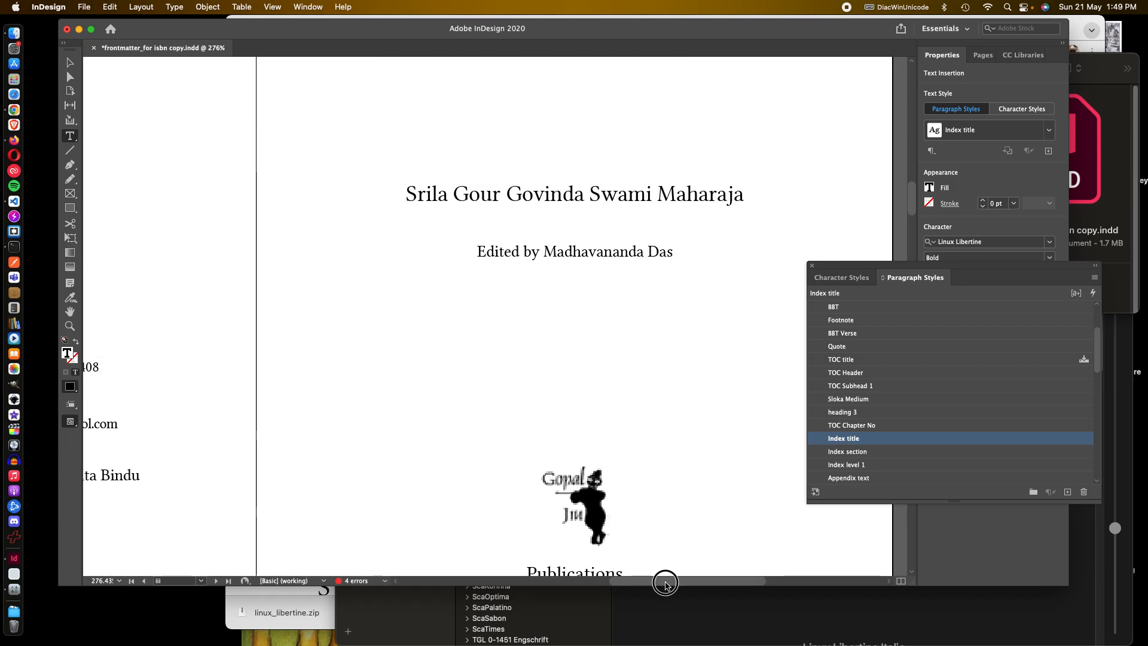
{"action": "scroll", "scroll_direction": "down", "scroll_amount": 3}
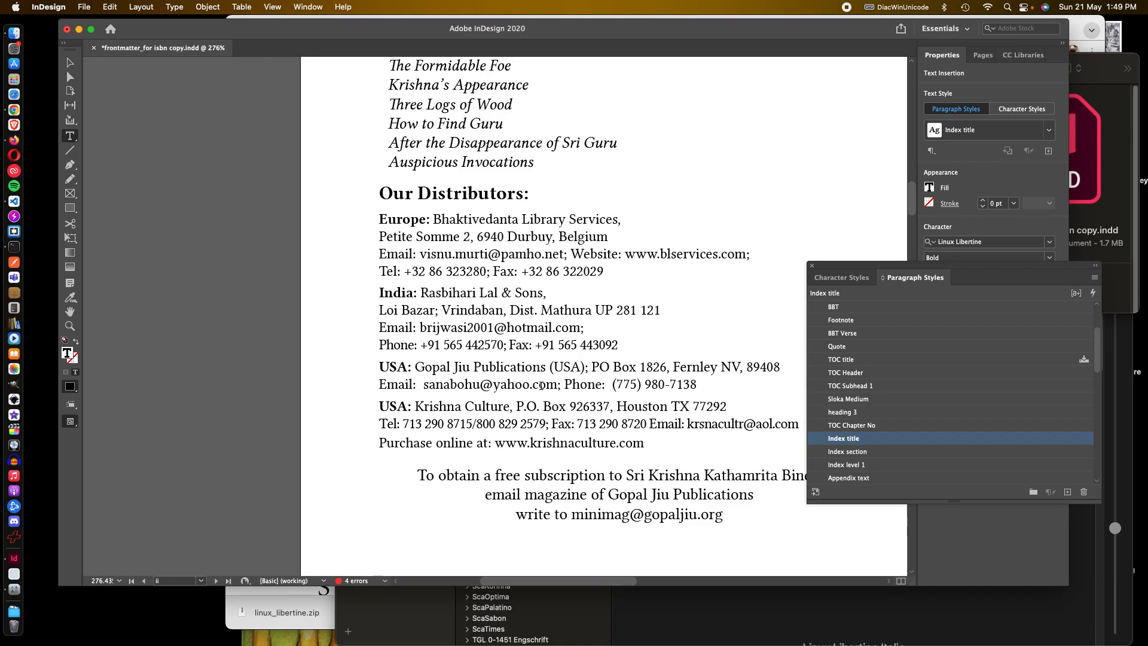
{"action": "scroll", "scroll_direction": "up", "scroll_amount": 3}
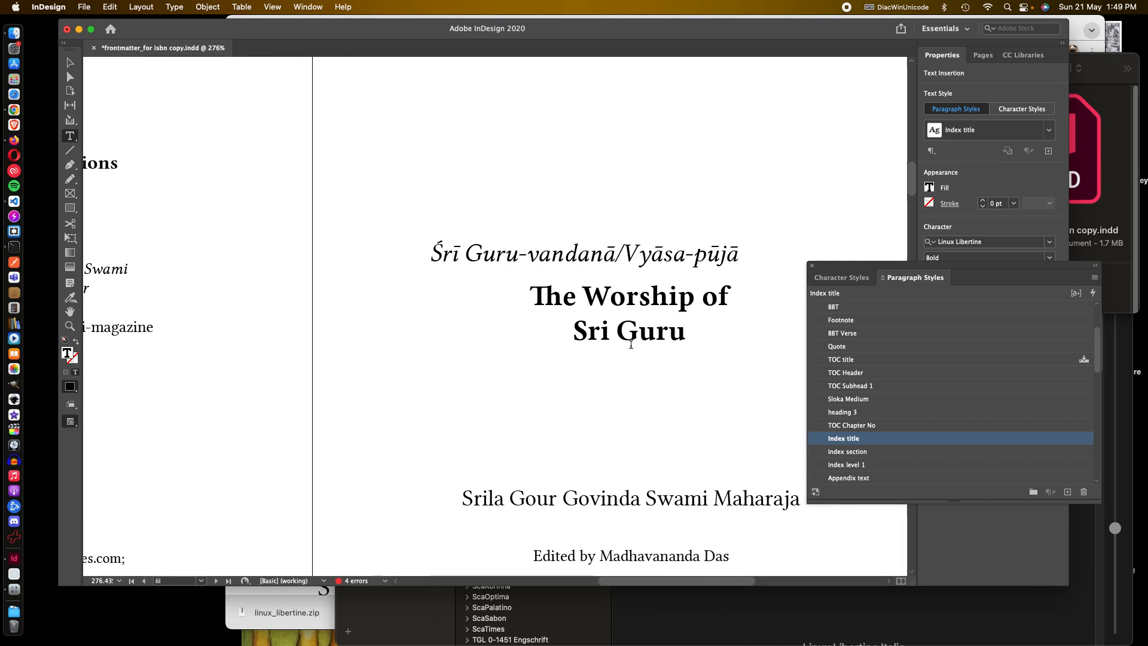
Step: Place the cursor in the restyled book title and review the title page
{"action": "left_click", "coordinate": [685, 331]}
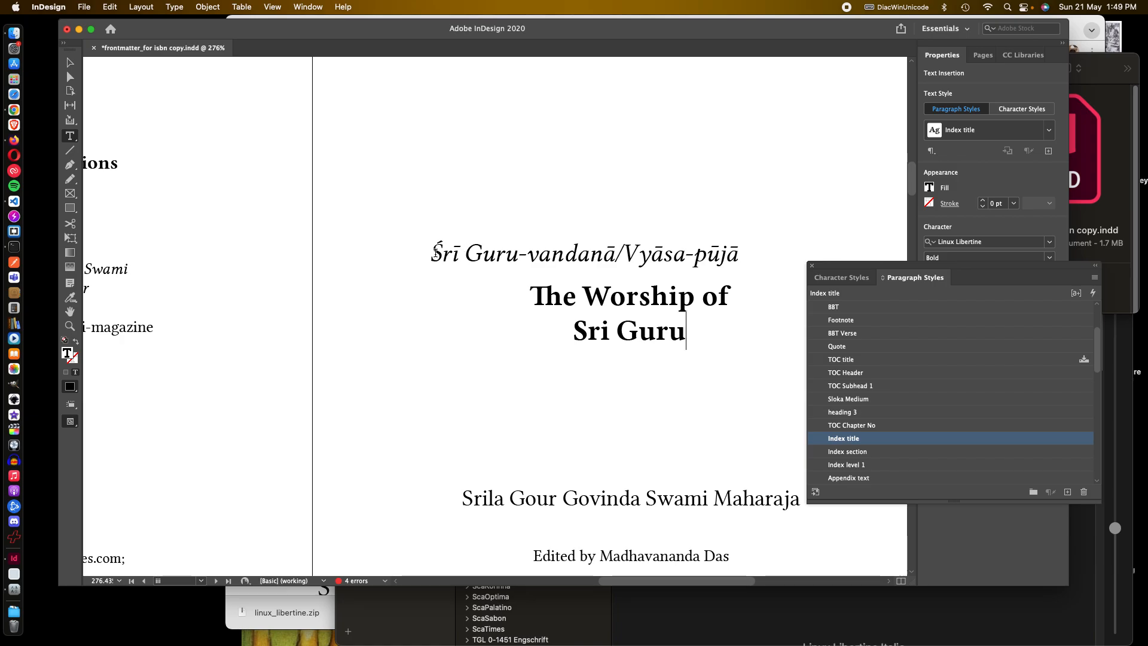
{"action": "scroll", "scroll_direction": "up", "scroll_amount": 3}
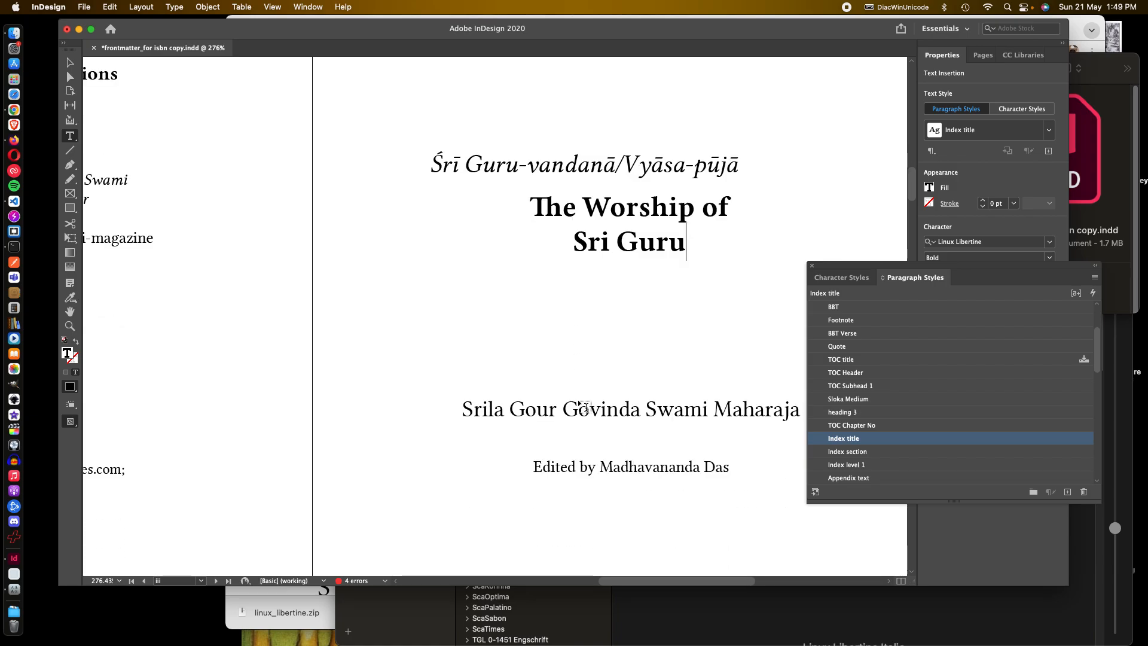
{"action": "scroll", "scroll_direction": "down", "scroll_amount": 3}
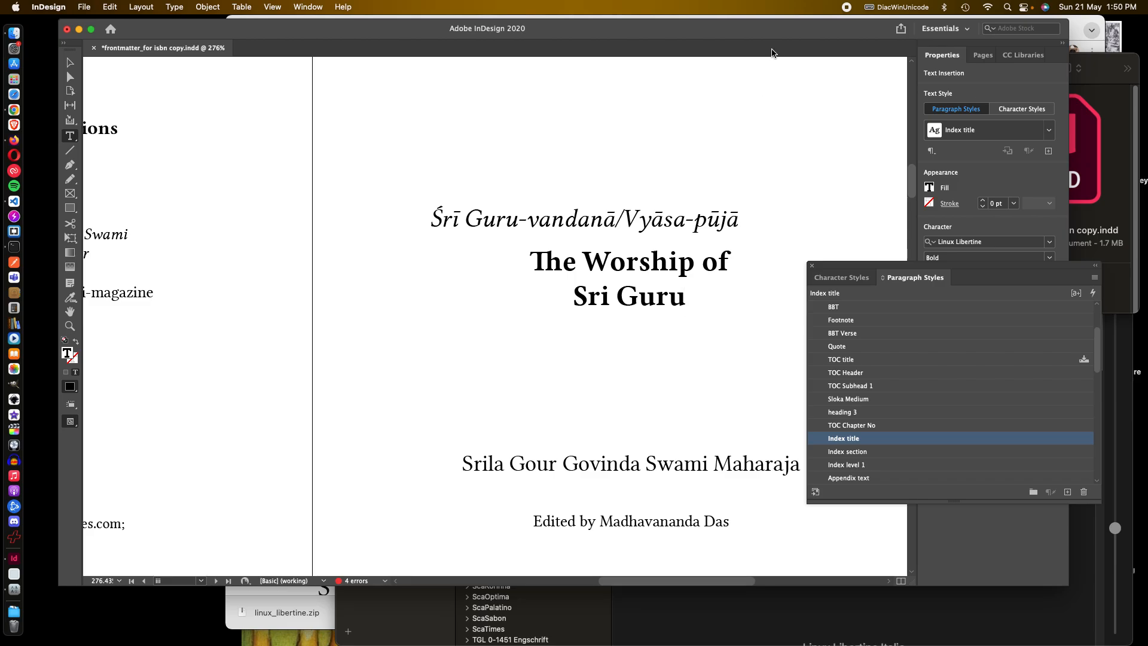
{"action": "left_click", "coordinate": [684, 296]}
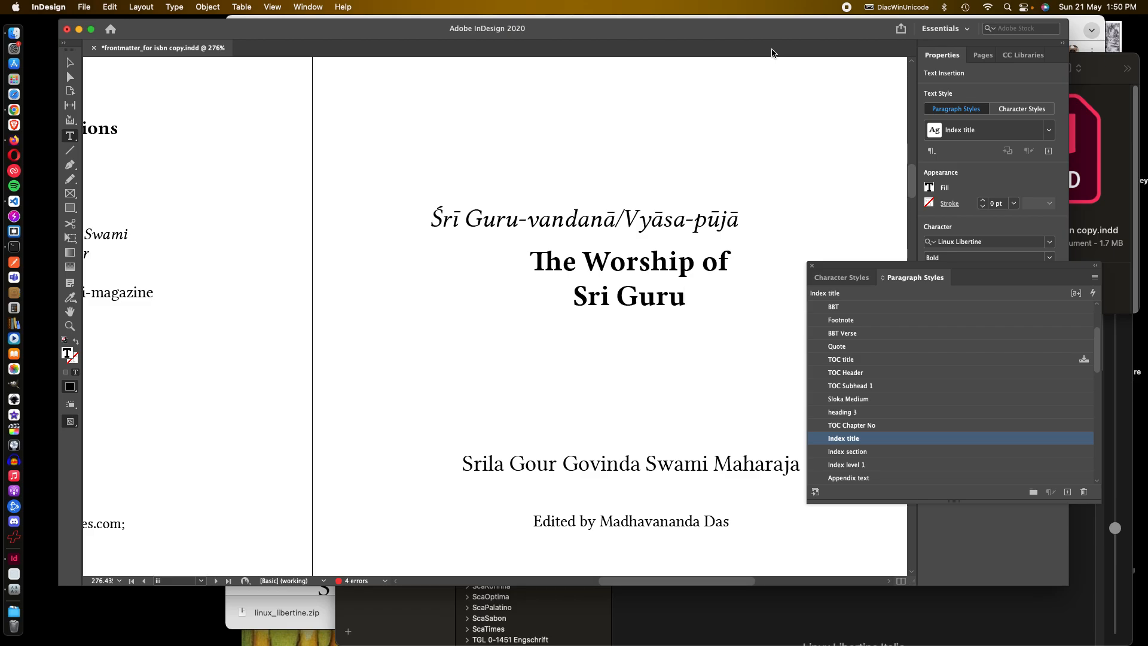
{"action": "left_click", "coordinate": [686, 296]}
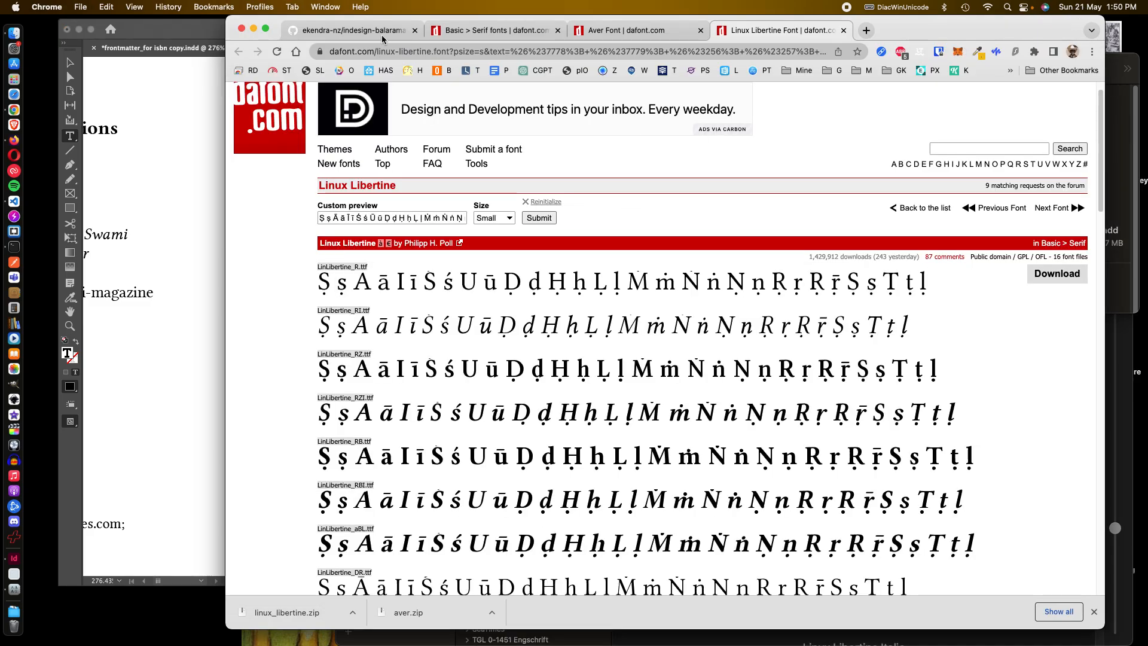
Step: Switch the browser to the indesign-balarama-unicode GitHub repository tab
{"action": "left_click", "coordinate": [352, 29]}
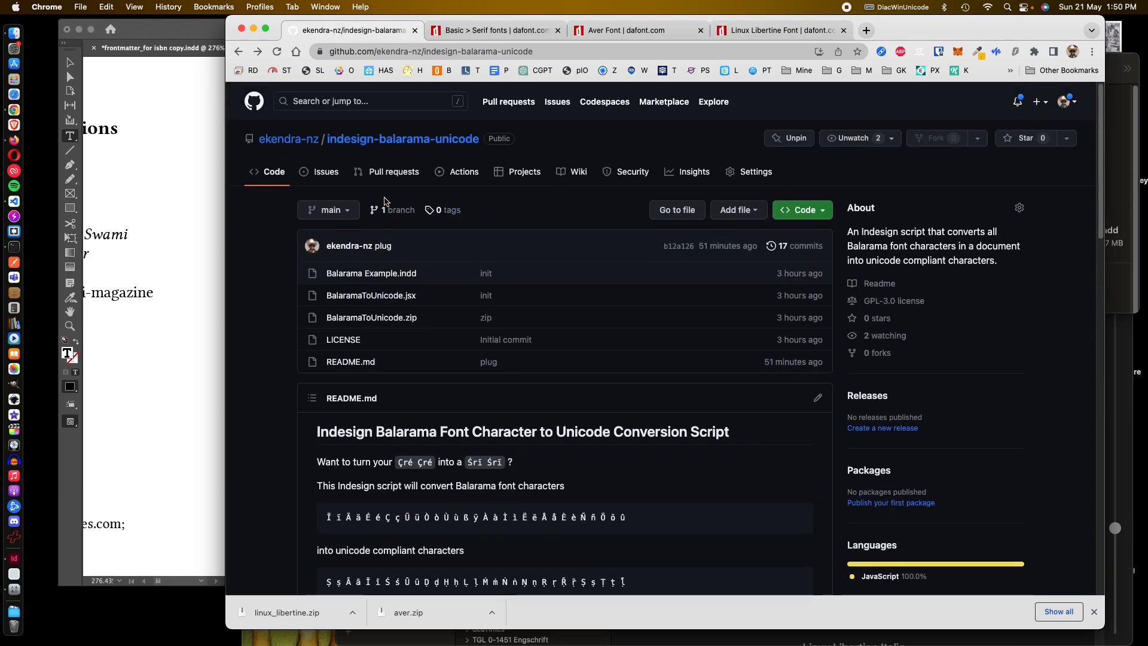
{"action": "mouse_move", "coordinate": [573, 338]}
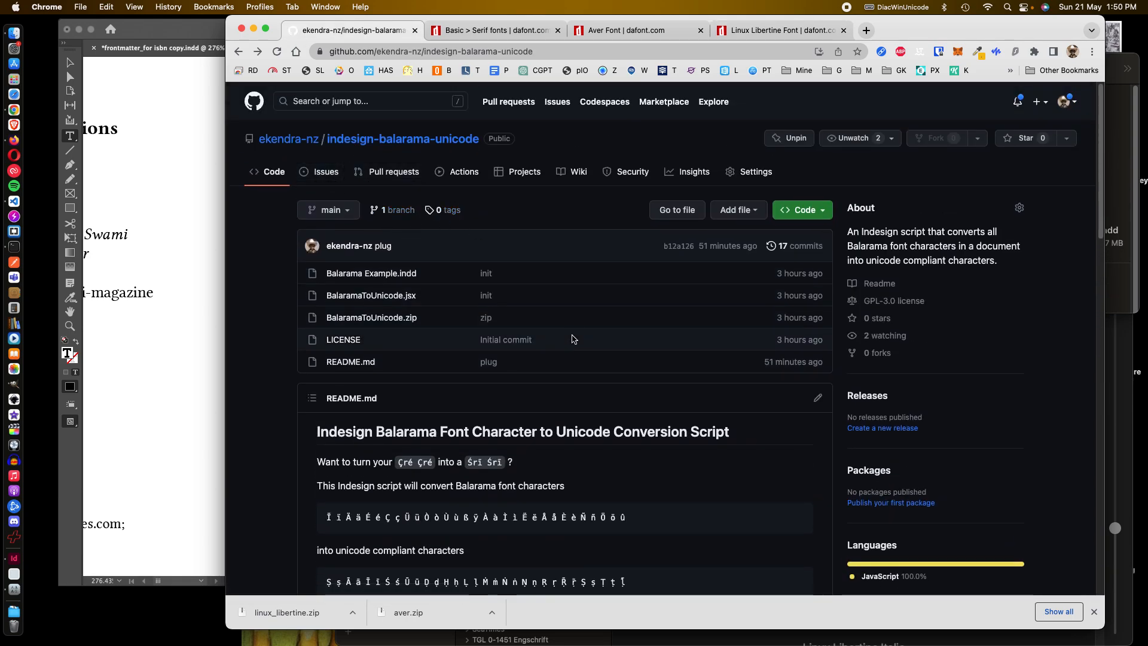
{"action": "mouse_move", "coordinate": [575, 321]}
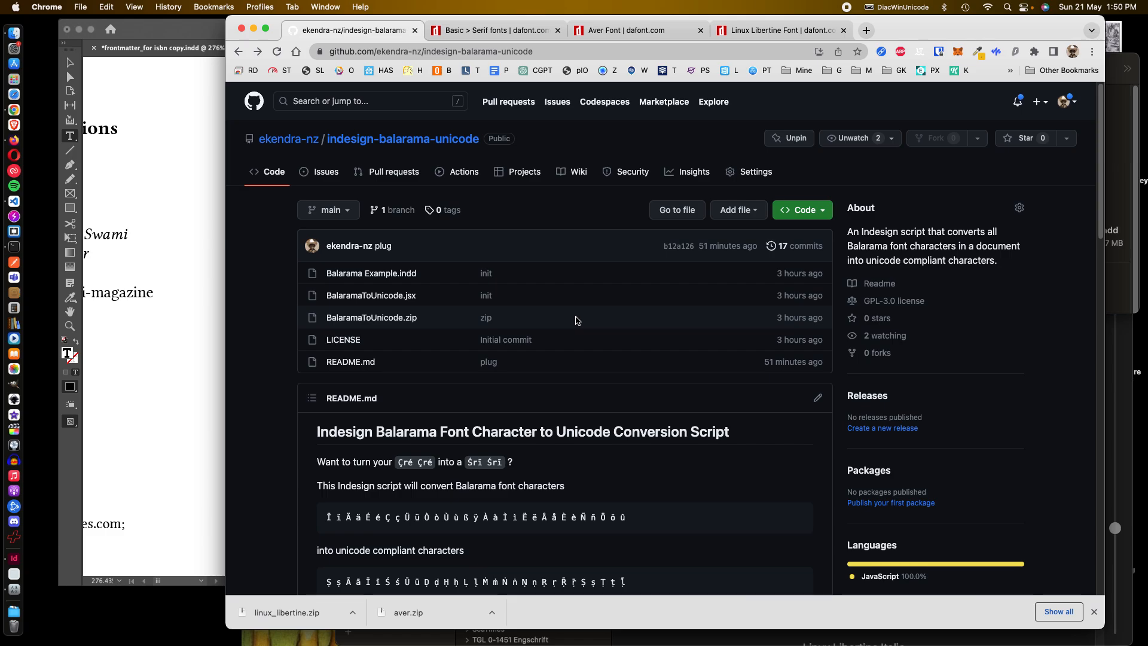